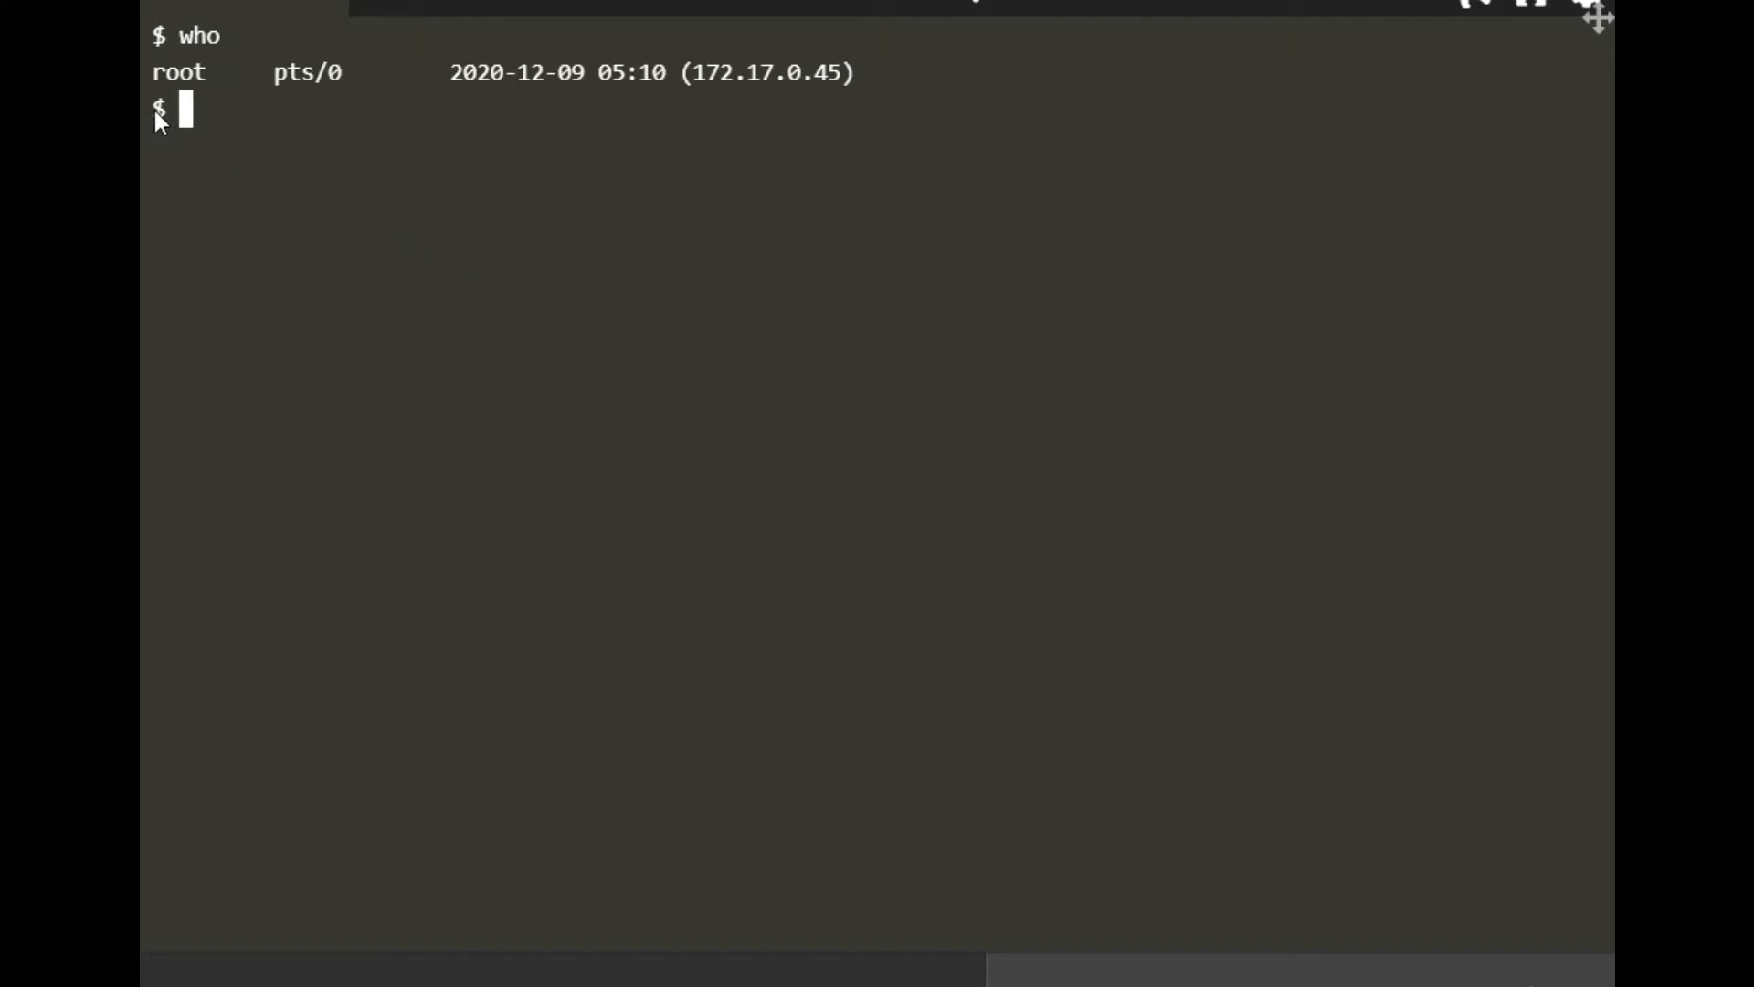
pyautogui.moveTo(410, 355)
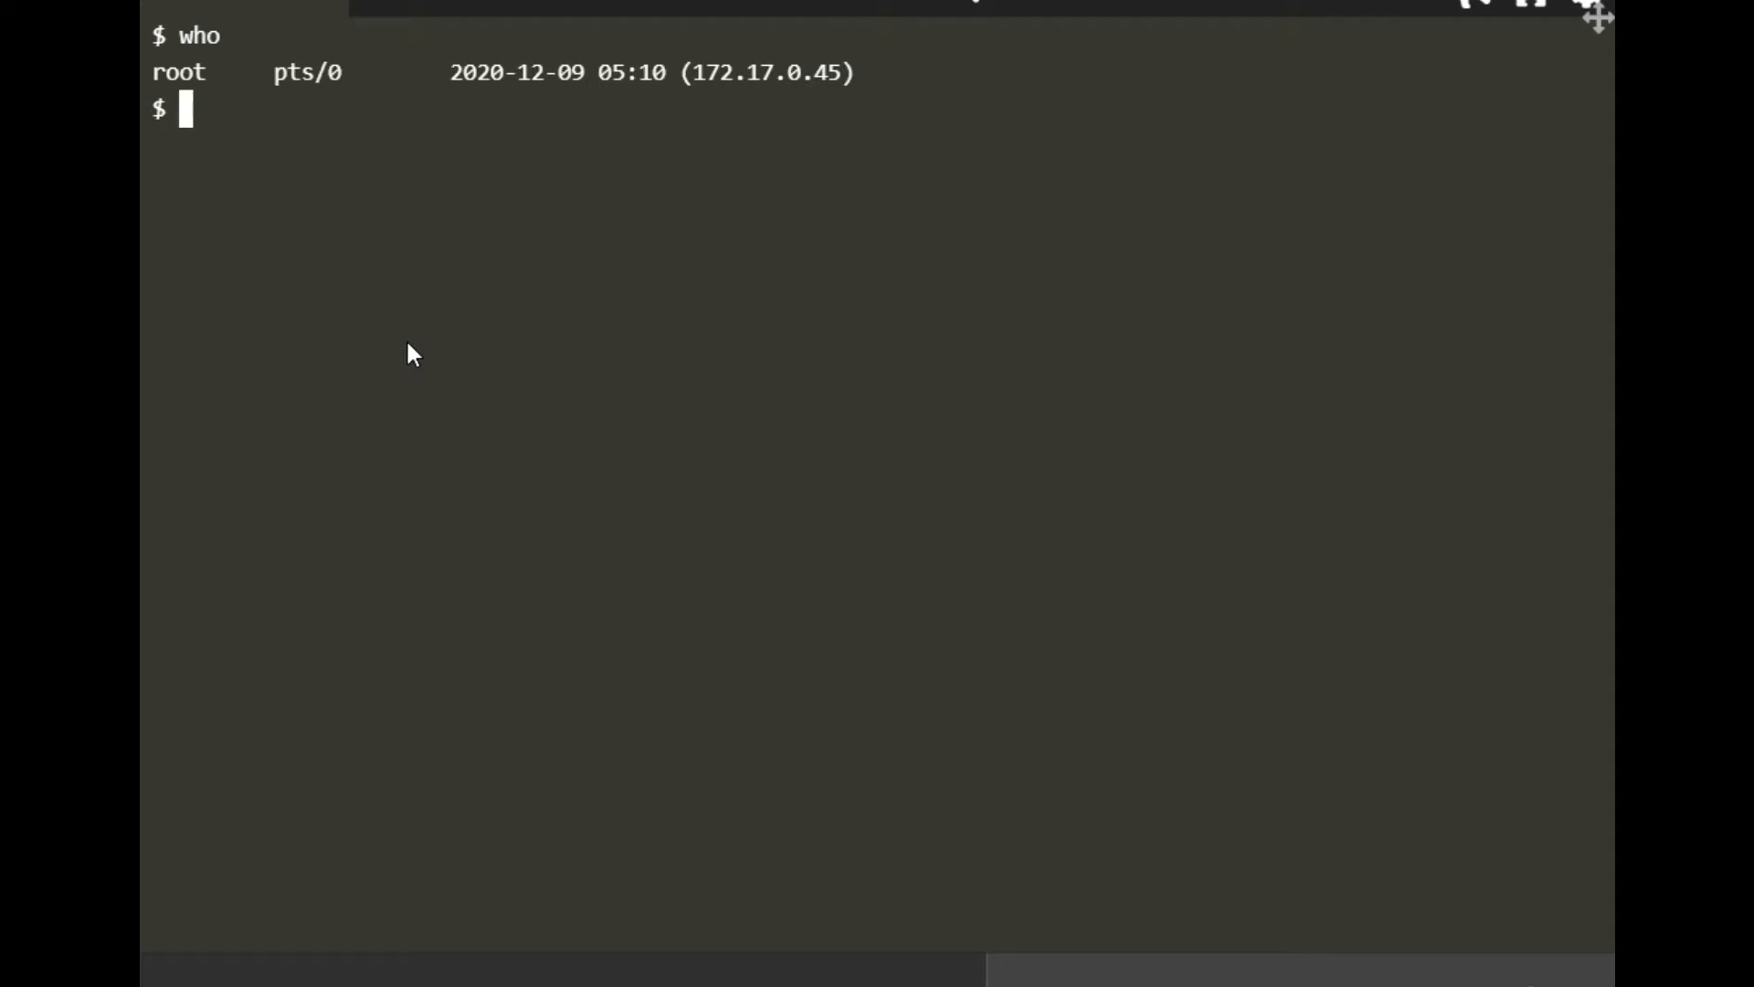
# Create the new user account reza with useradd
pyautogui.write('usera')
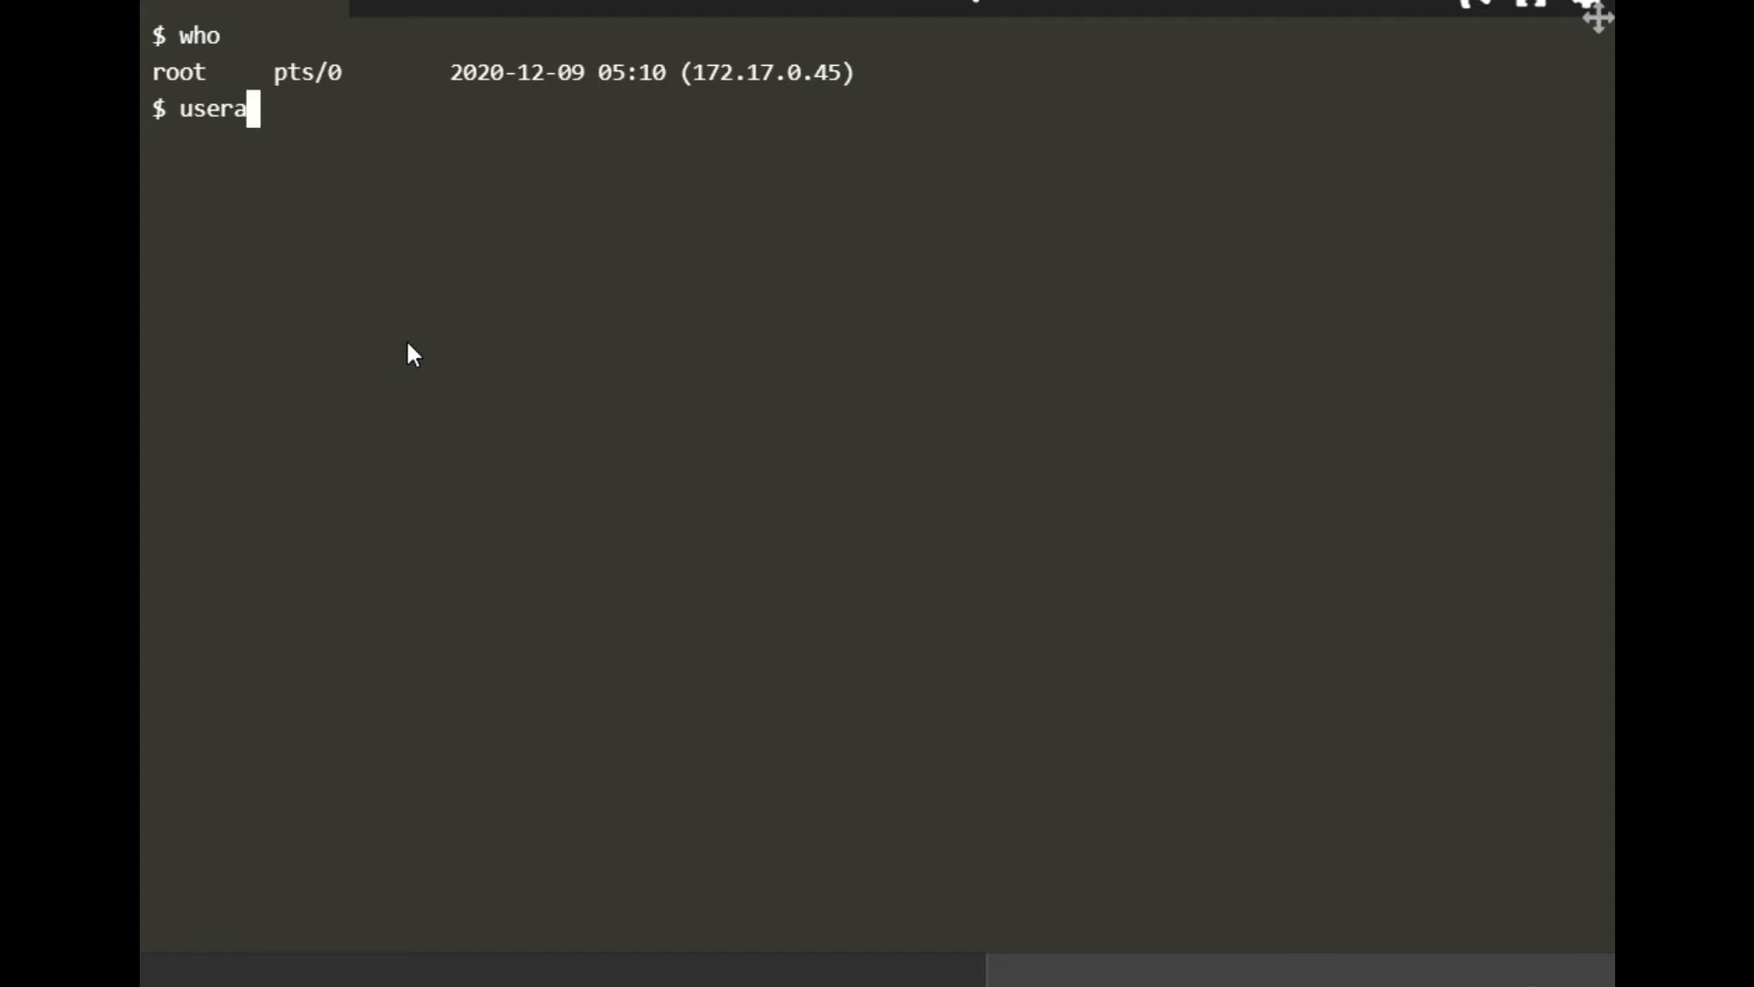
pyautogui.write('dd reza')
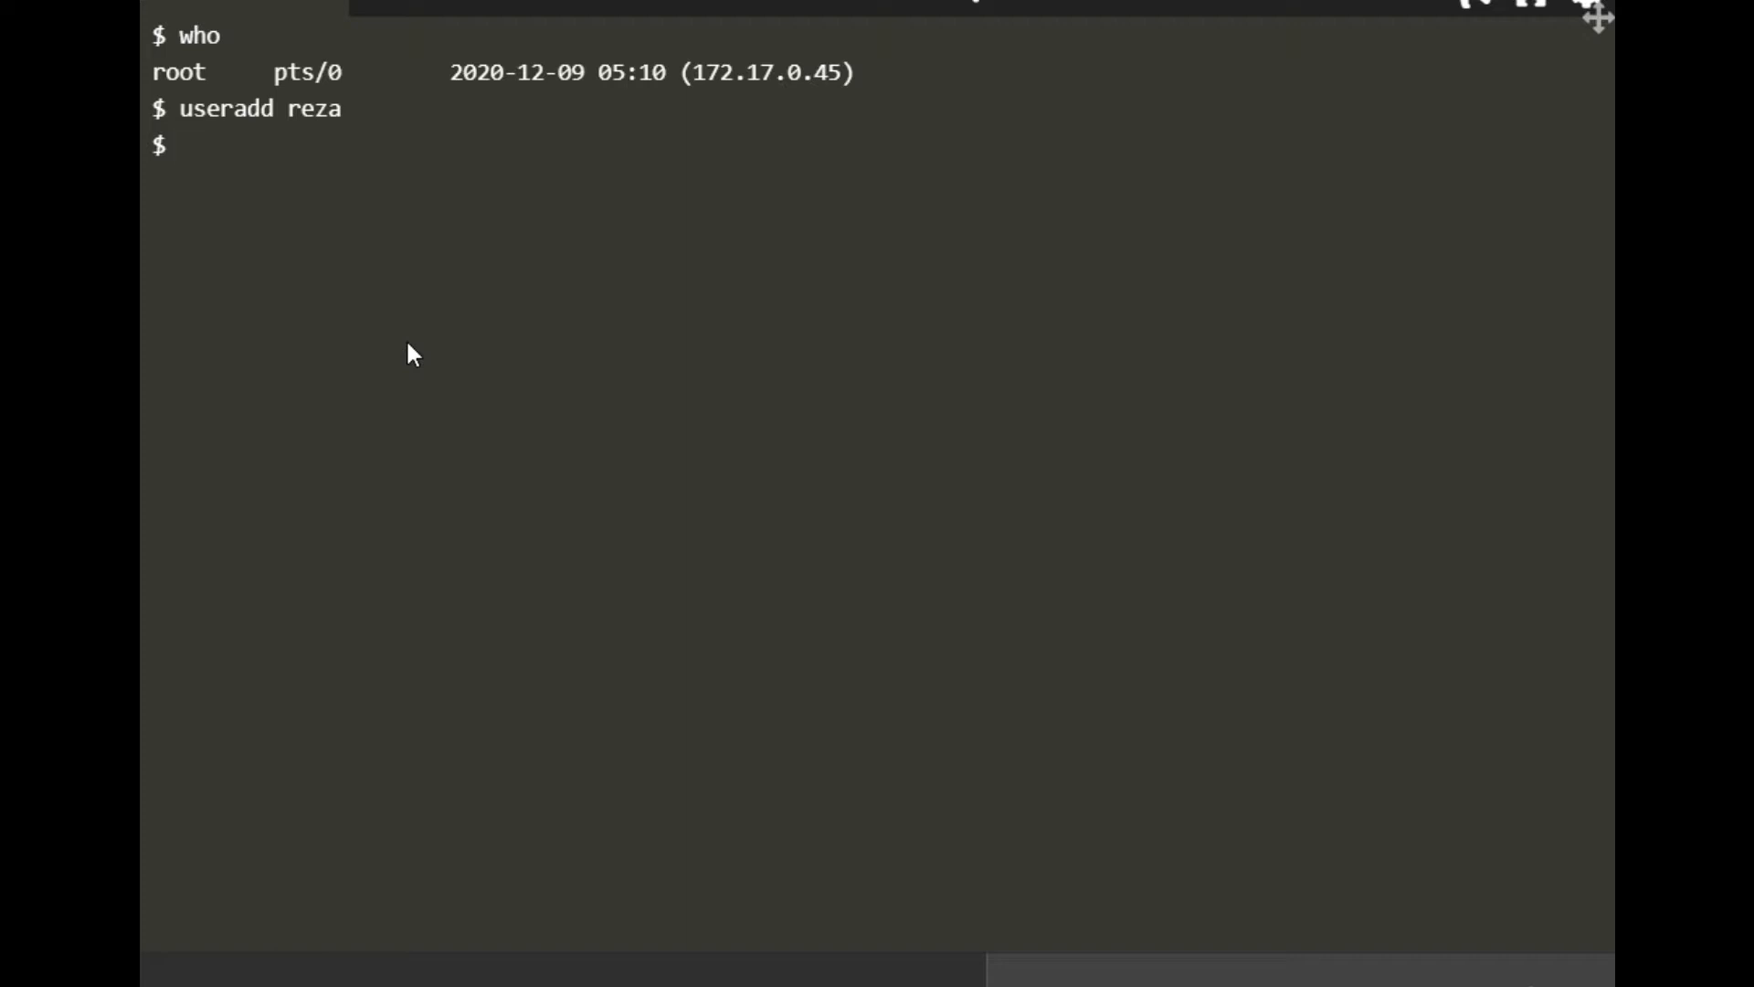
# Show the last /etc/passwd line: reza with UID/GID 1001 and home /home/reza
pyautogui.write('t')
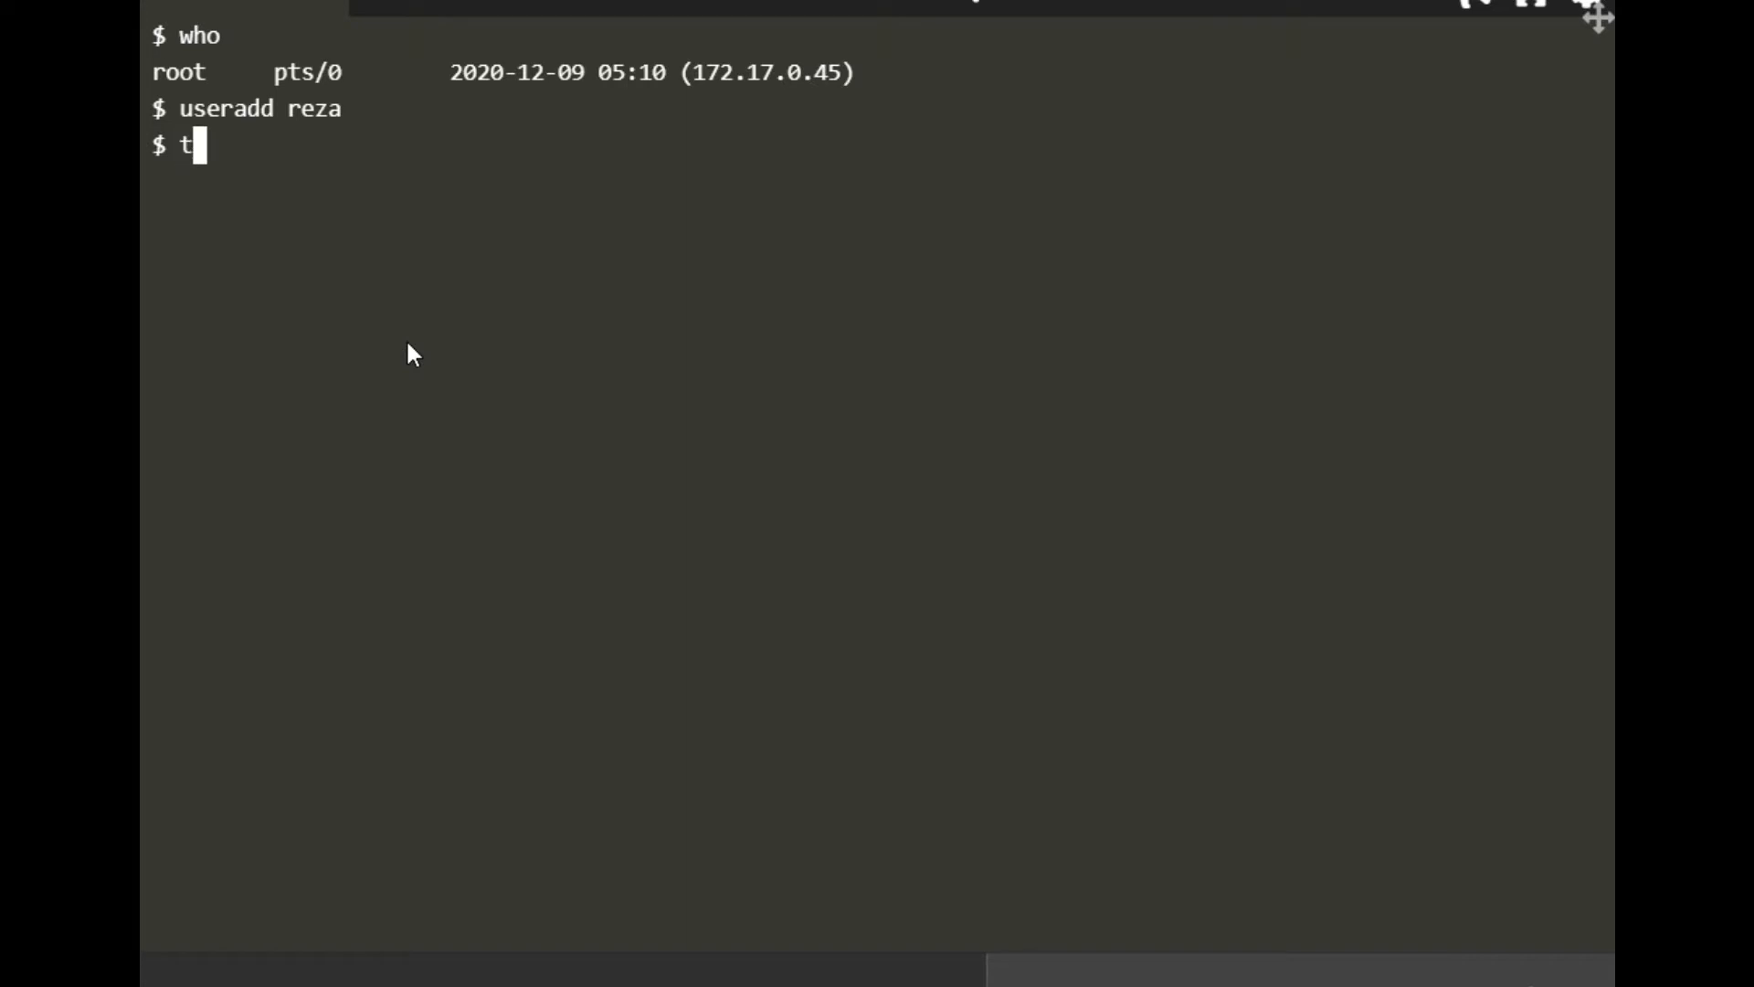
pyautogui.write('ail')
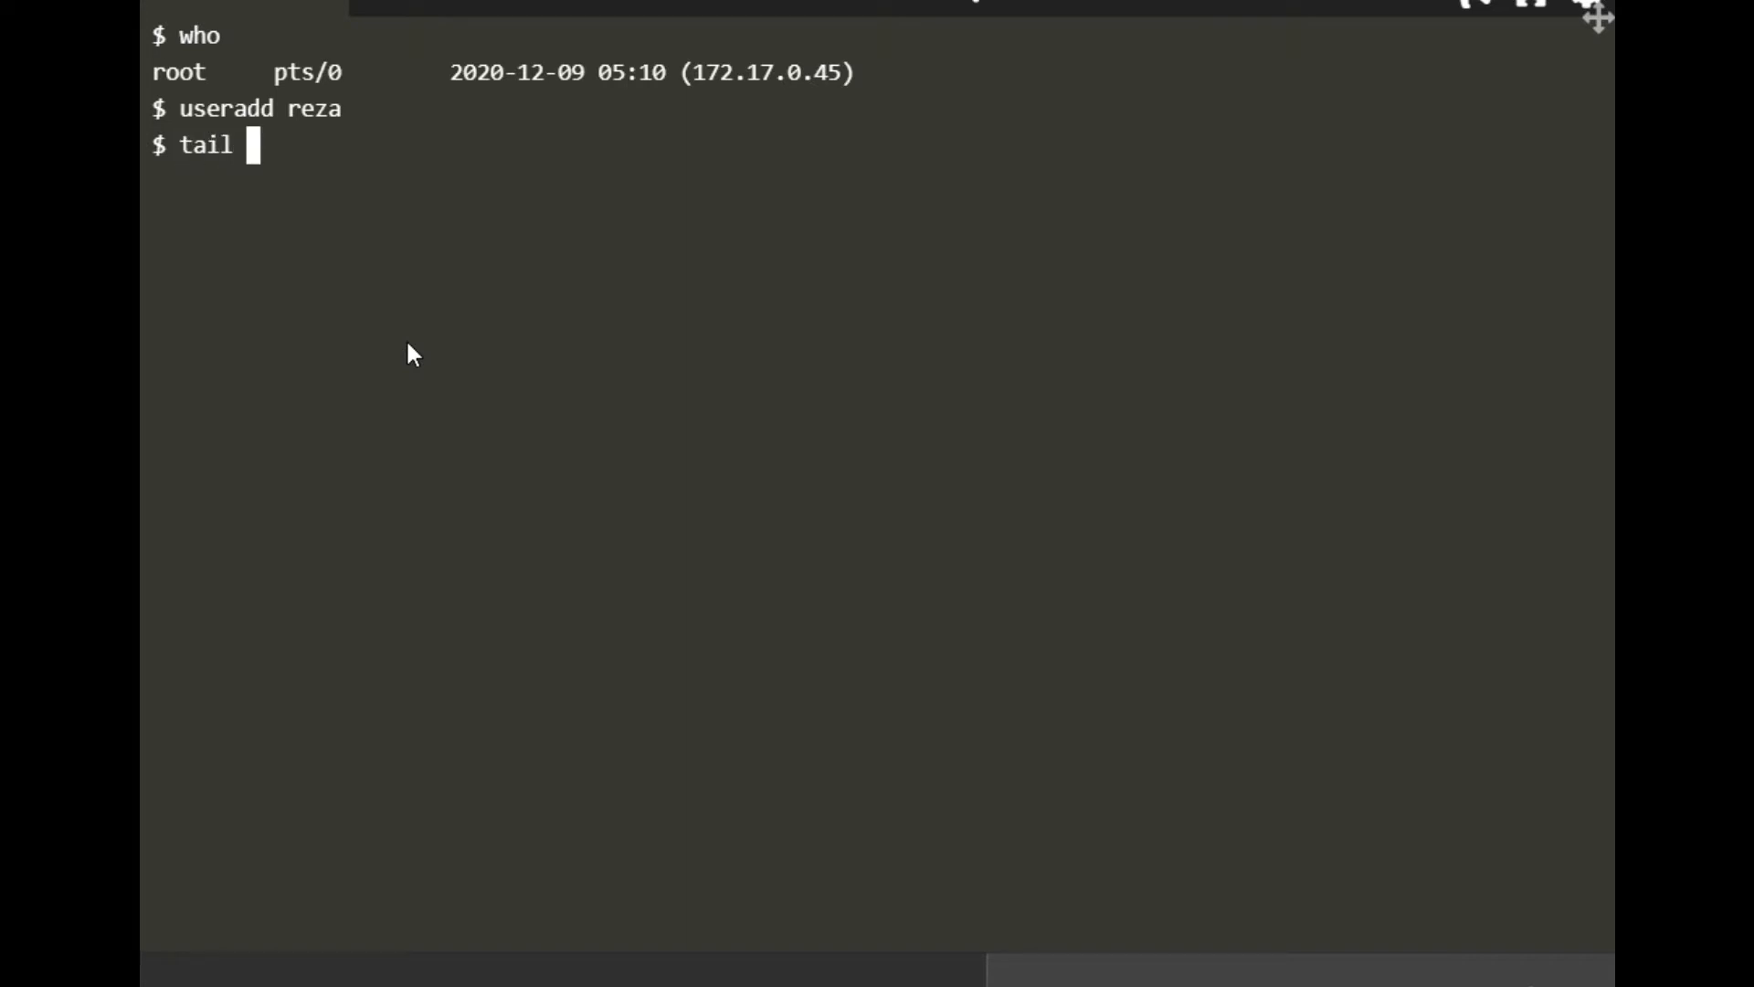
pyautogui.write('-1')
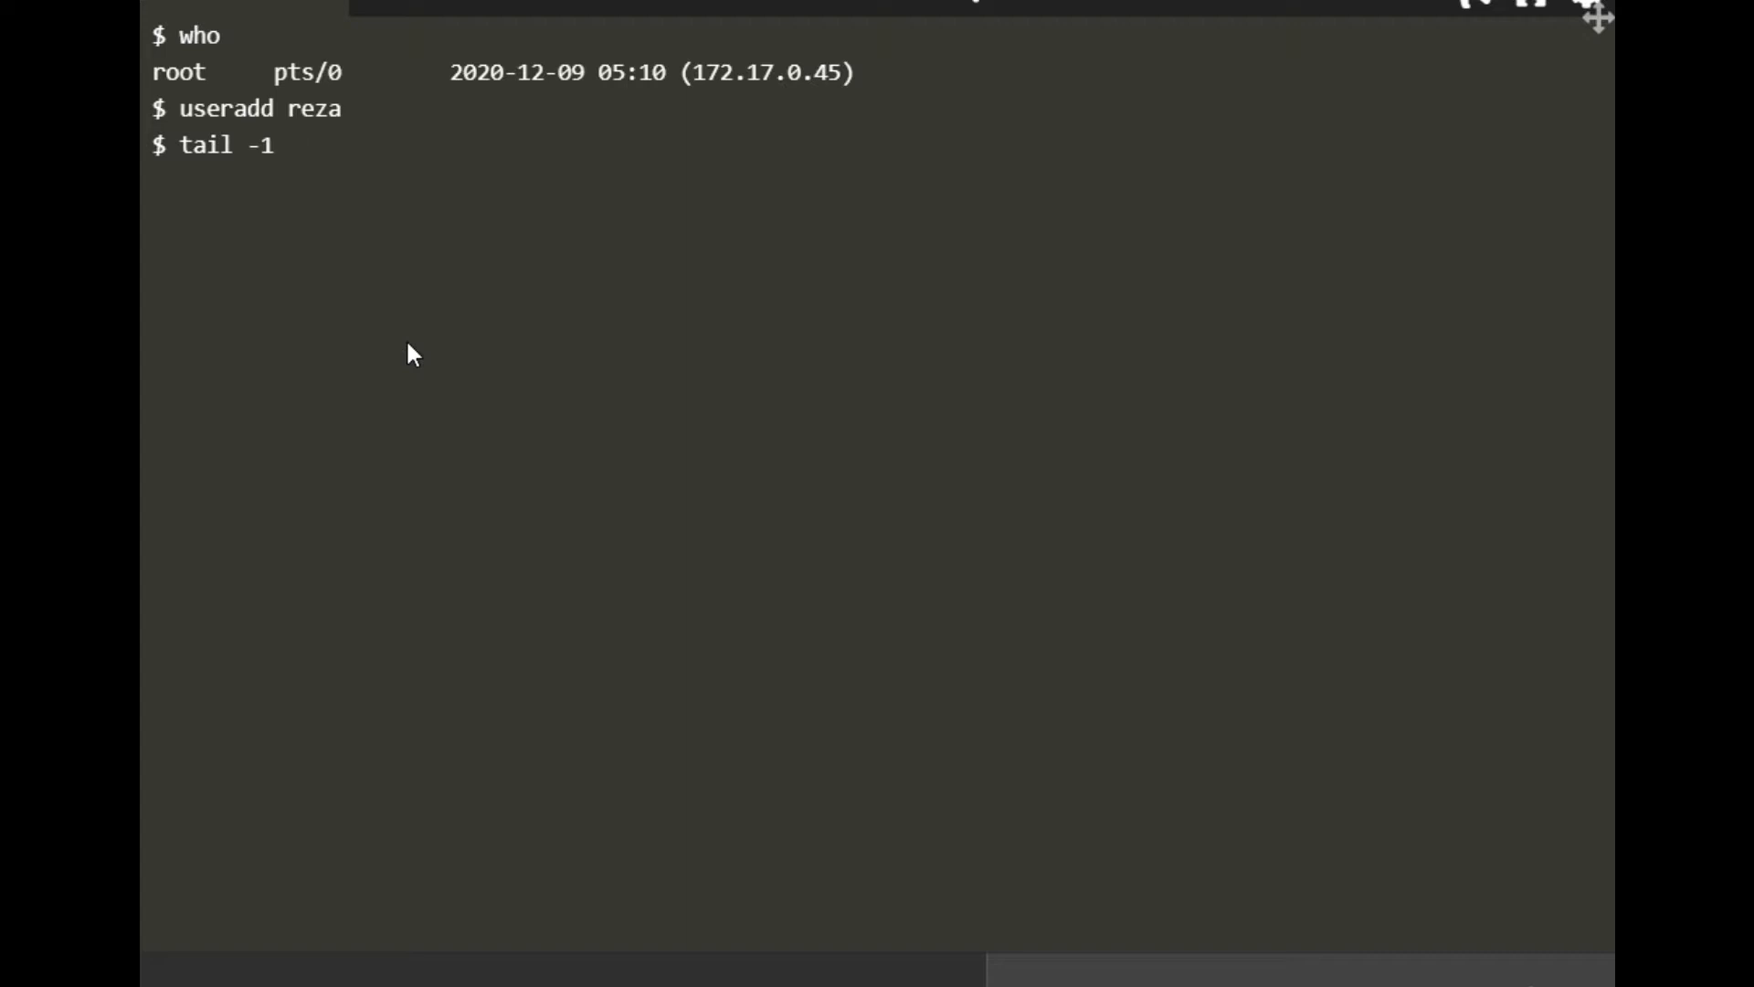
pyautogui.write('/e')
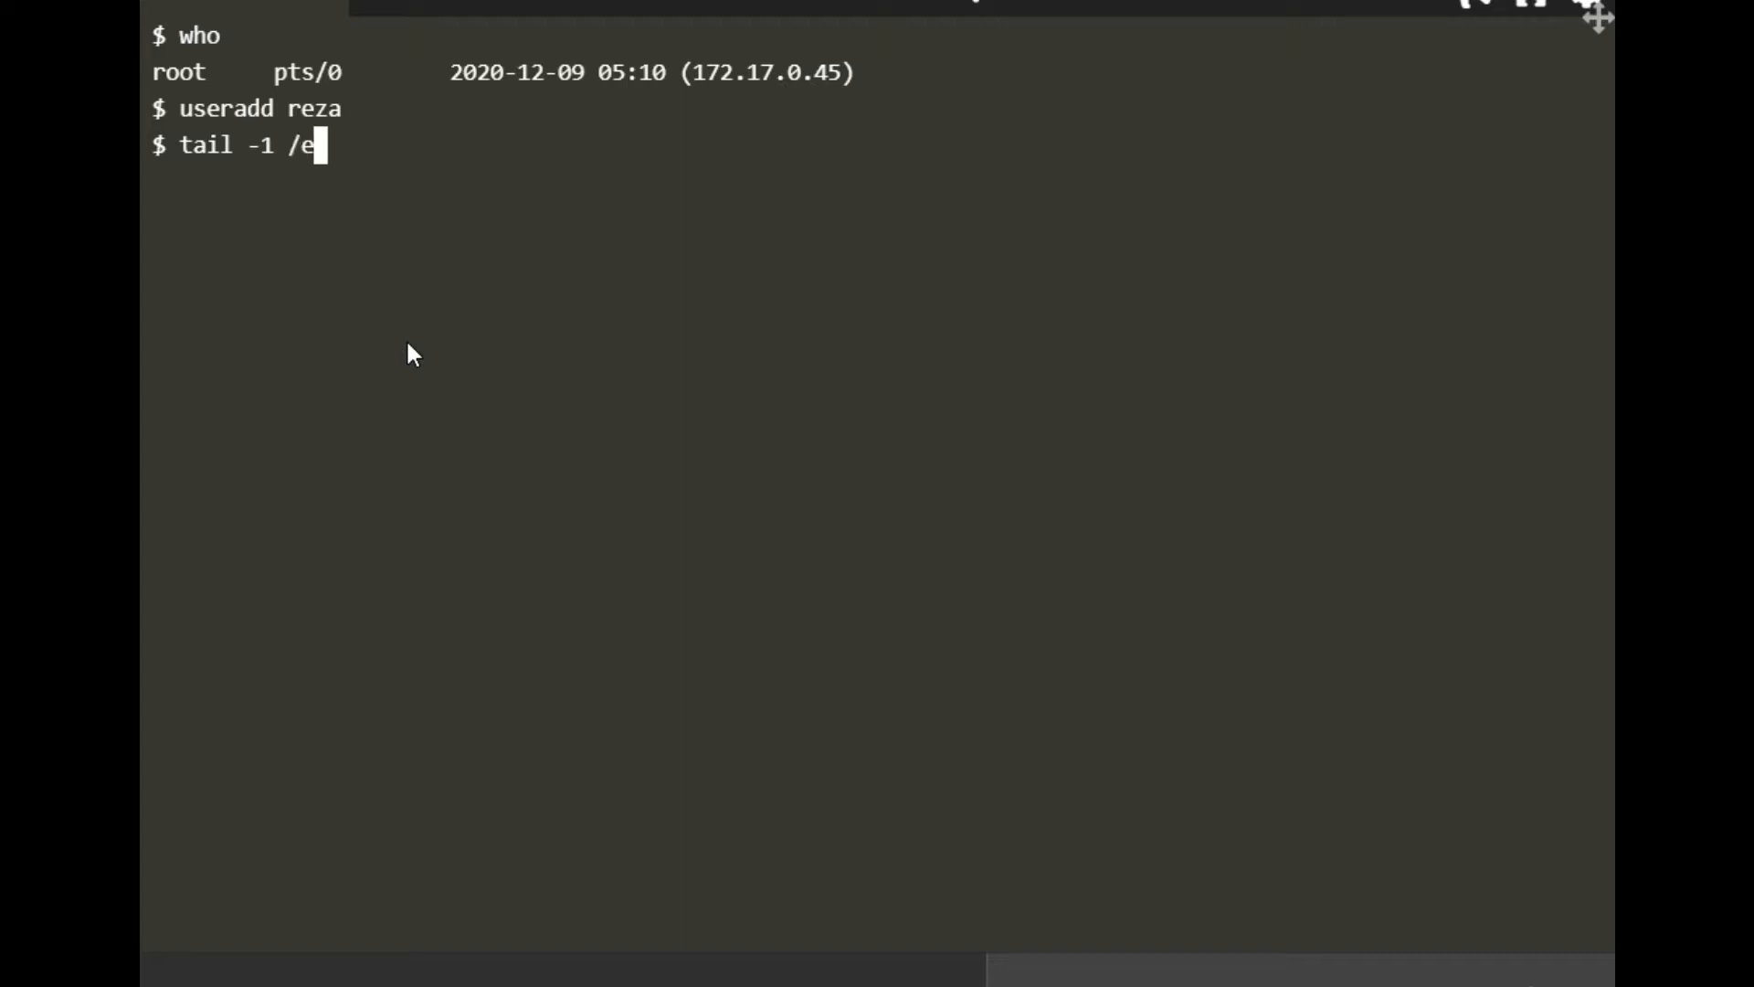
pyautogui.write('tc/')
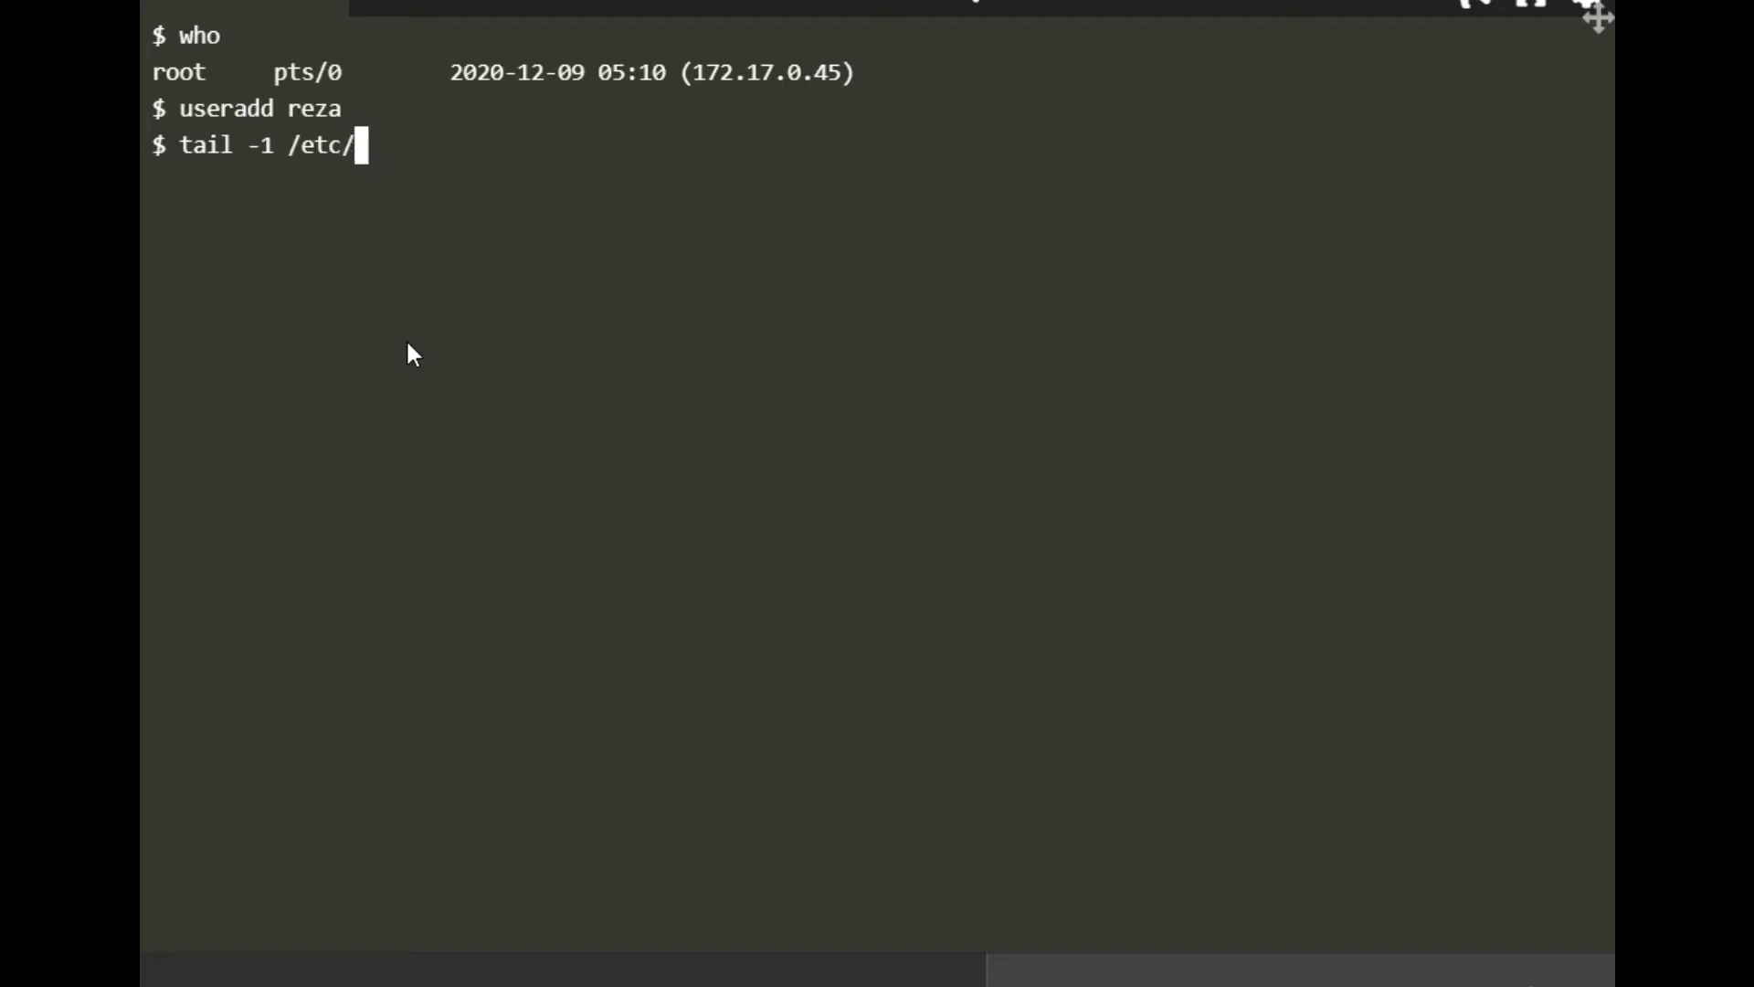
pyautogui.write('passwd')
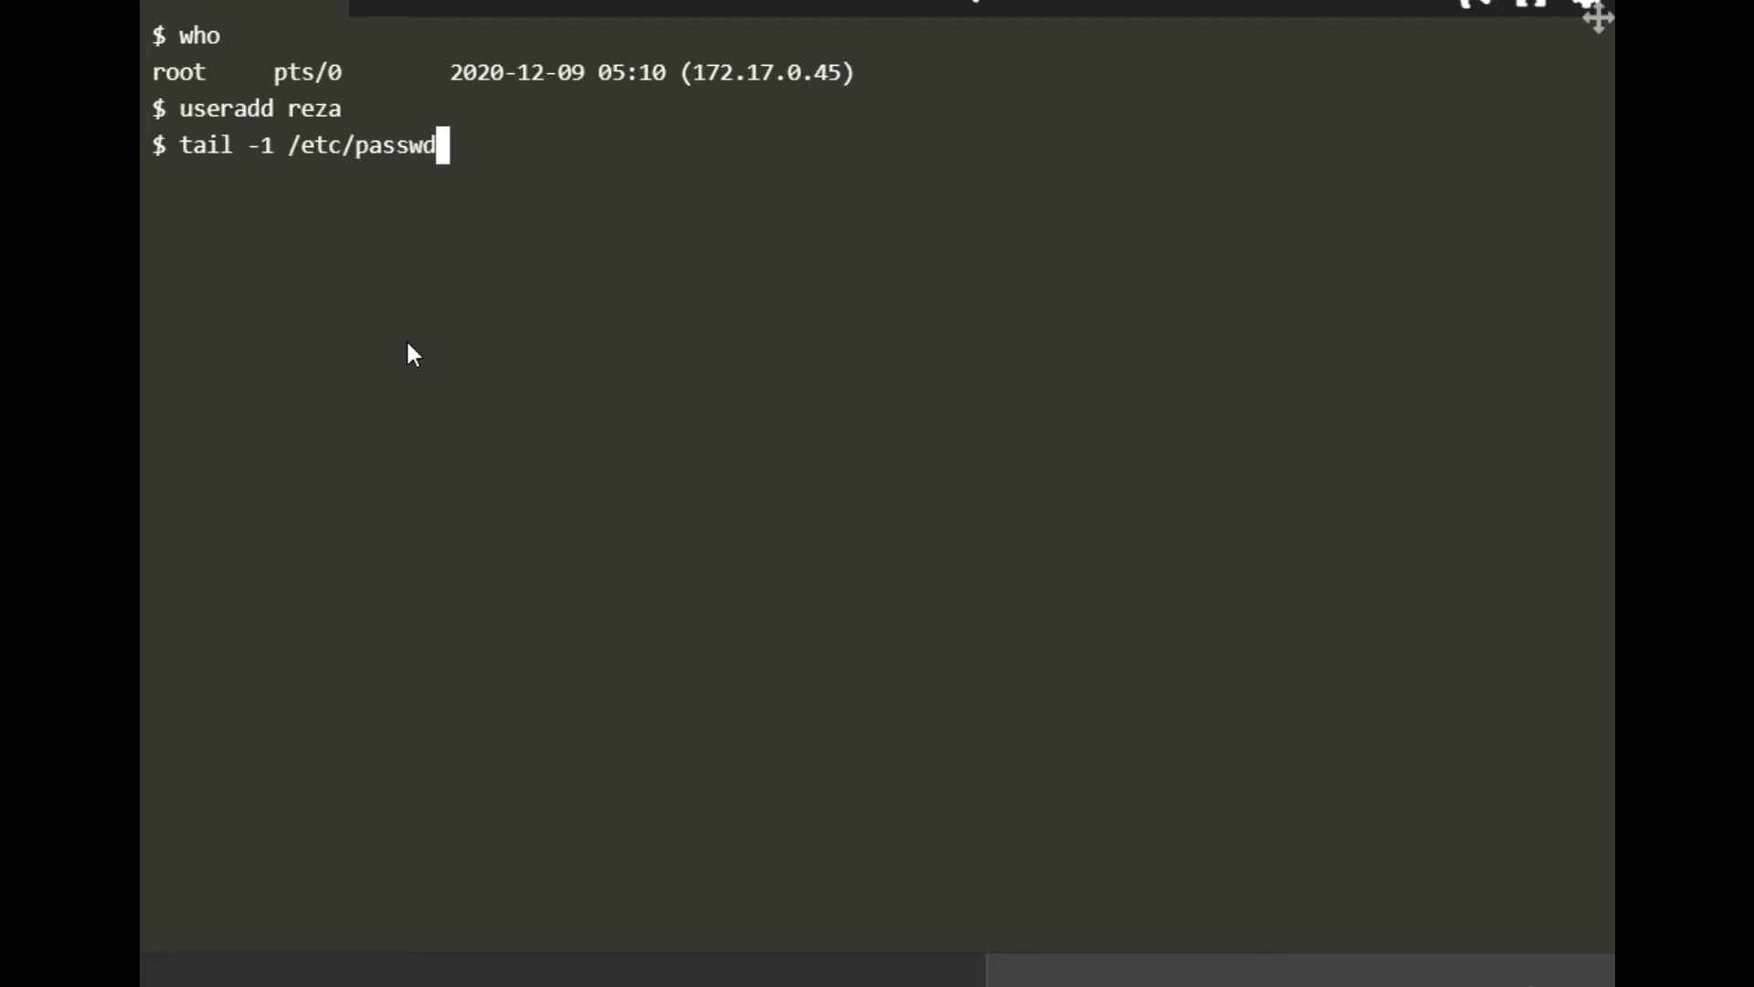
pyautogui.press('Return')
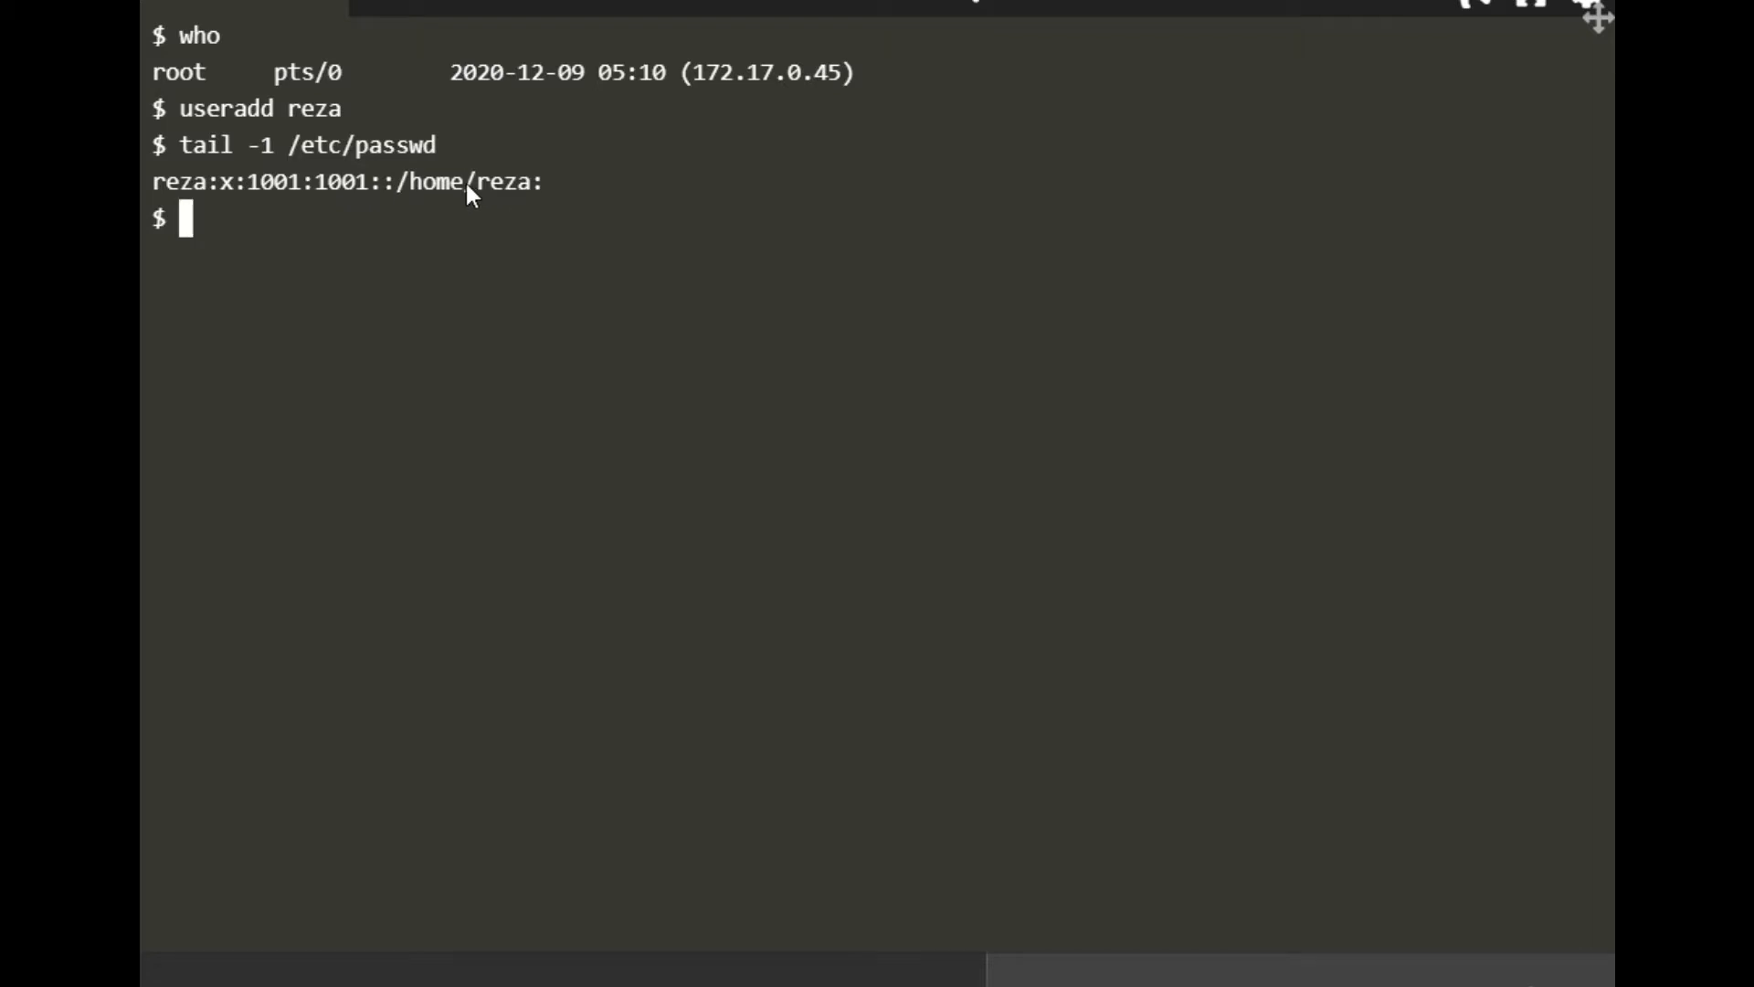
pyautogui.moveTo(358, 199)
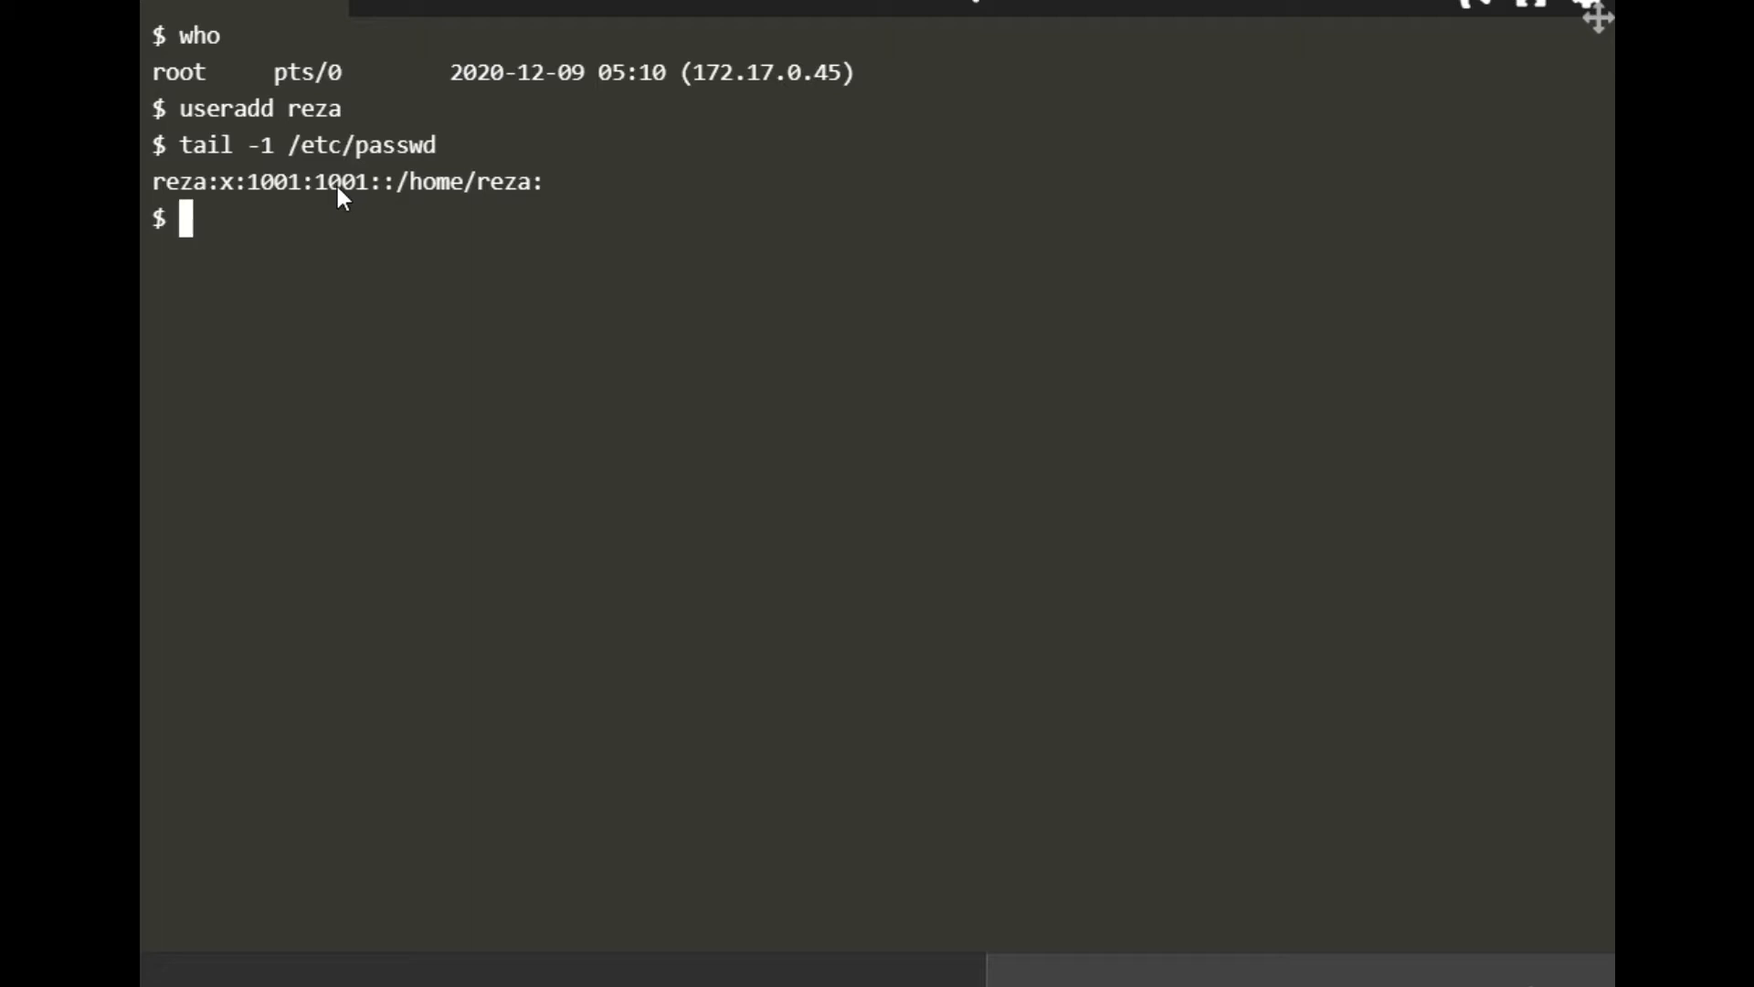
pyautogui.moveTo(333, 213)
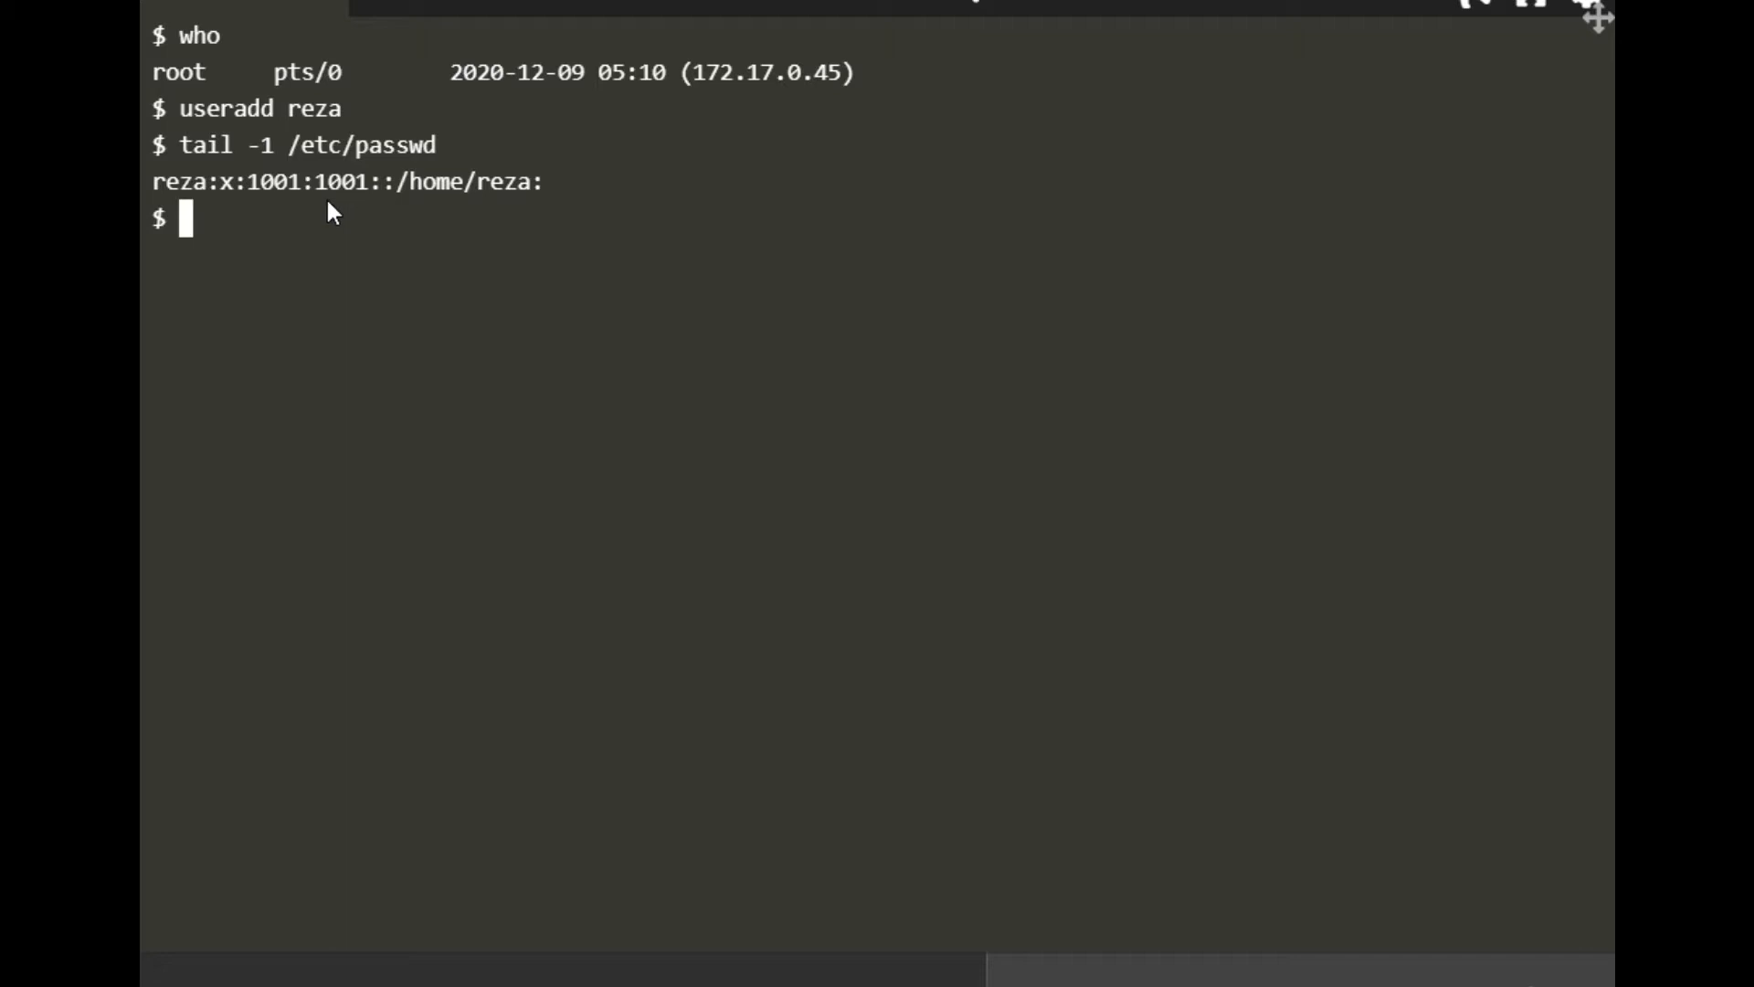
pyautogui.moveTo(369, 257)
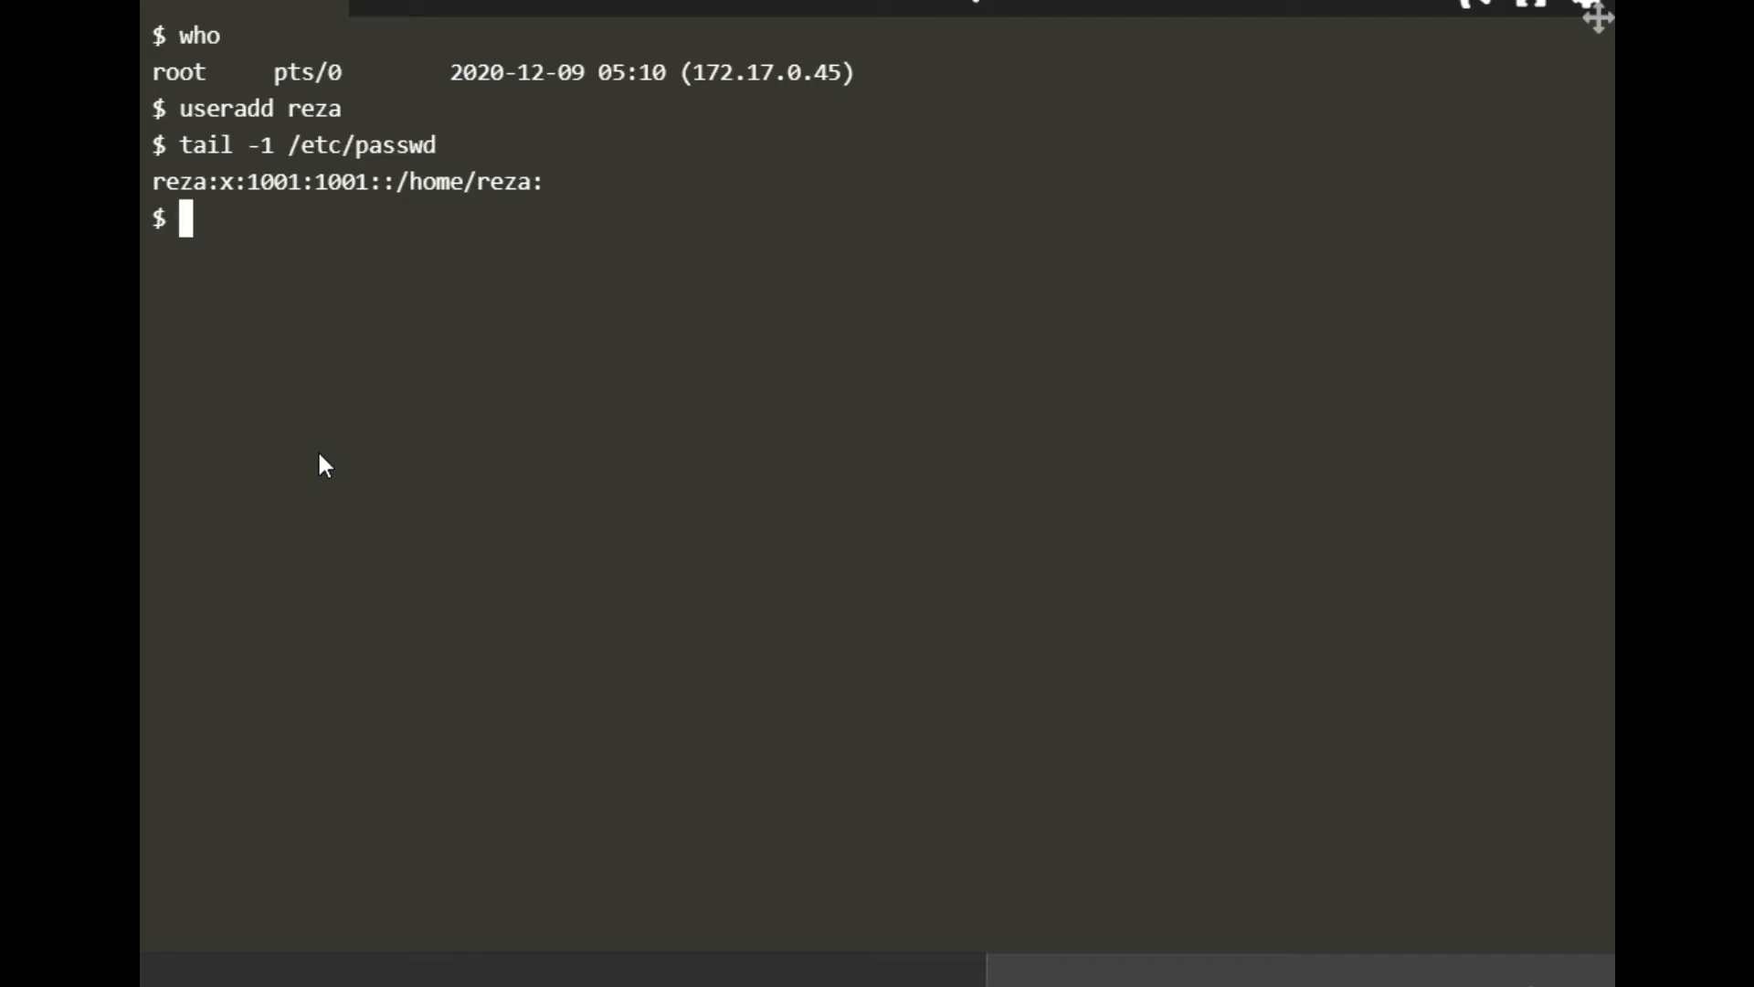
# List reza's group memberships, showing only the group reza
pyautogui.write('grou')
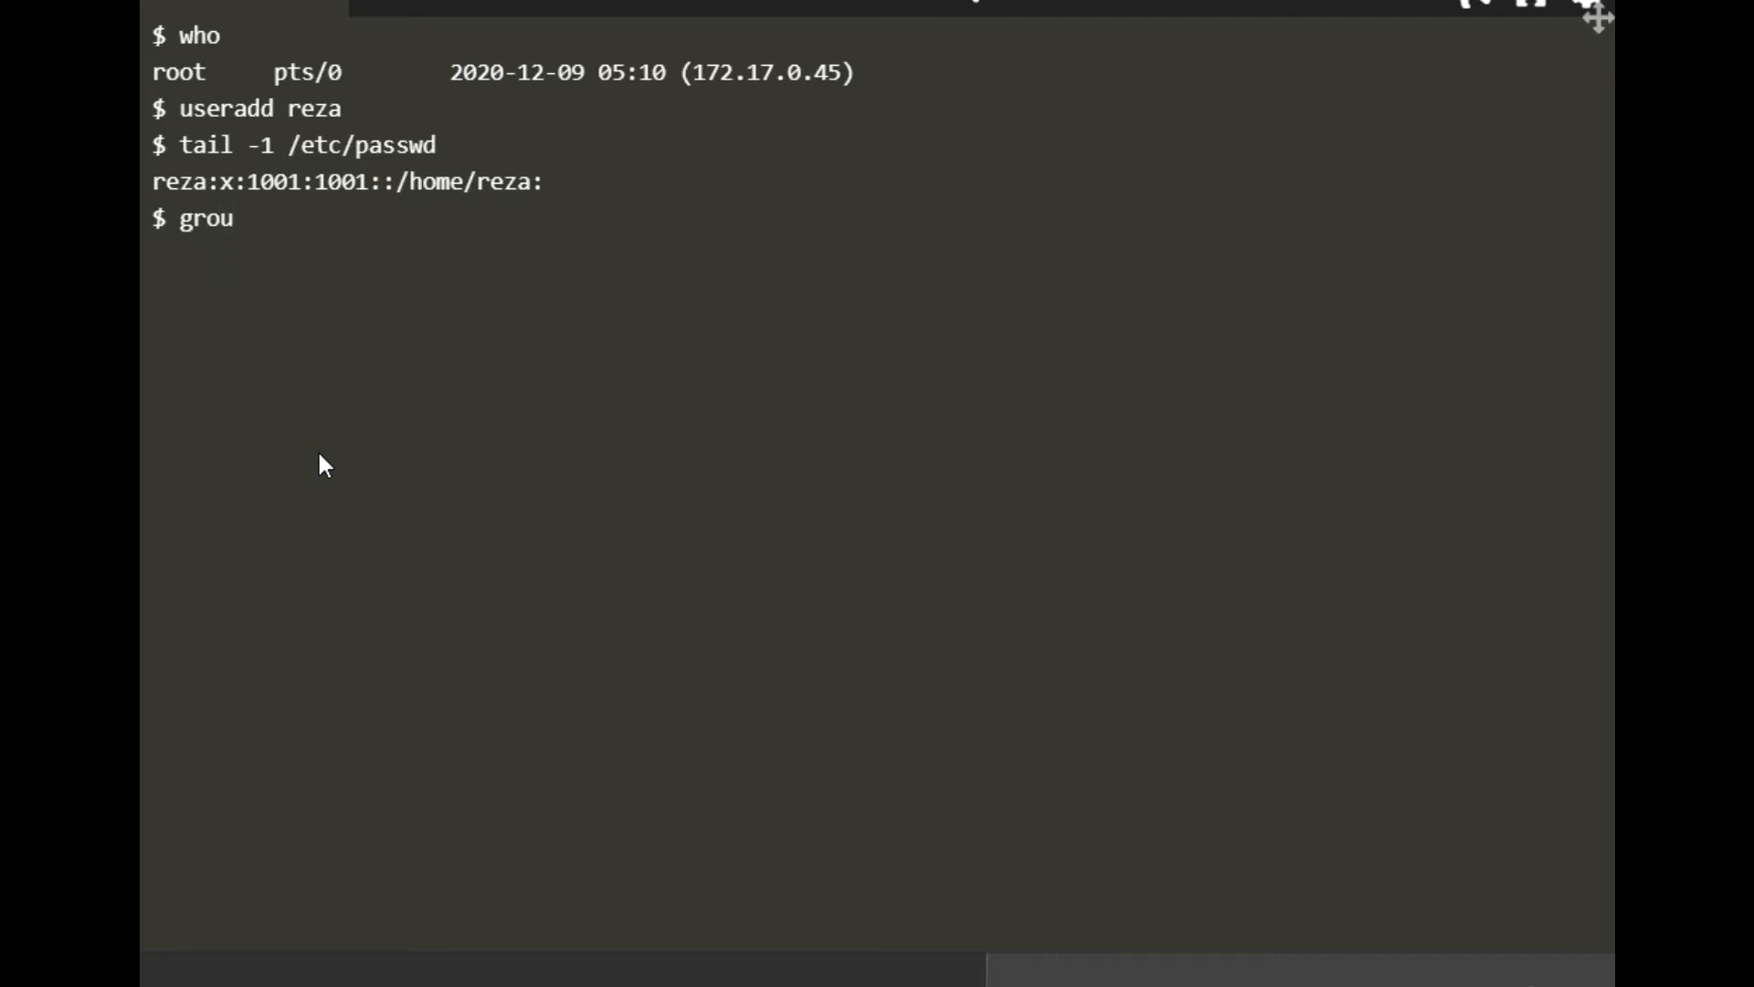
pyautogui.write('p')
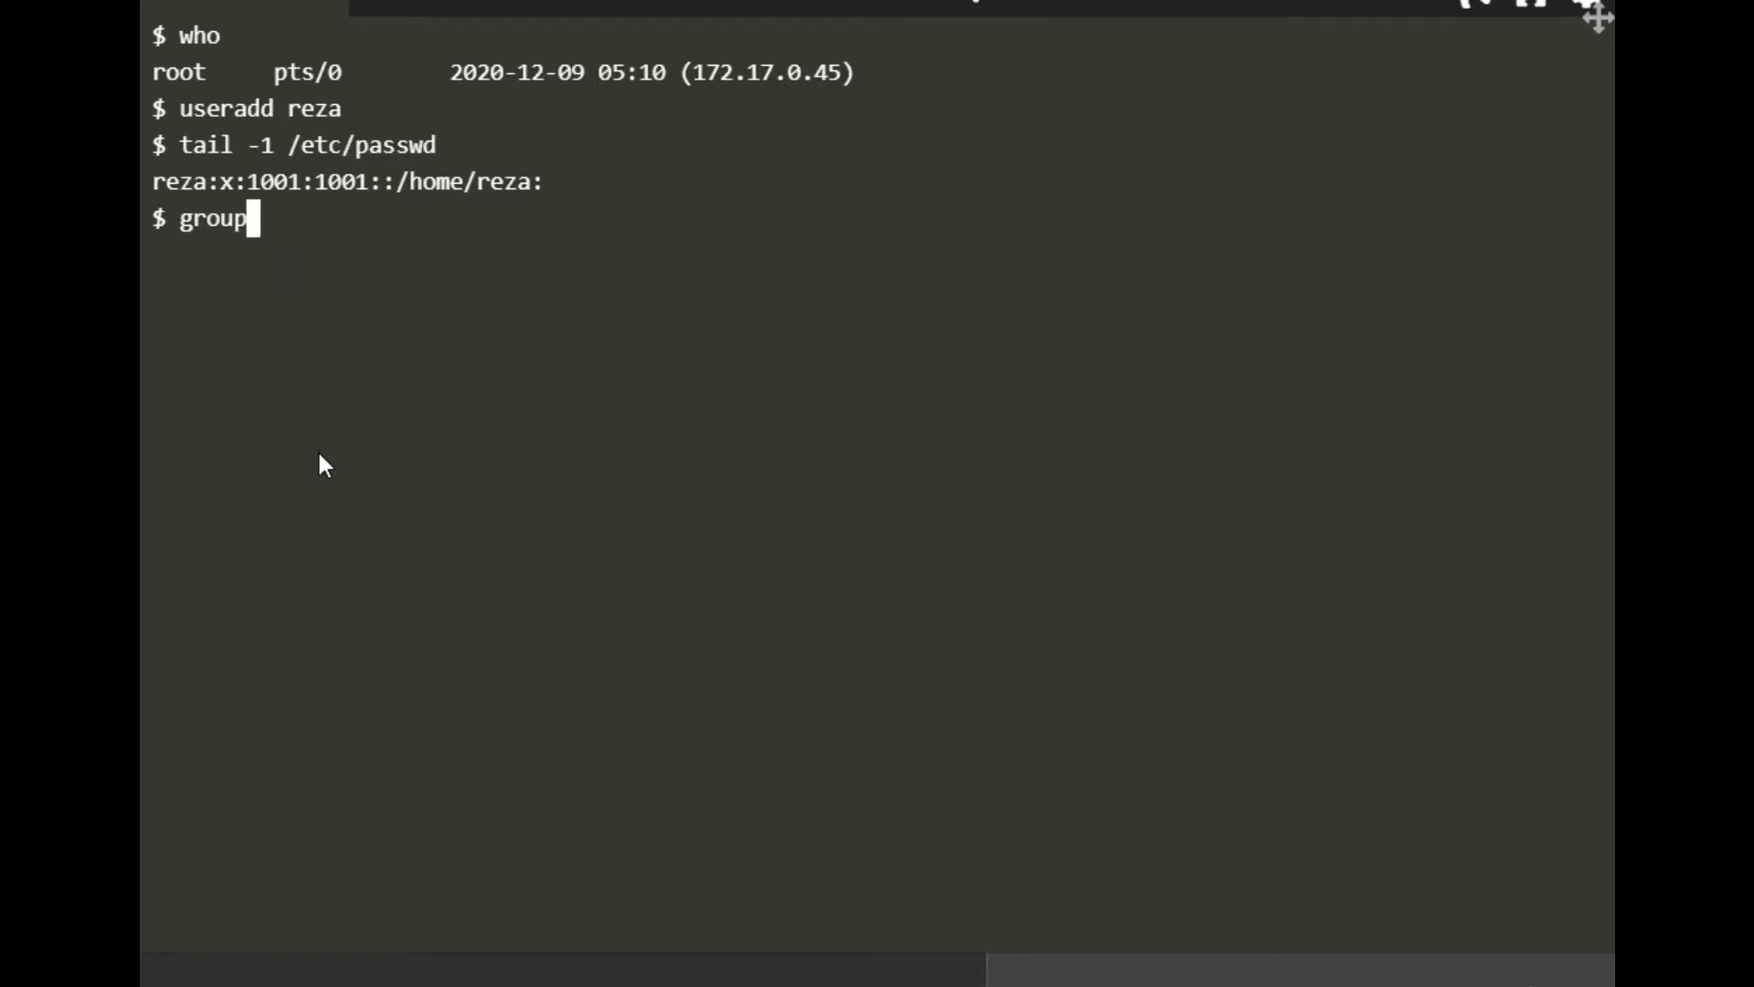
pyautogui.write('s')
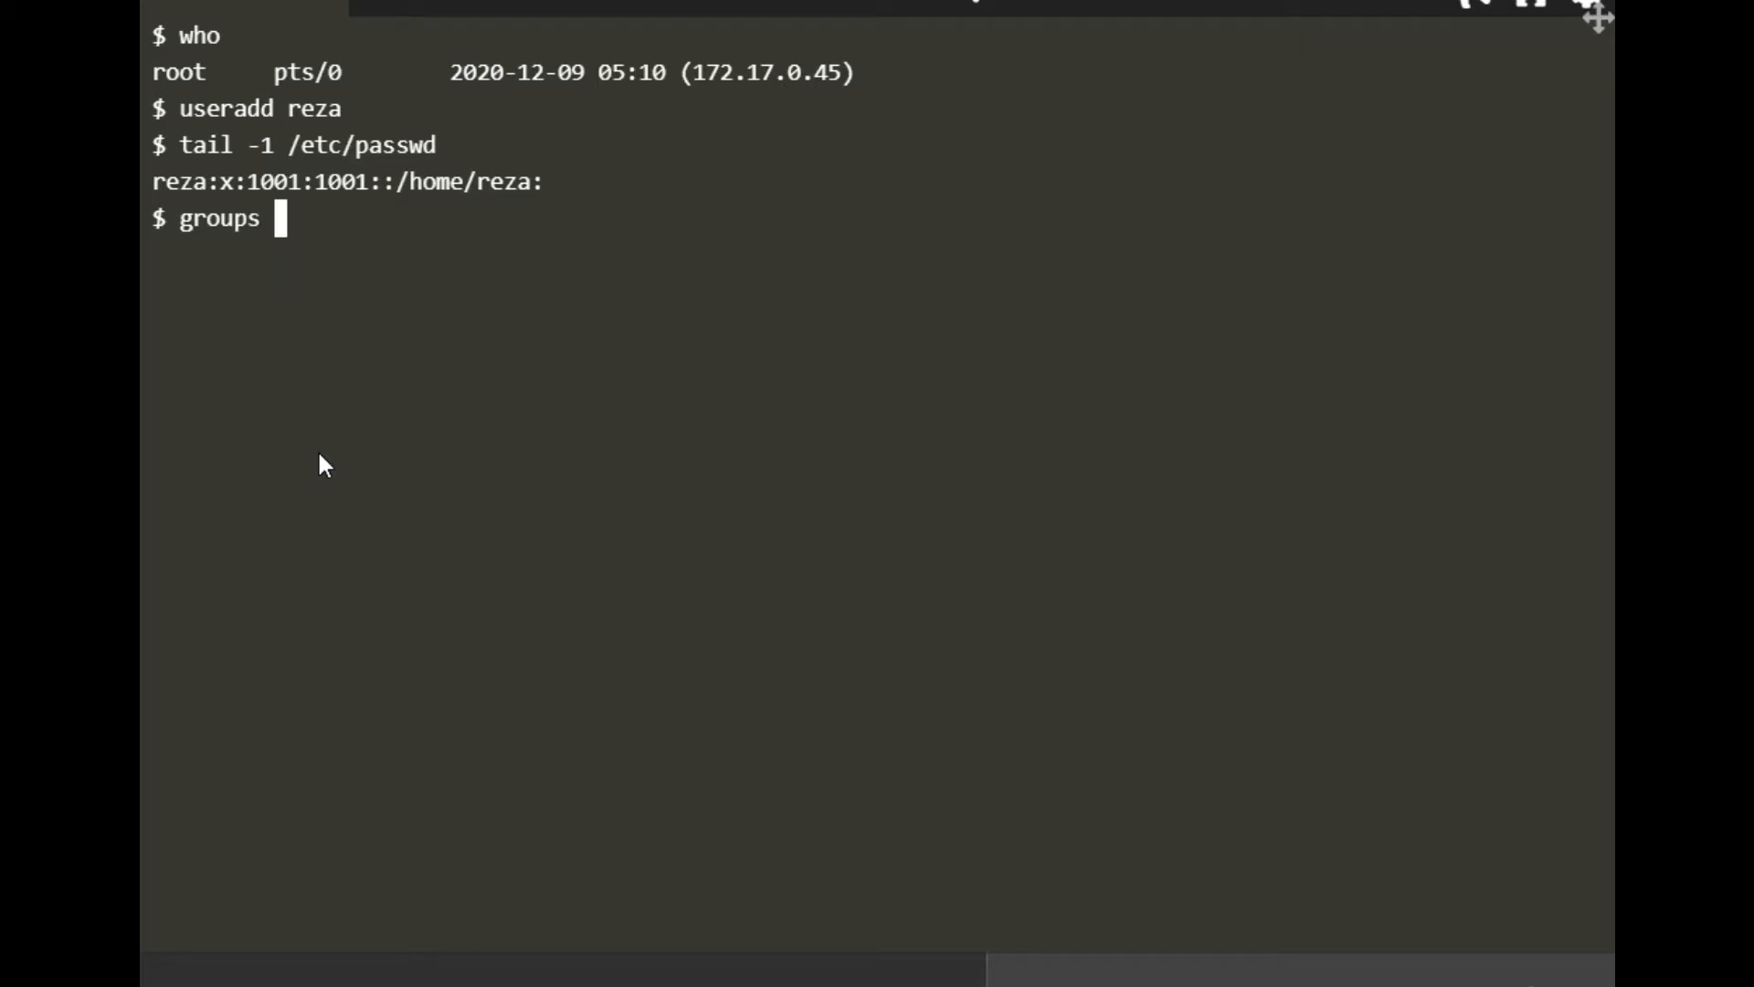
pyautogui.write('reza')
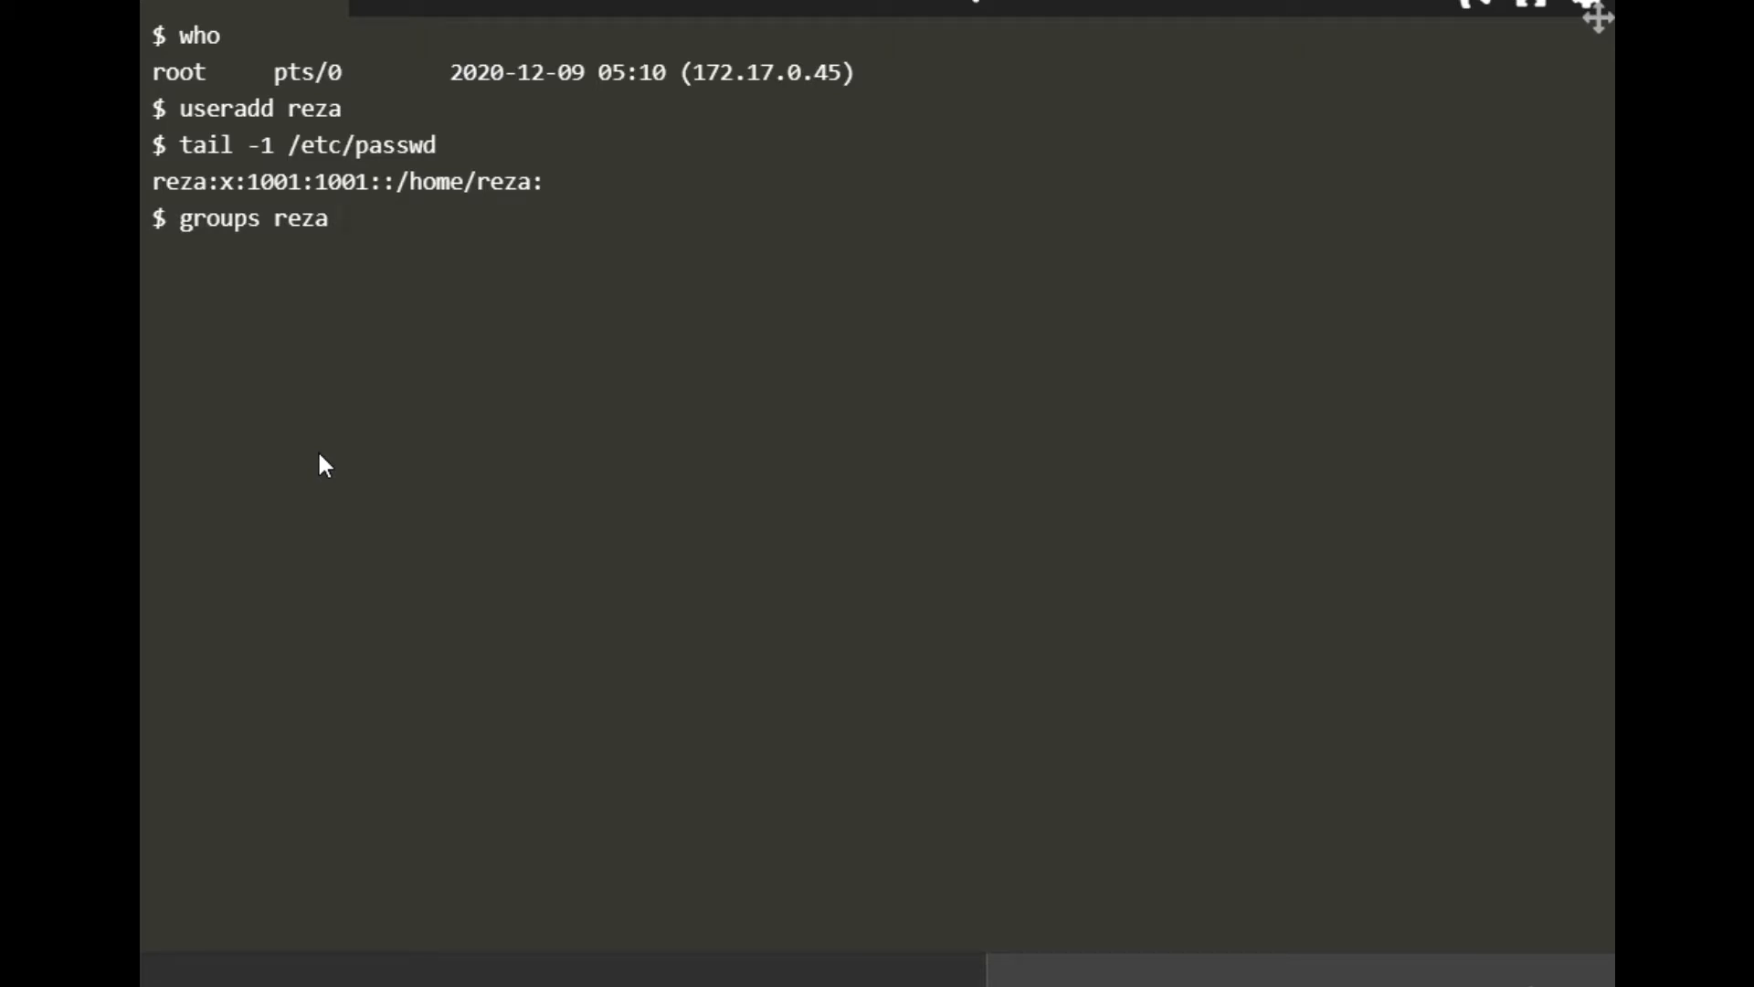
pyautogui.press('Return')
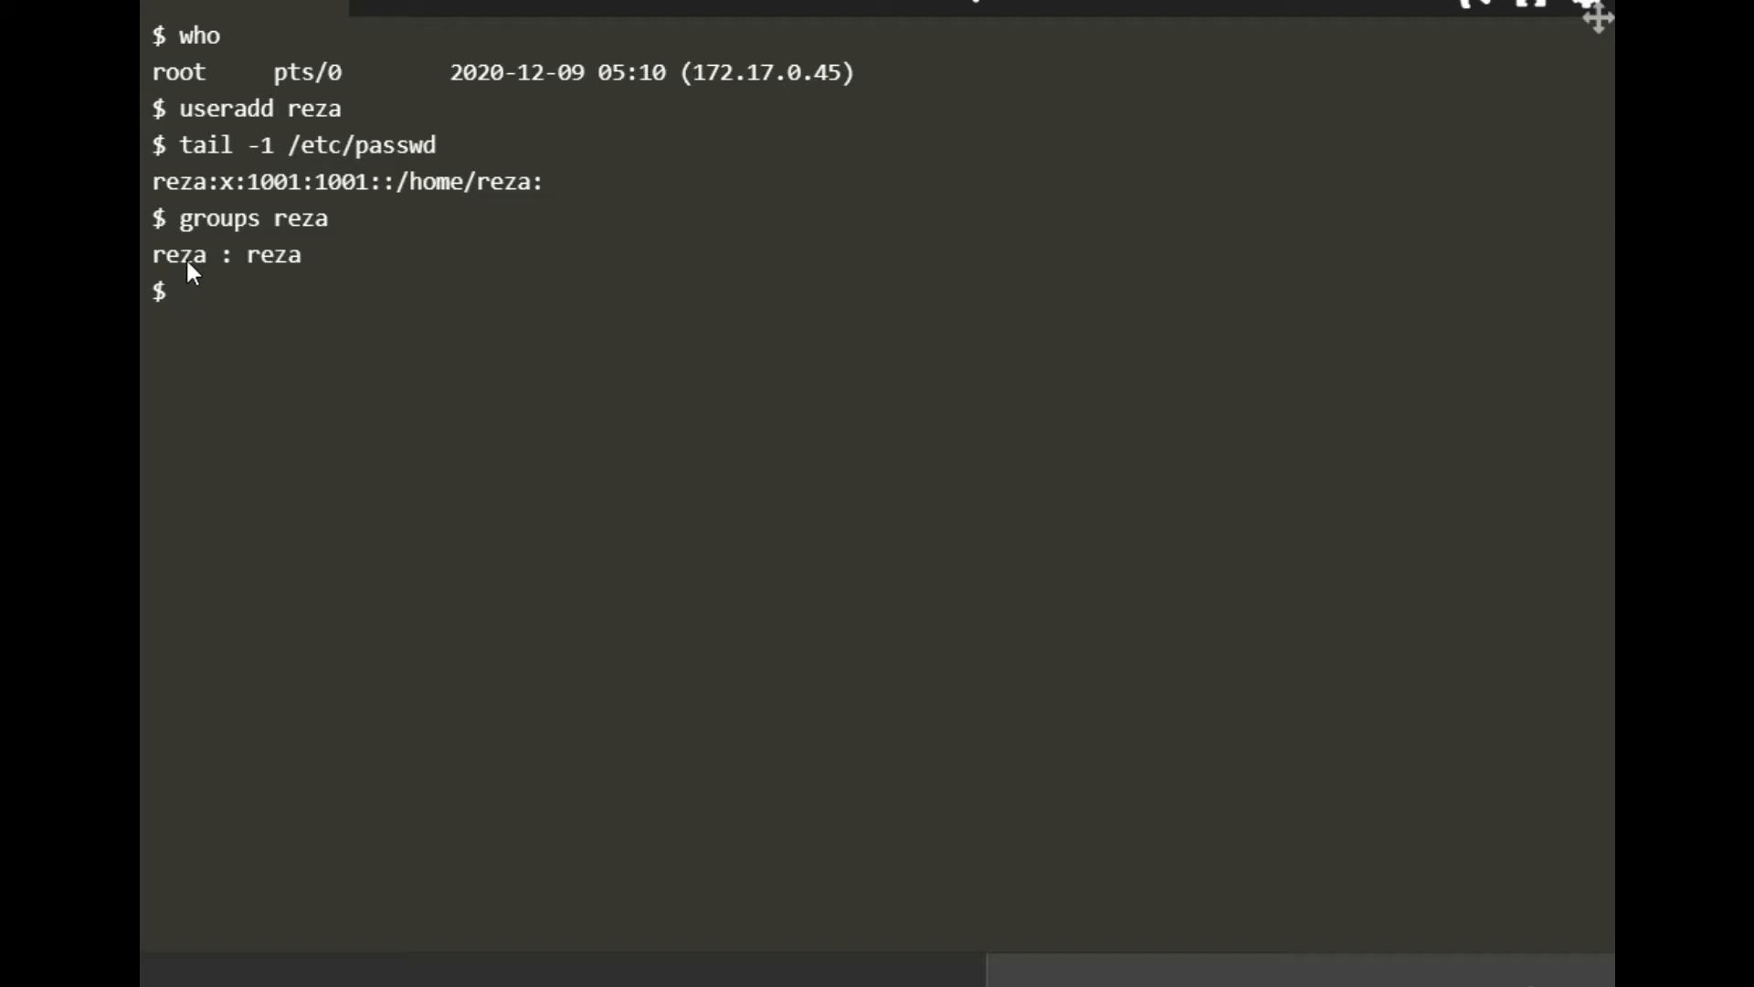
pyautogui.moveTo(283, 270)
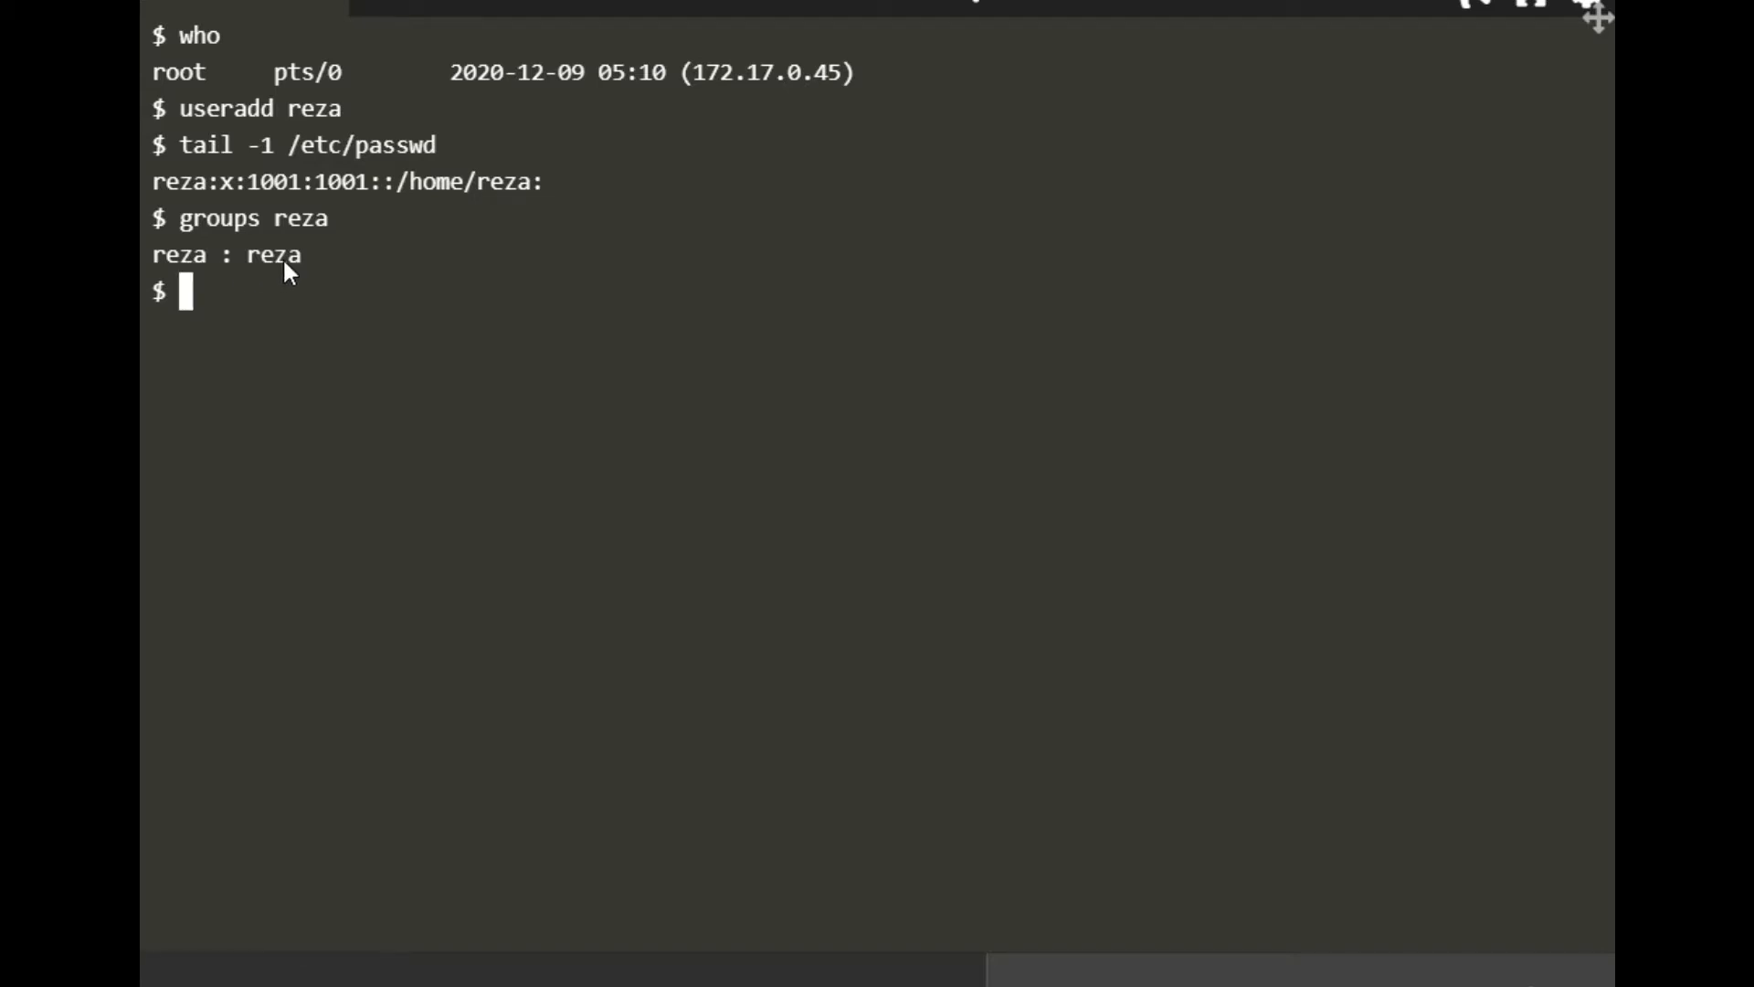
pyautogui.moveTo(224, 468)
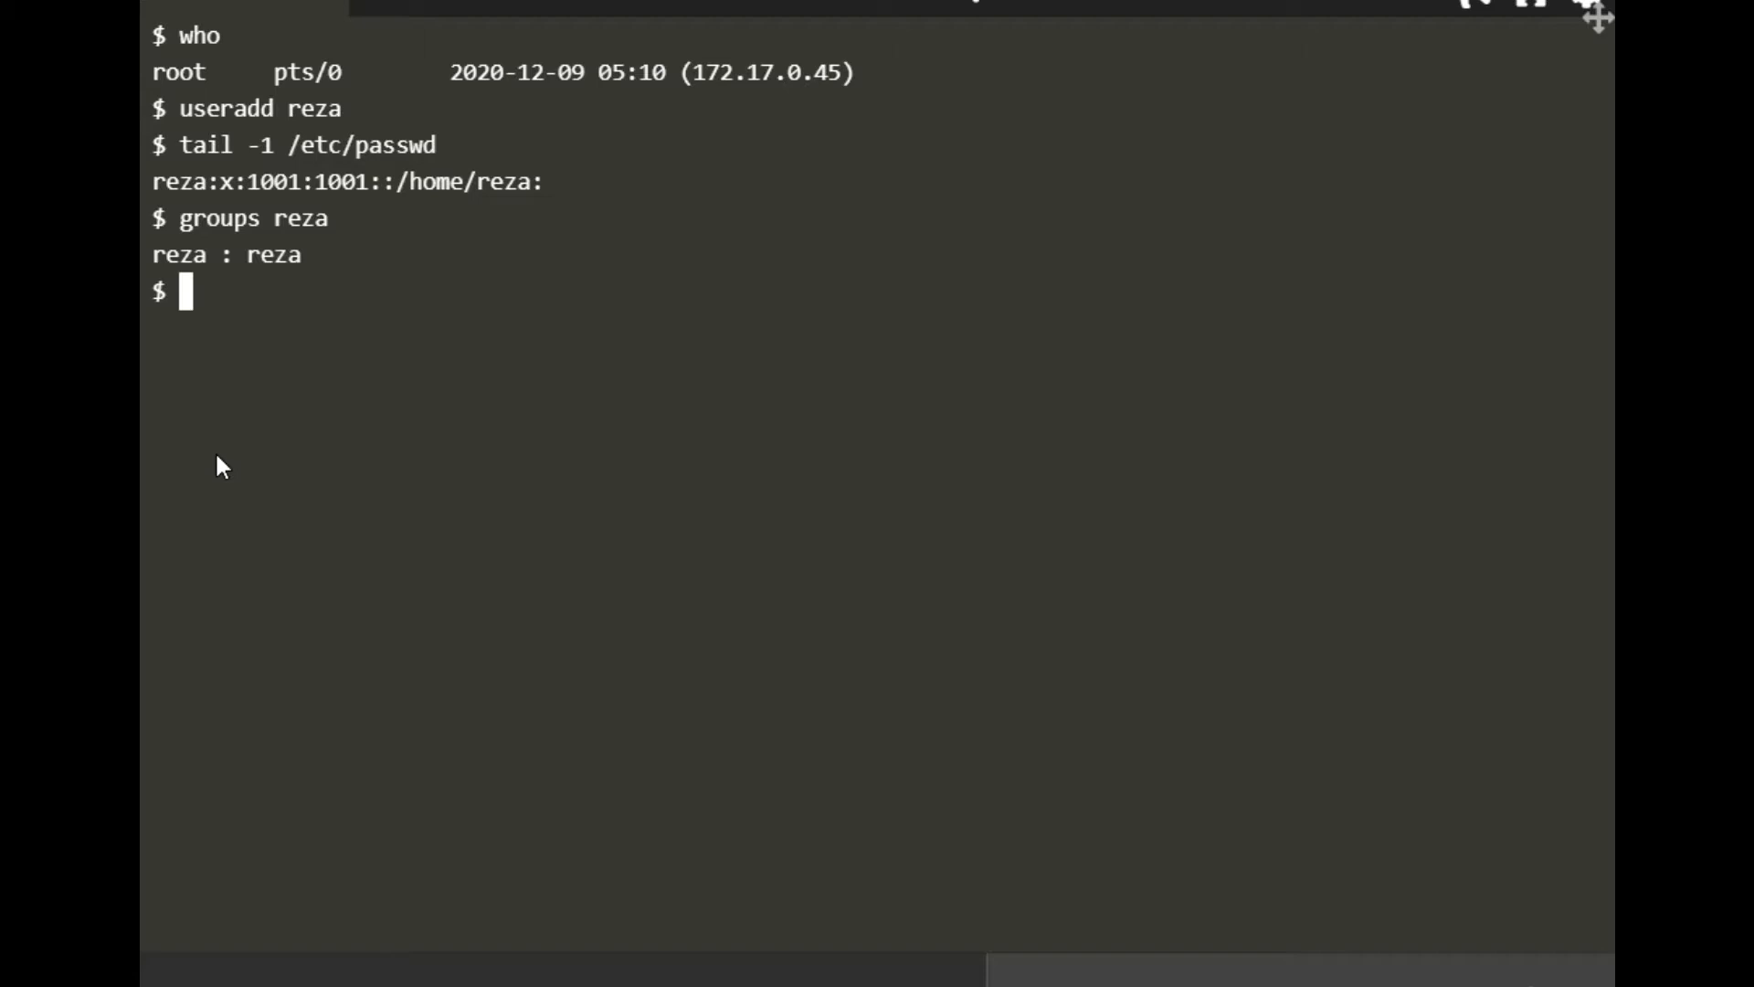
# Show reza's ids: uid 1001, gid 1001, groups 1001(reza)
pyautogui.write('id')
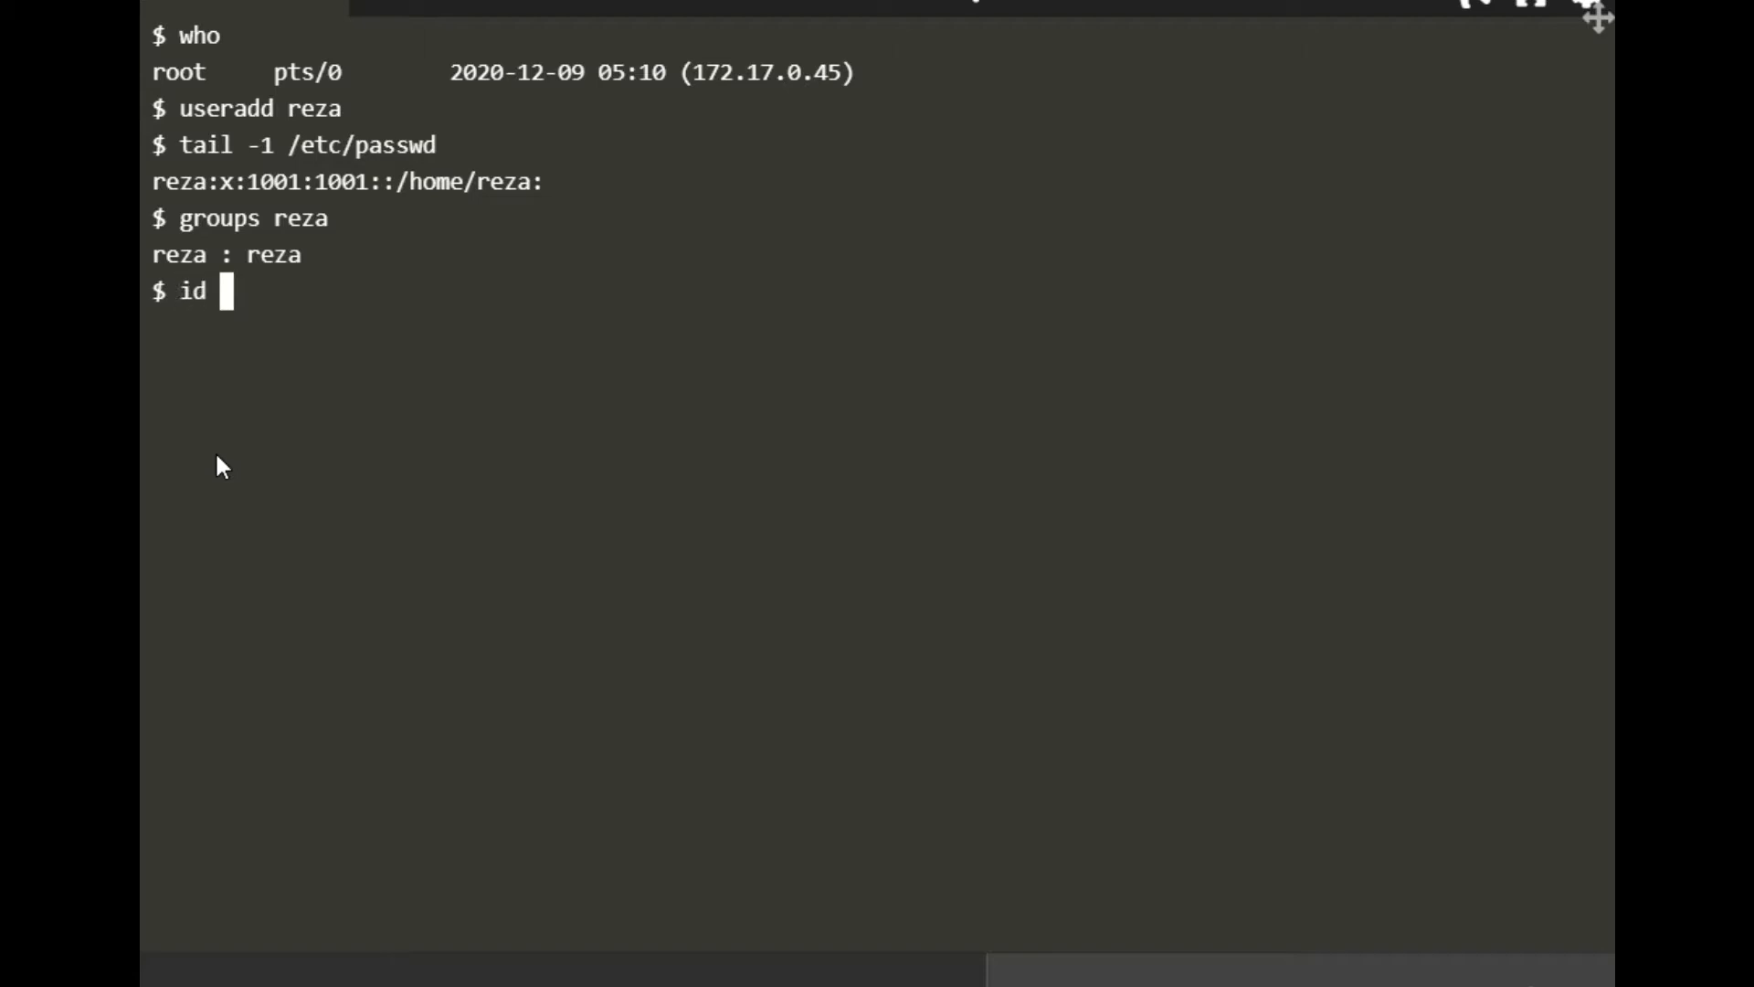
pyautogui.write('rez')
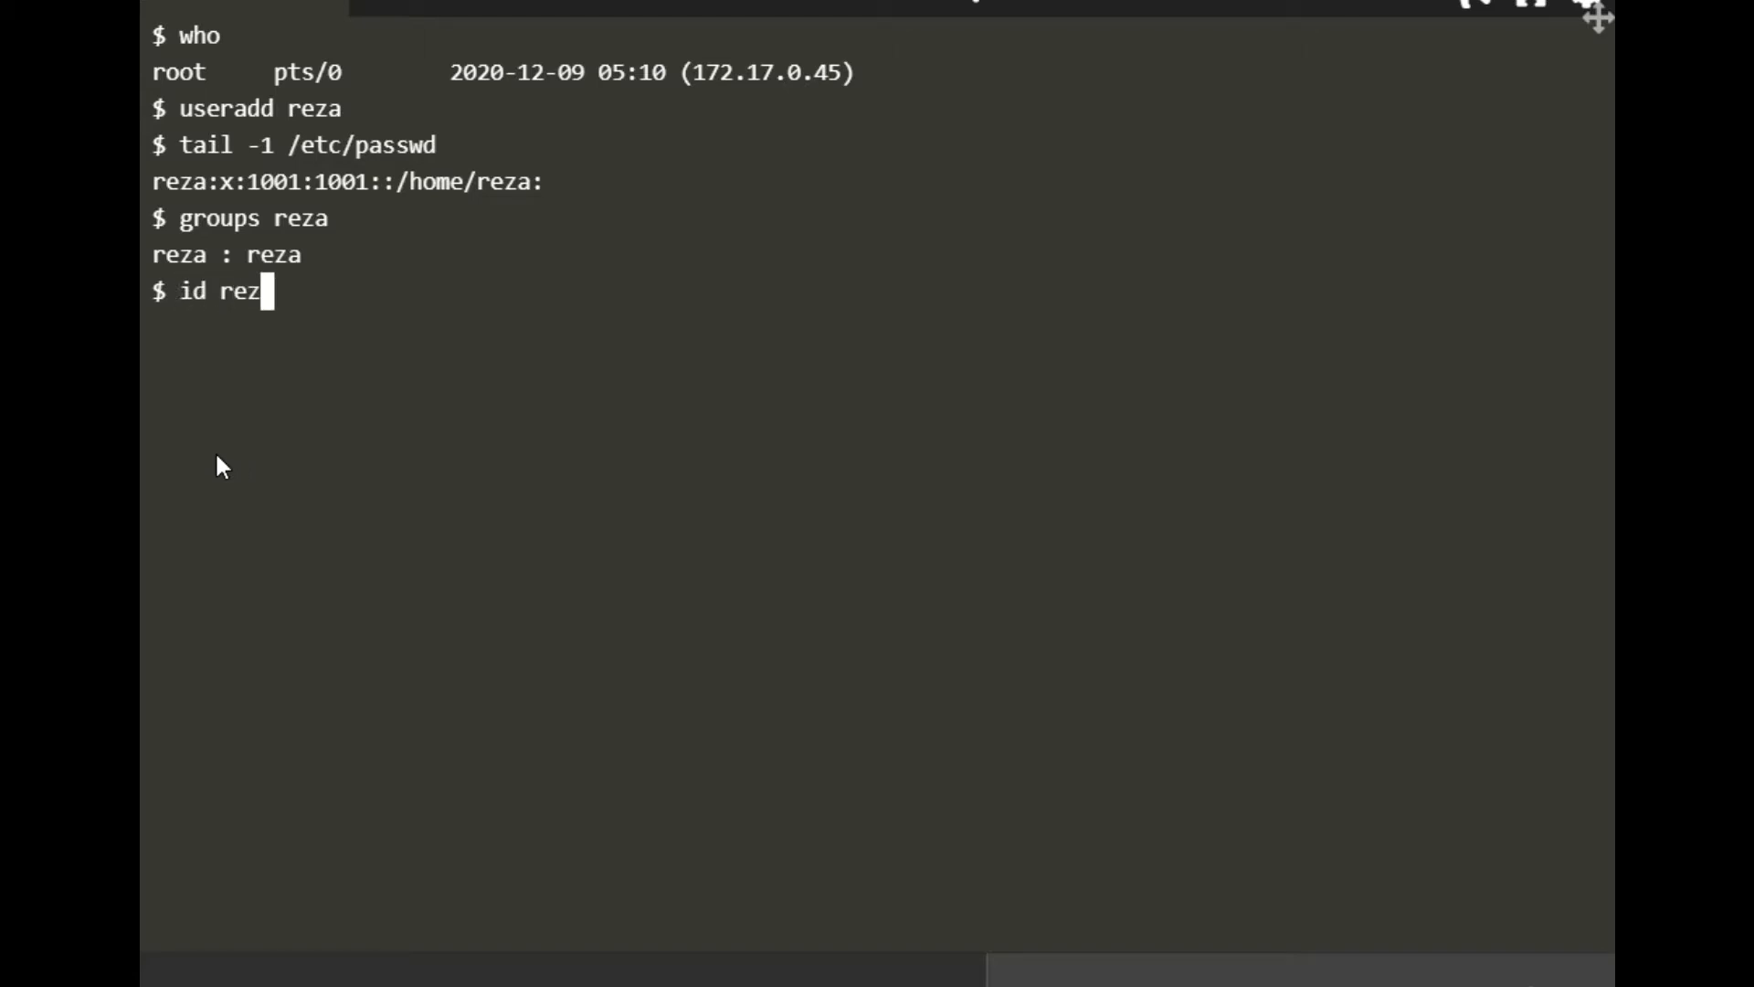
pyautogui.press('Return')
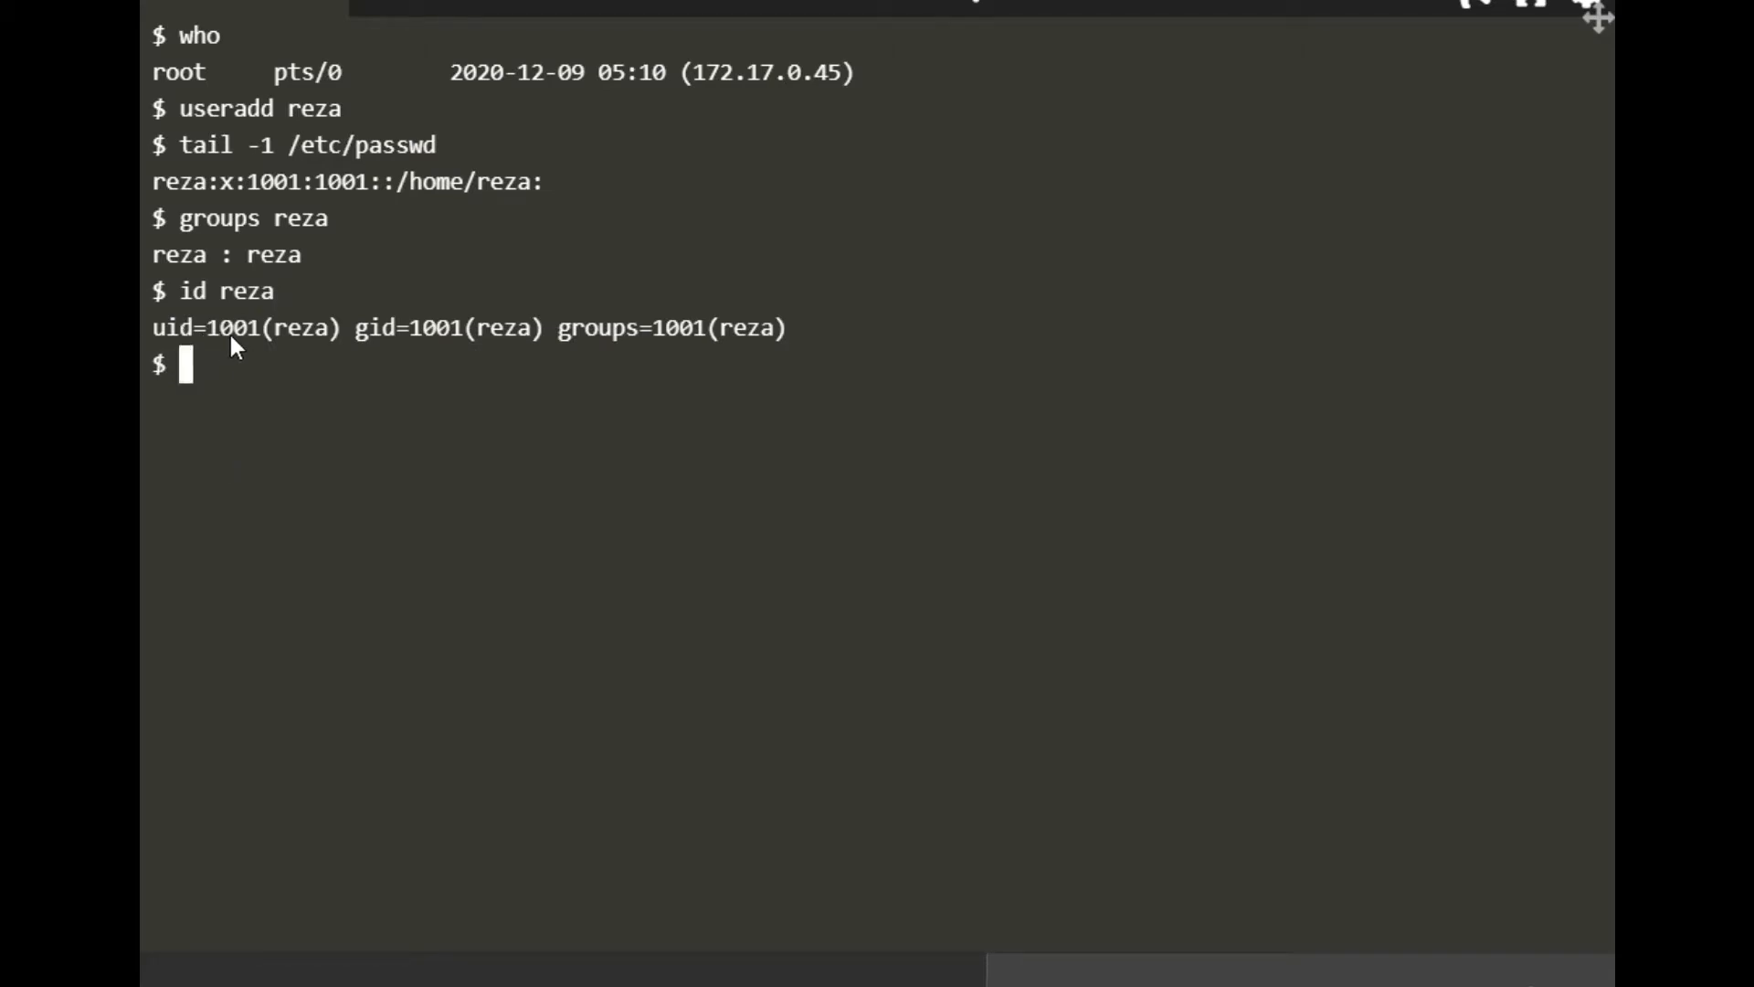
pyautogui.moveTo(465, 352)
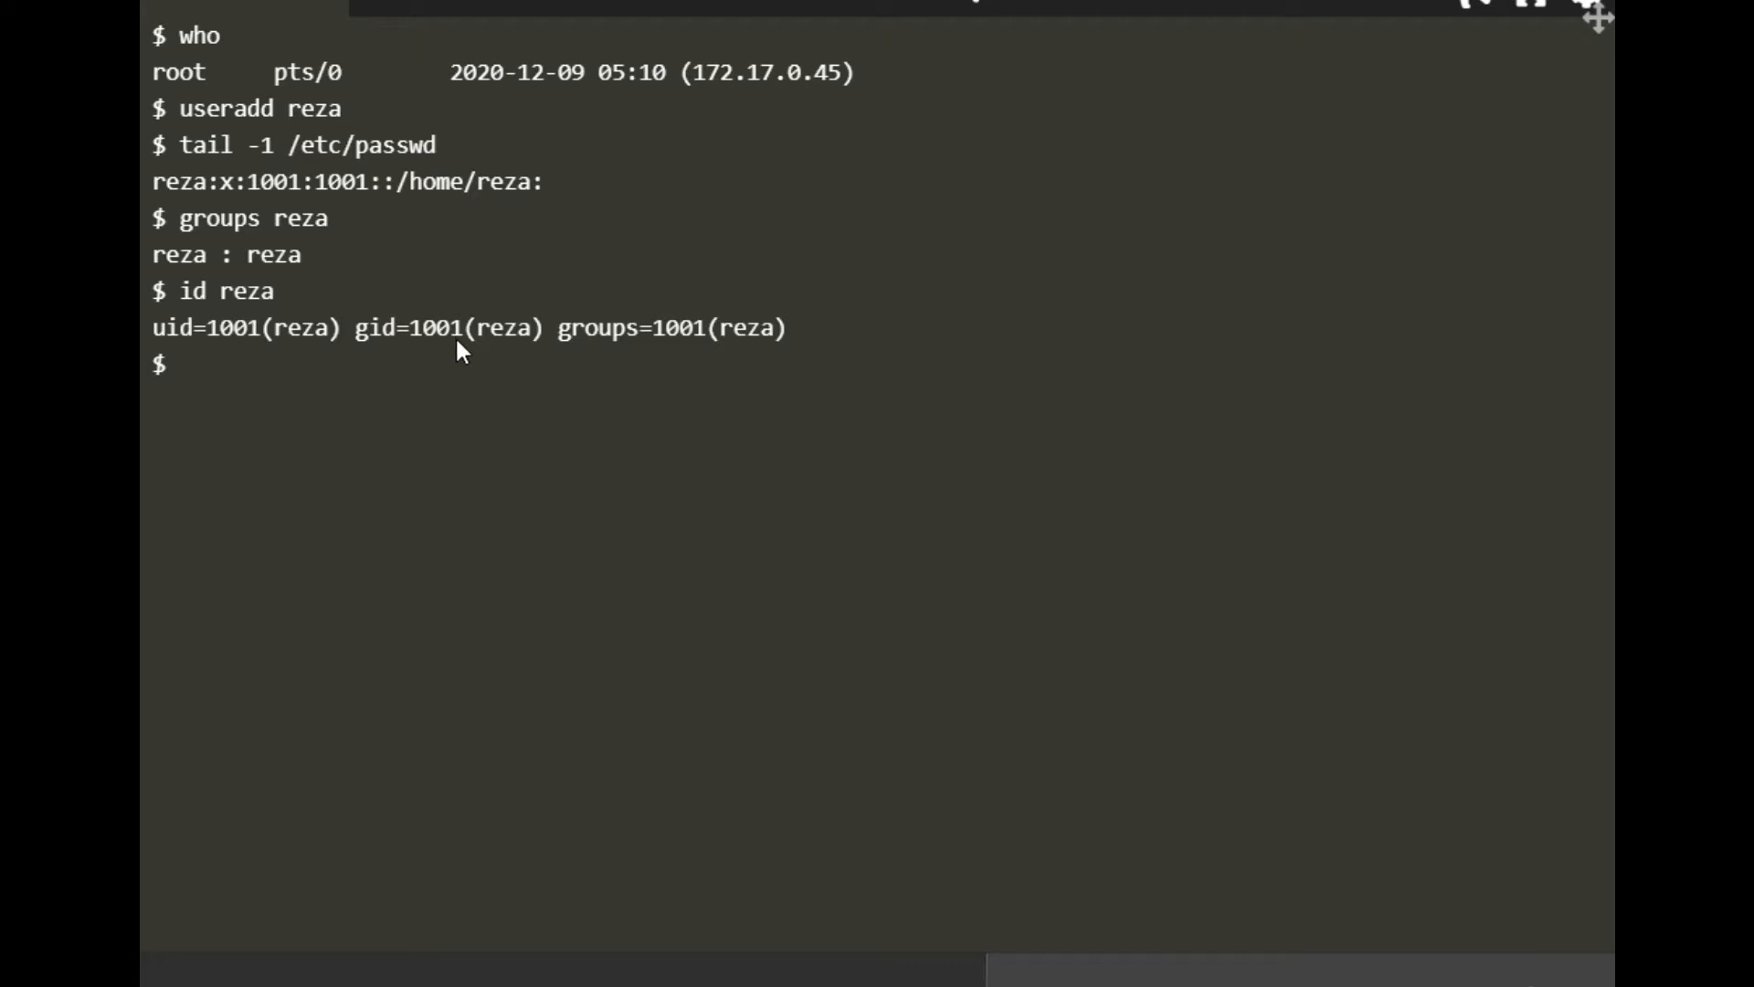
pyautogui.moveTo(652, 347)
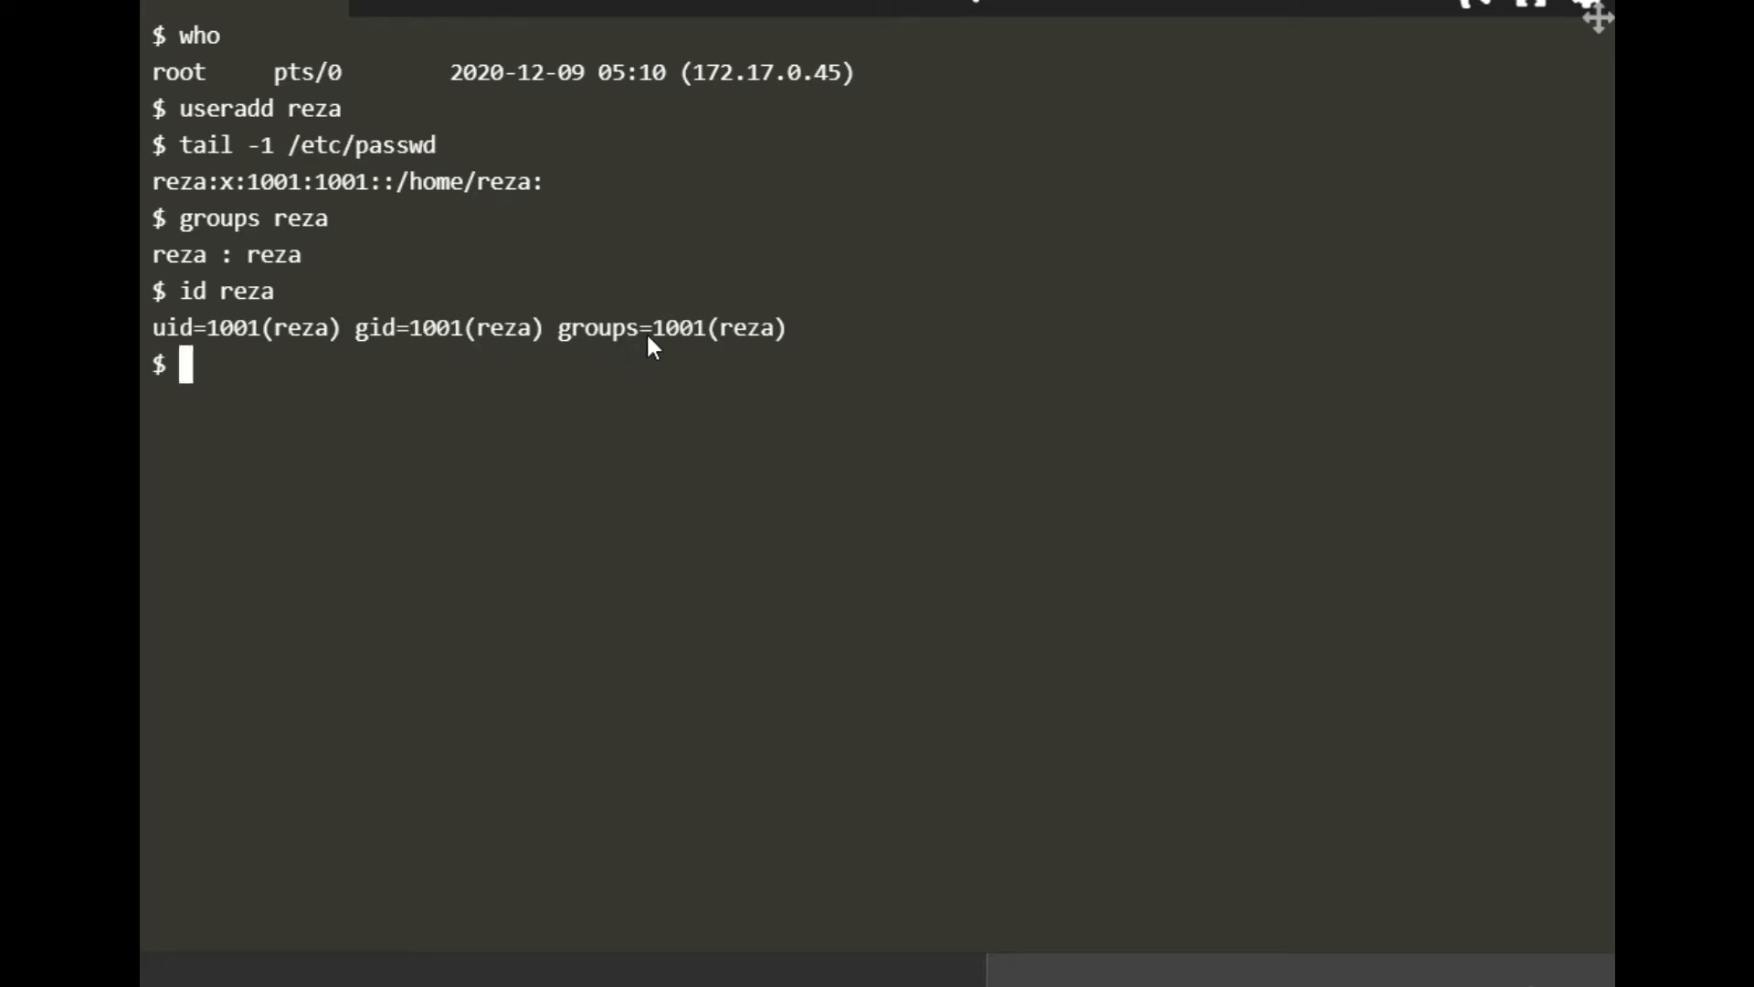
pyautogui.moveTo(666, 425)
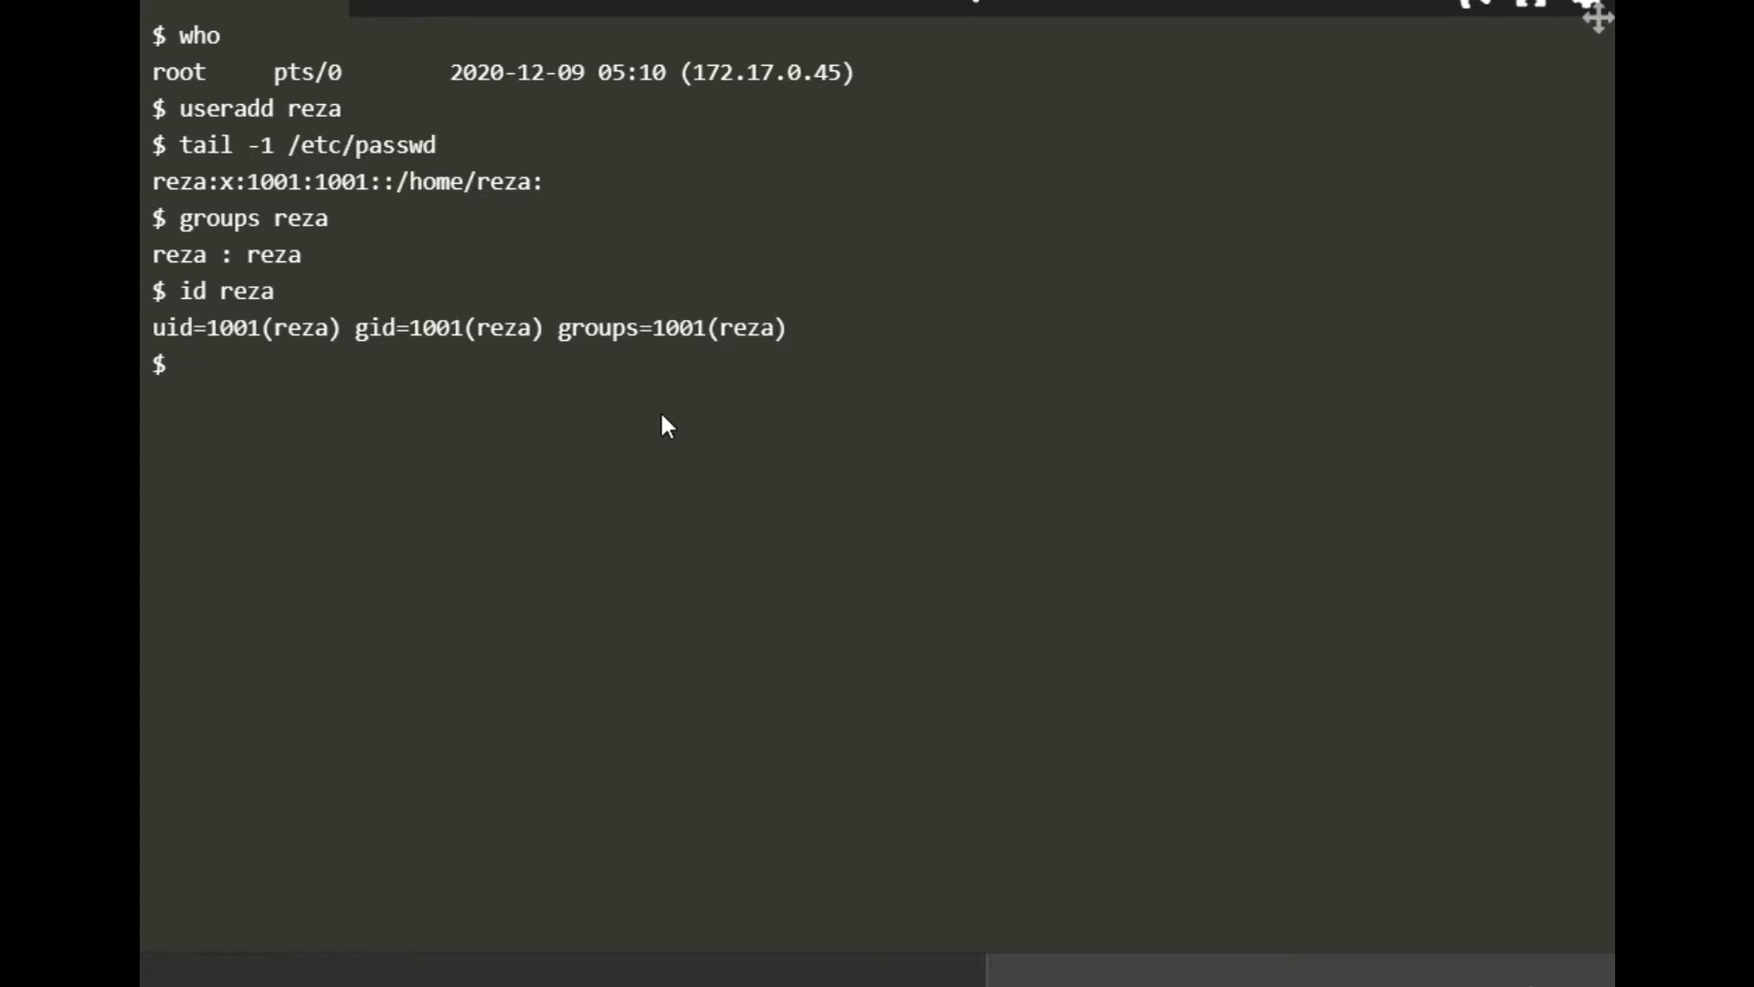
# Create the groups red, yellow and blue with groupadd
pyautogui.write('g')
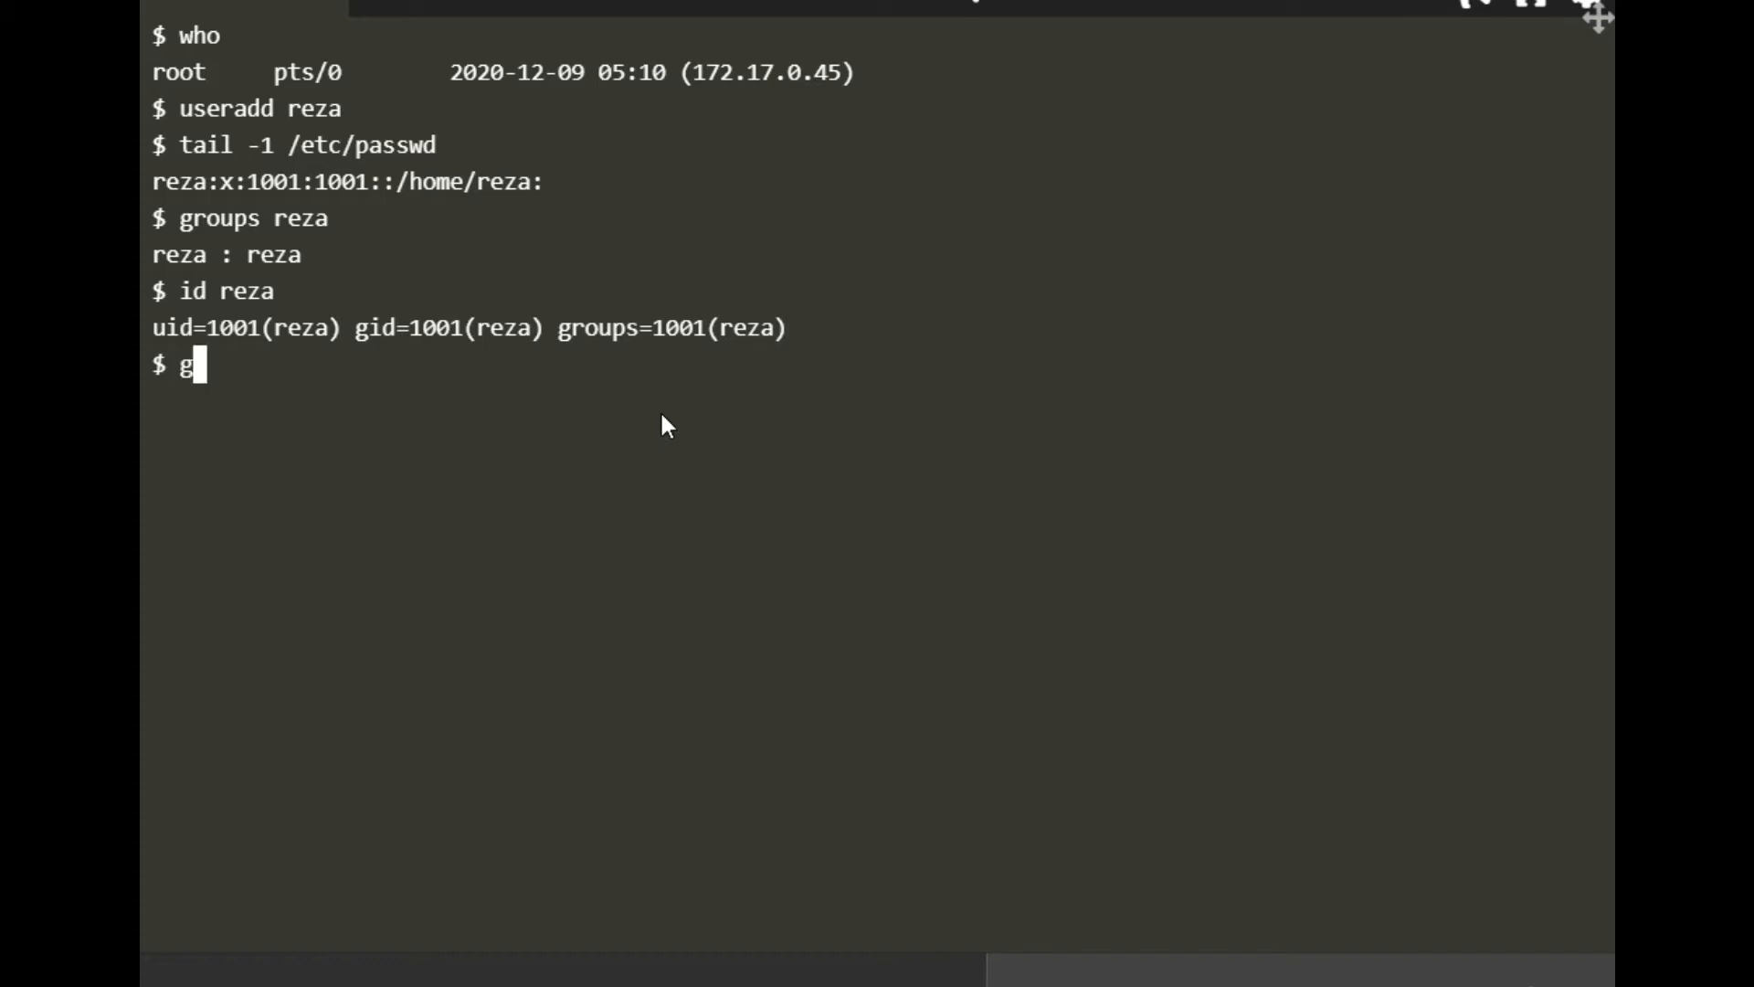
pyautogui.write('rou')
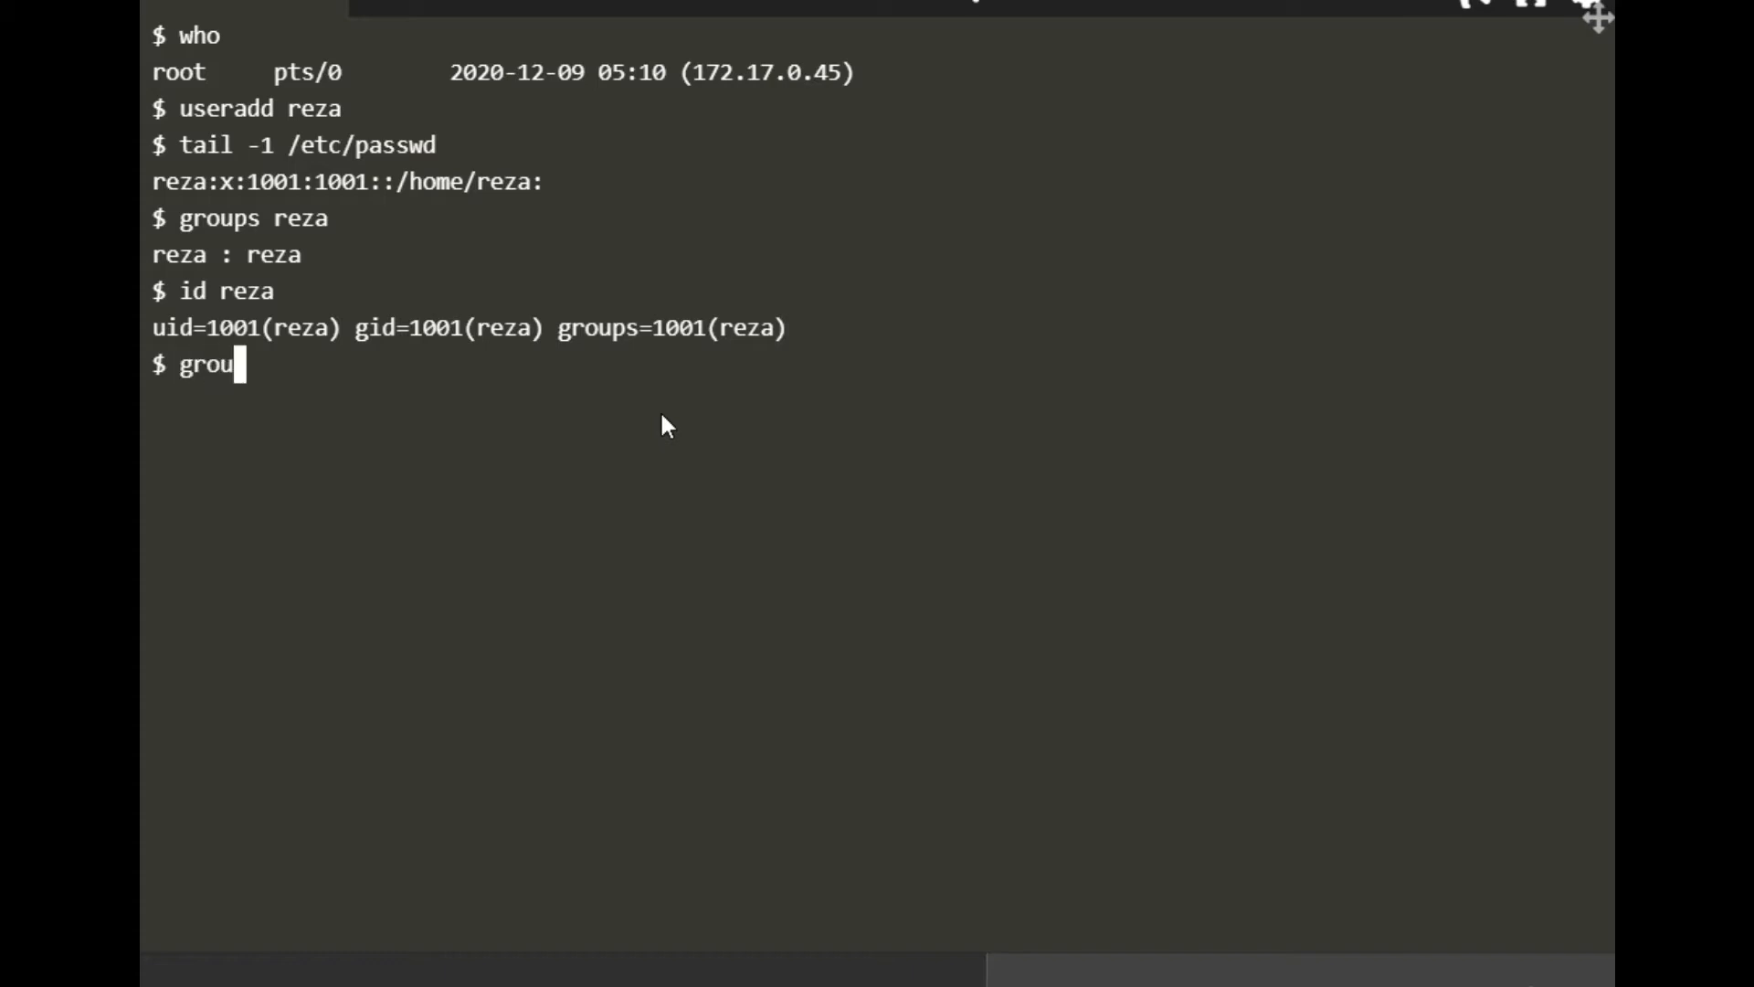
pyautogui.write('padd')
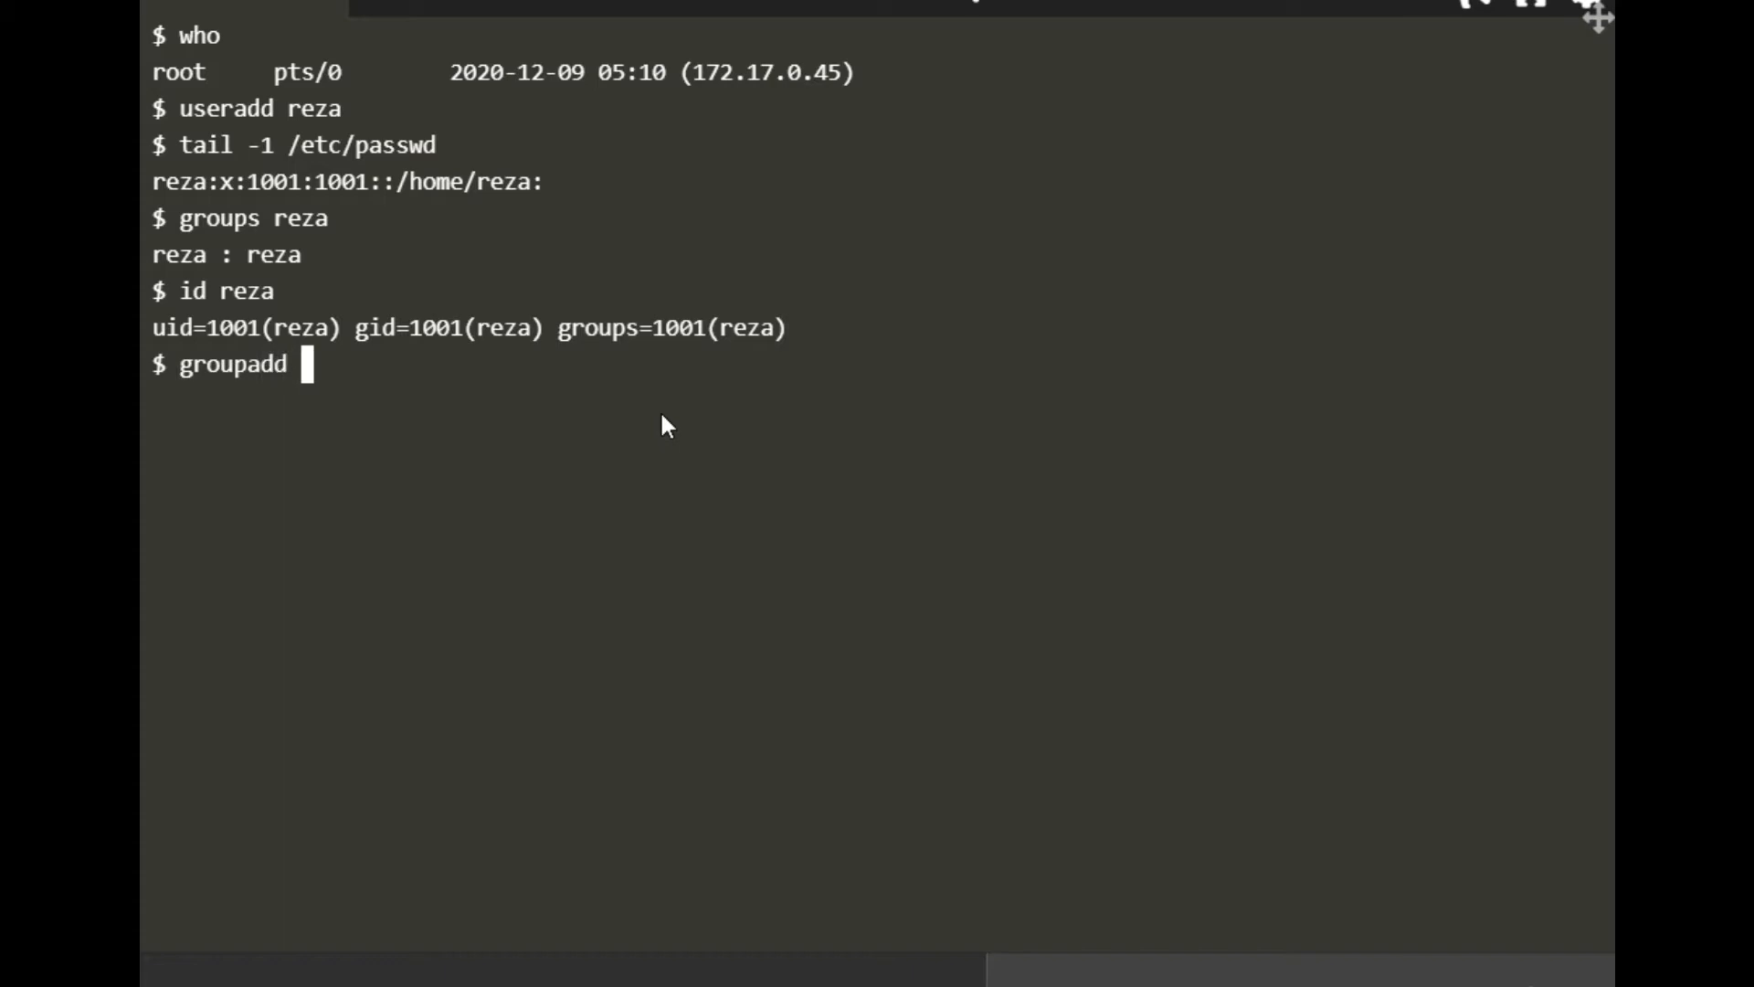
pyautogui.write('rez')
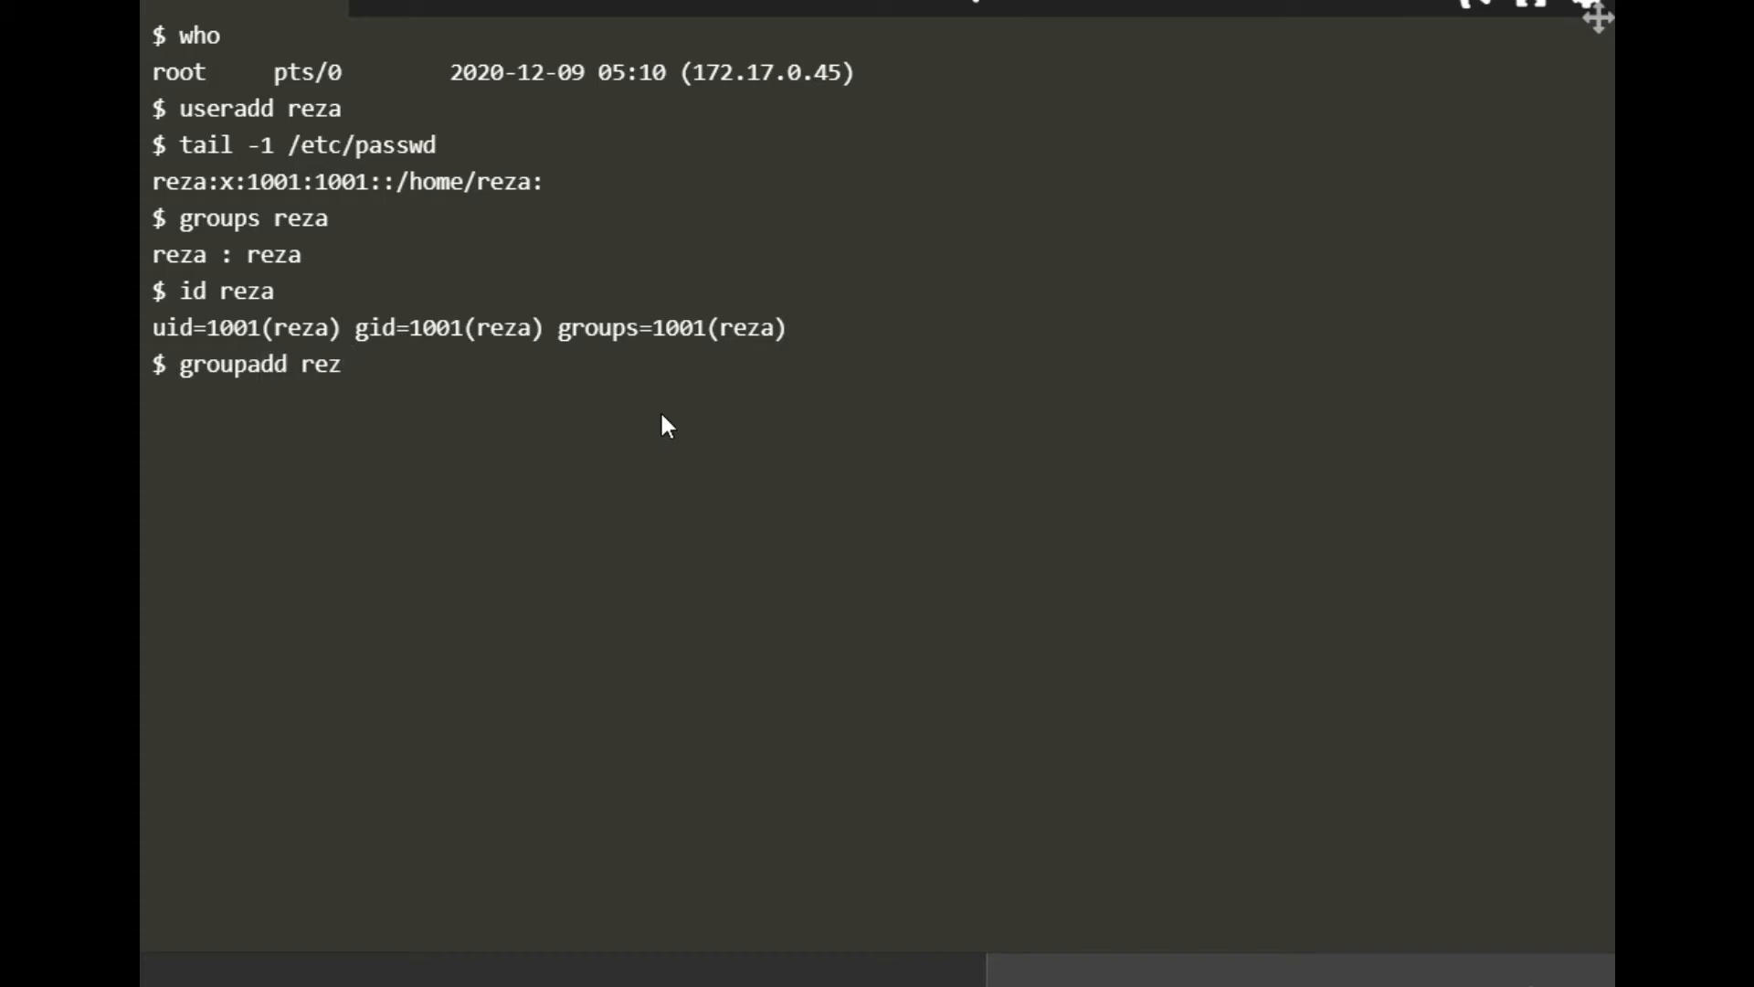
pyautogui.write('d')
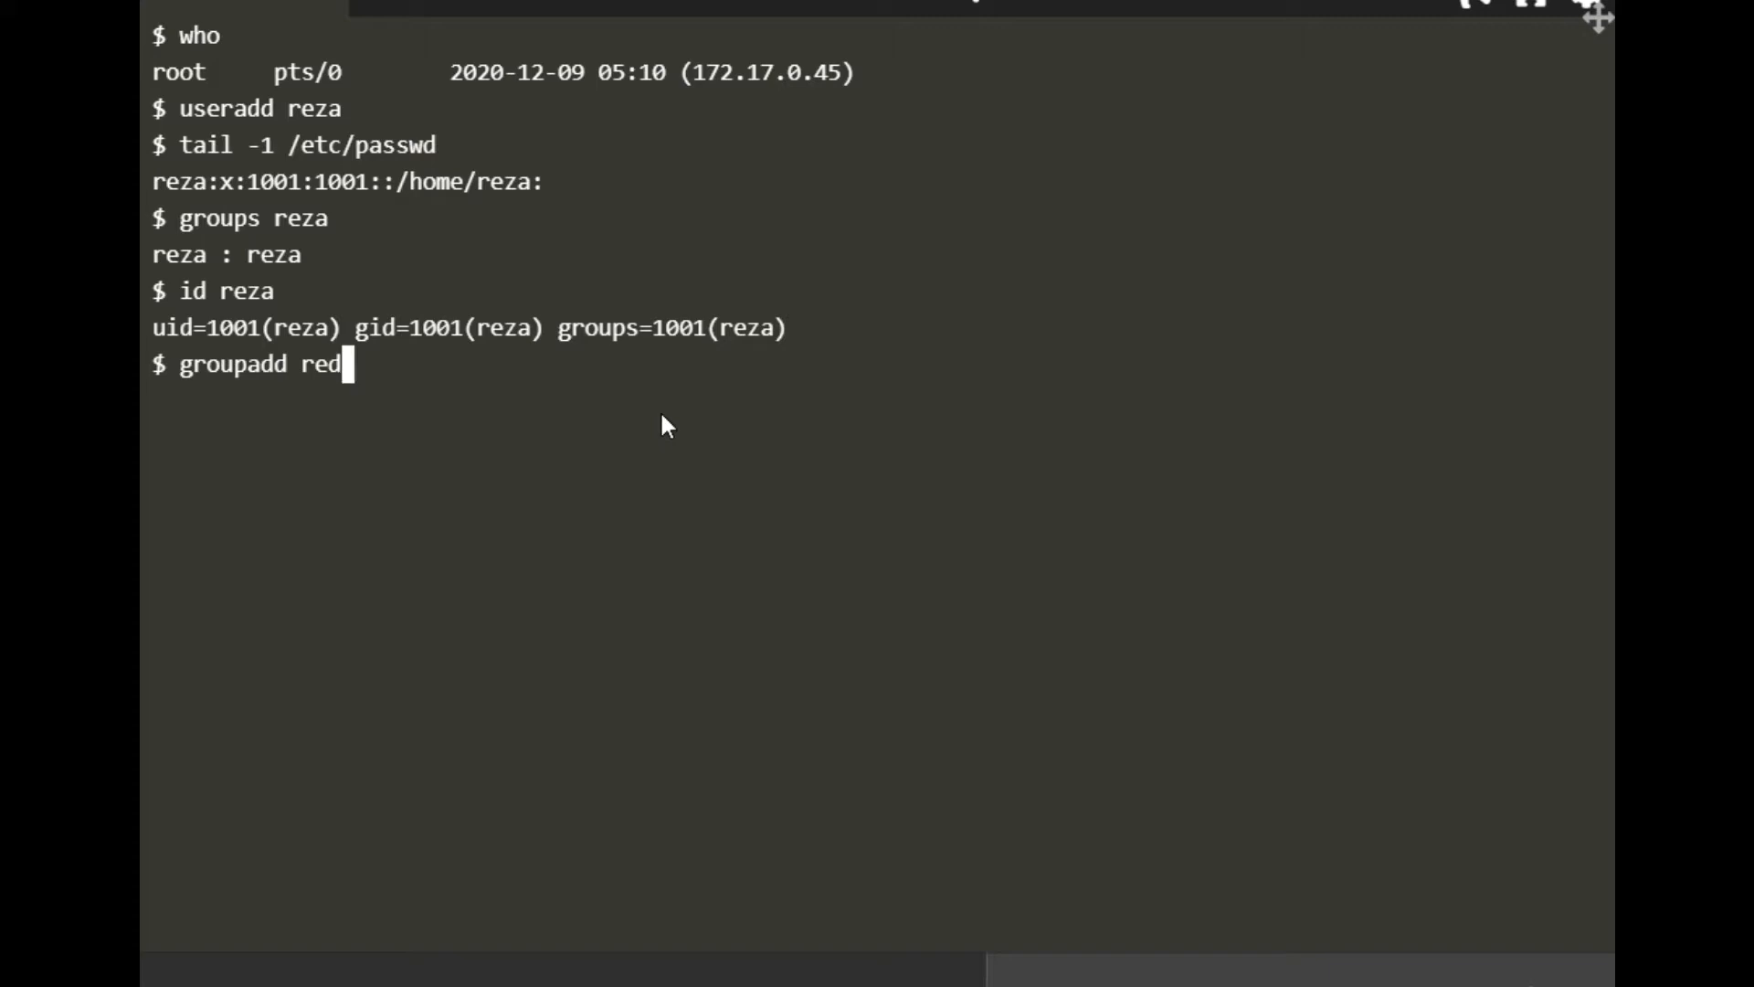
pyautogui.press('Return')
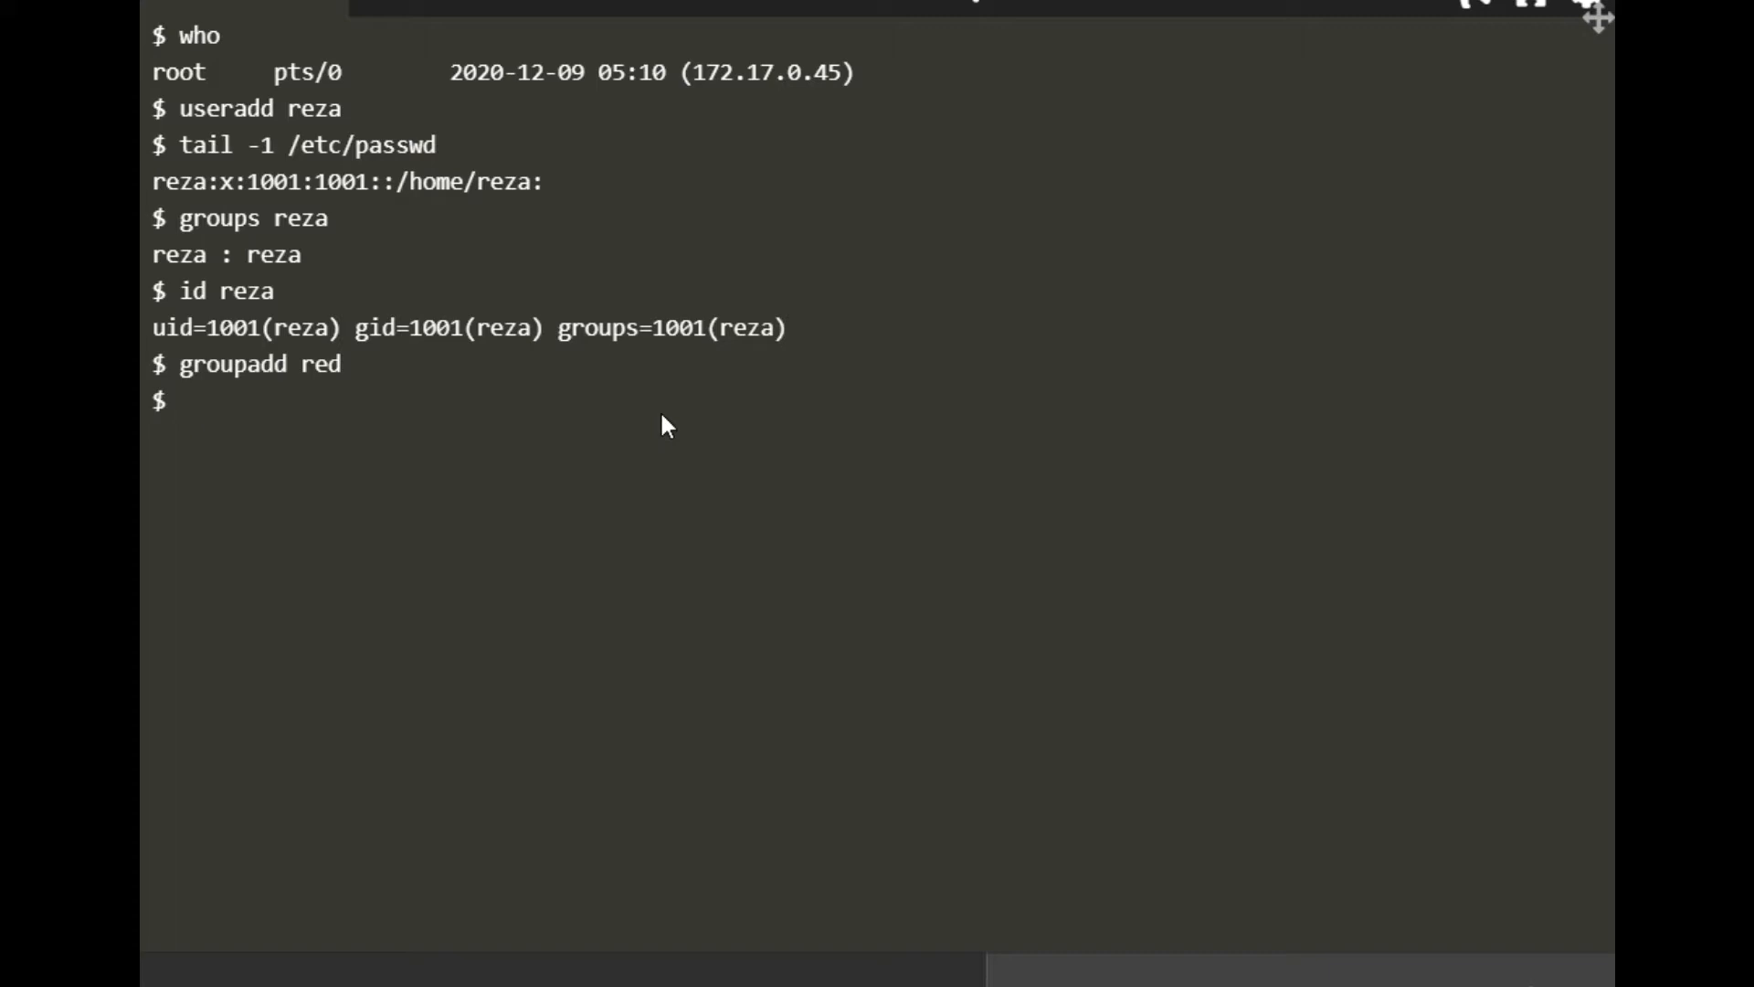
pyautogui.write('groupadd')
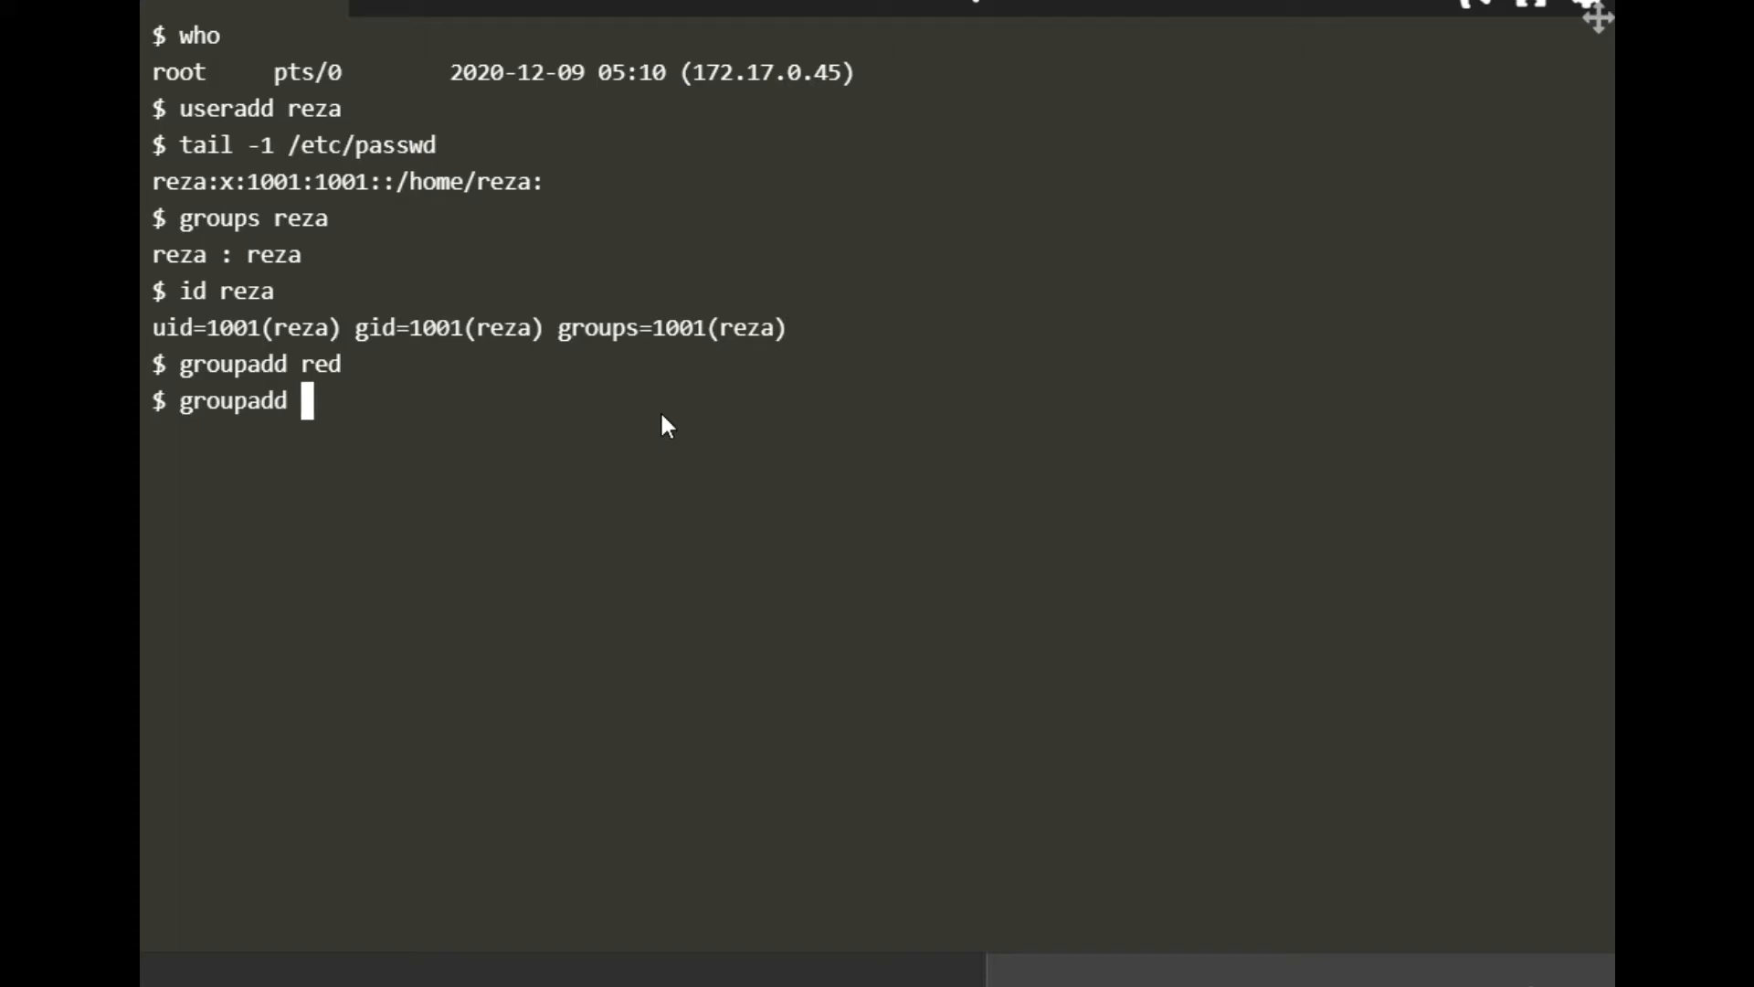
pyautogui.write('yellow')
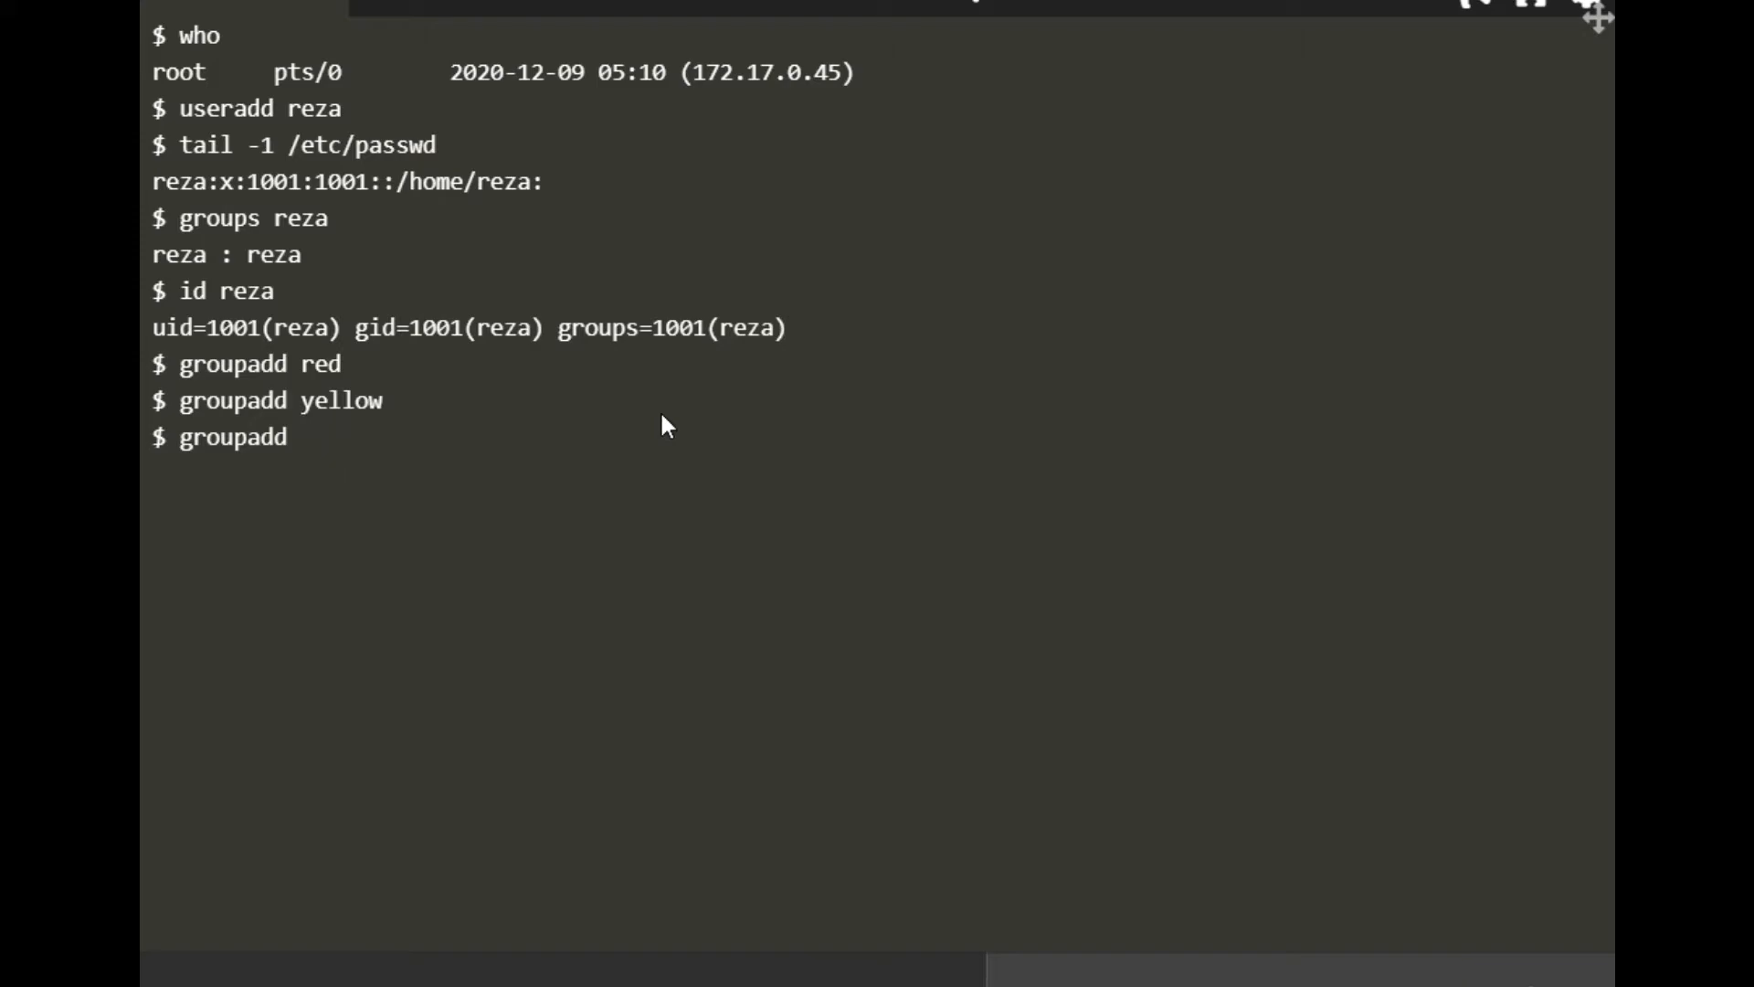
pyautogui.write('blue')
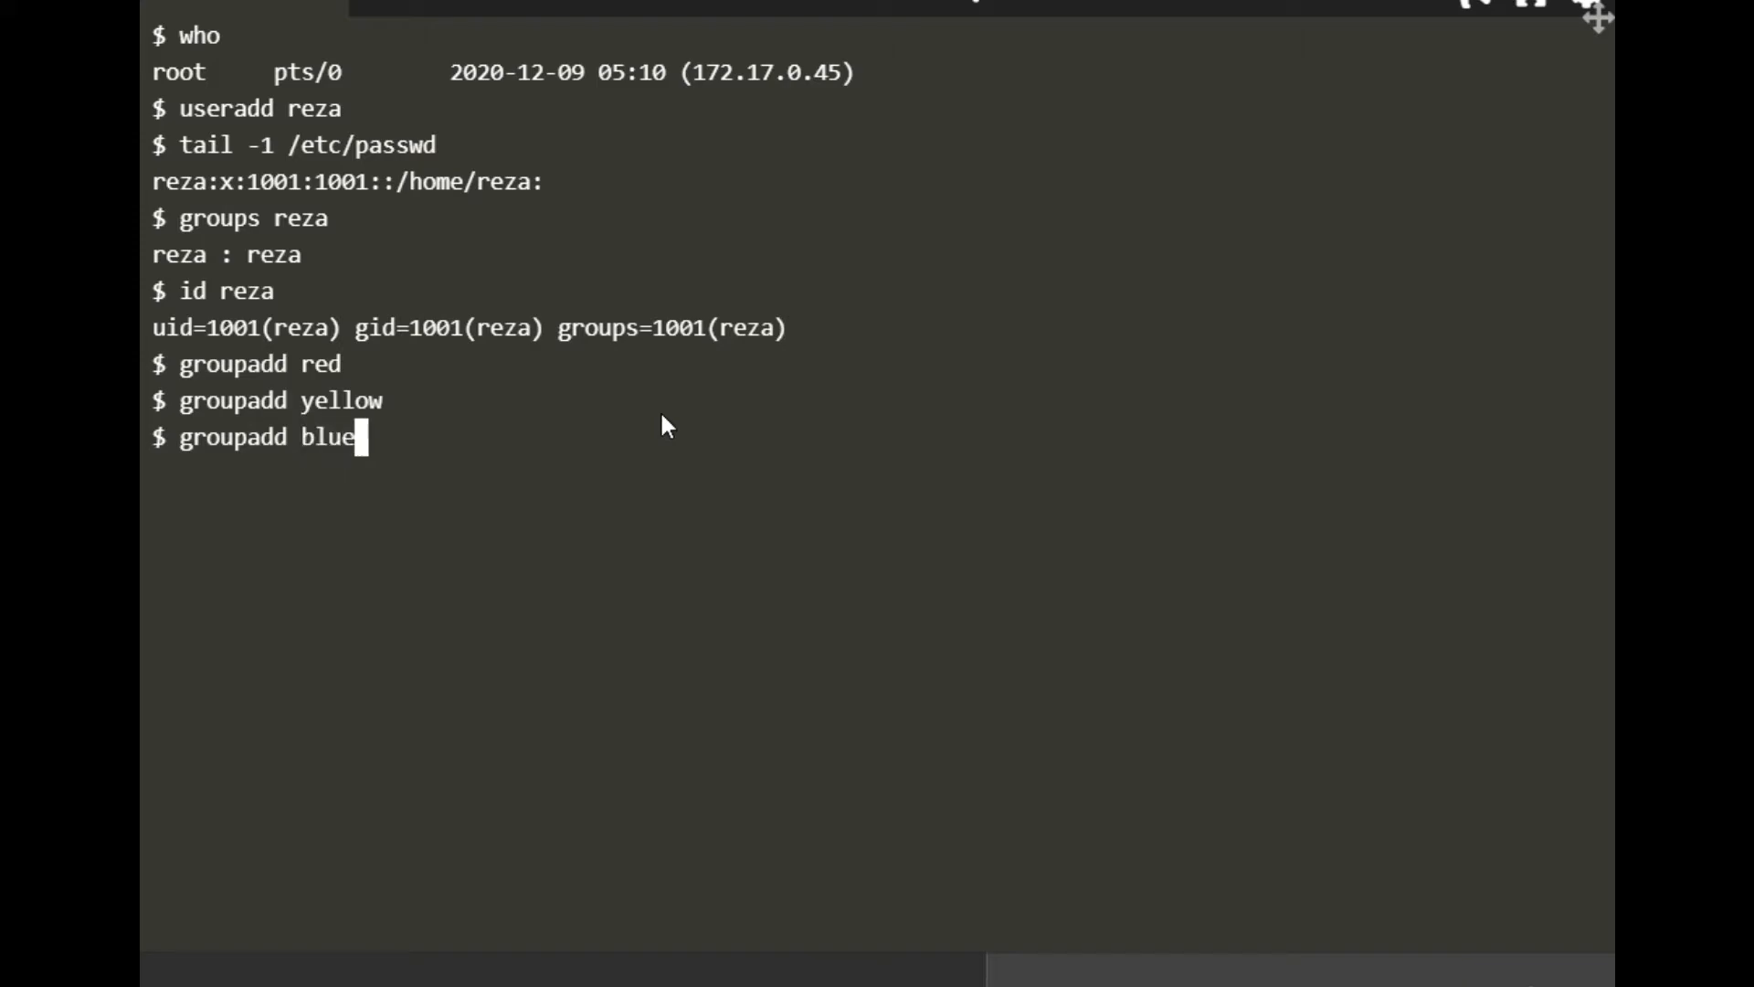
pyautogui.press('Return')
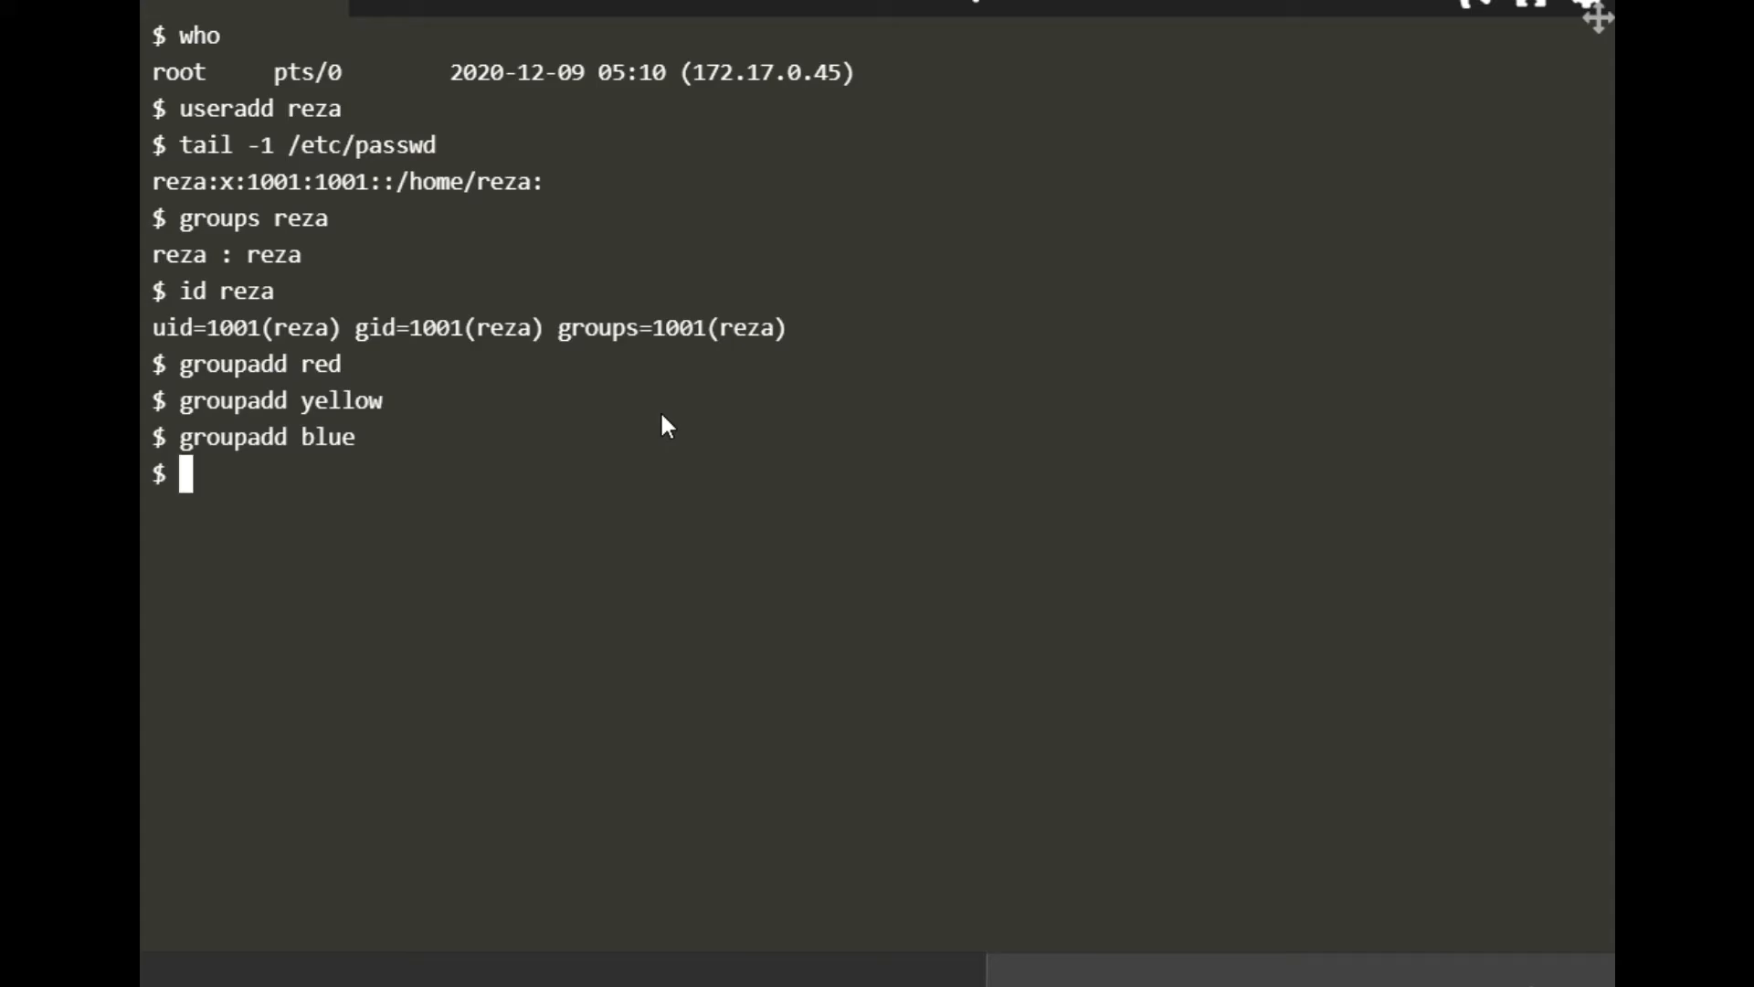
pyautogui.moveTo(234, 263)
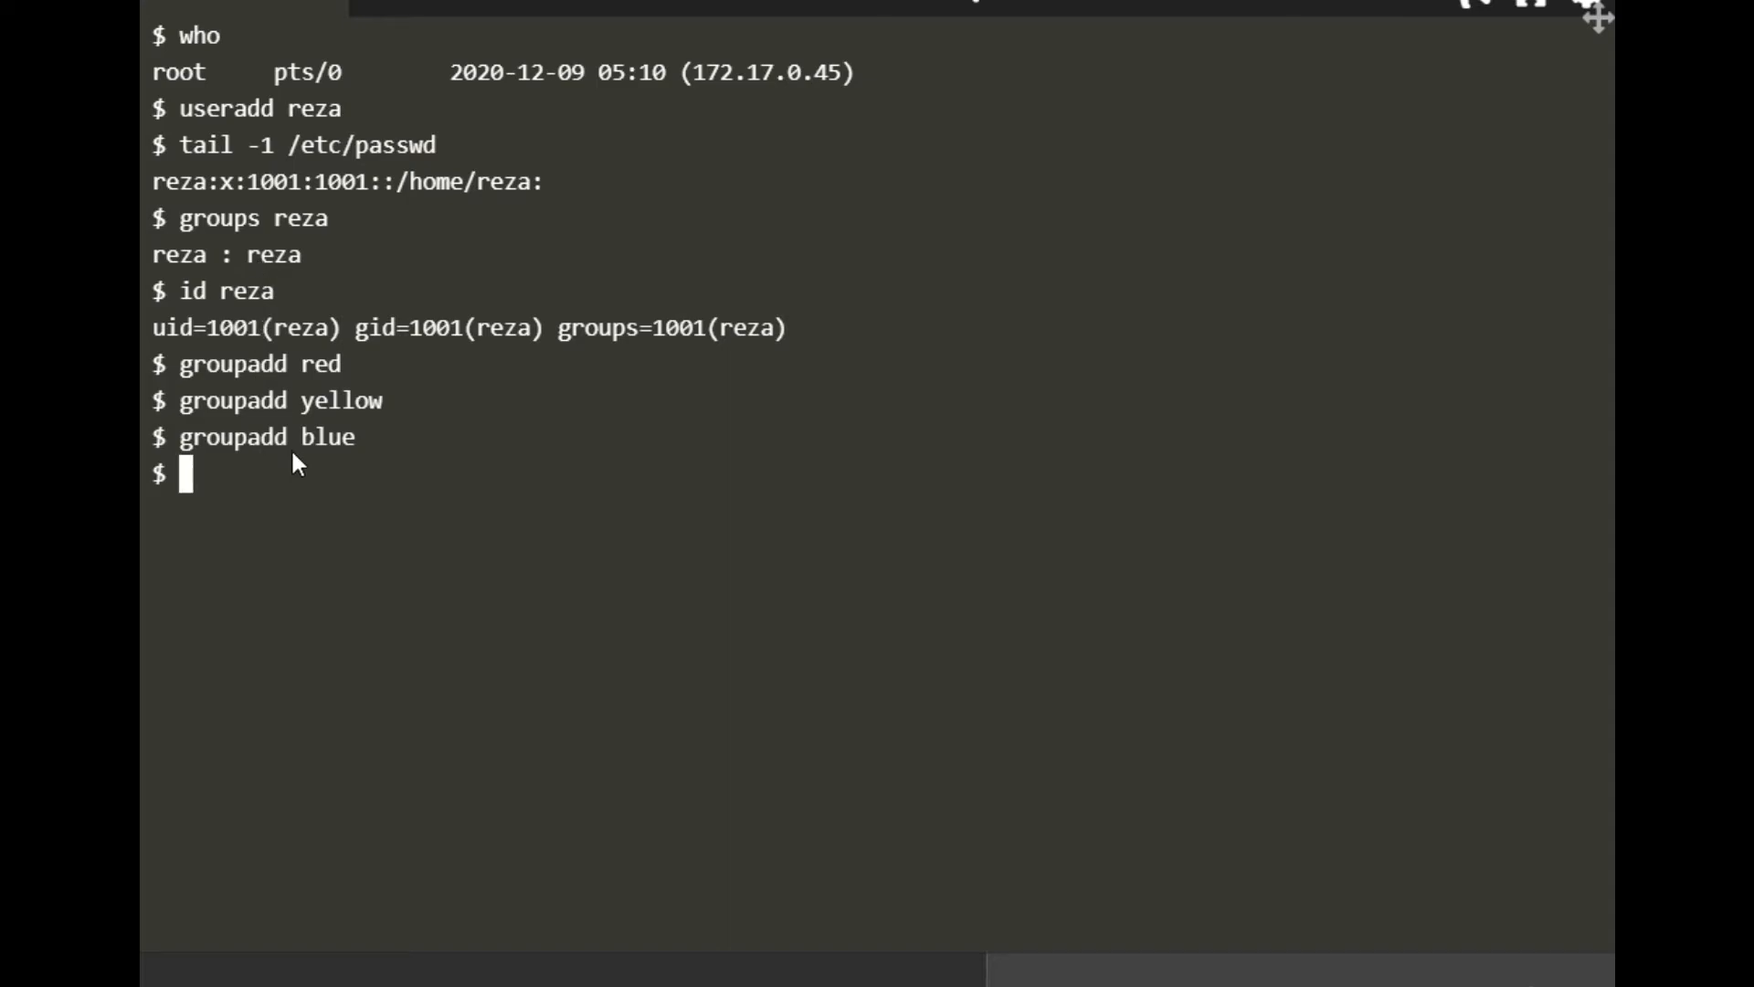
pyautogui.moveTo(235, 296)
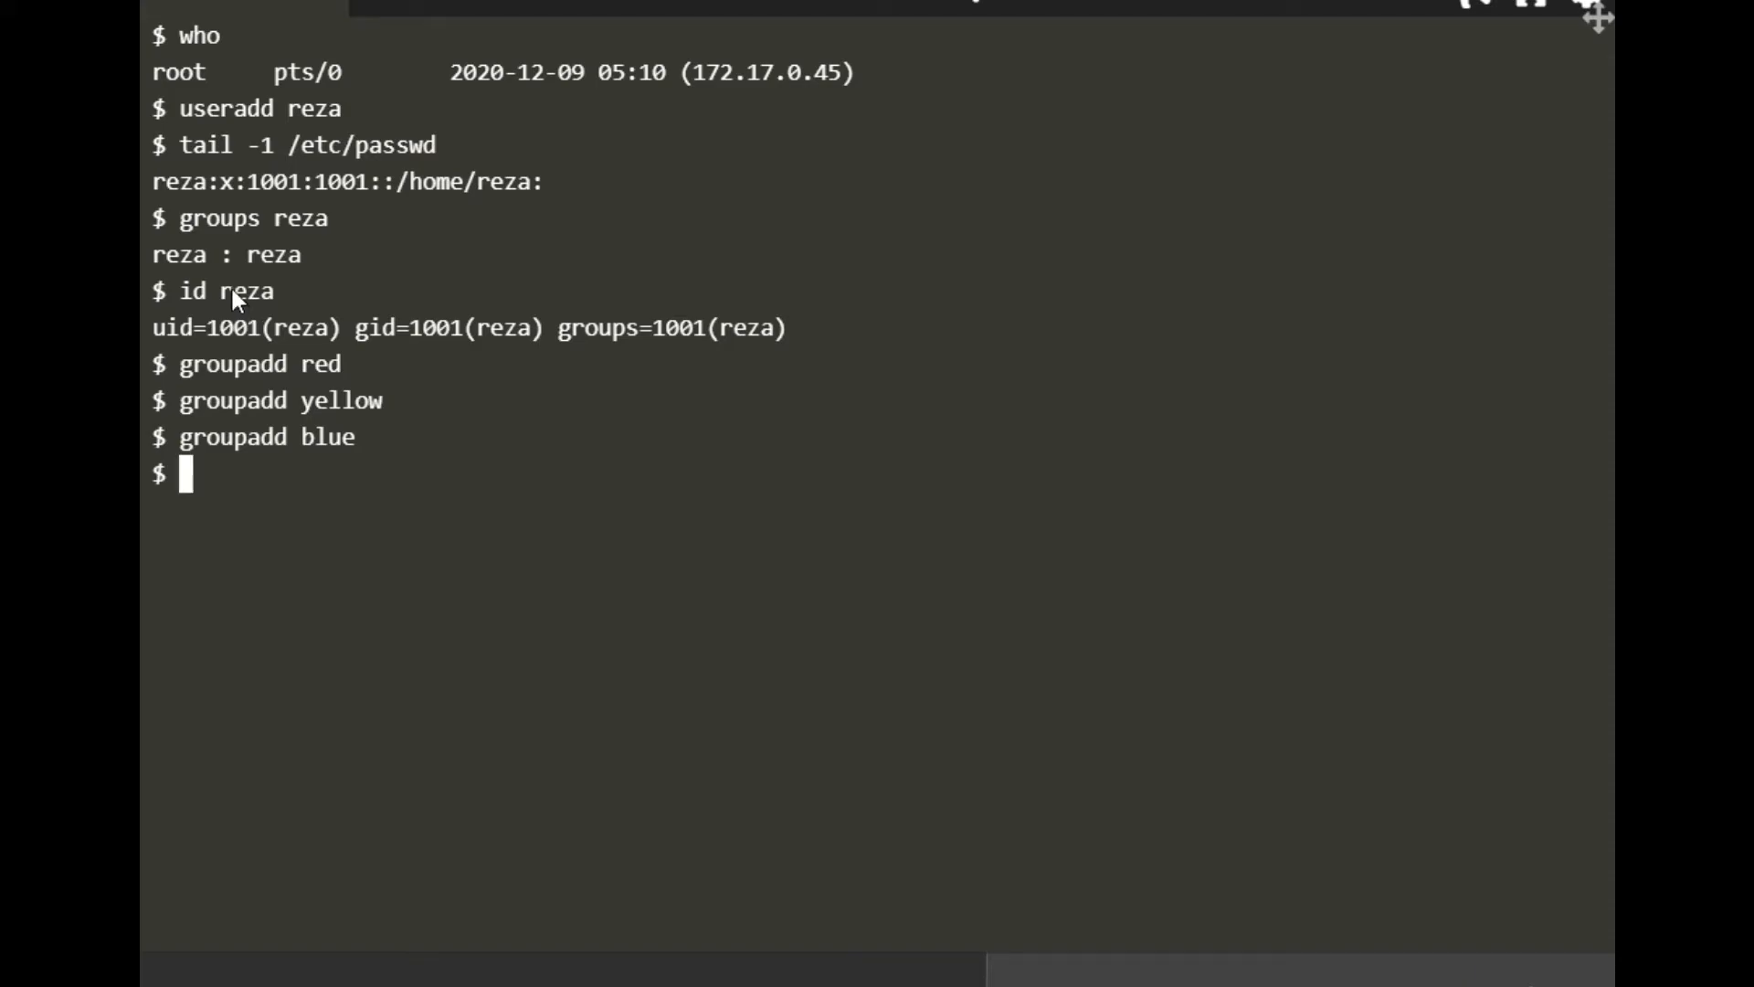
pyautogui.moveTo(1027, 583)
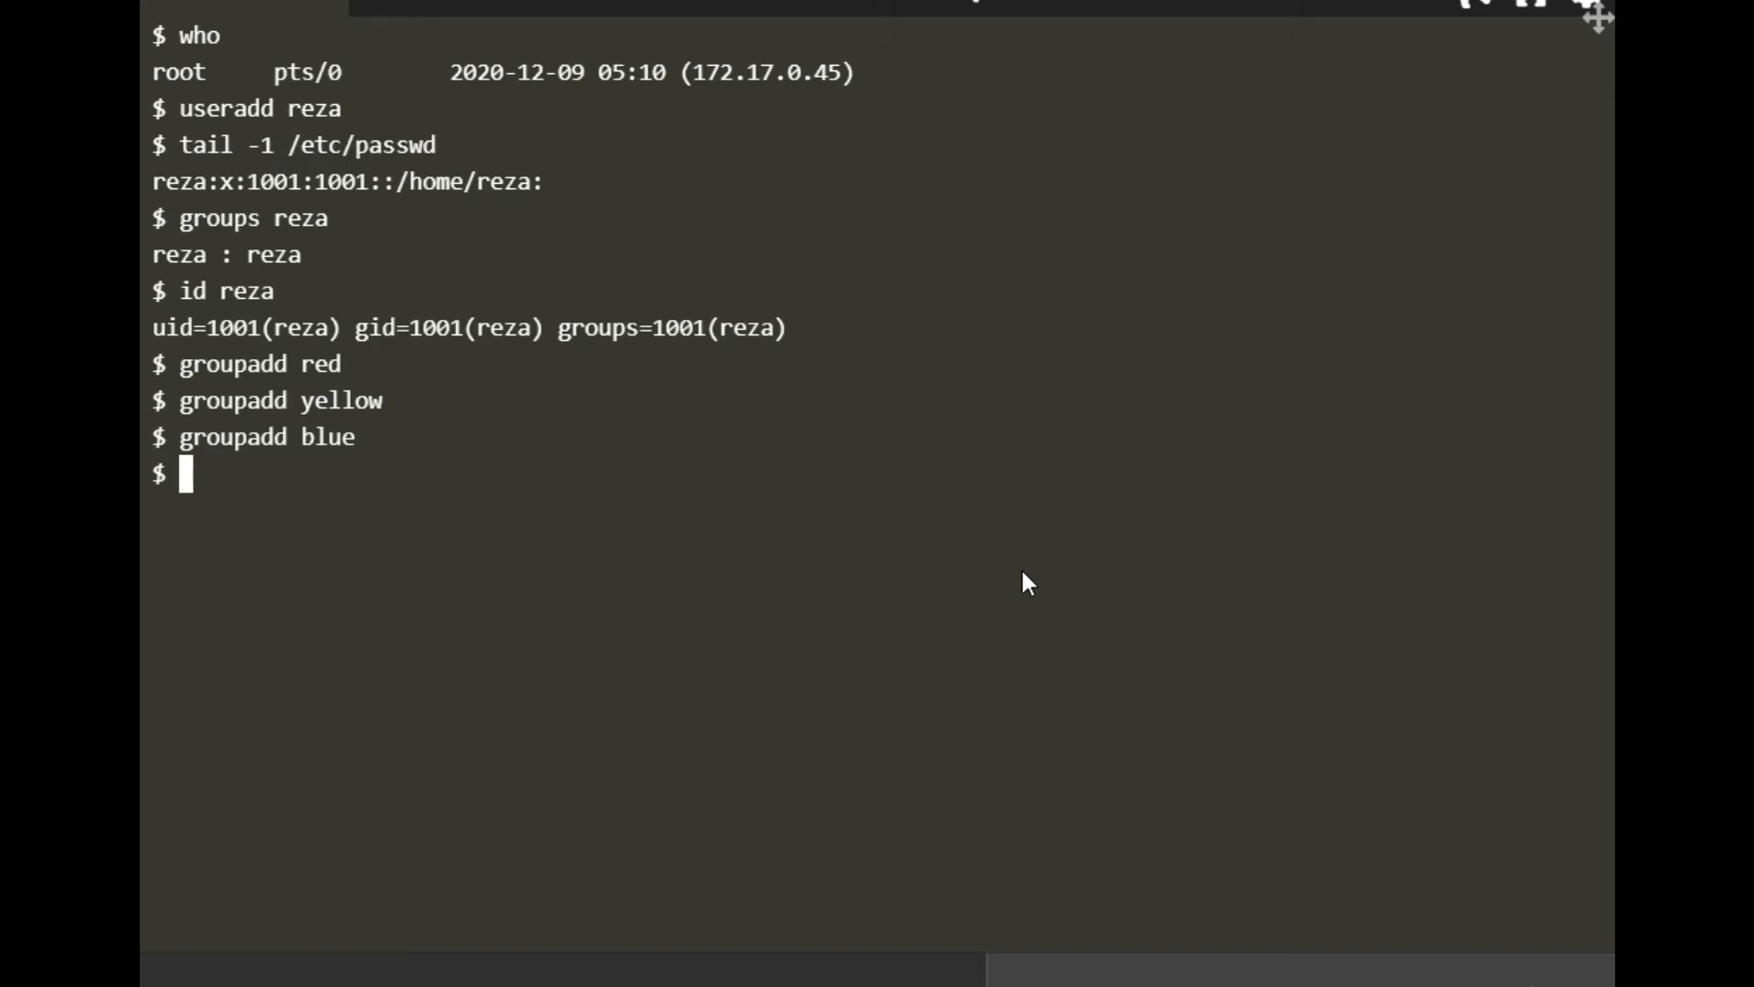
# List the last four /etc/group entries: reza 1001, red 1002, yellow 1003, blue 1004
pyautogui.write('tail')
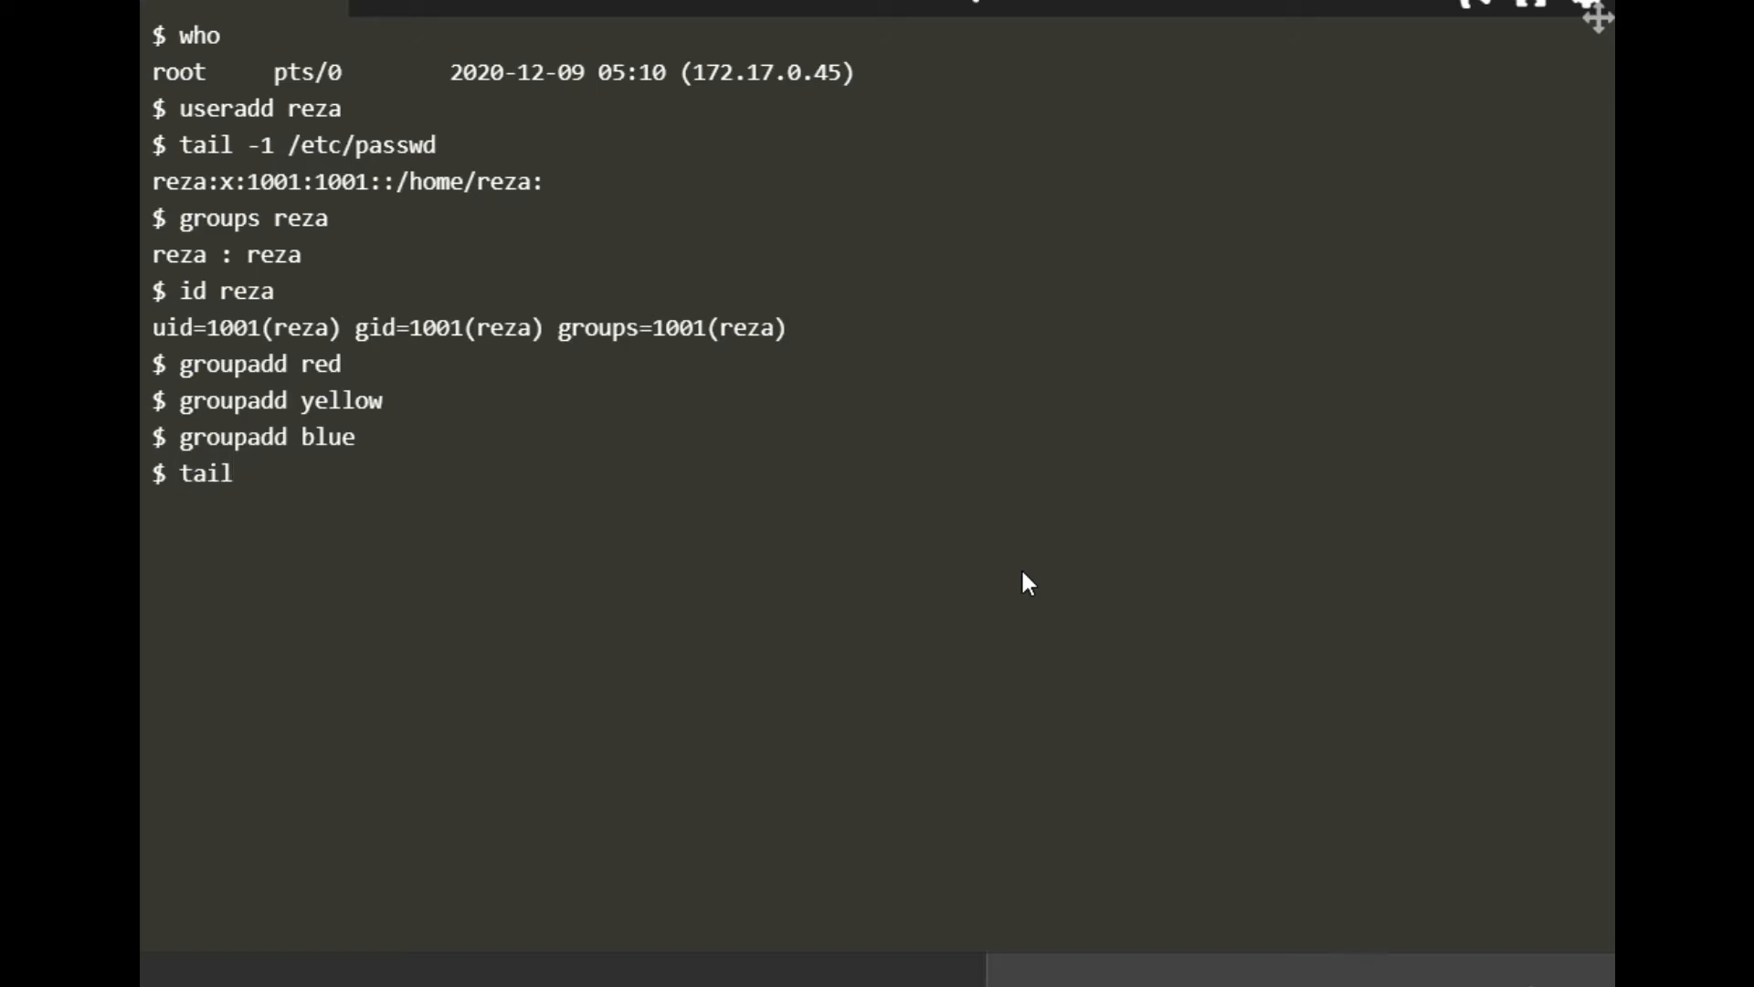
pyautogui.write('-4')
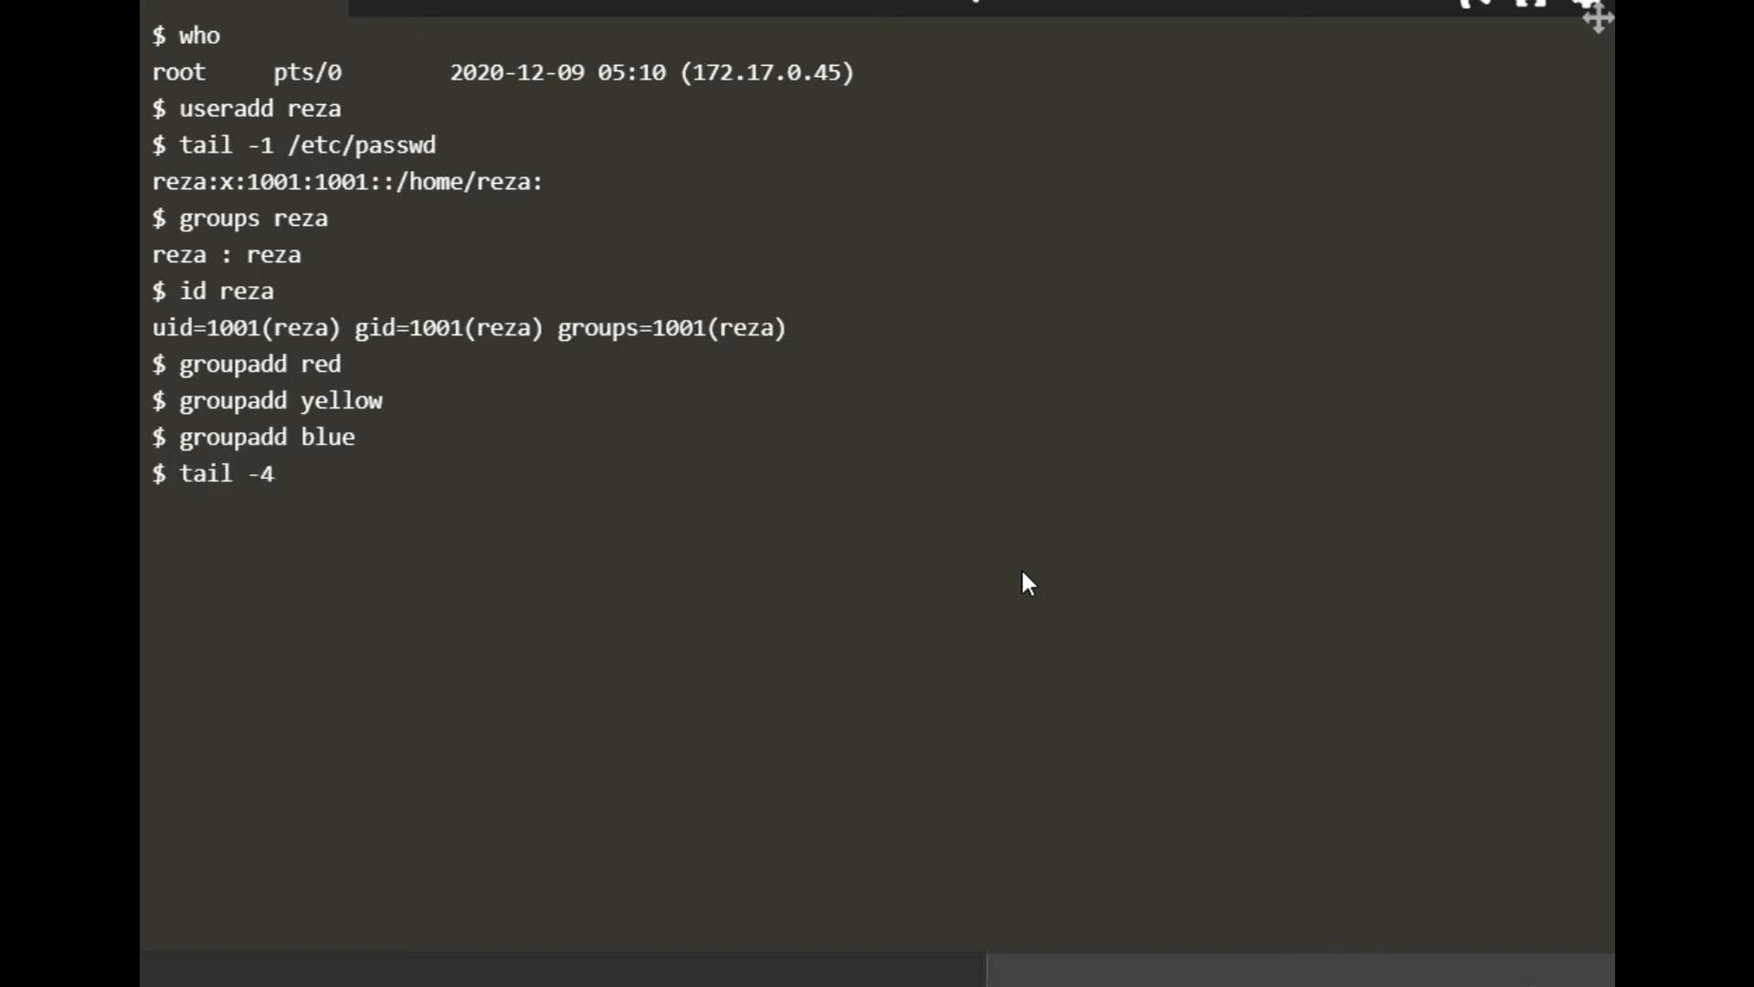
pyautogui.write('/')
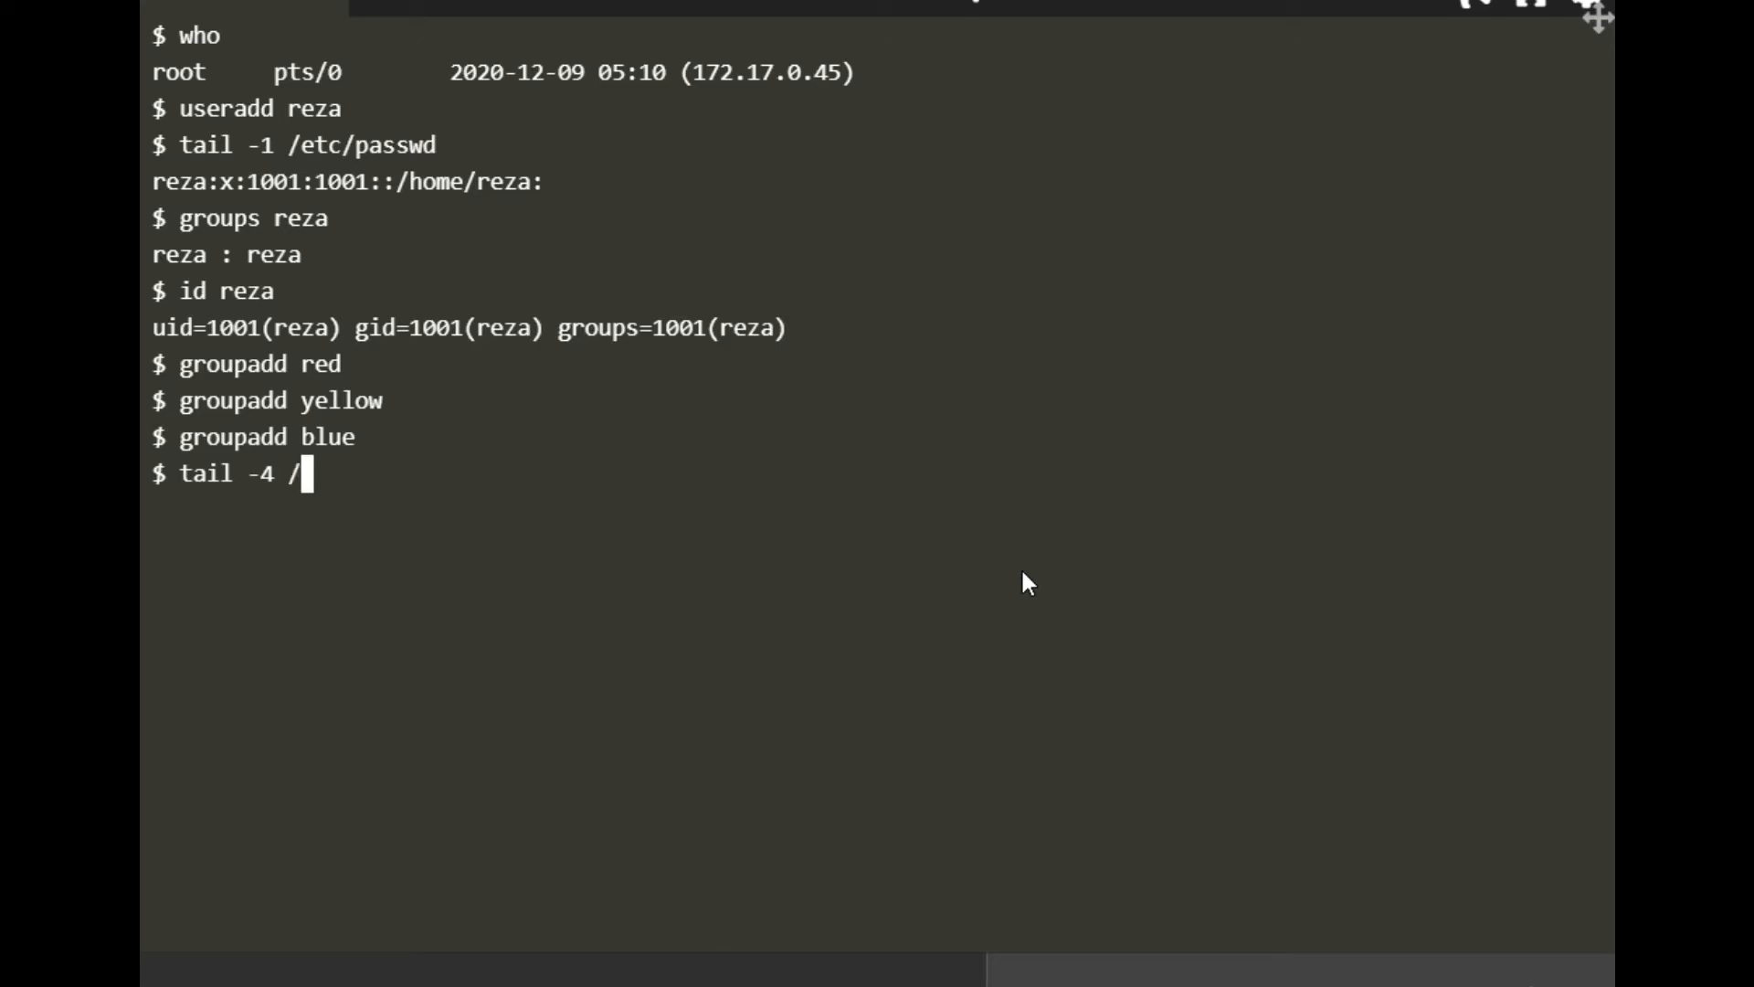
pyautogui.write('et')
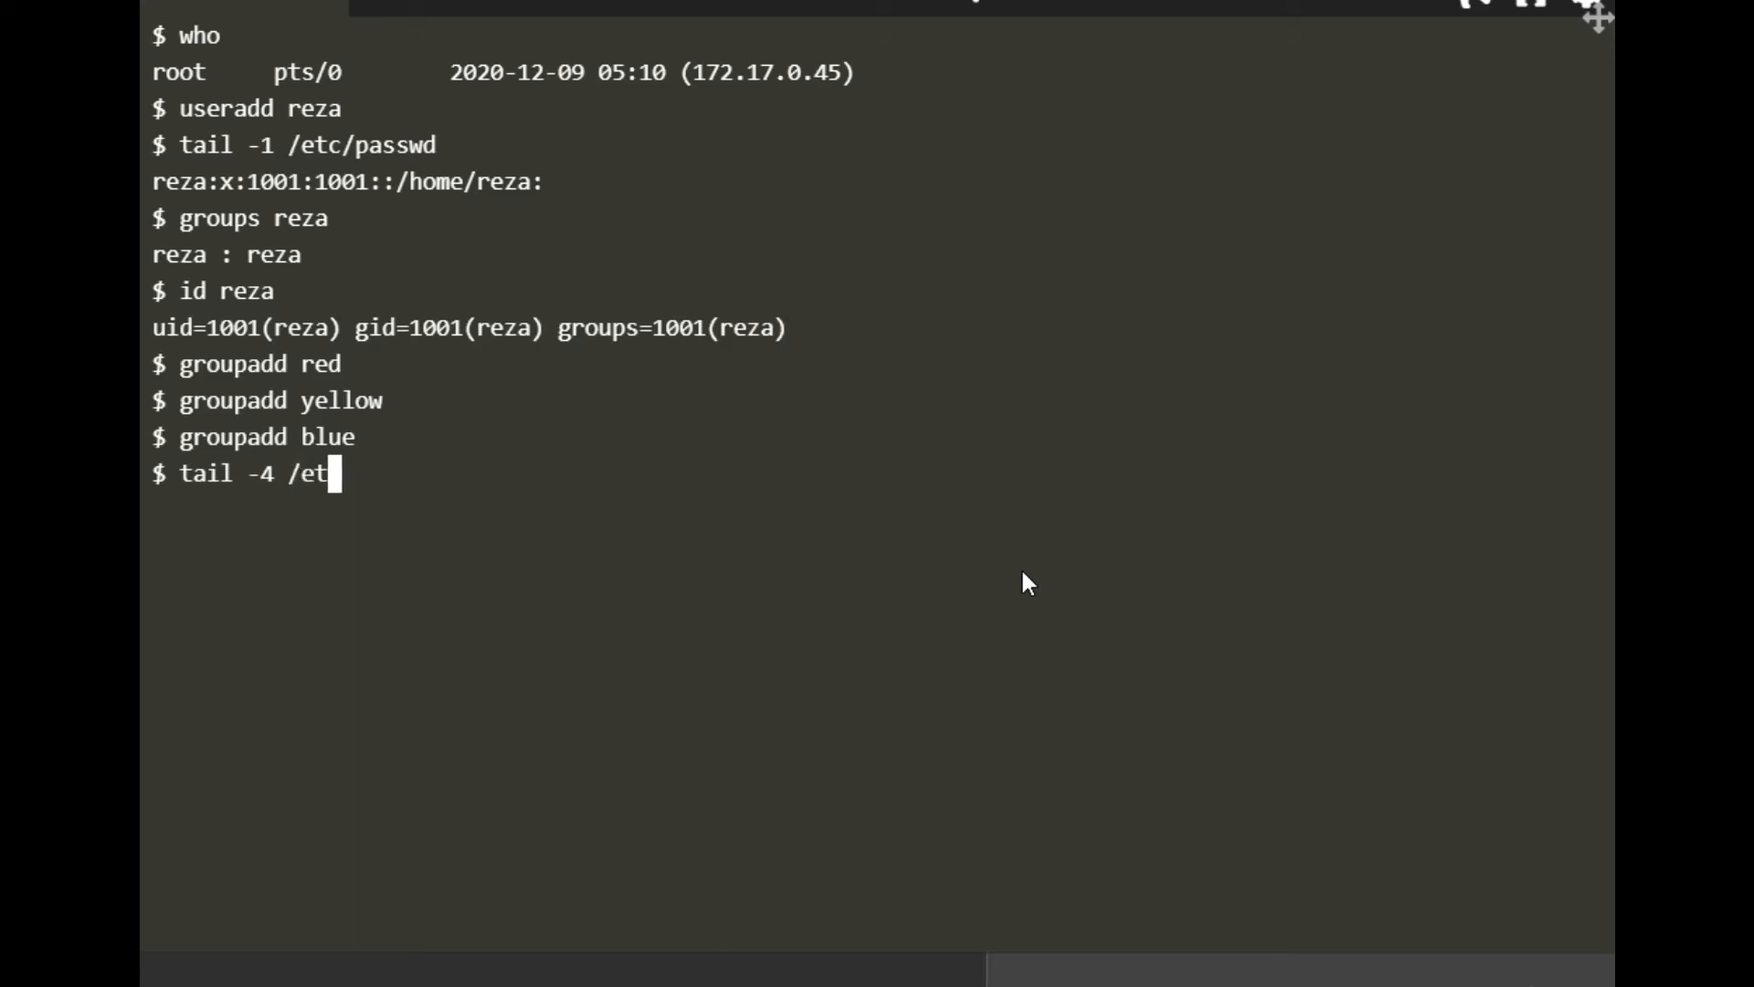
pyautogui.write('c/')
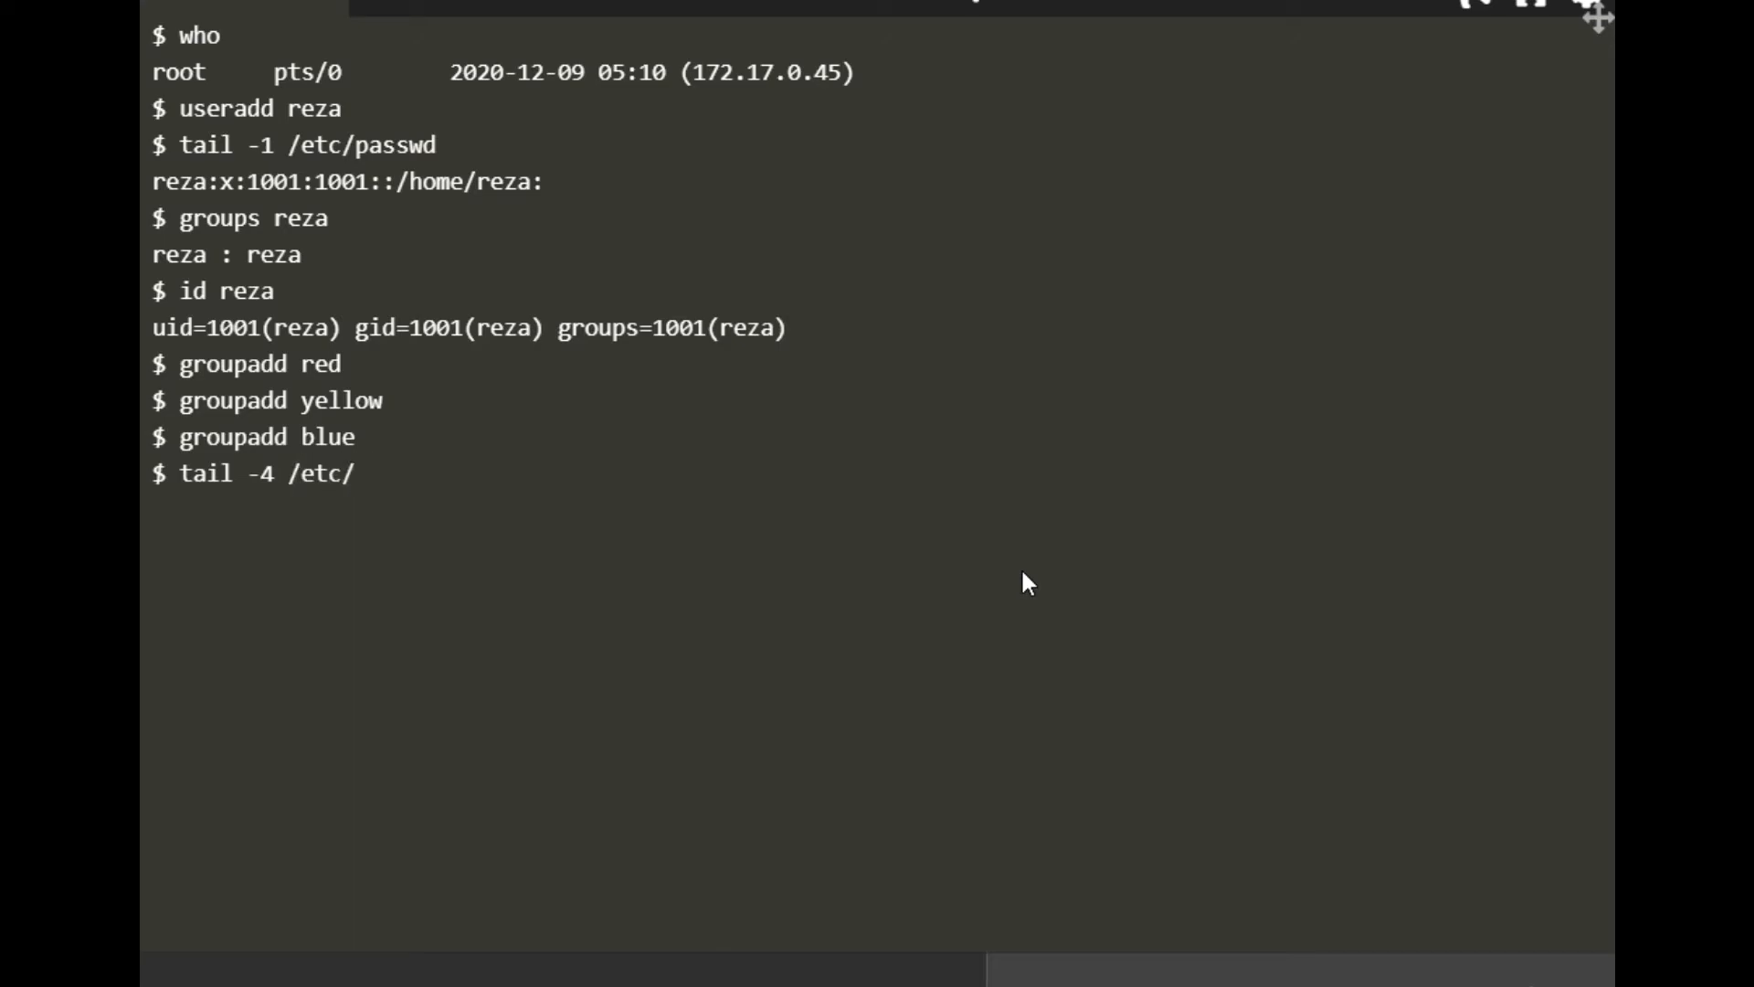
pyautogui.write('group')
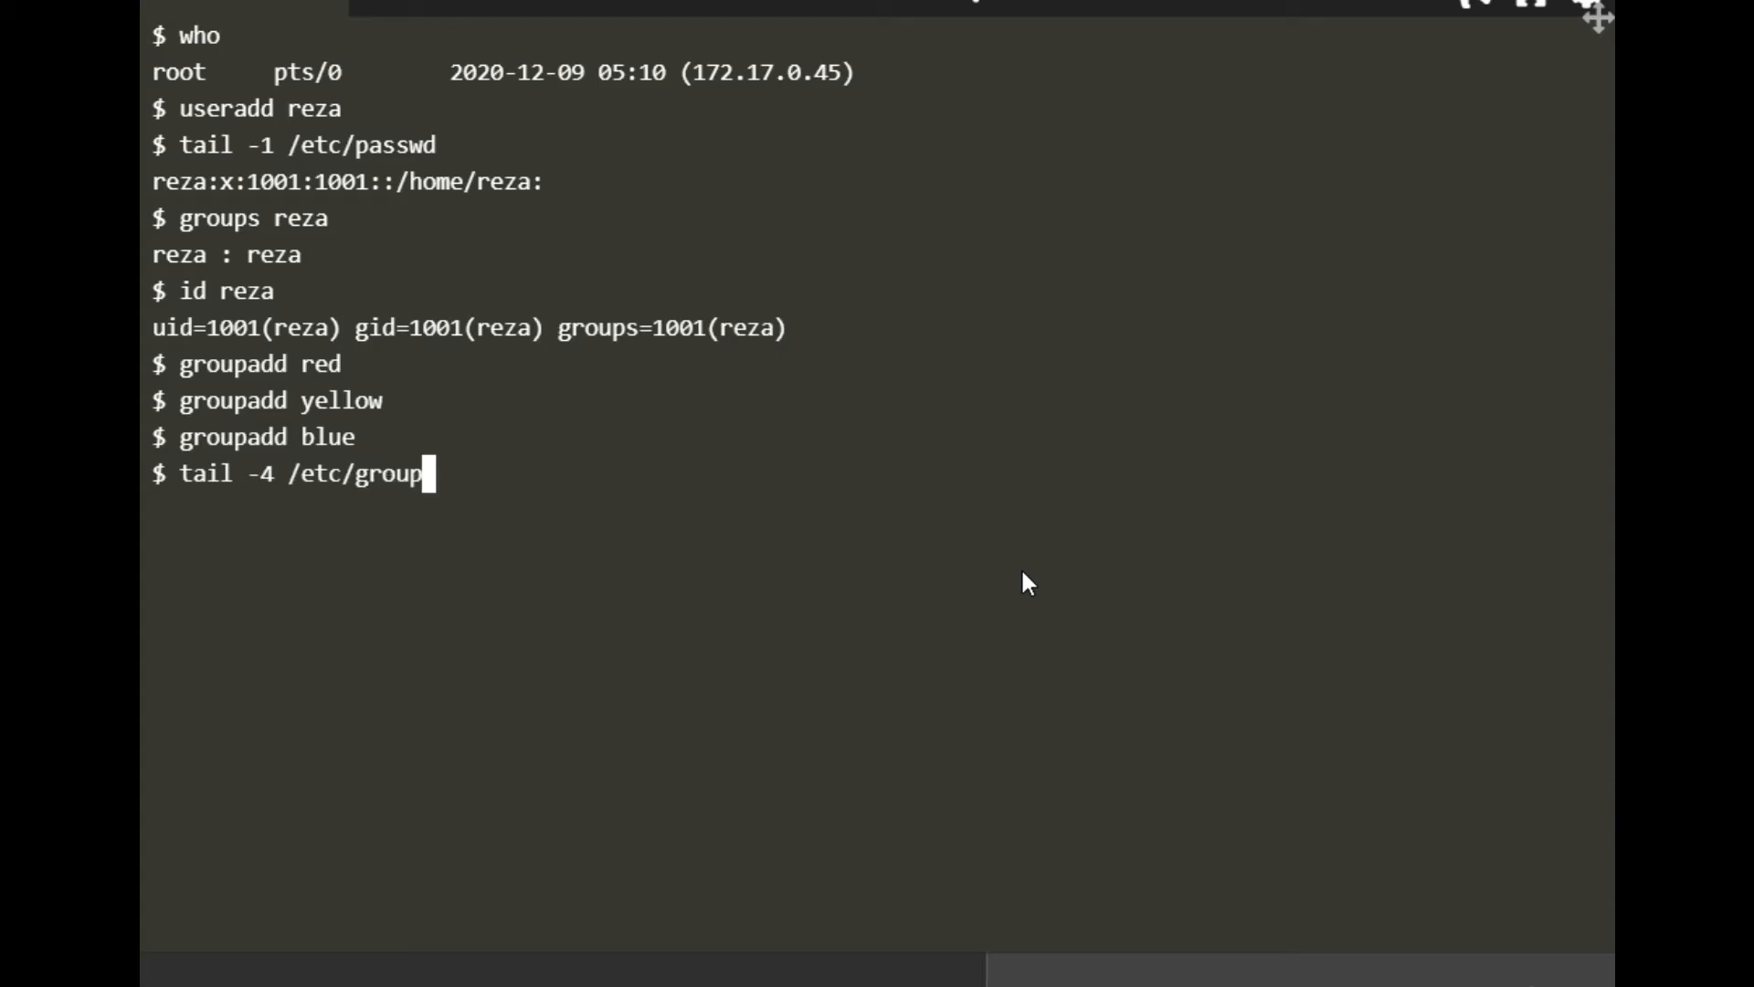
pyautogui.press('Return')
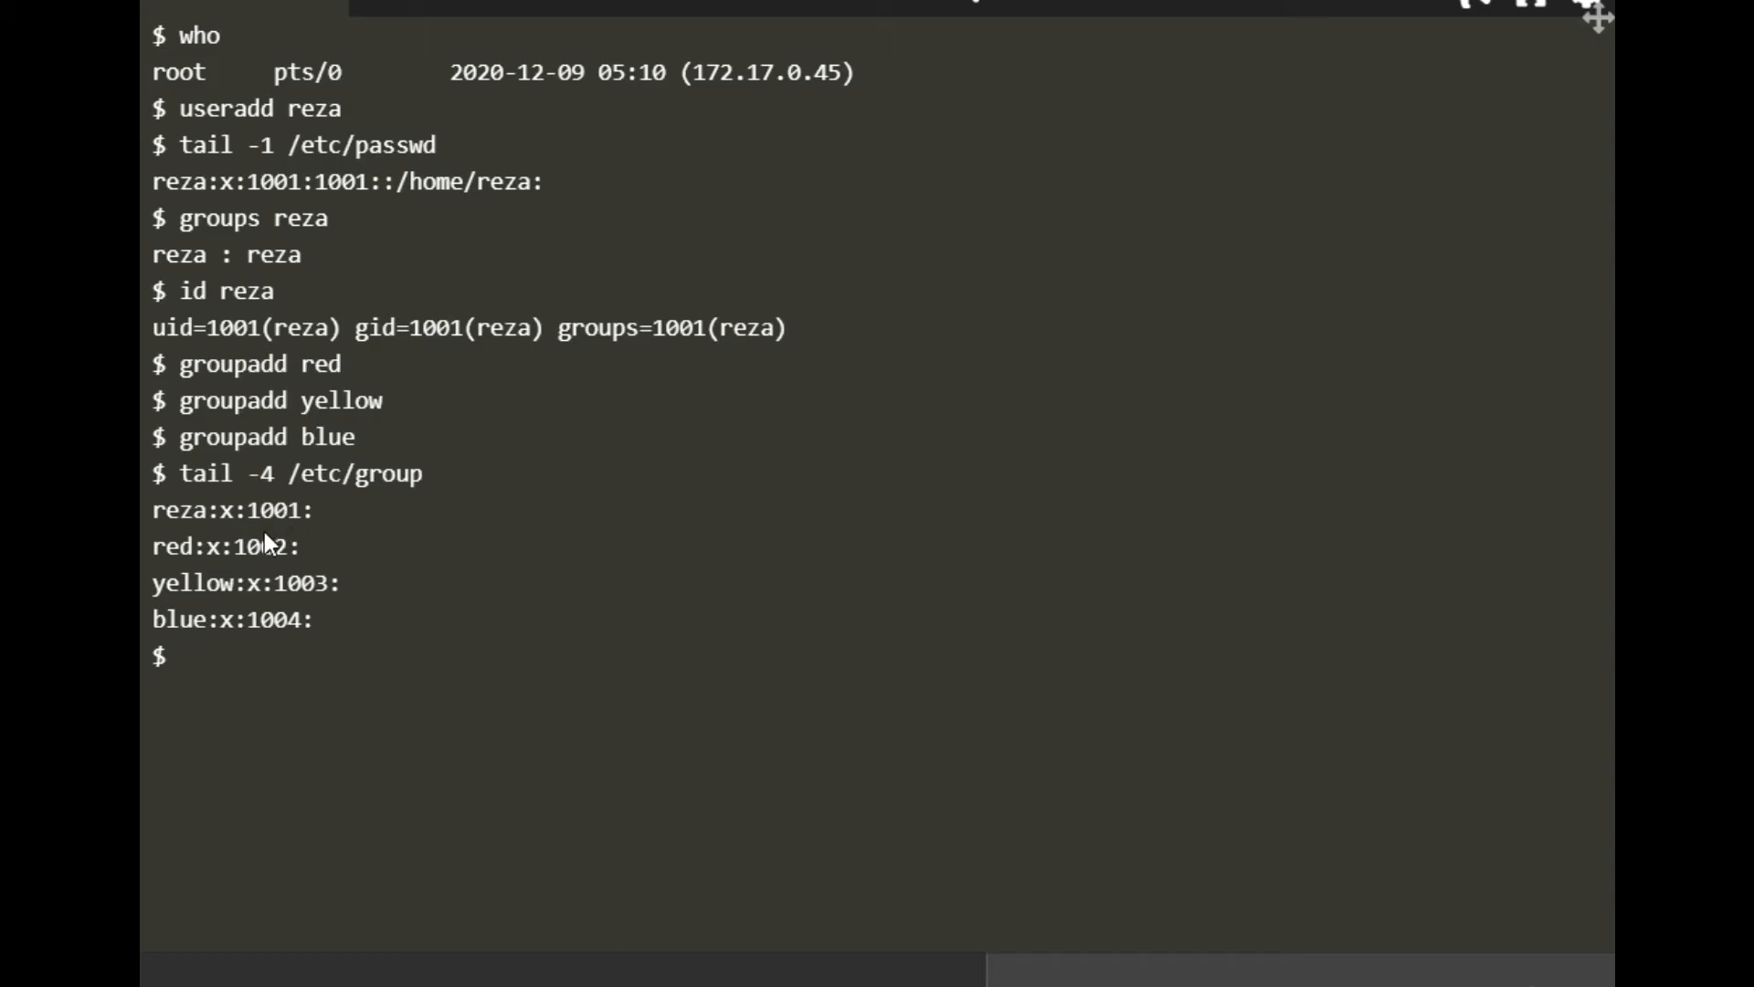
pyautogui.moveTo(318, 577)
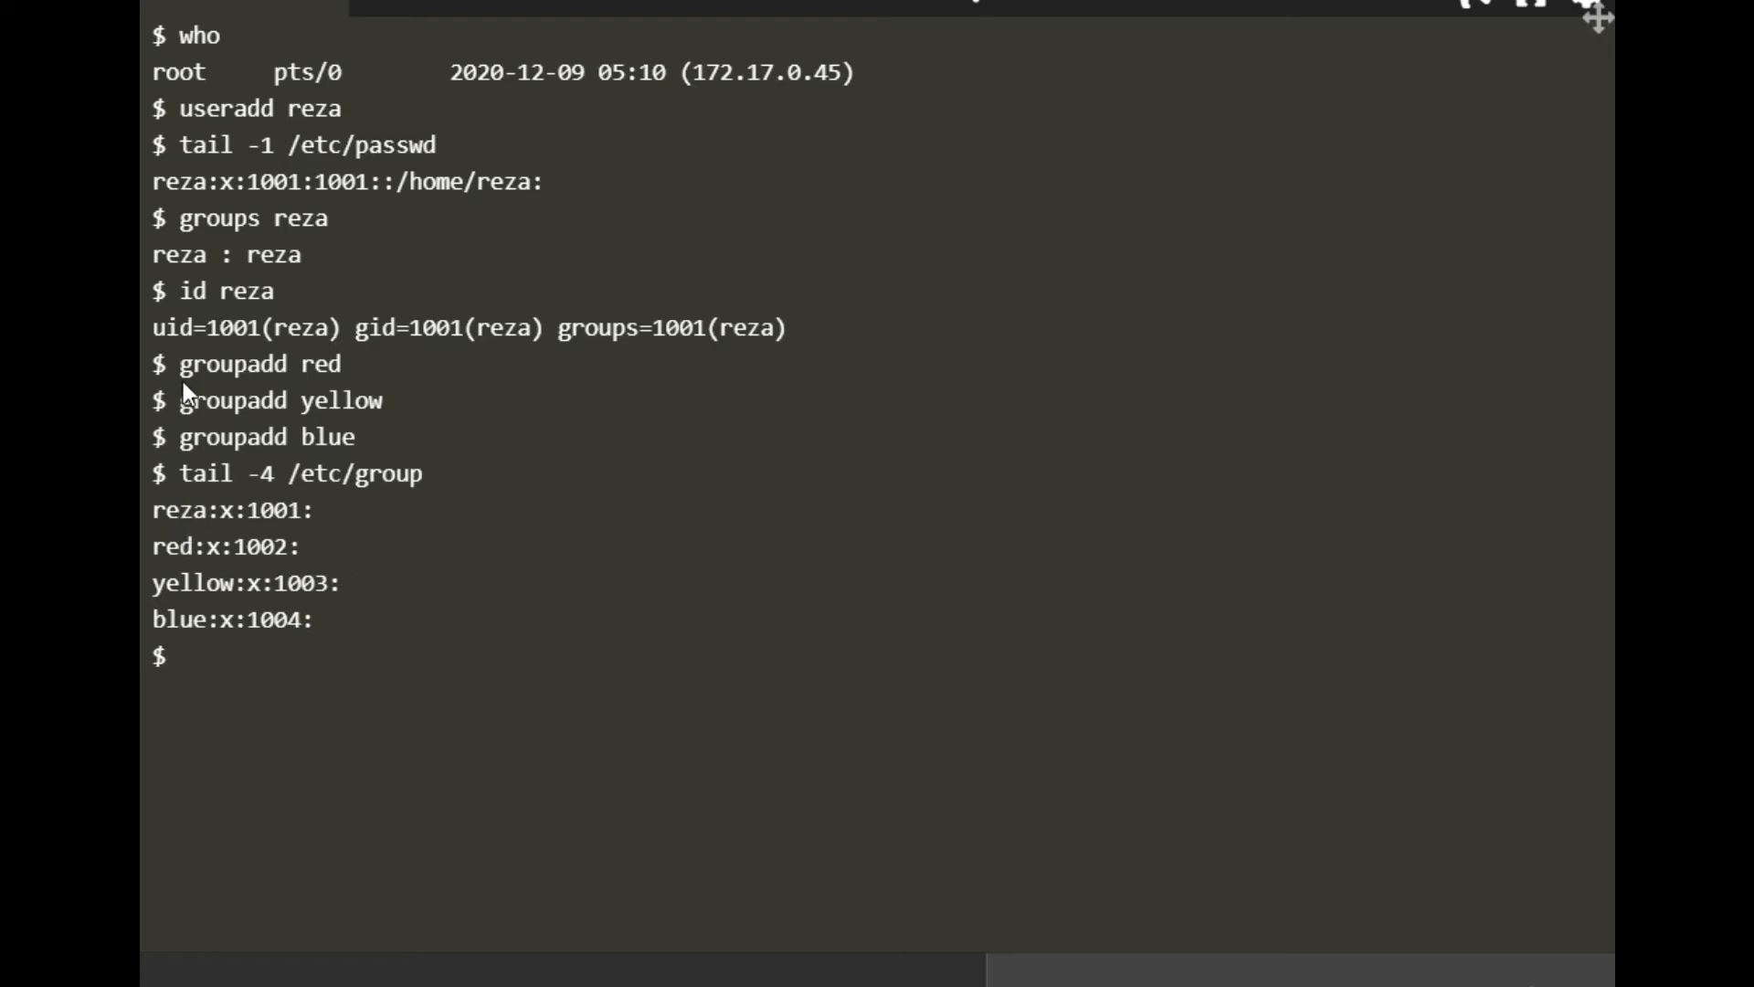
# Clear the screen and rerun id and groups for reza, still showing only group reza
pyautogui.write('cle')
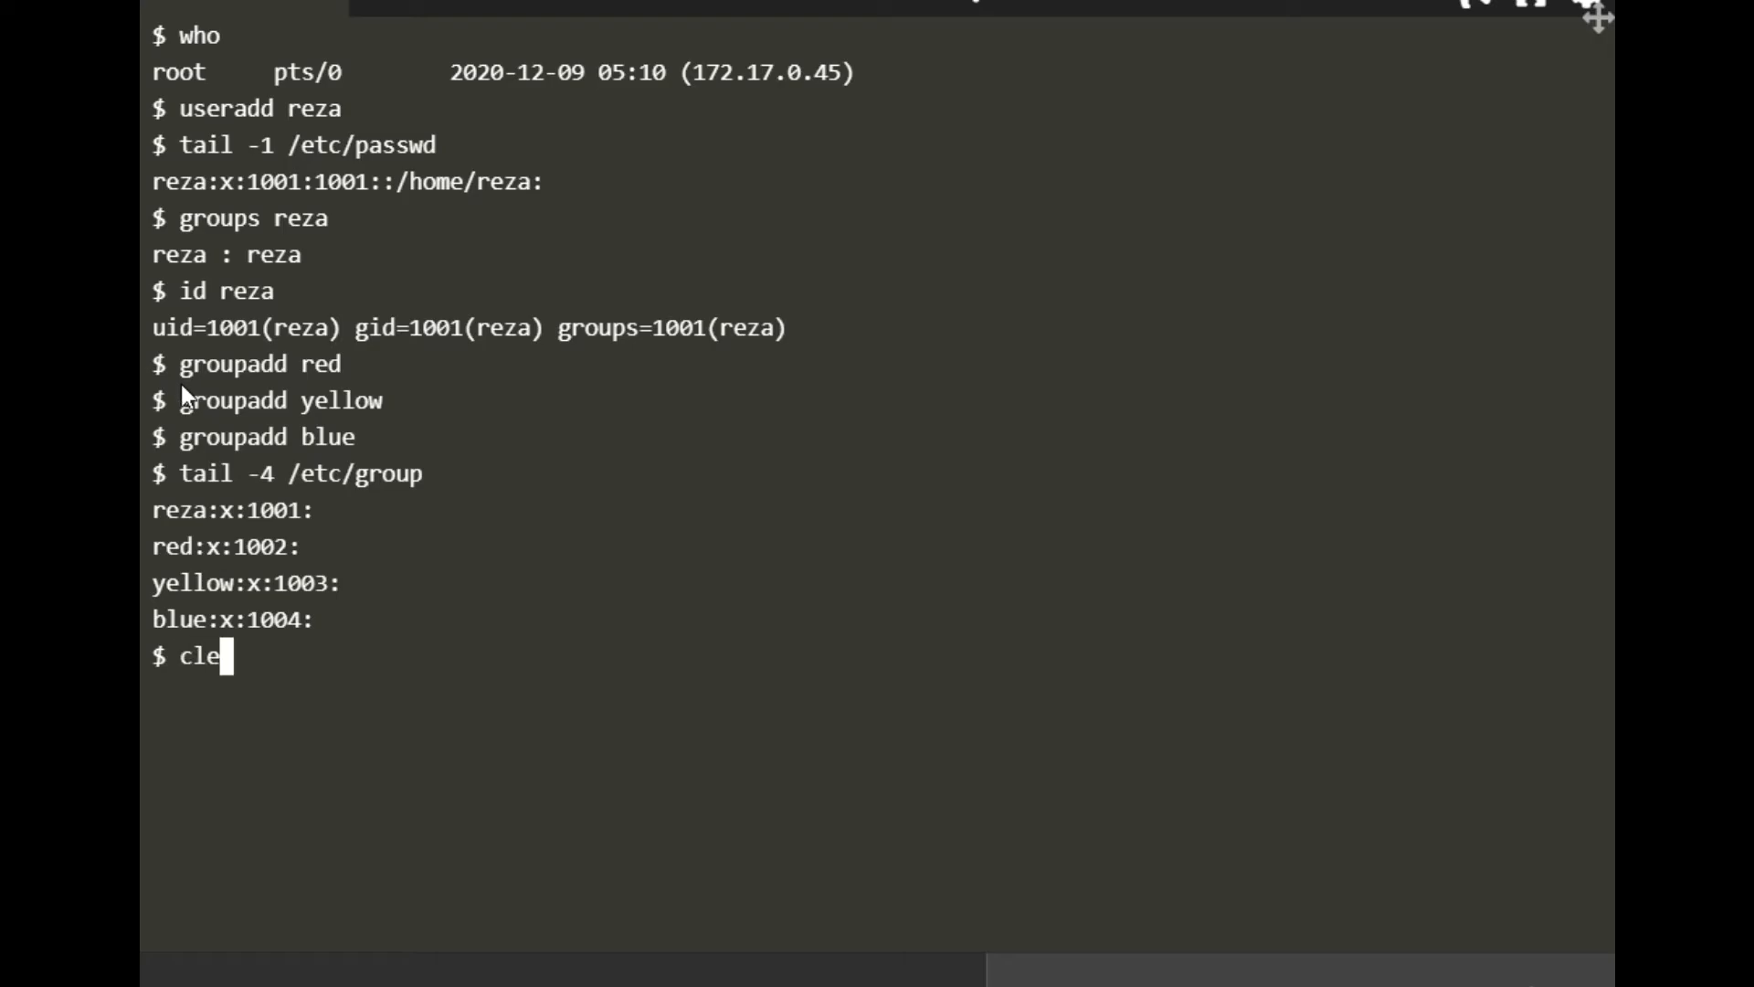
pyautogui.press('Return')
pyautogui.write('id reza')
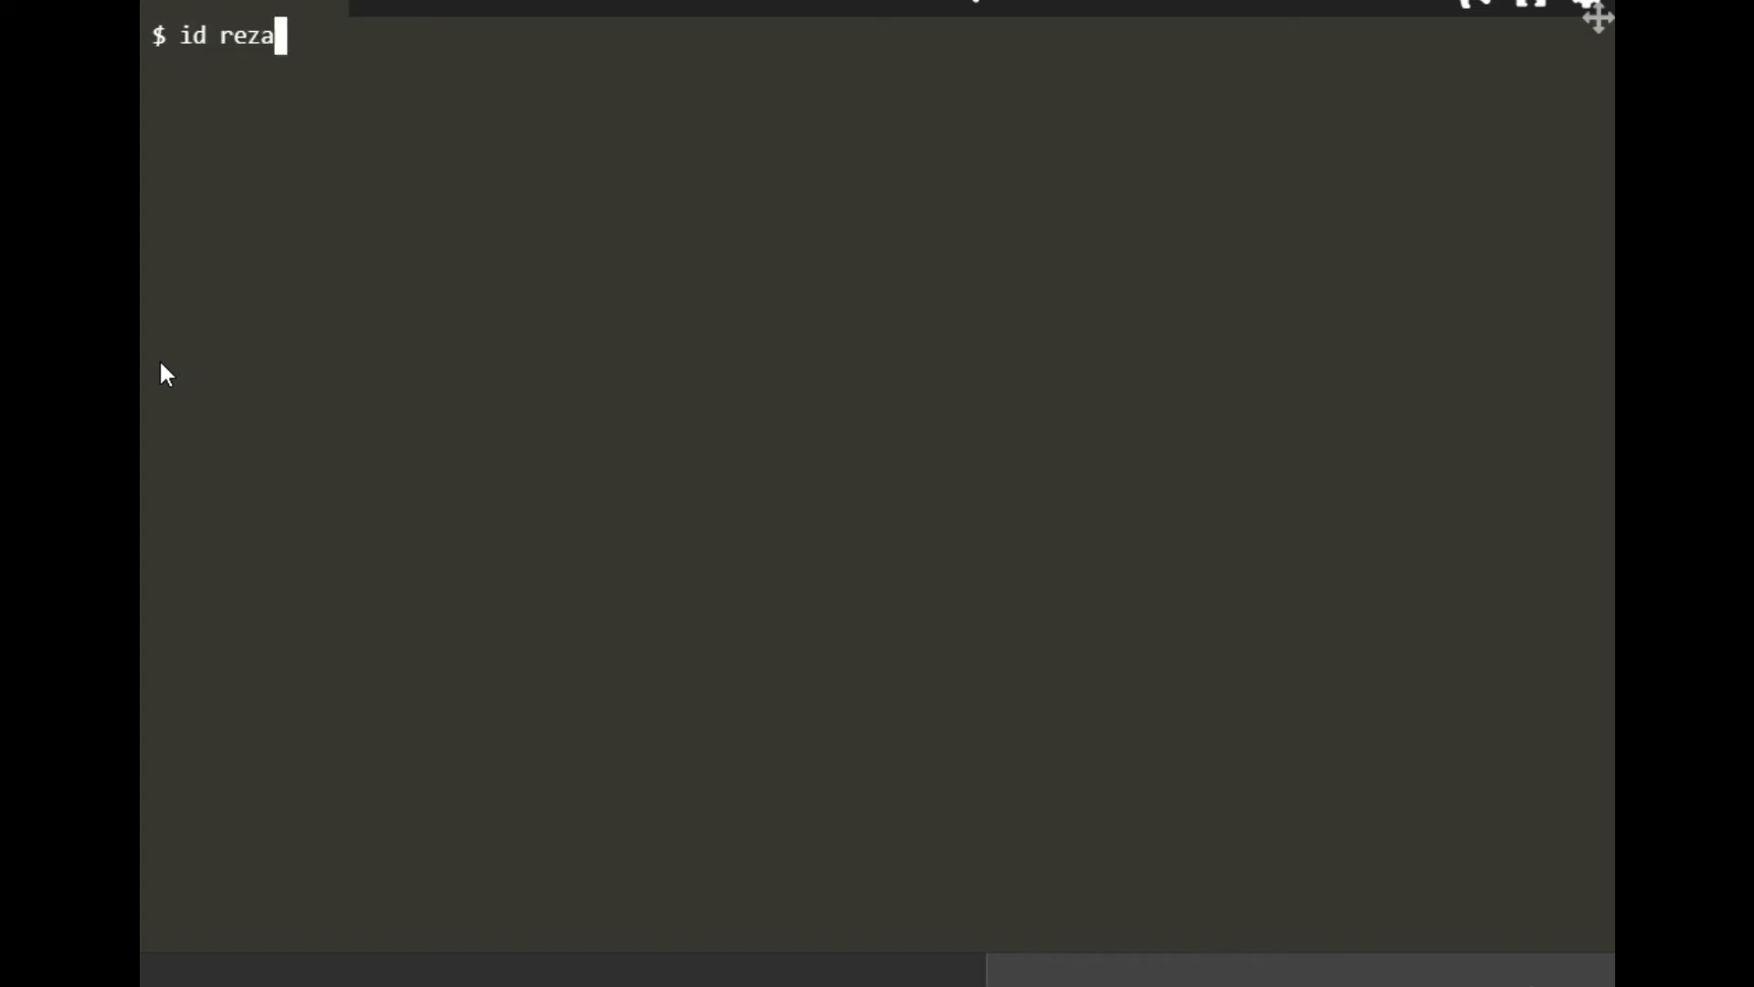
pyautogui.press('Return')
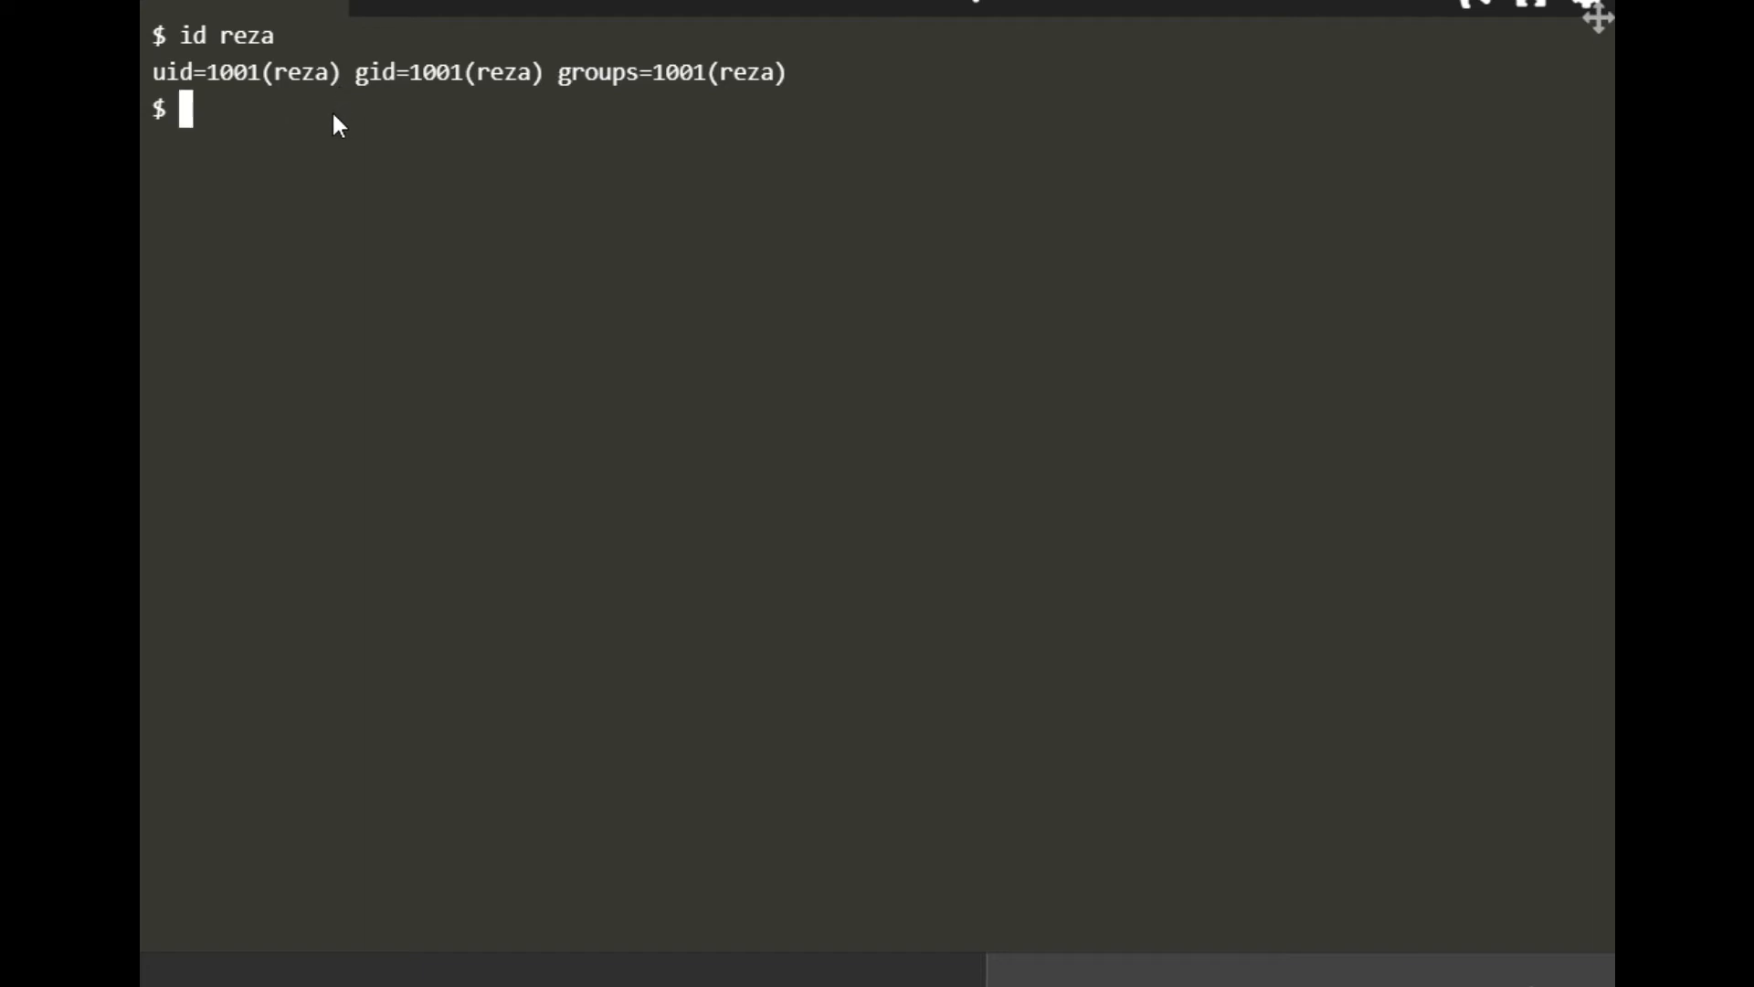
pyautogui.write('groups reza')
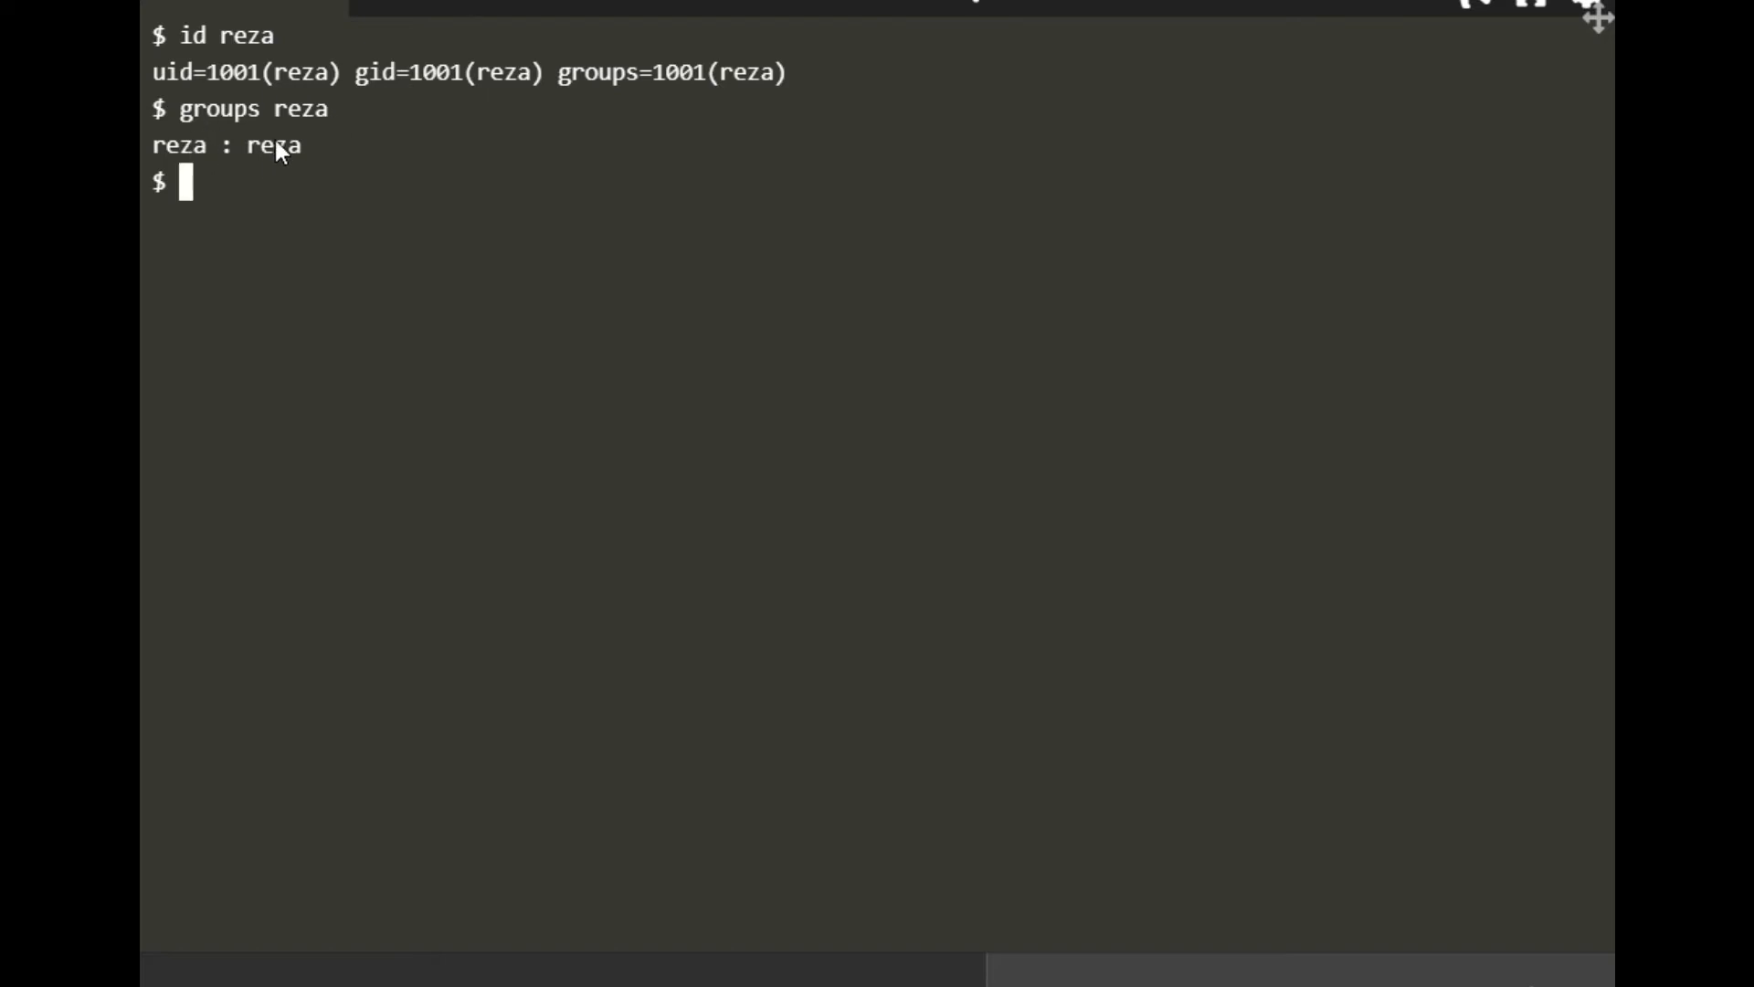
pyautogui.moveTo(192, 165)
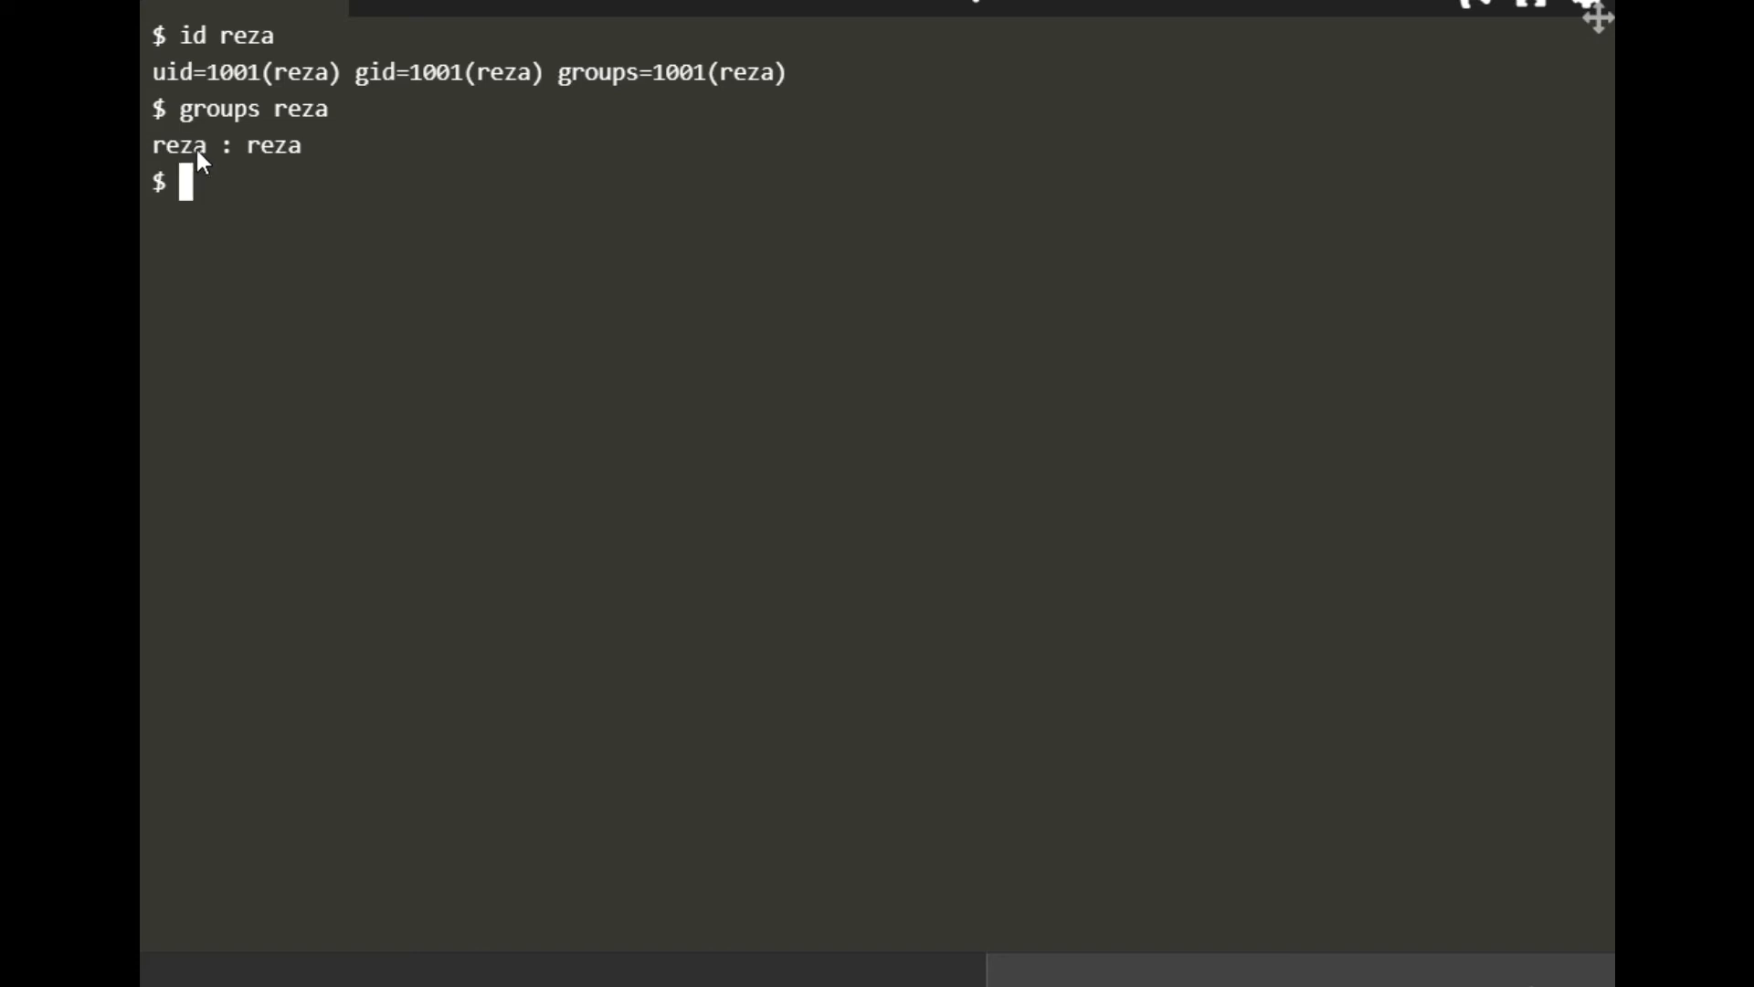
pyautogui.moveTo(478, 194)
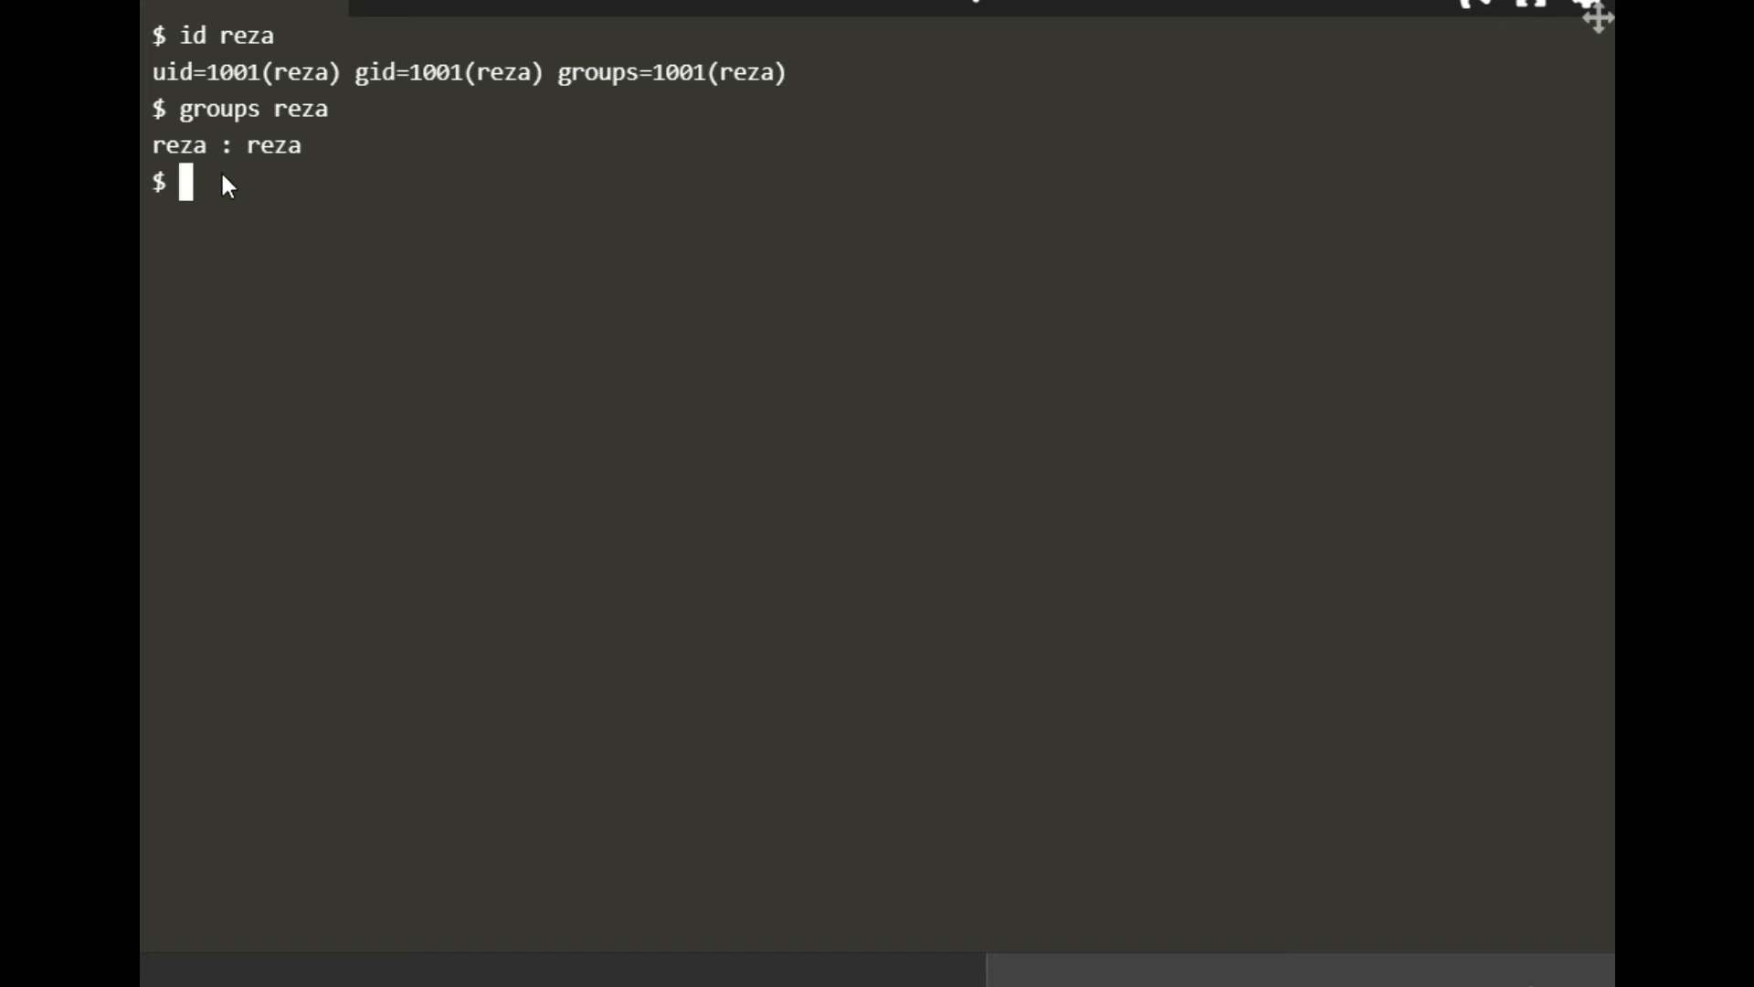
pyautogui.moveTo(390, 391)
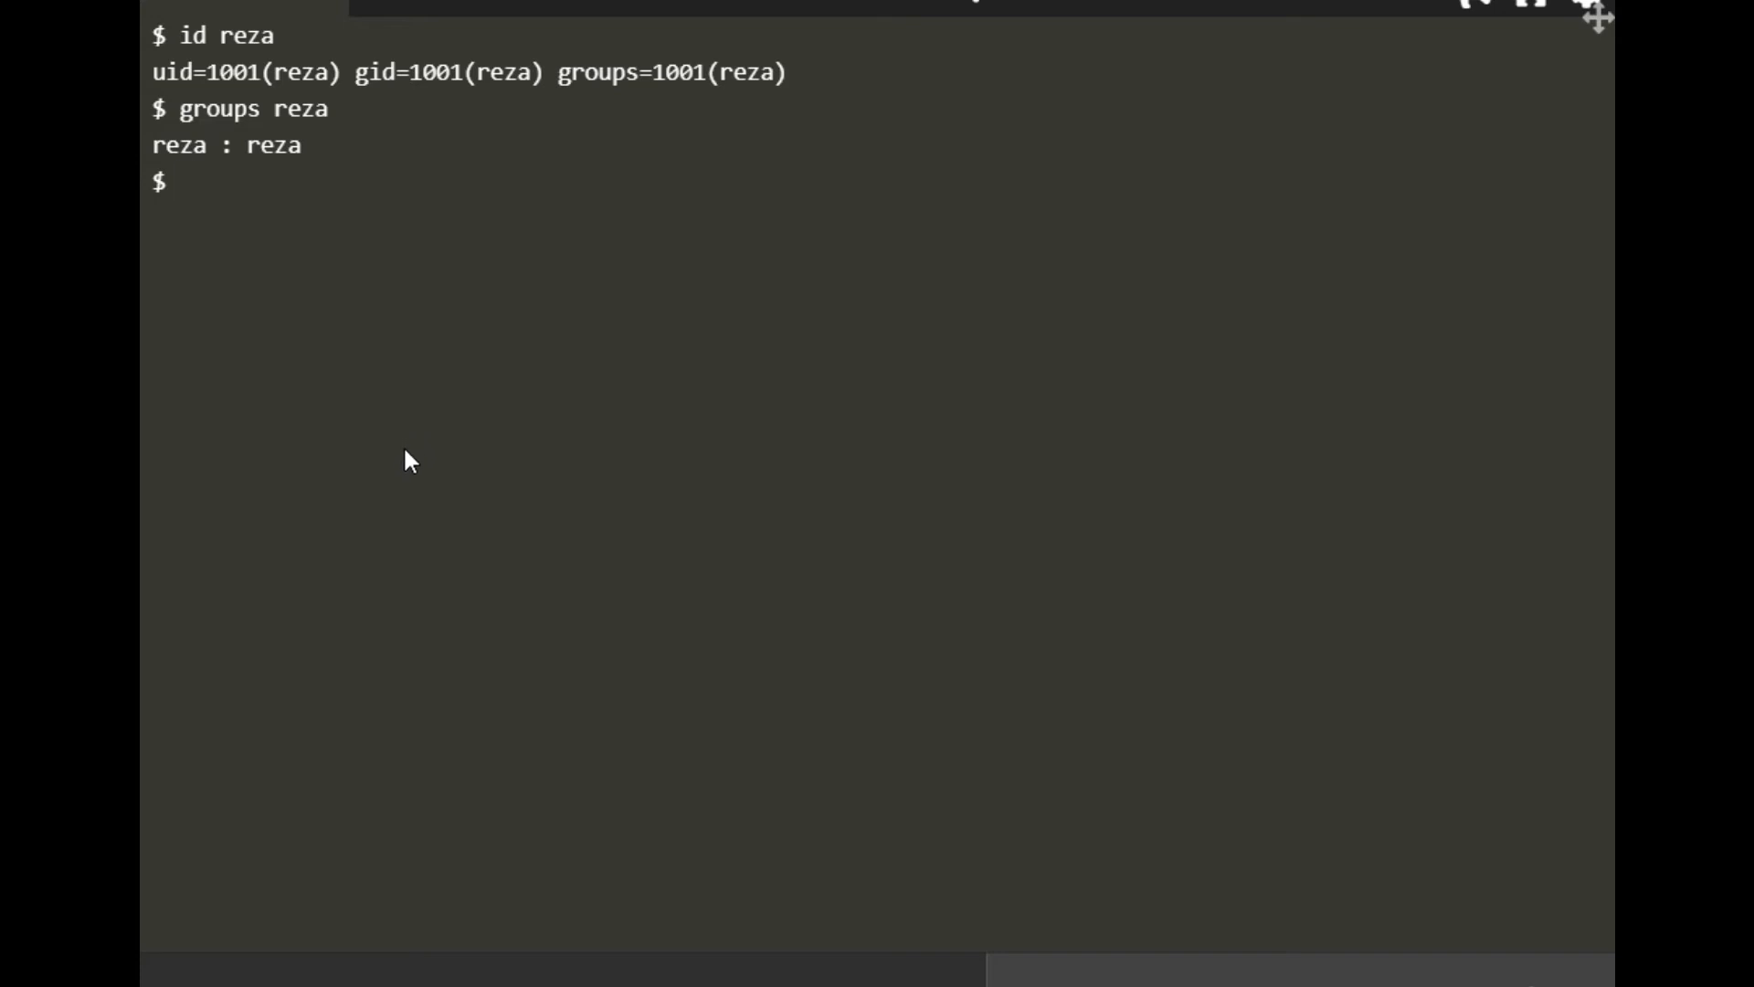
pyautogui.moveTo(399, 428)
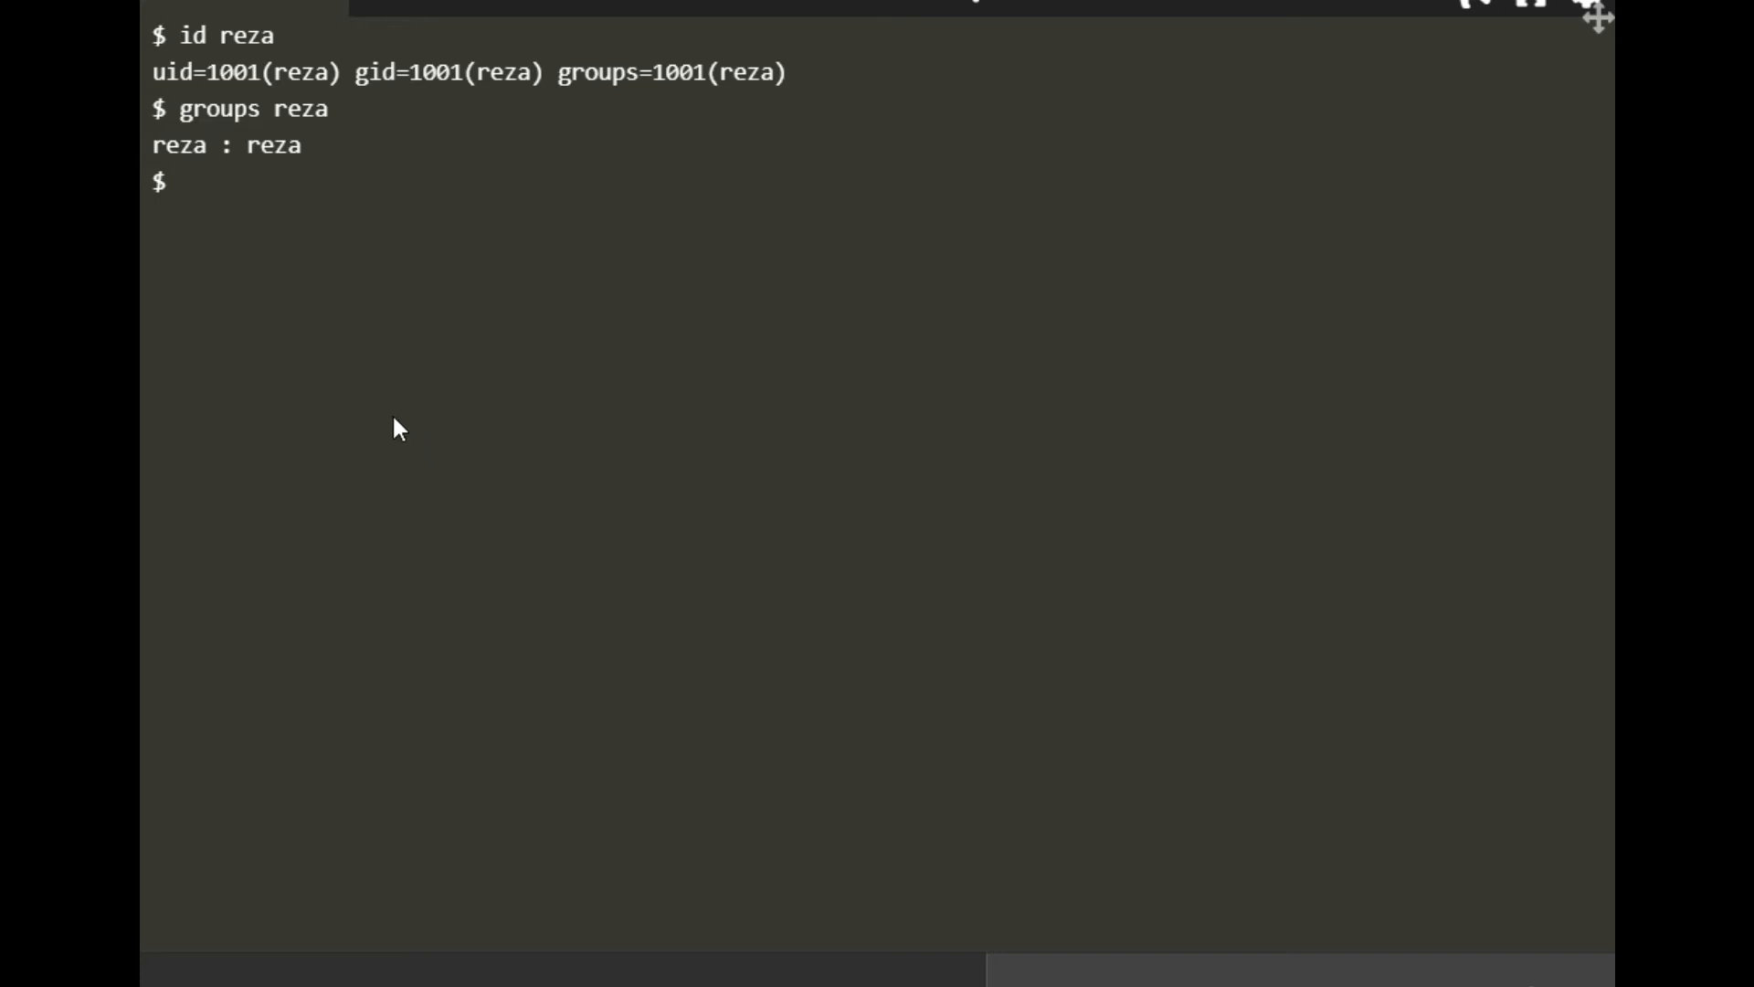
# Run usermod -g red -G yellow,blue reza, removing the stray space after the comma
pyautogui.write('userm')
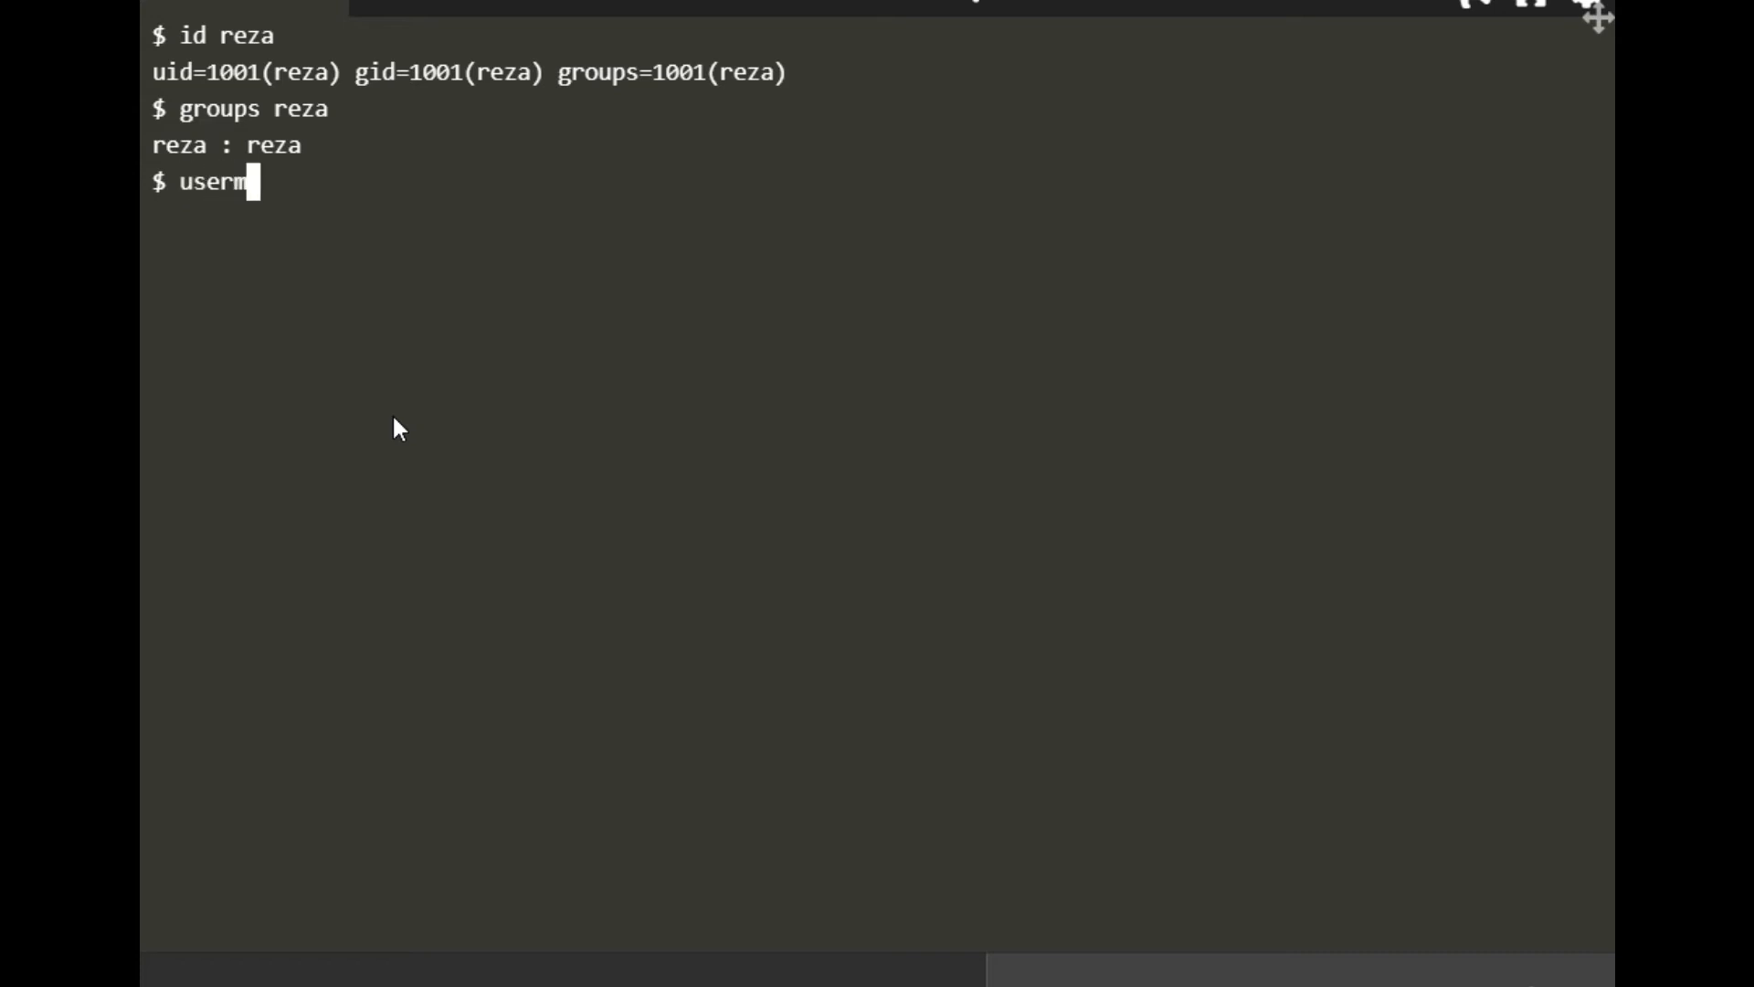
pyautogui.write('od')
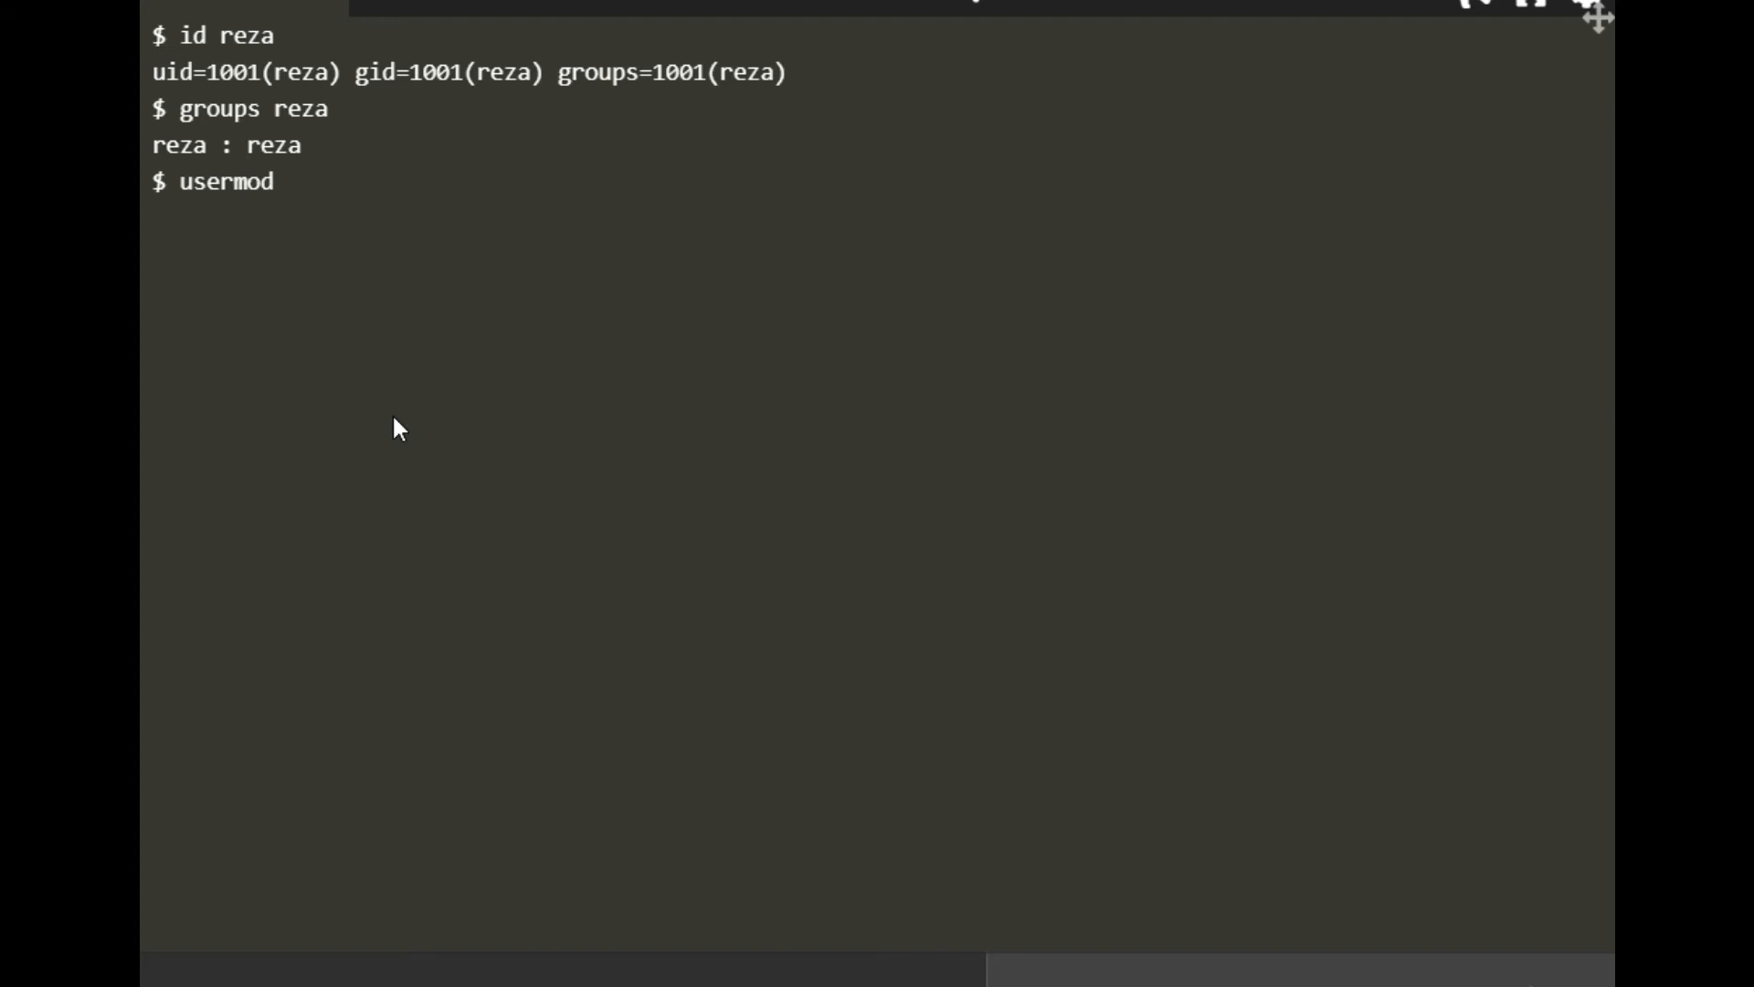
pyautogui.write('-g')
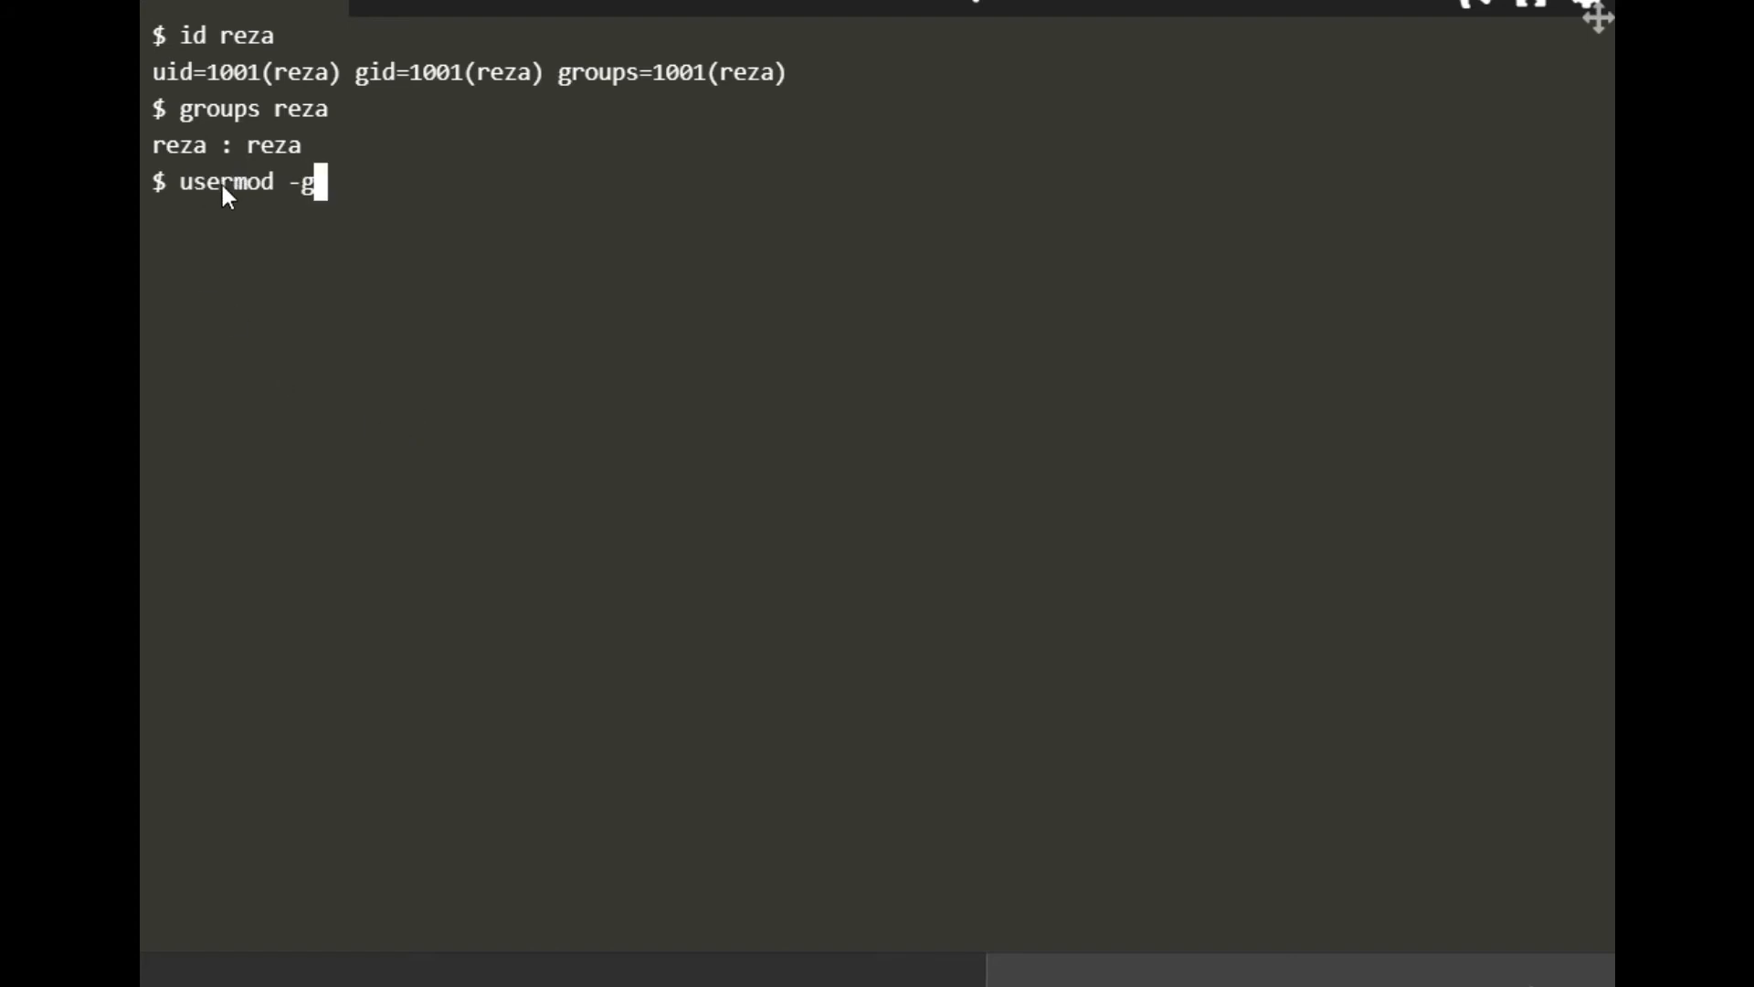
pyautogui.moveTo(269, 250)
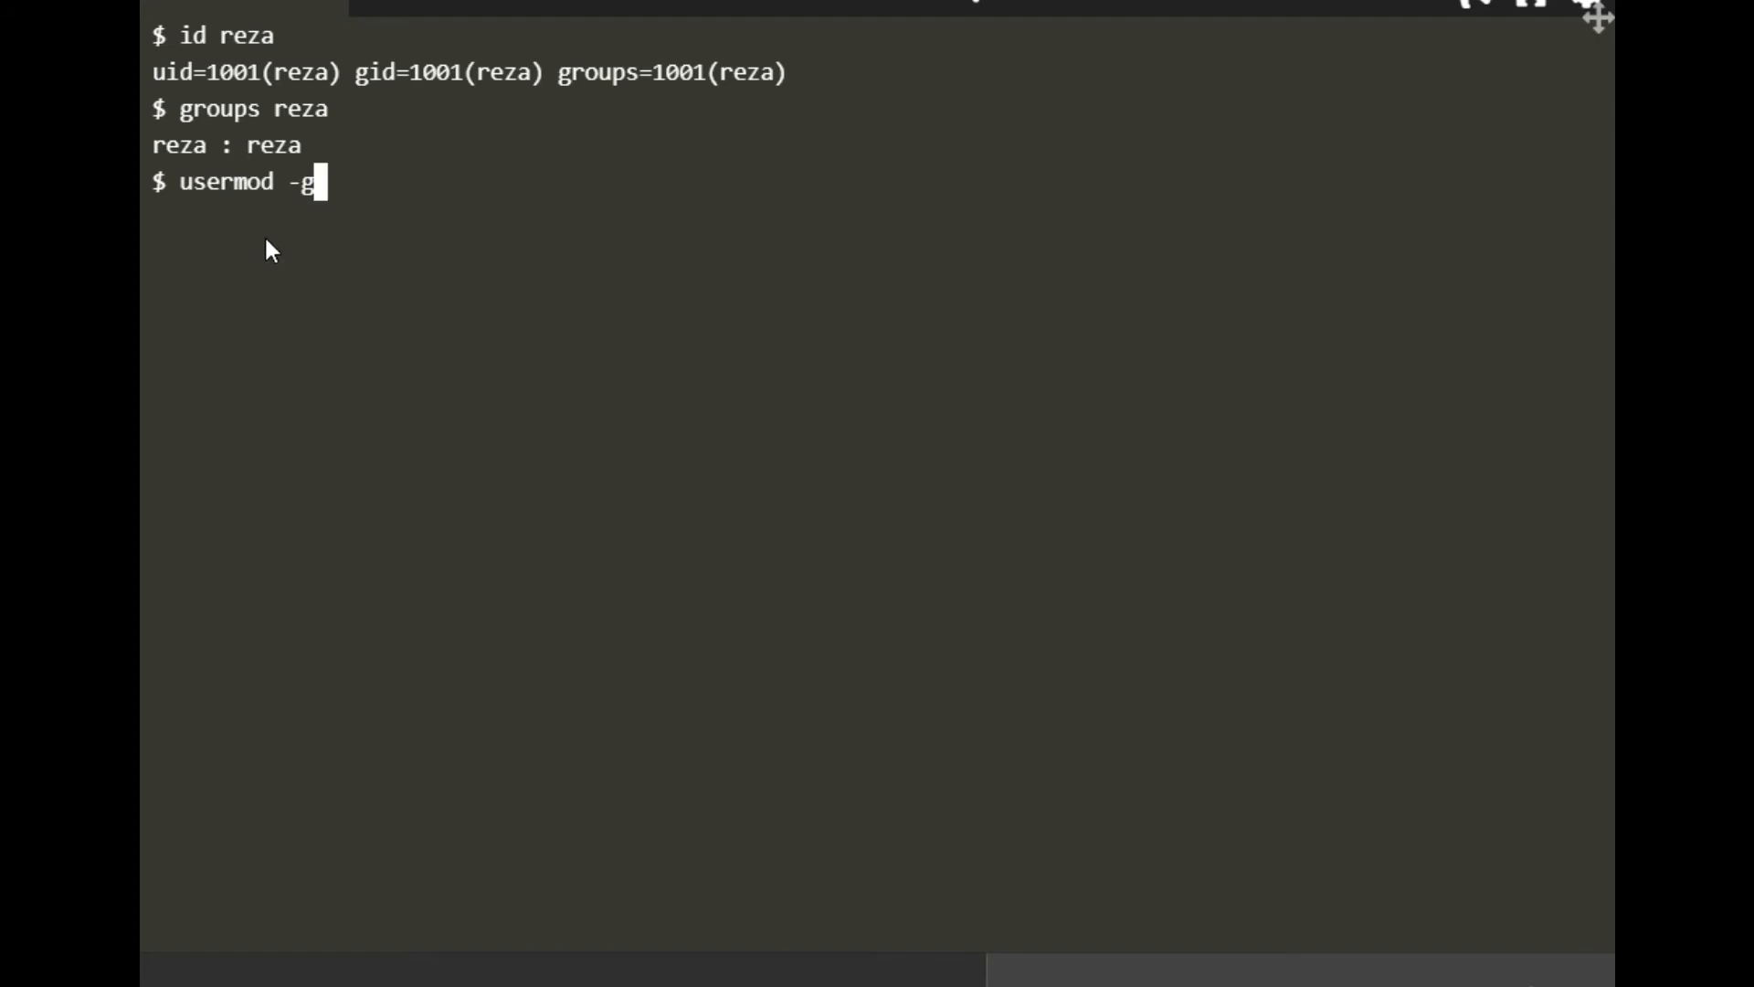
pyautogui.write('red _')
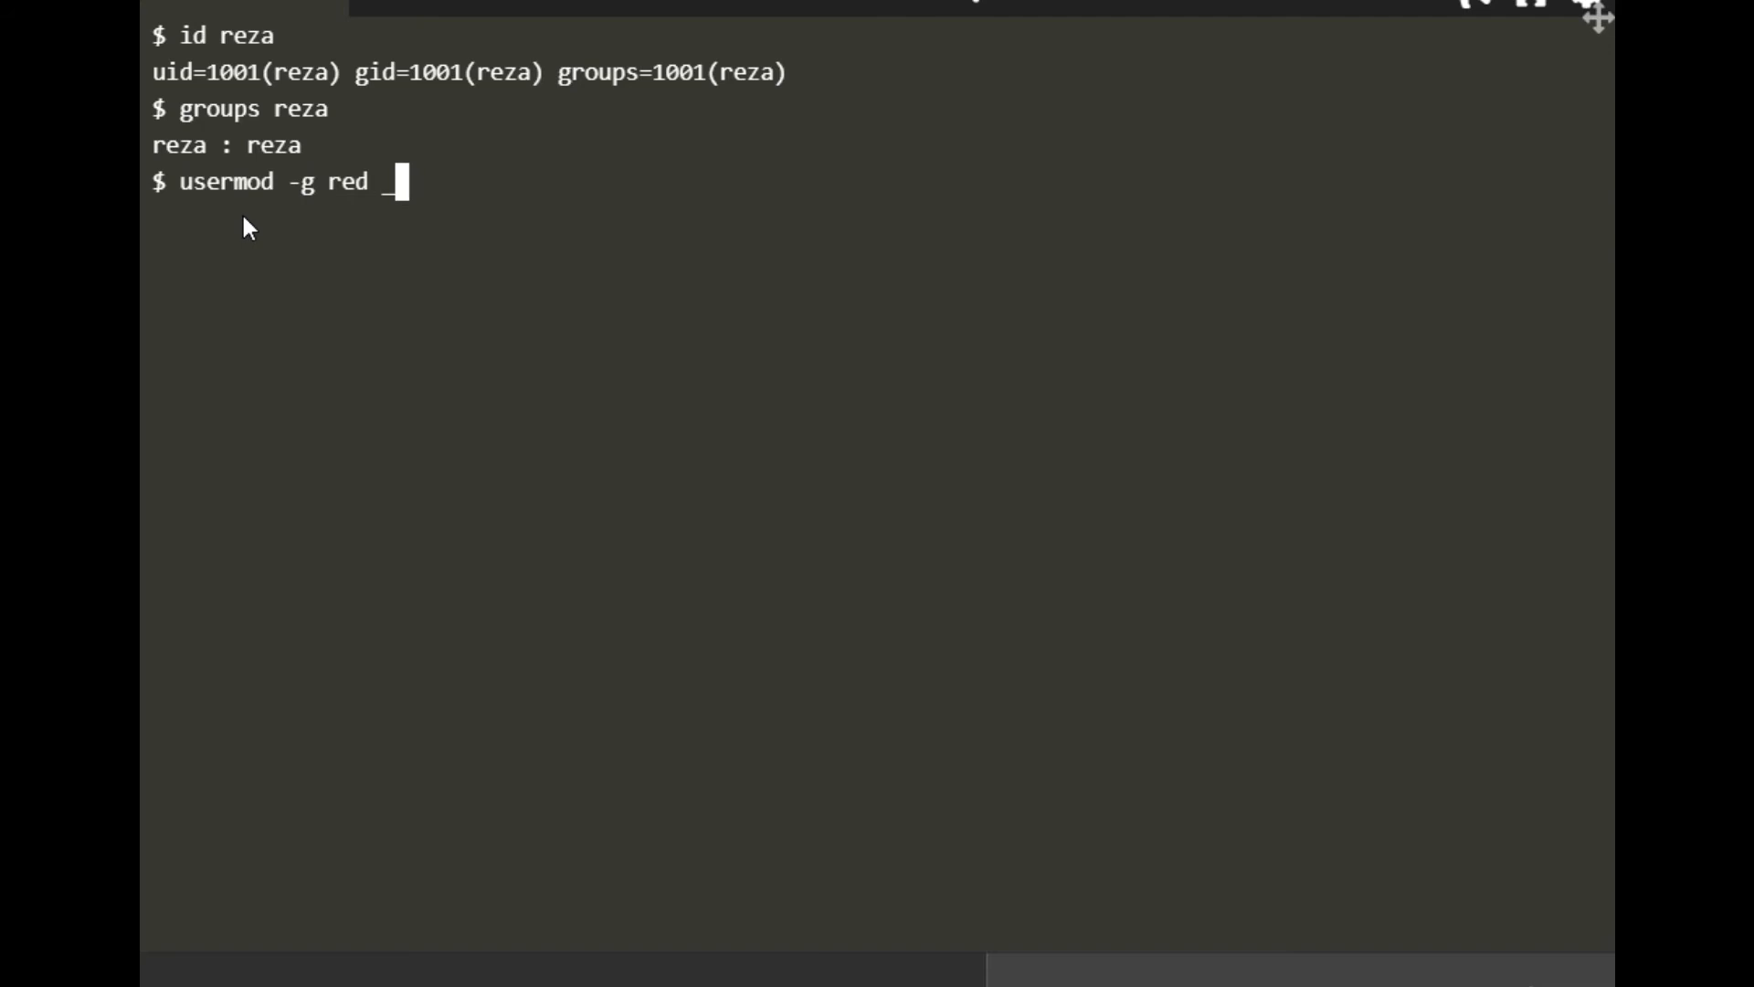
pyautogui.write('-')
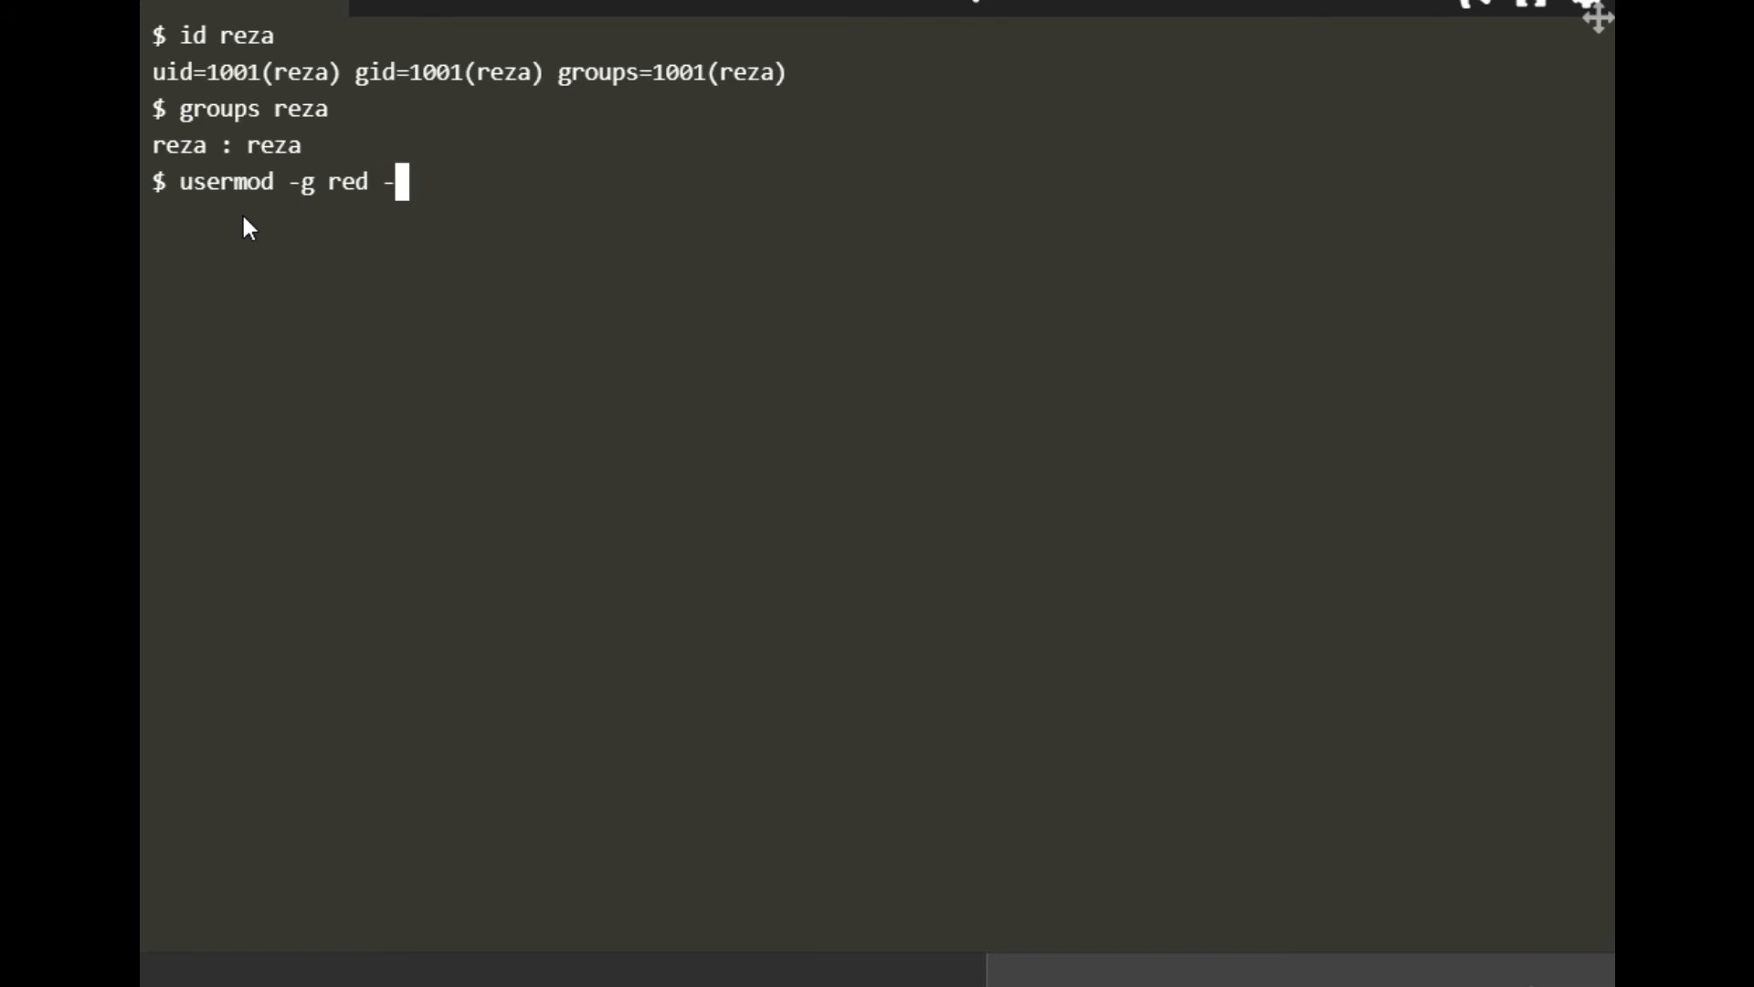
pyautogui.write('G')
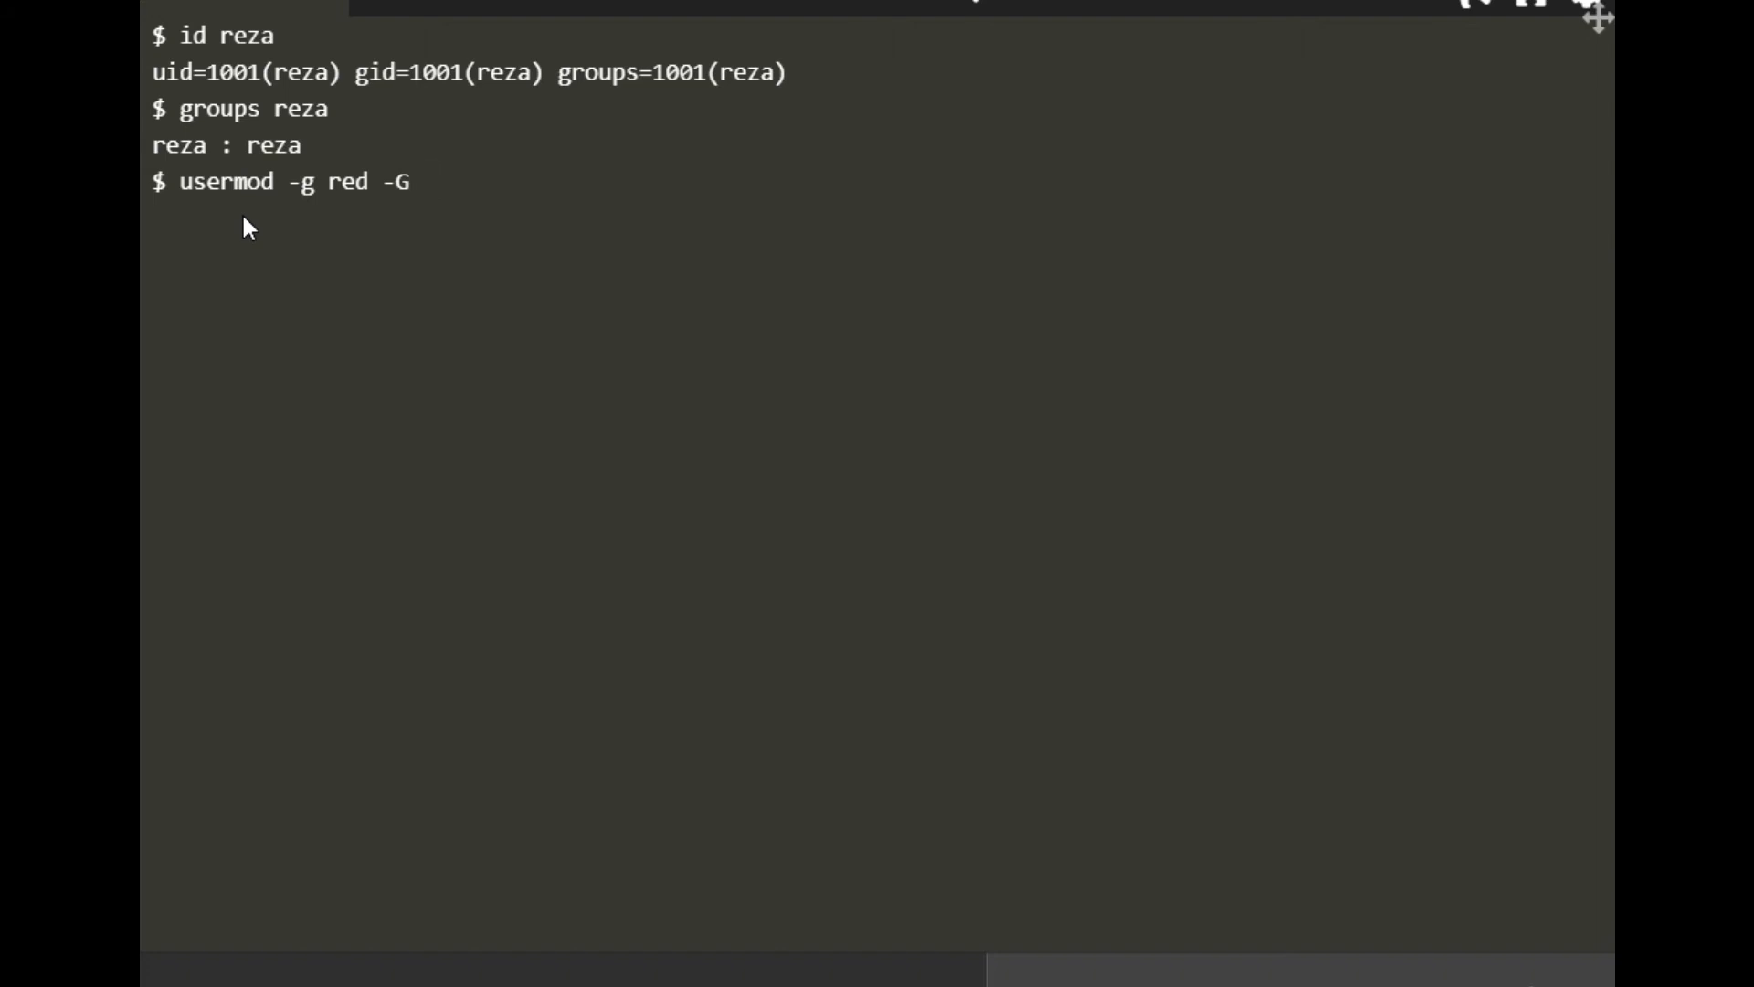
pyautogui.write('ye')
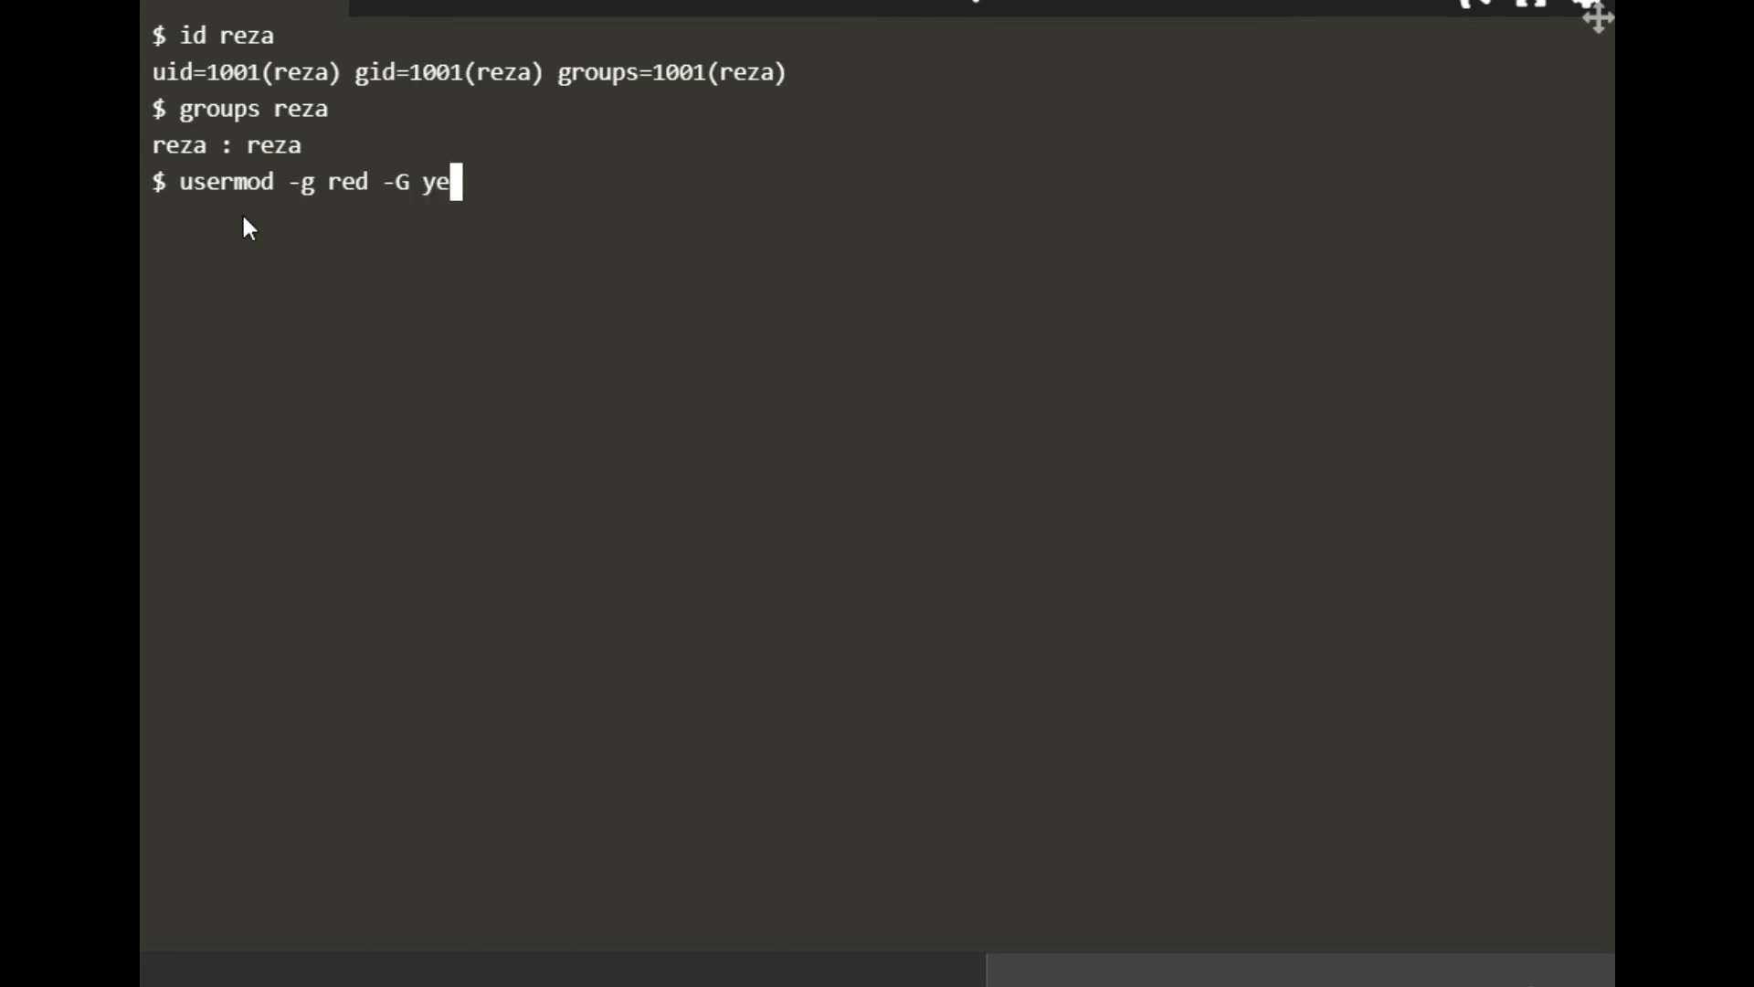
pyautogui.write('llow')
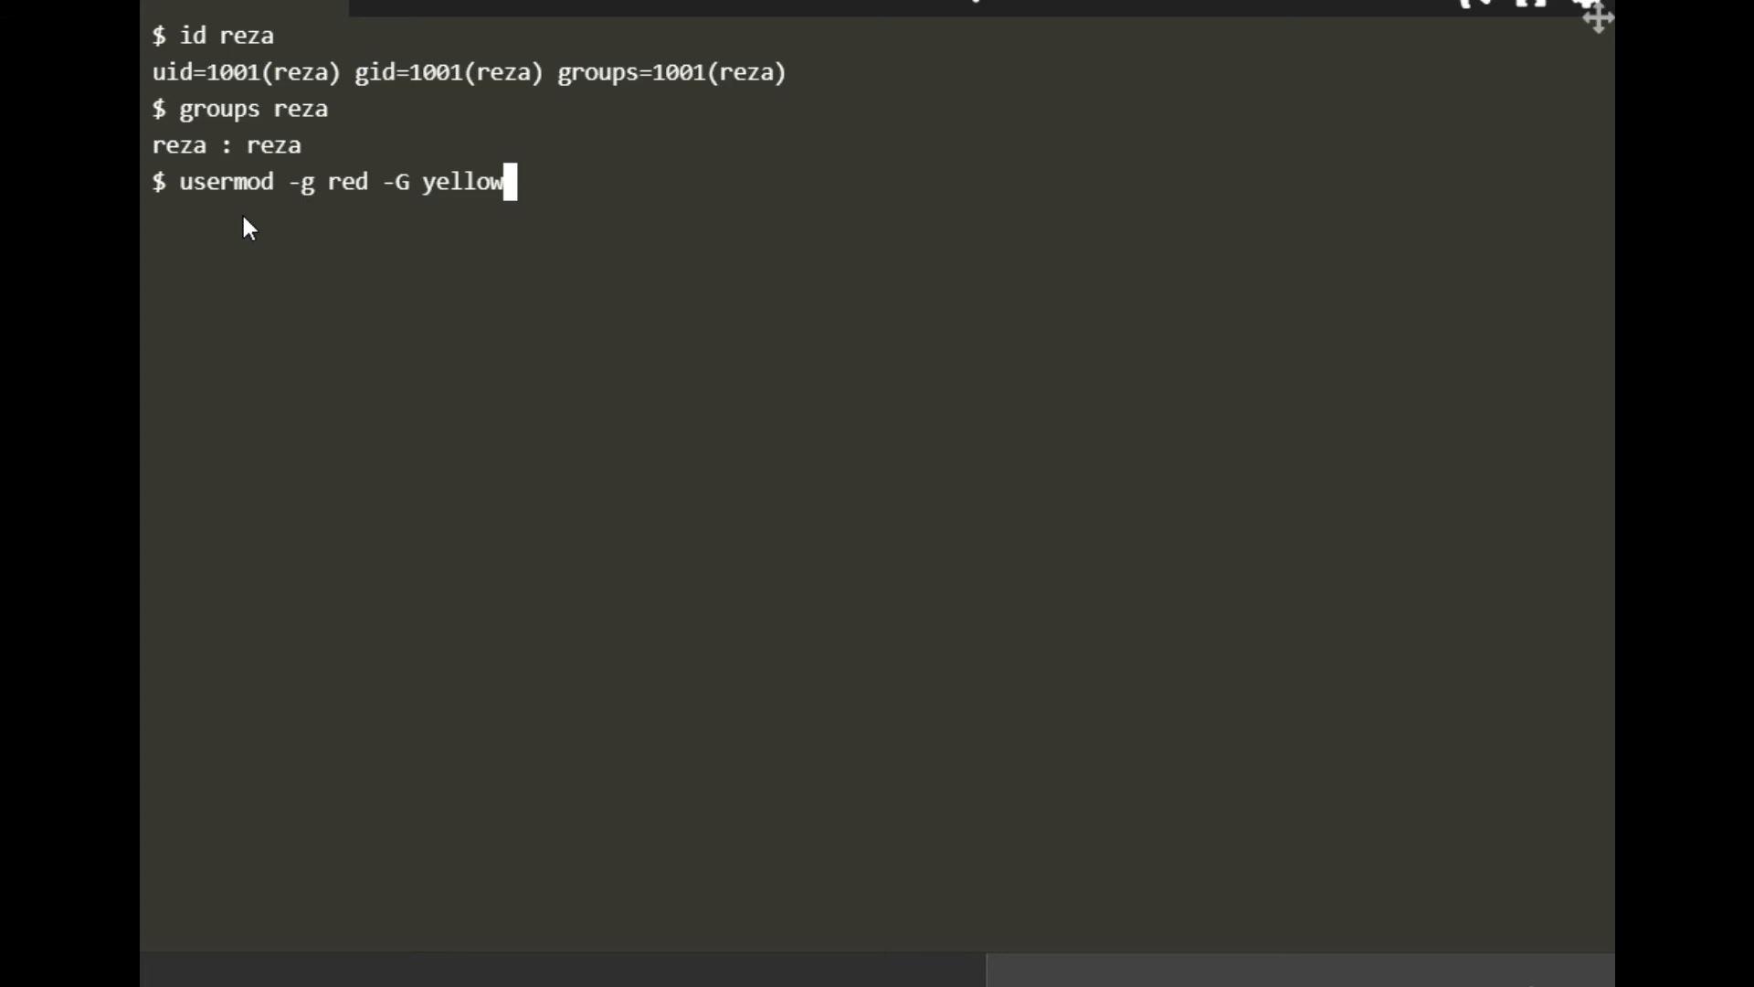
pyautogui.write(',')
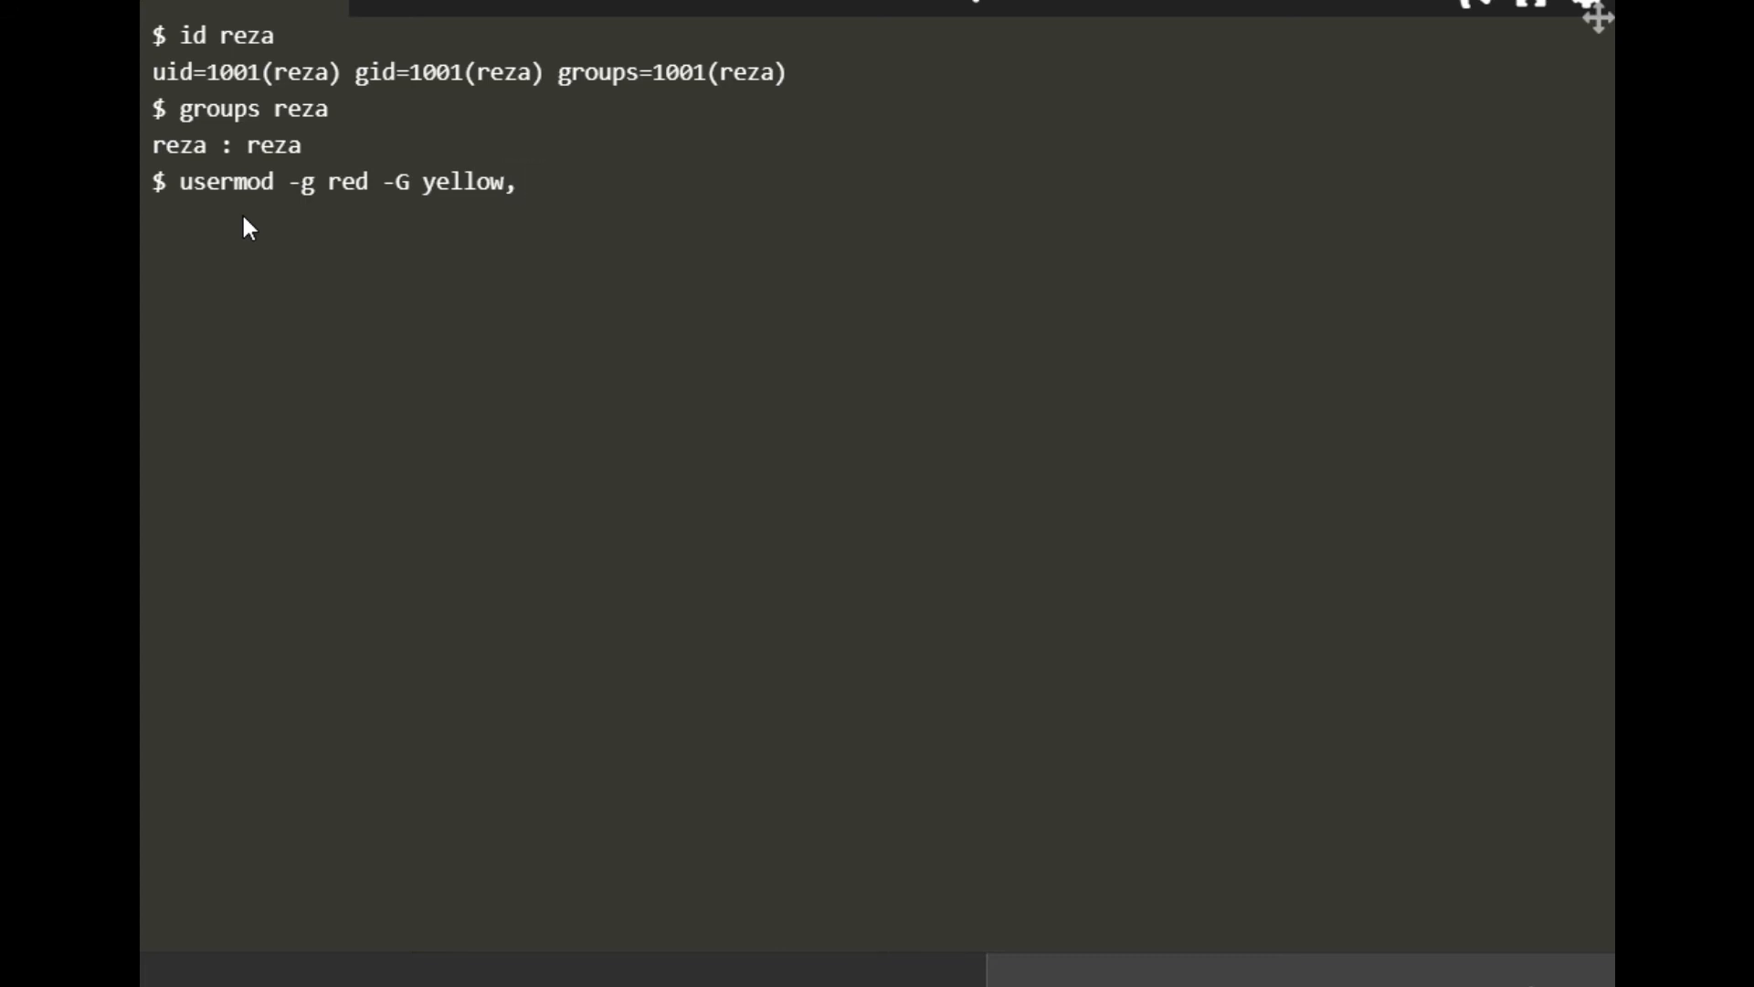
pyautogui.write('blue')
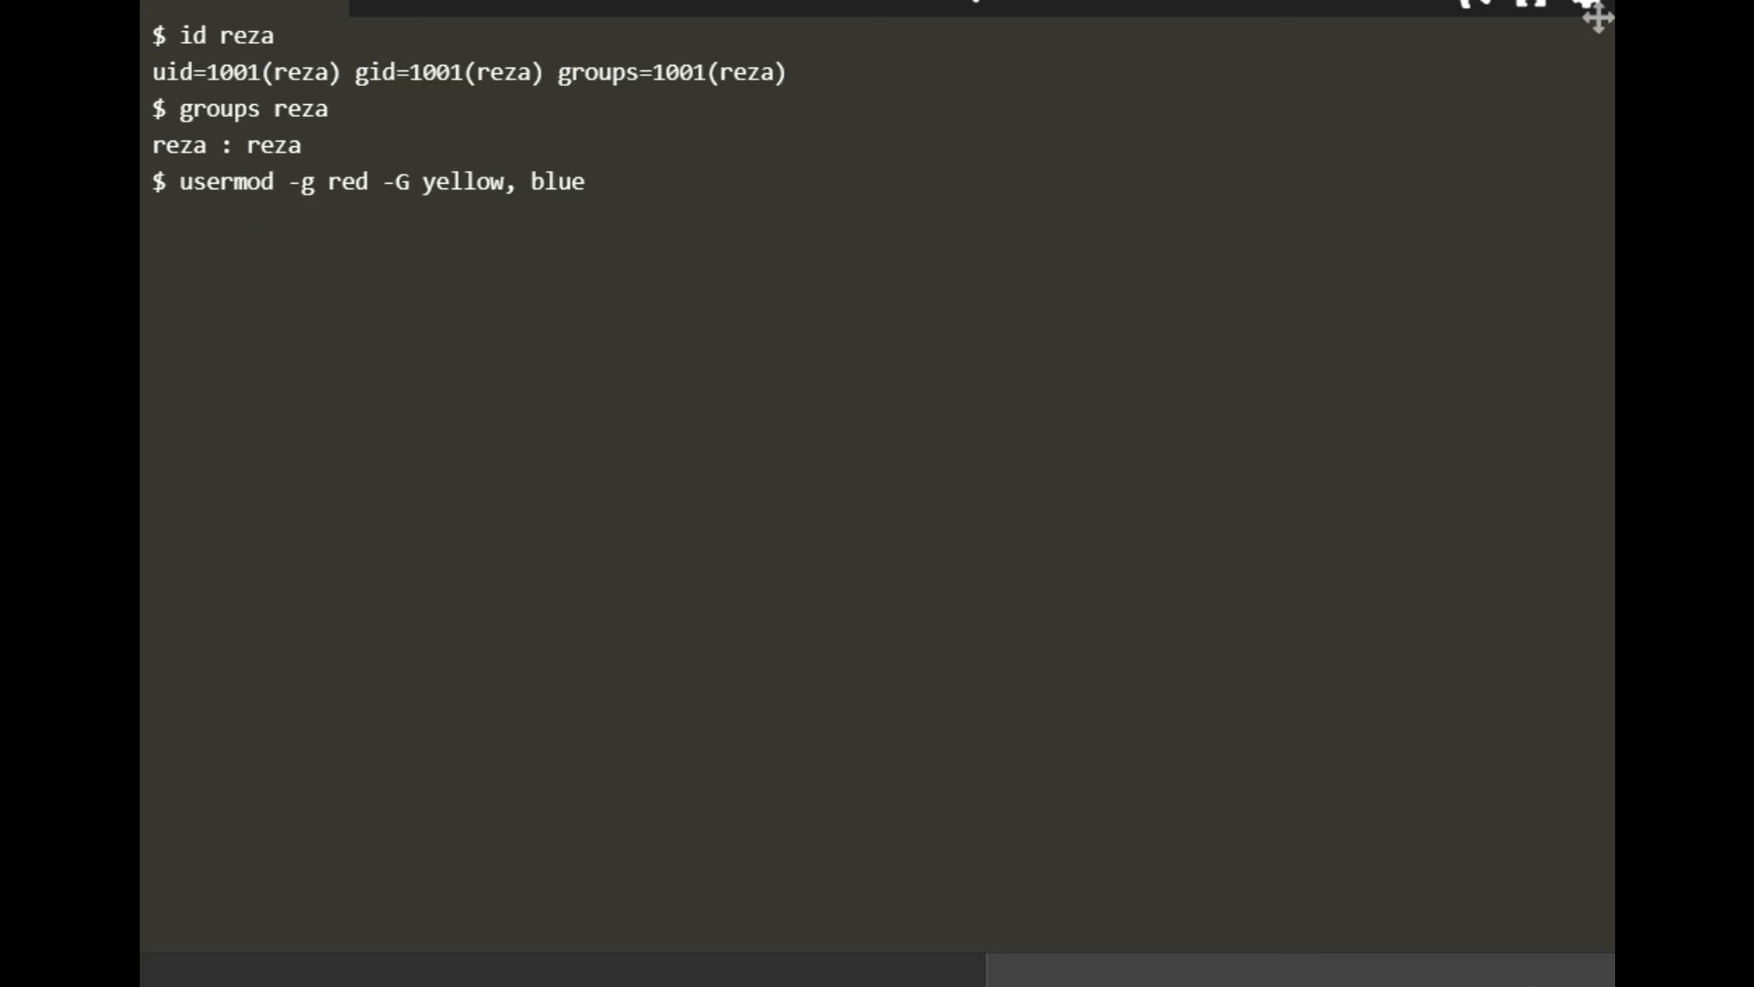
pyautogui.press('BackSpace')
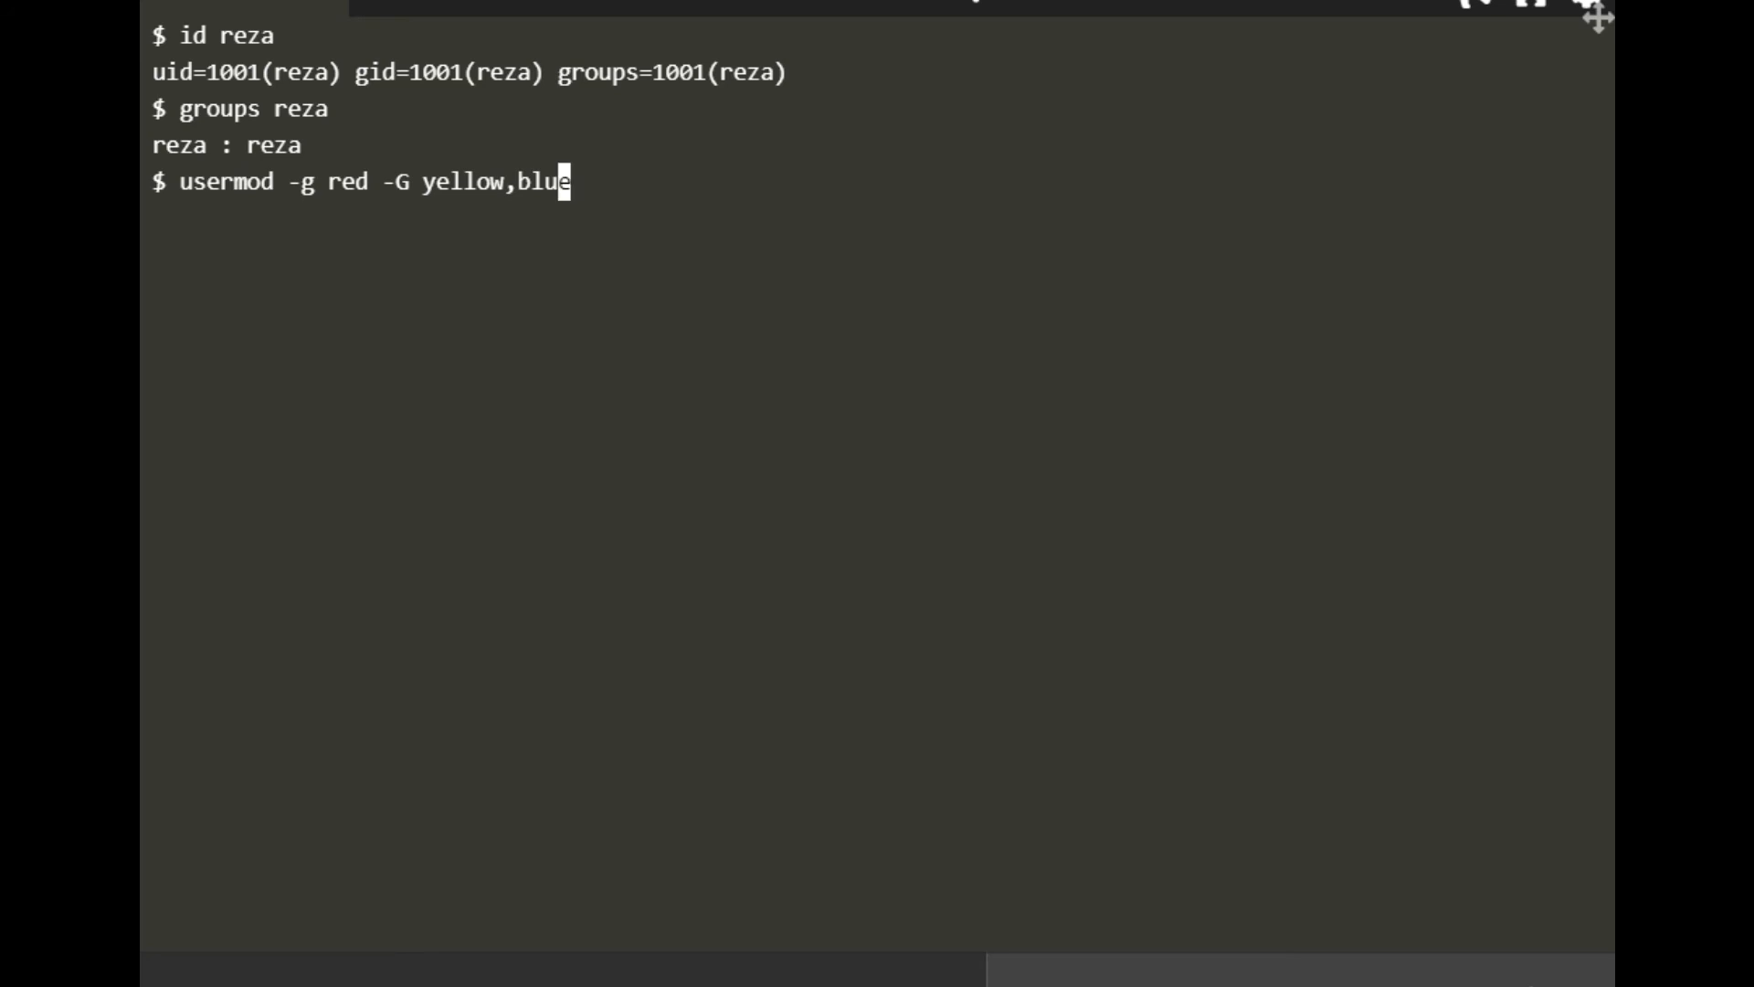
pyautogui.moveTo(328, 276)
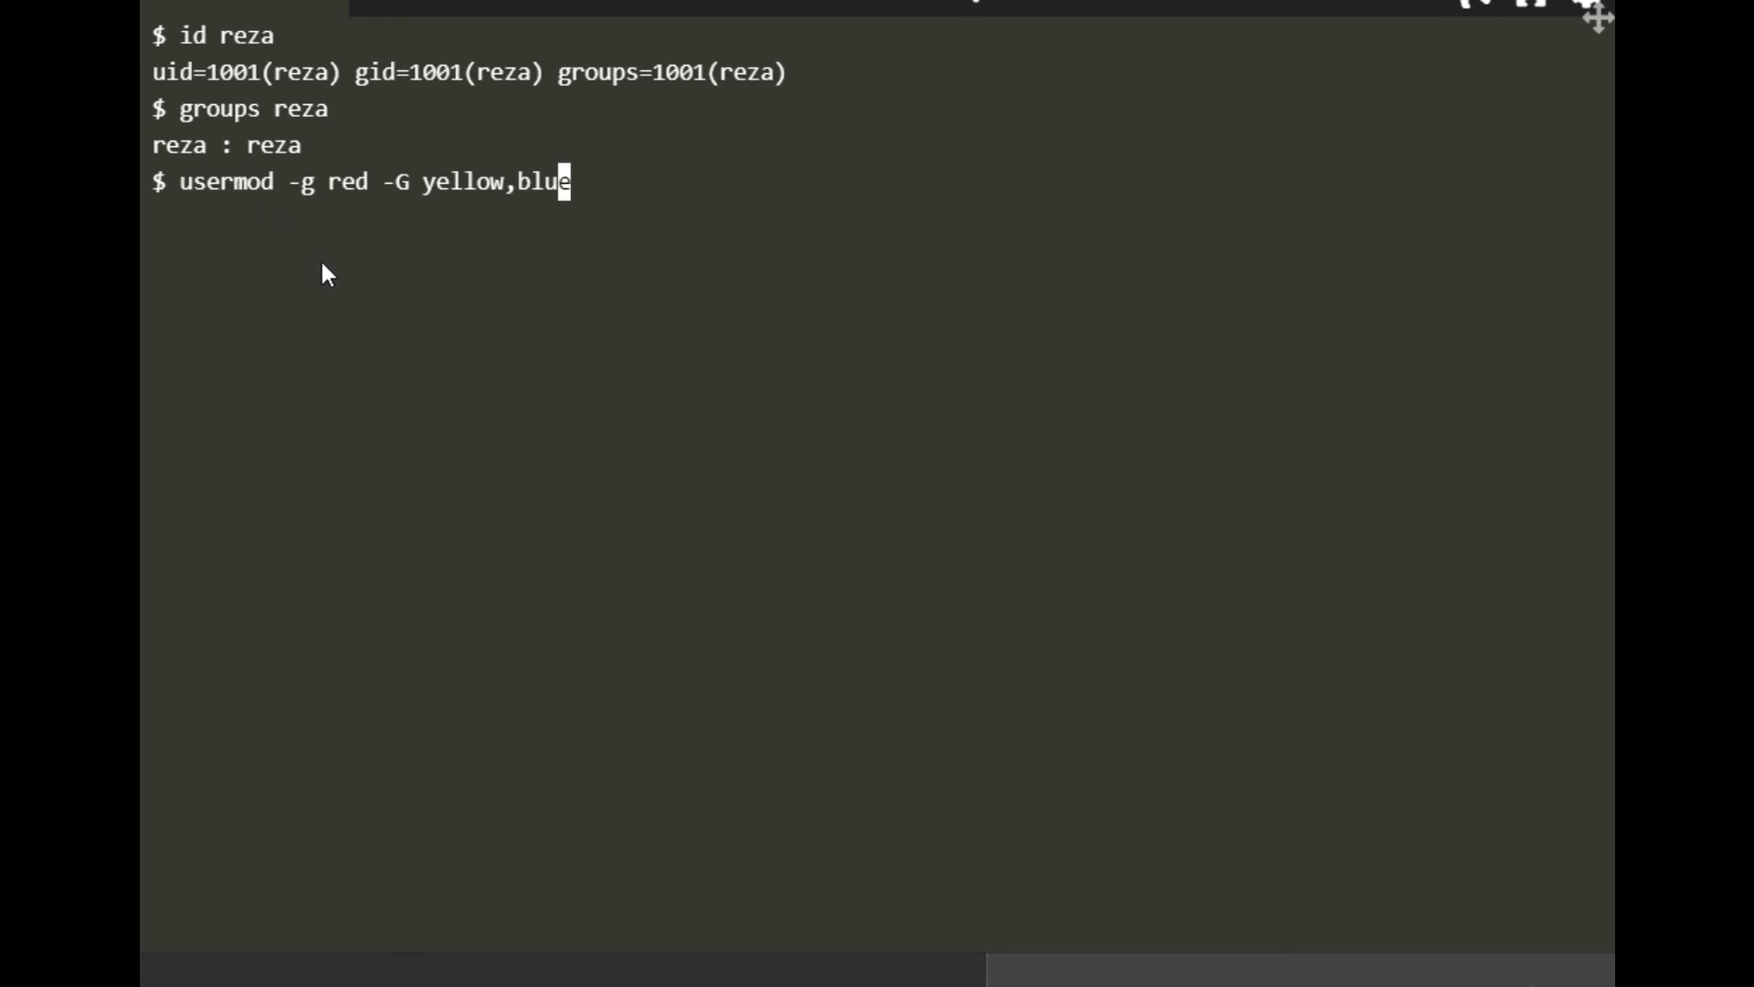
pyautogui.moveTo(340, 230)
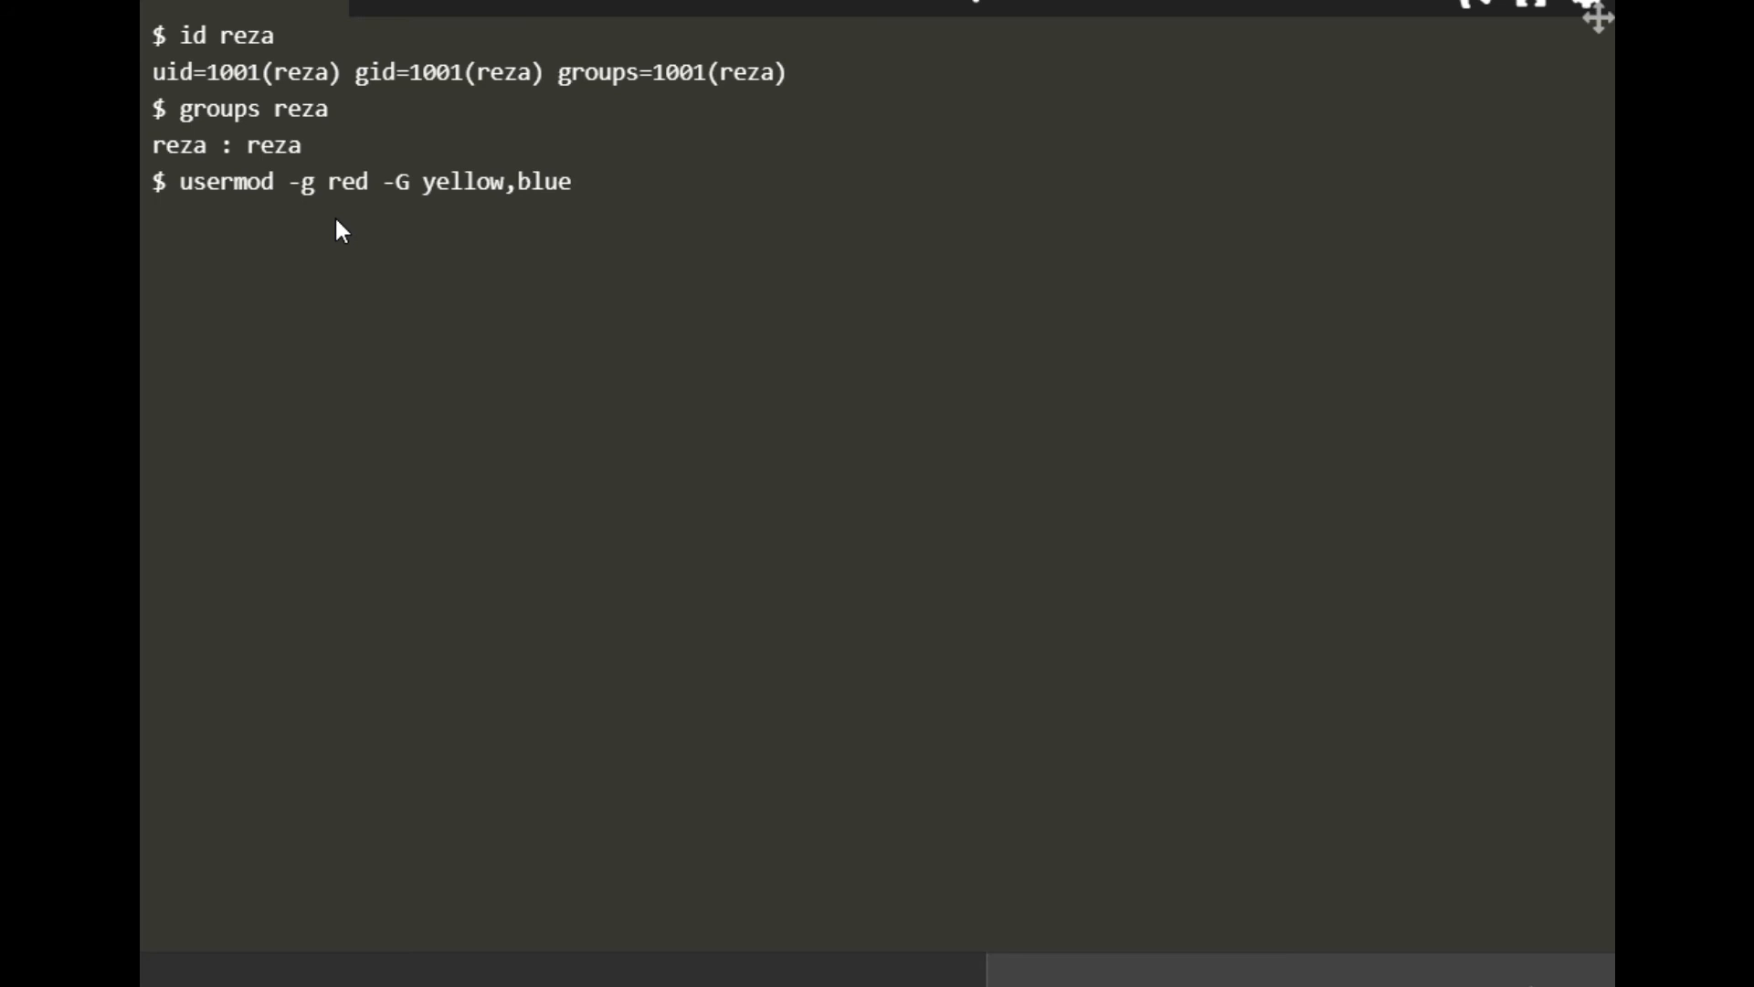
pyautogui.write('reza')
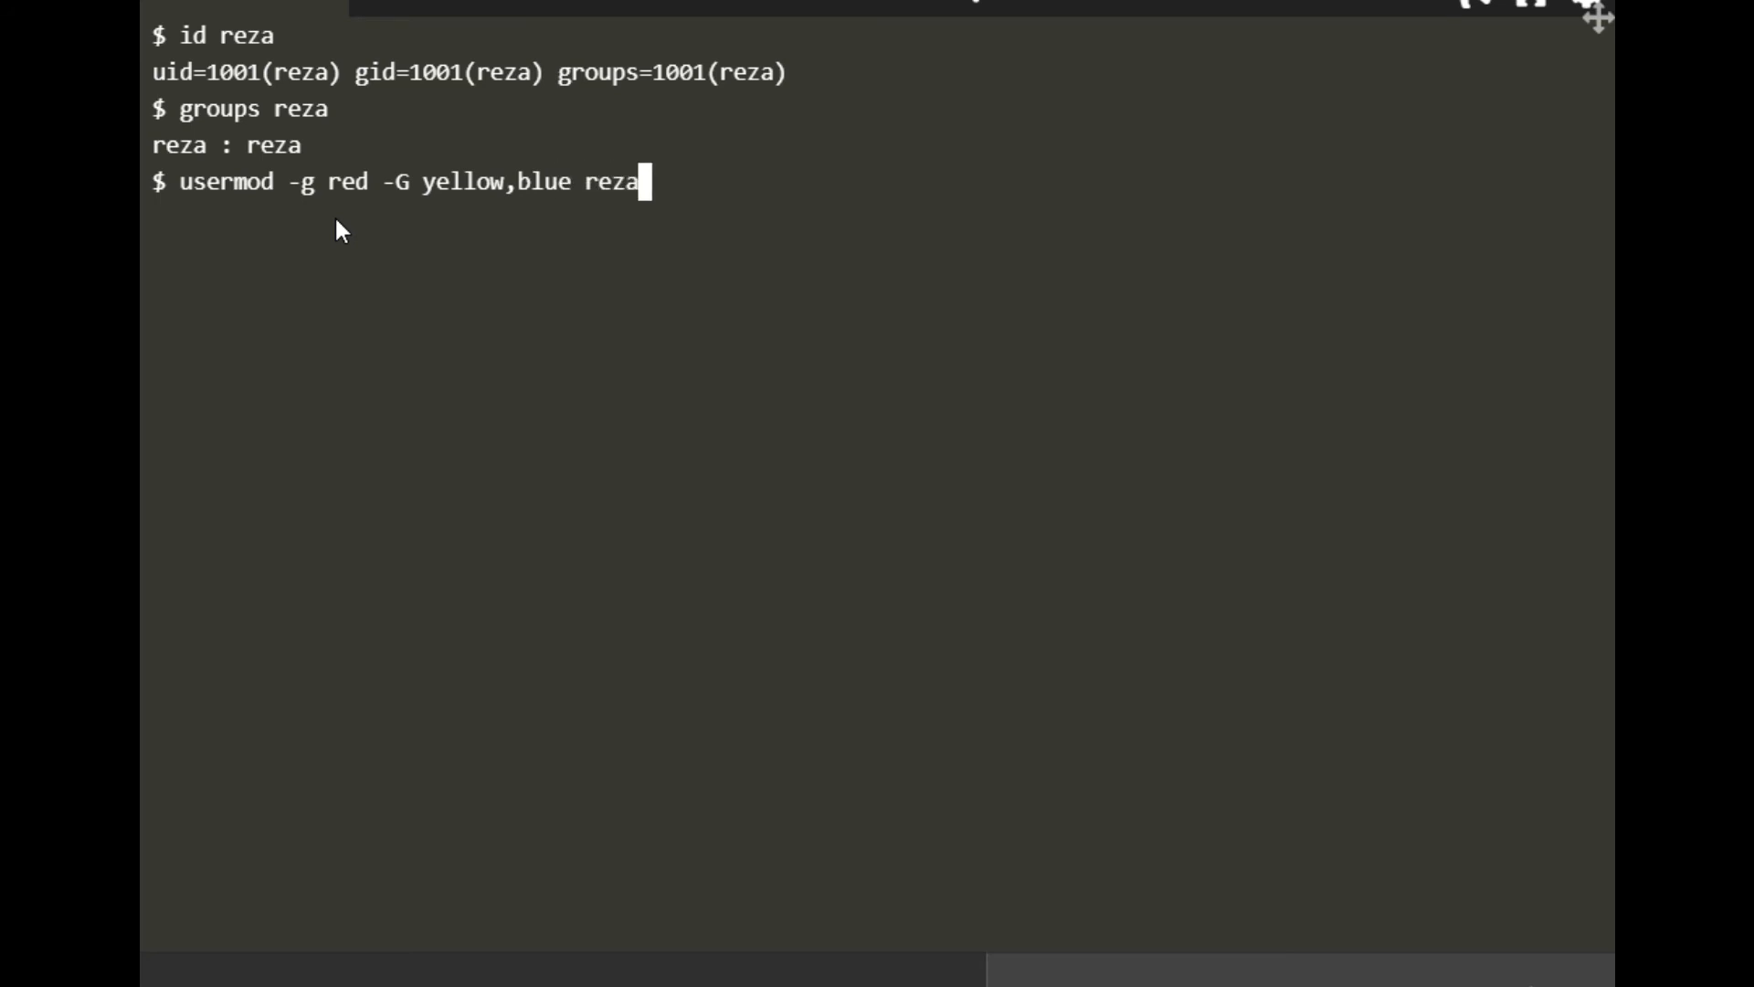
pyautogui.moveTo(444, 210)
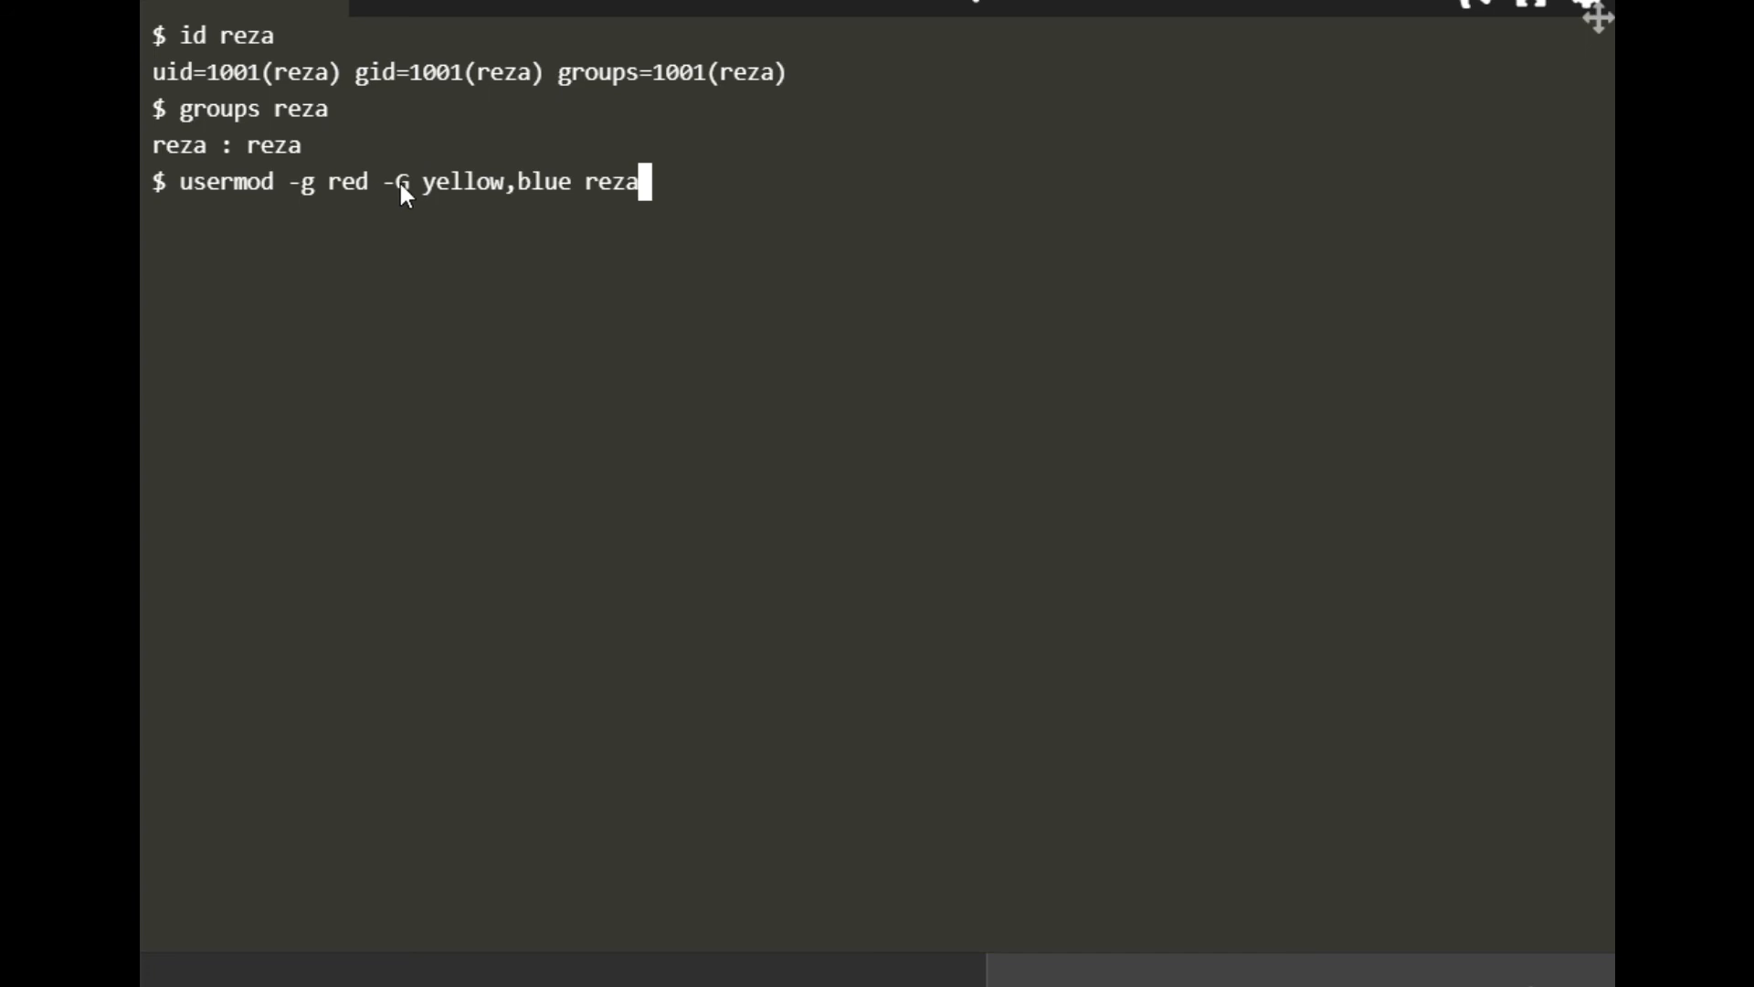
pyautogui.moveTo(1017, 291)
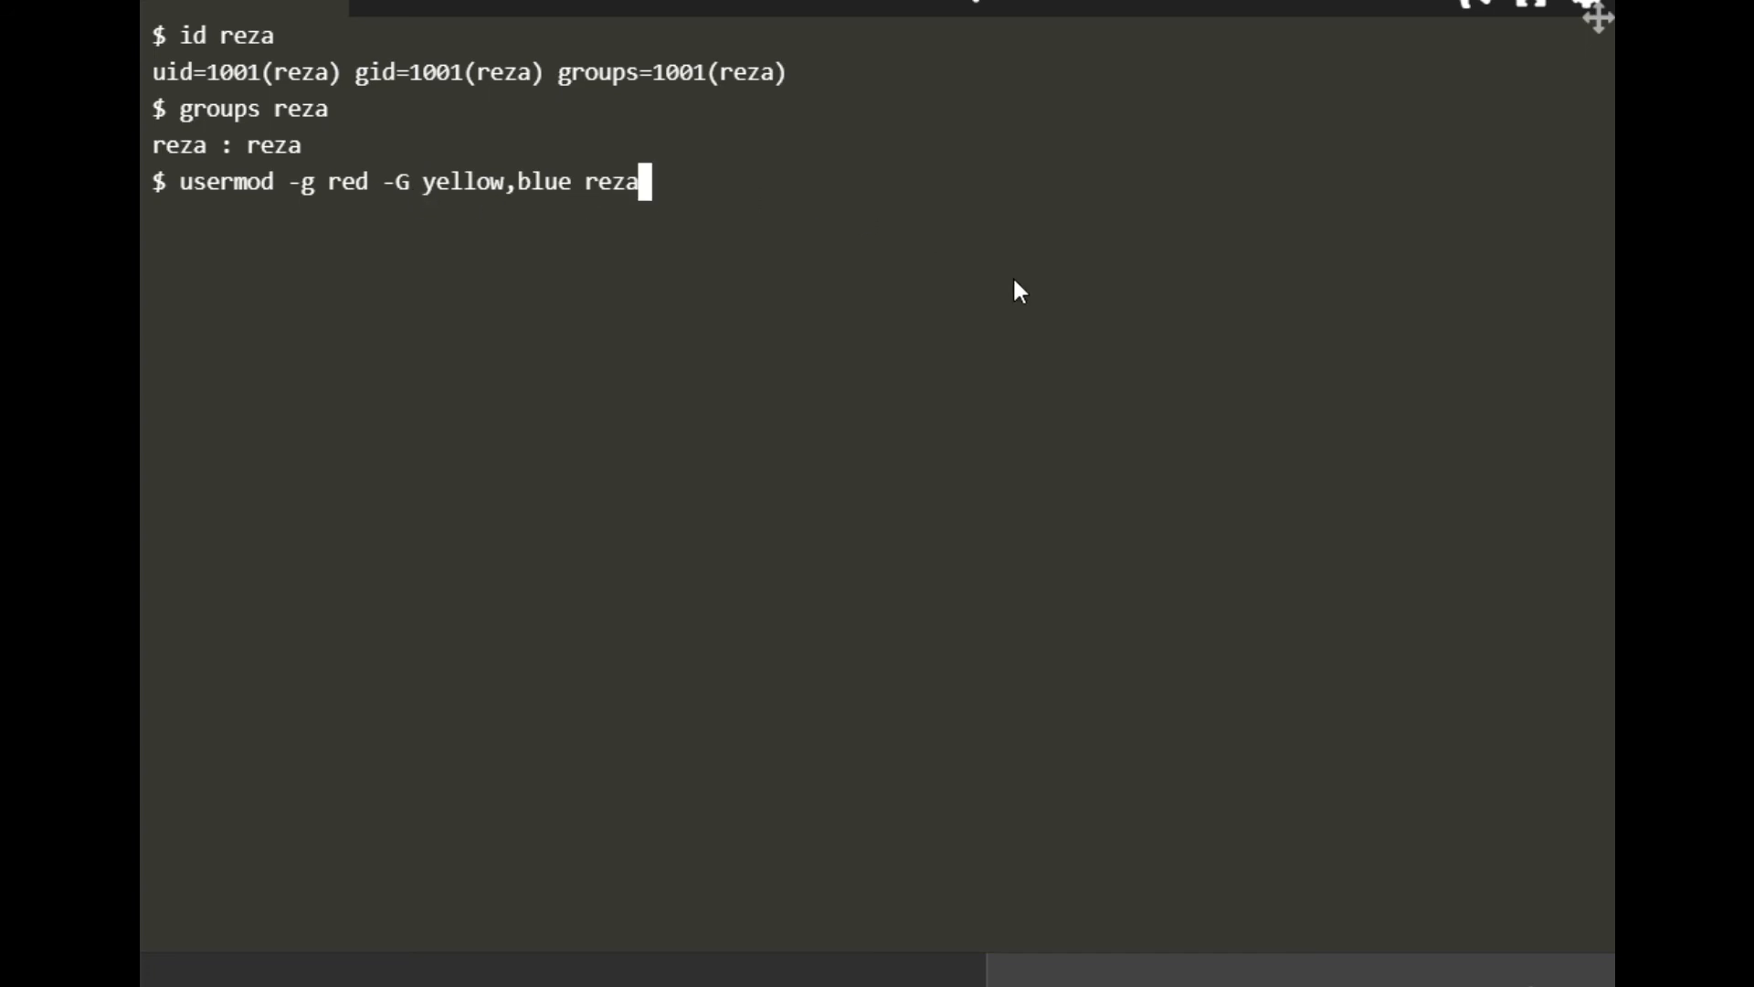
pyautogui.press('Return')
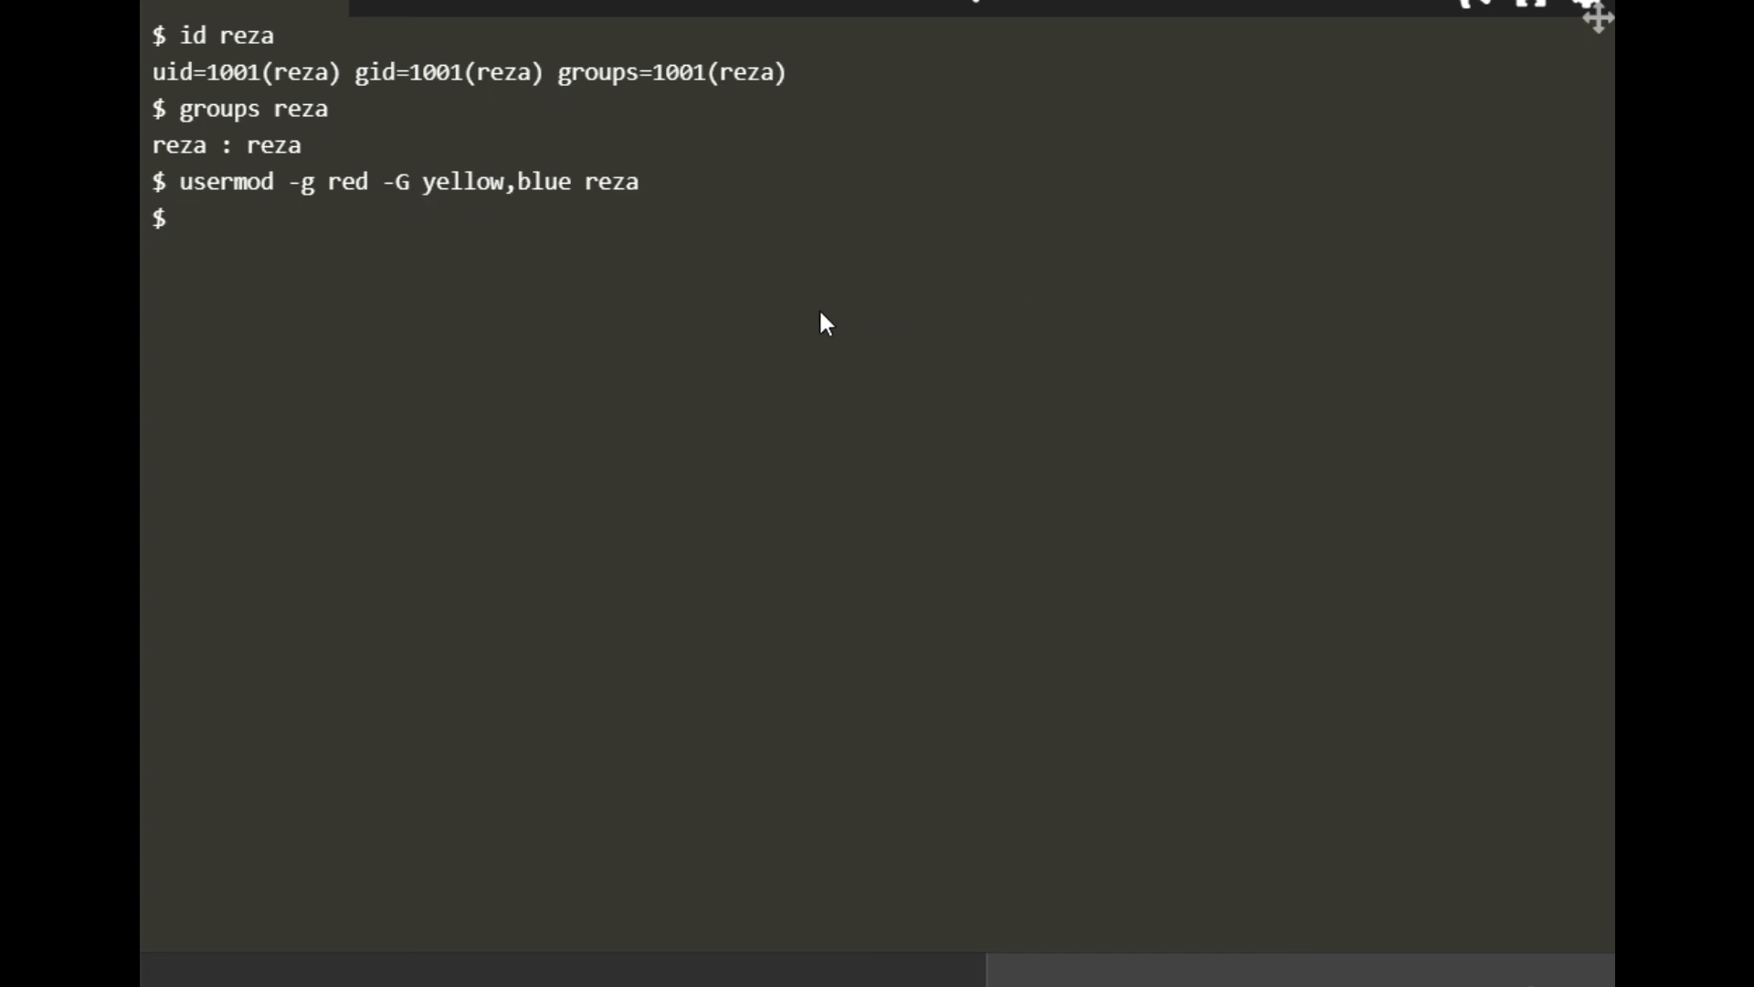
# Verify reza's groups read red yellow blue, with id showing gid 1002(red), 1003, 1004
pyautogui.write('groups')
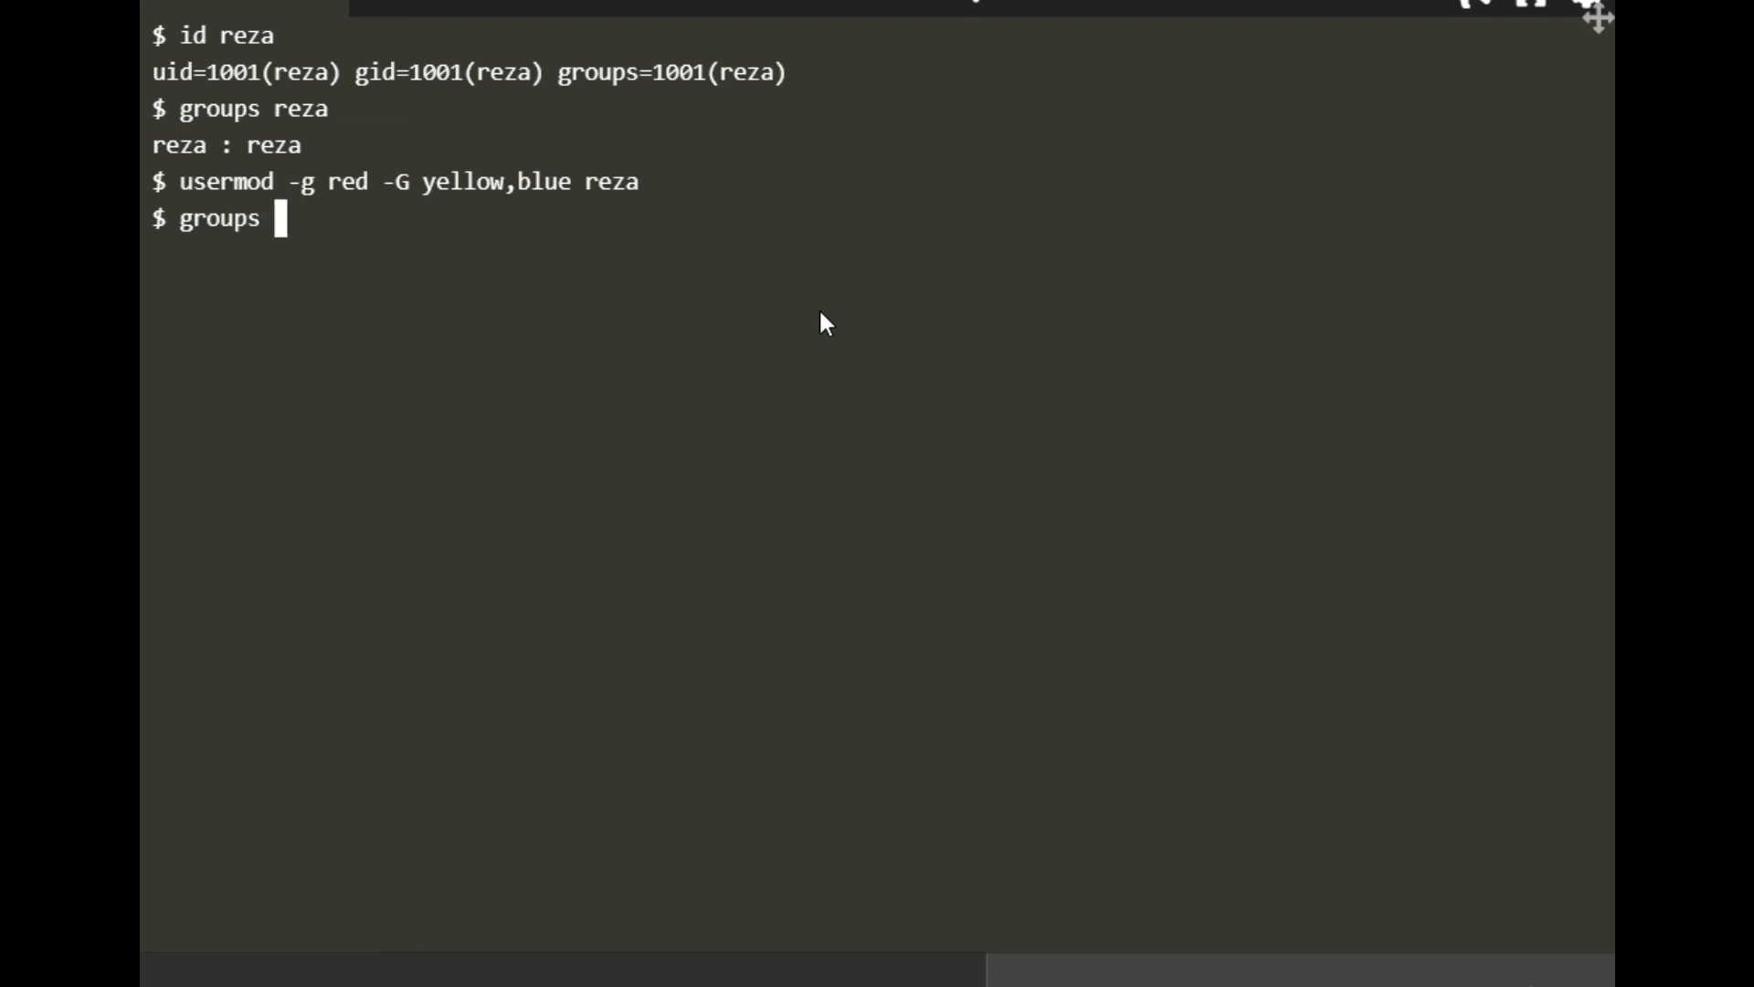
pyautogui.write('reza')
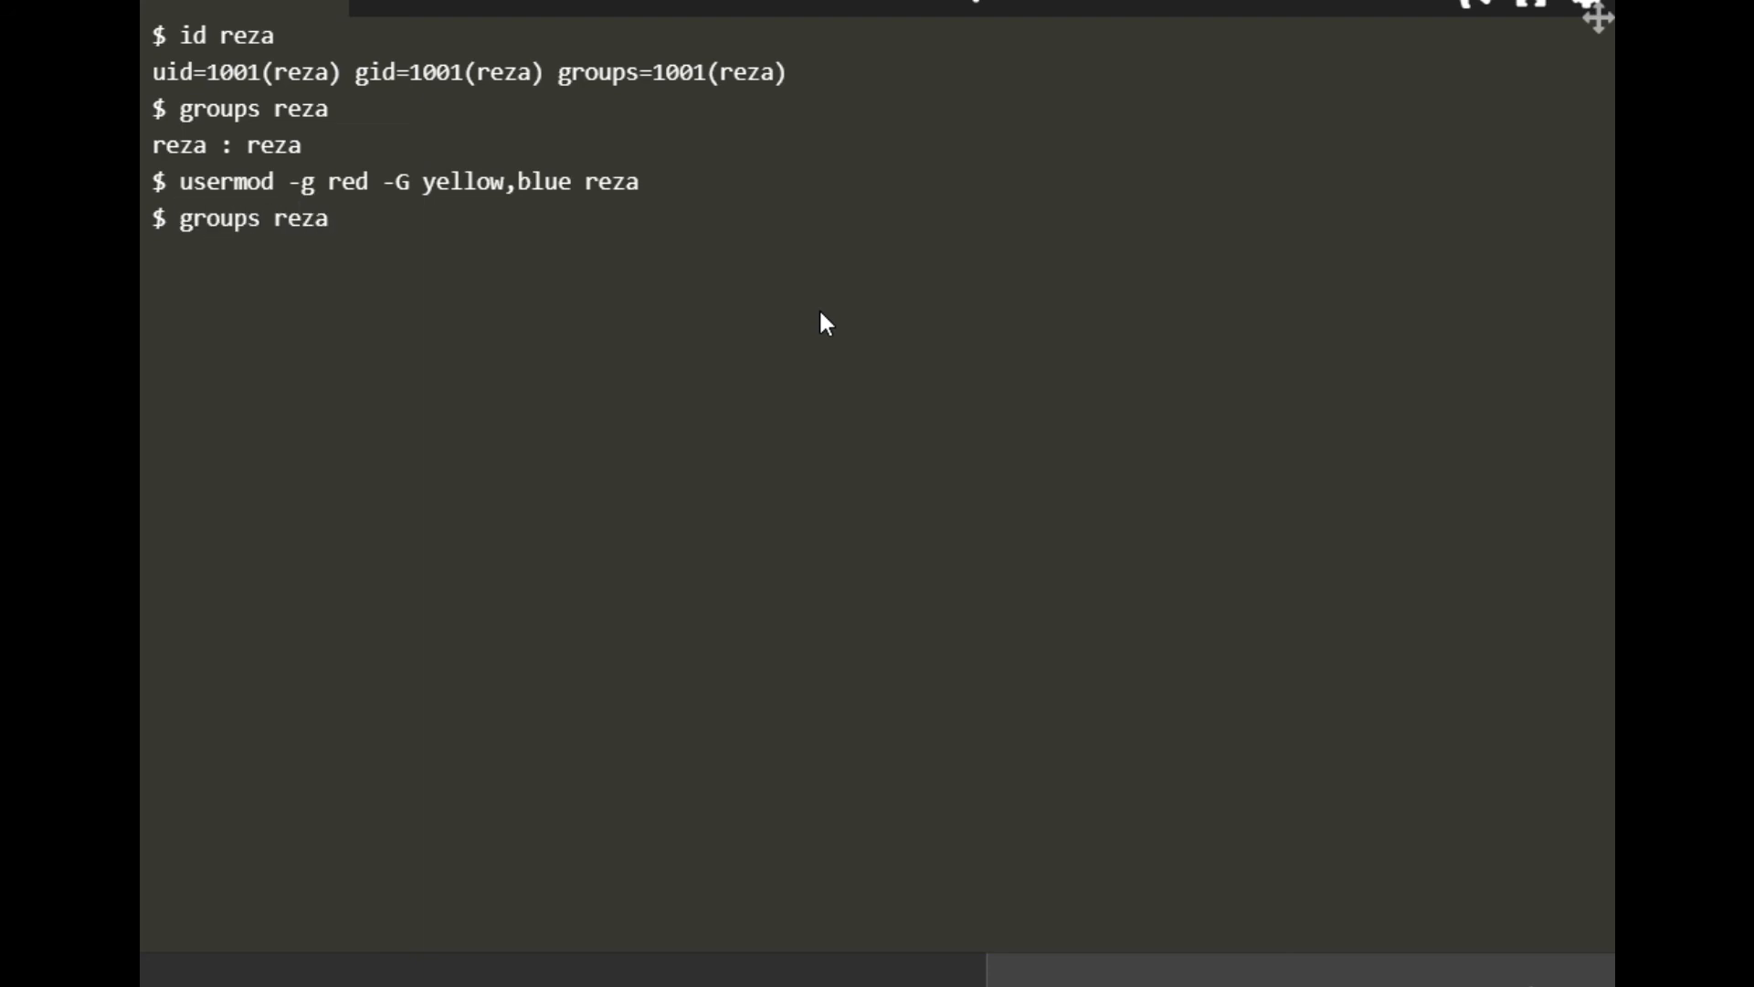
pyautogui.press('Return')
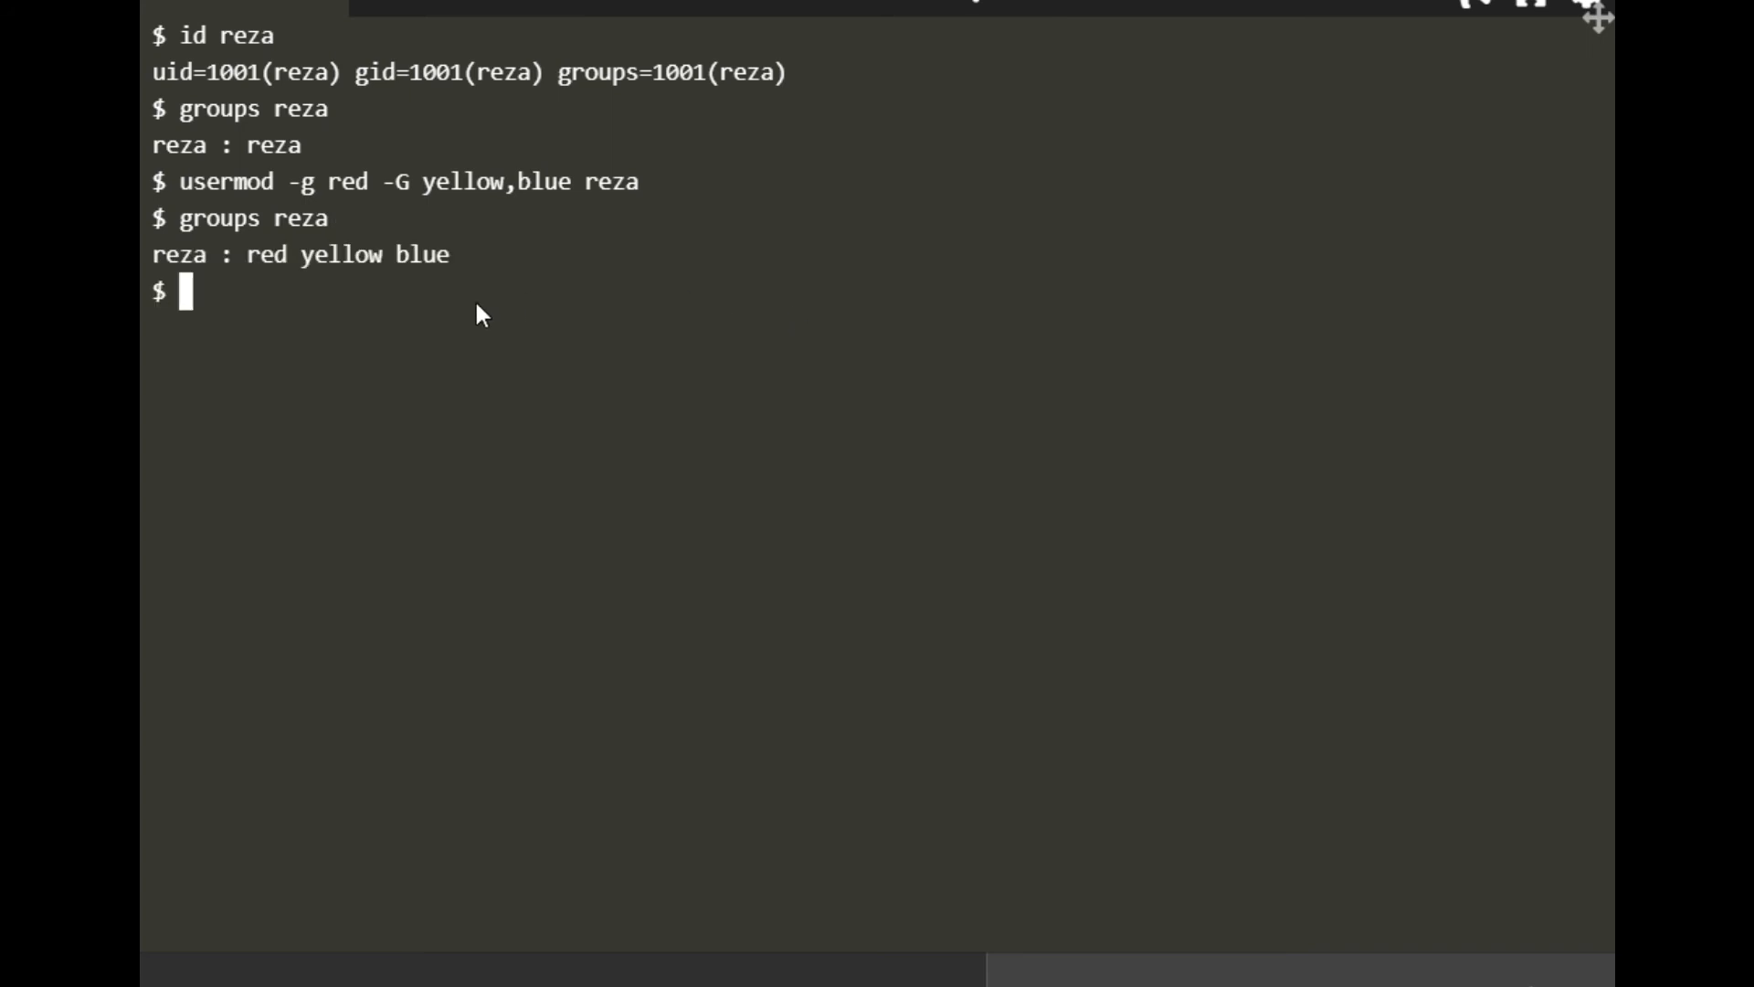
pyautogui.moveTo(339, 265)
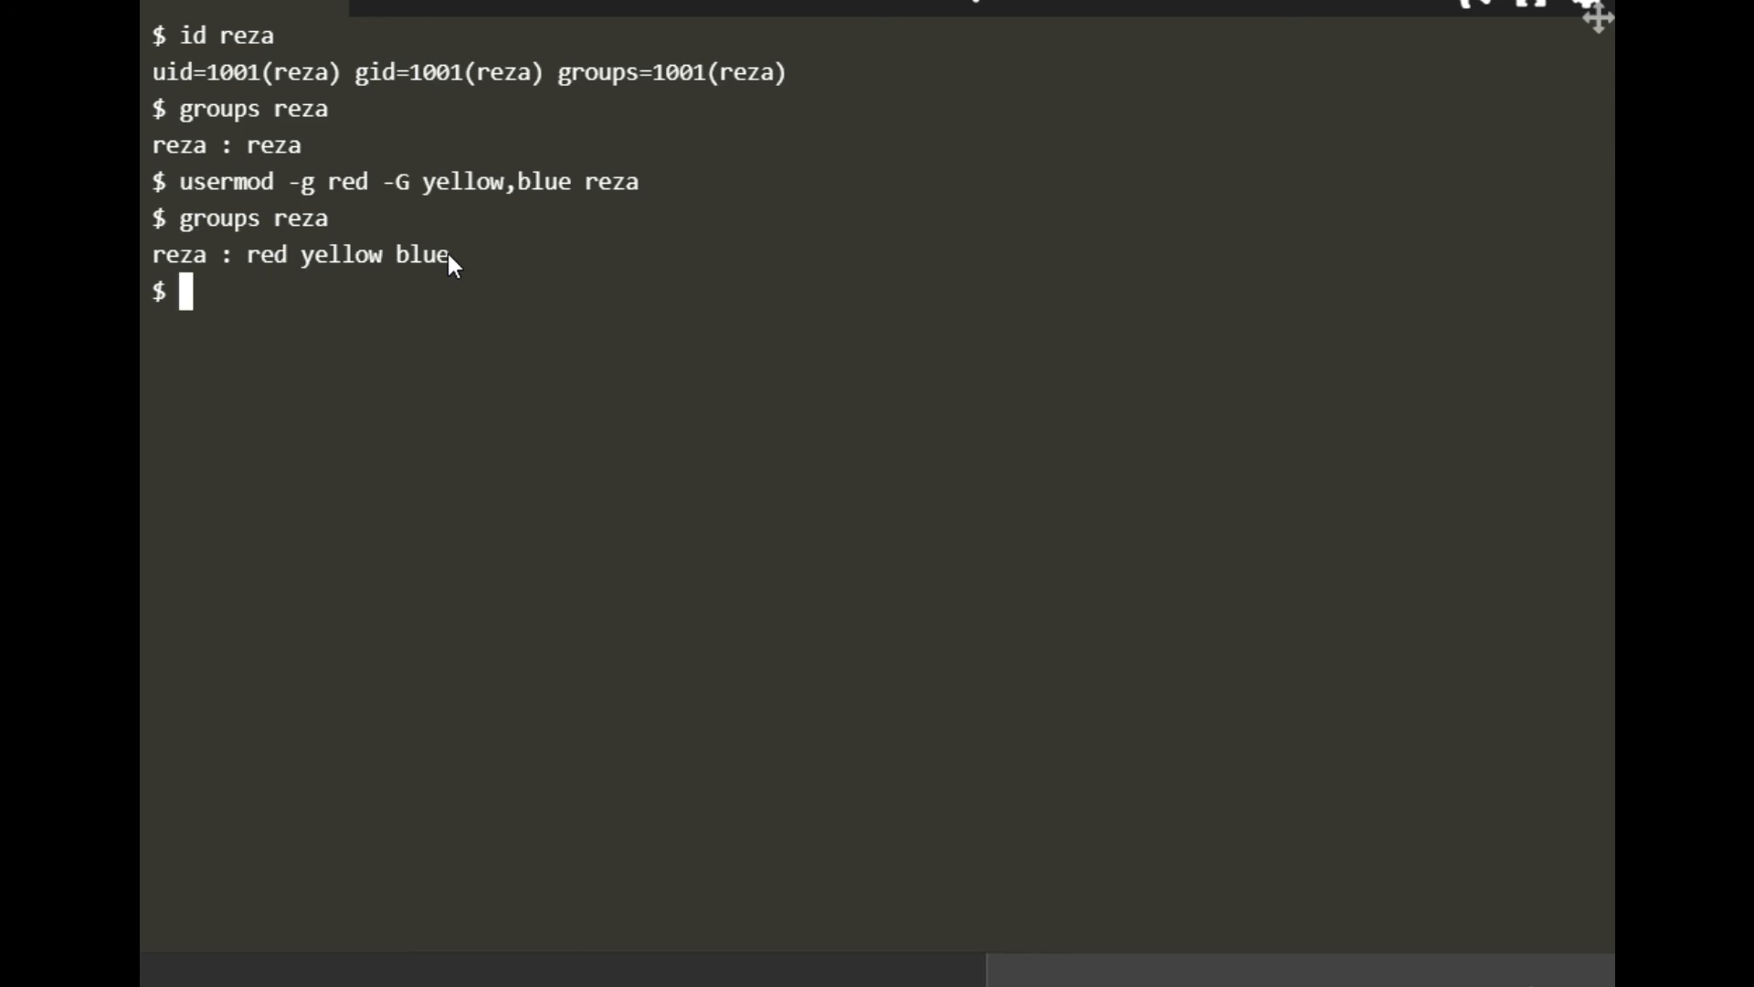
pyautogui.write('id reza')
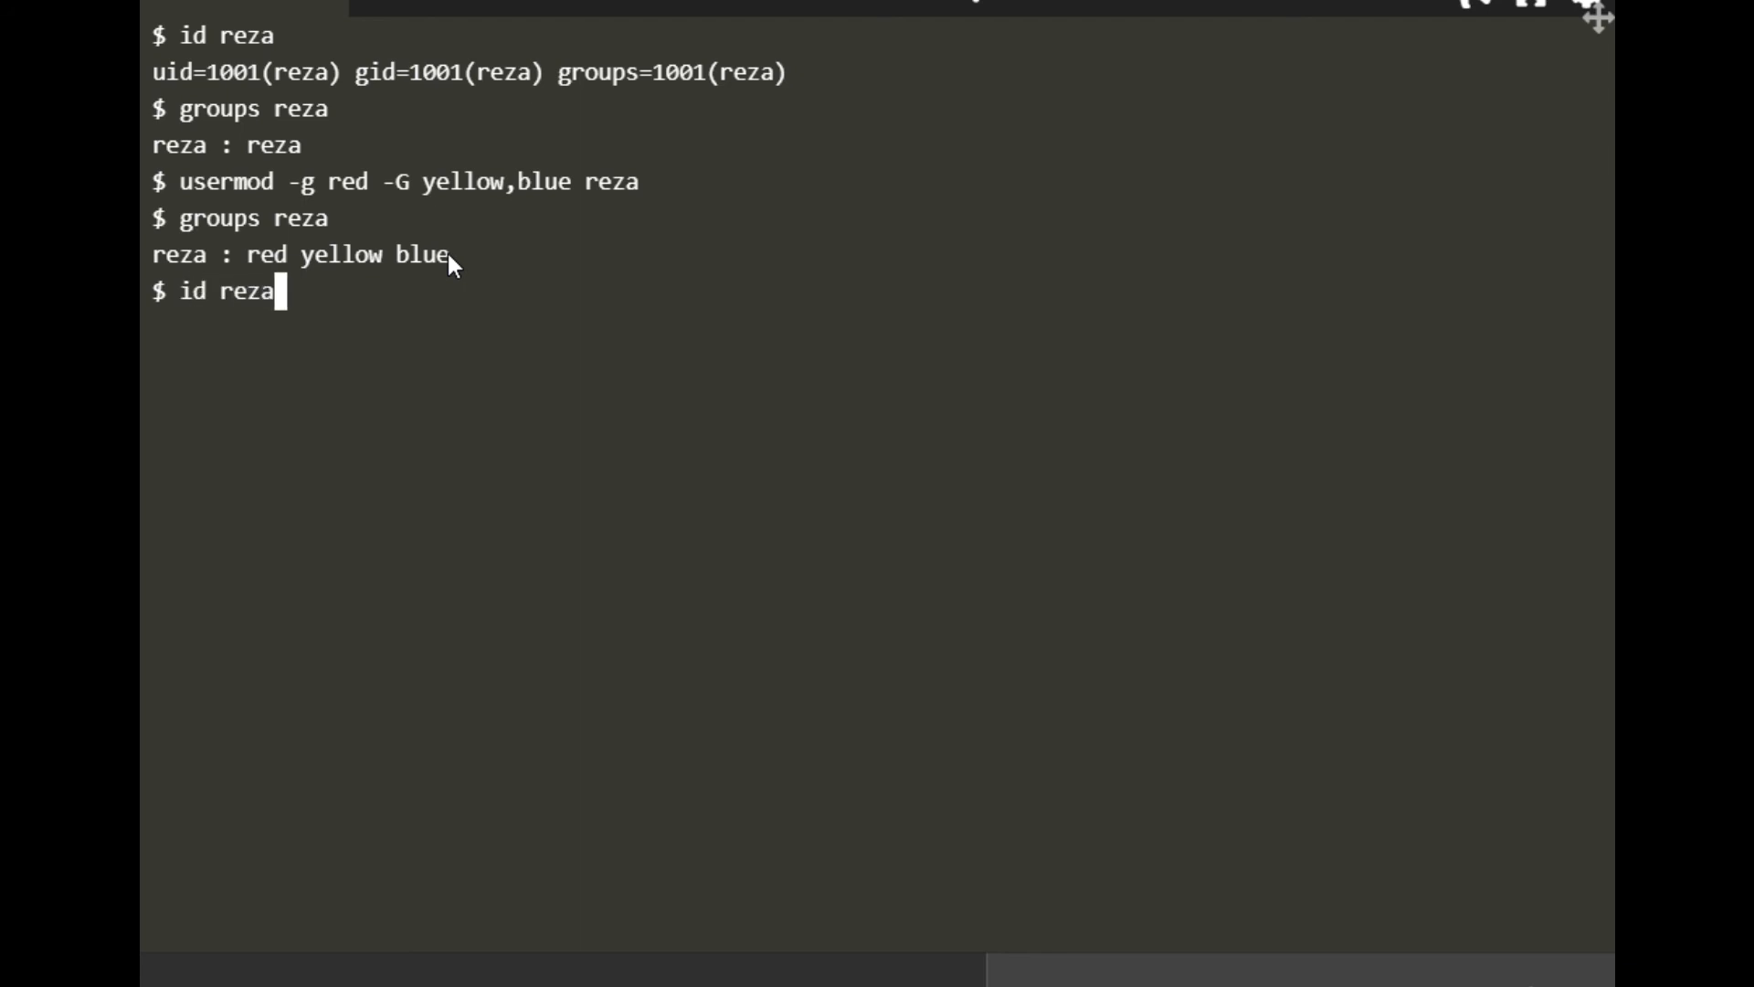
pyautogui.press('Return')
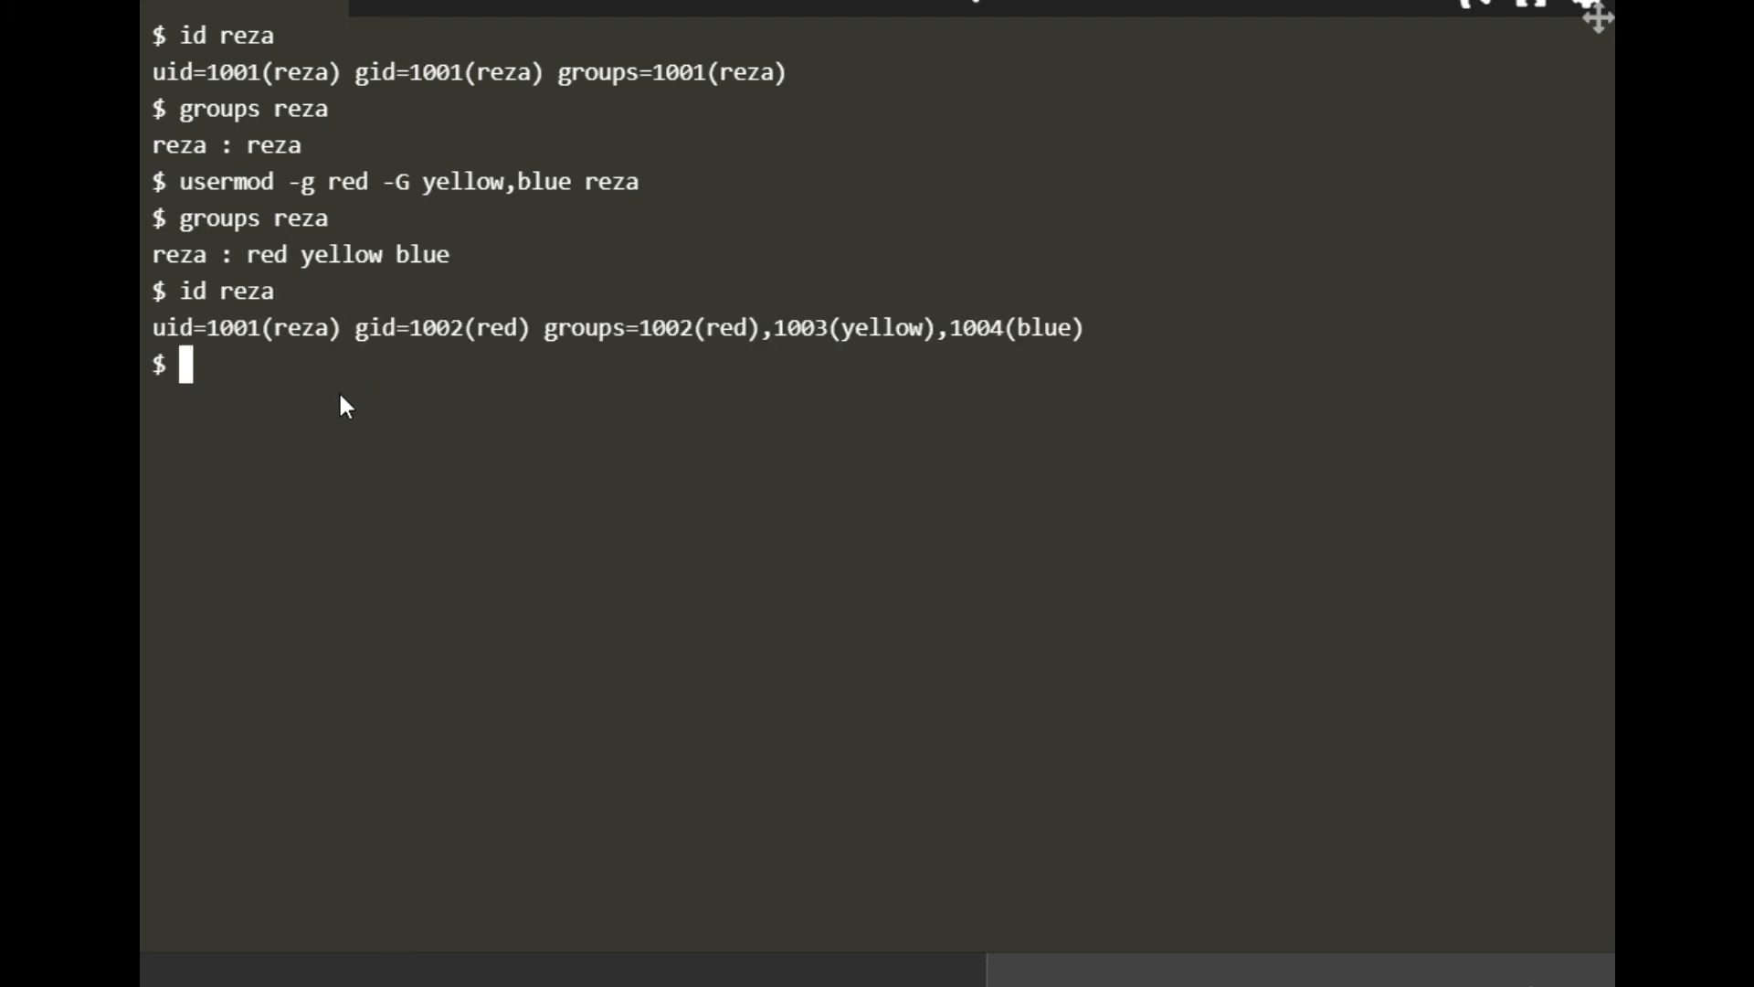
pyautogui.moveTo(299, 350)
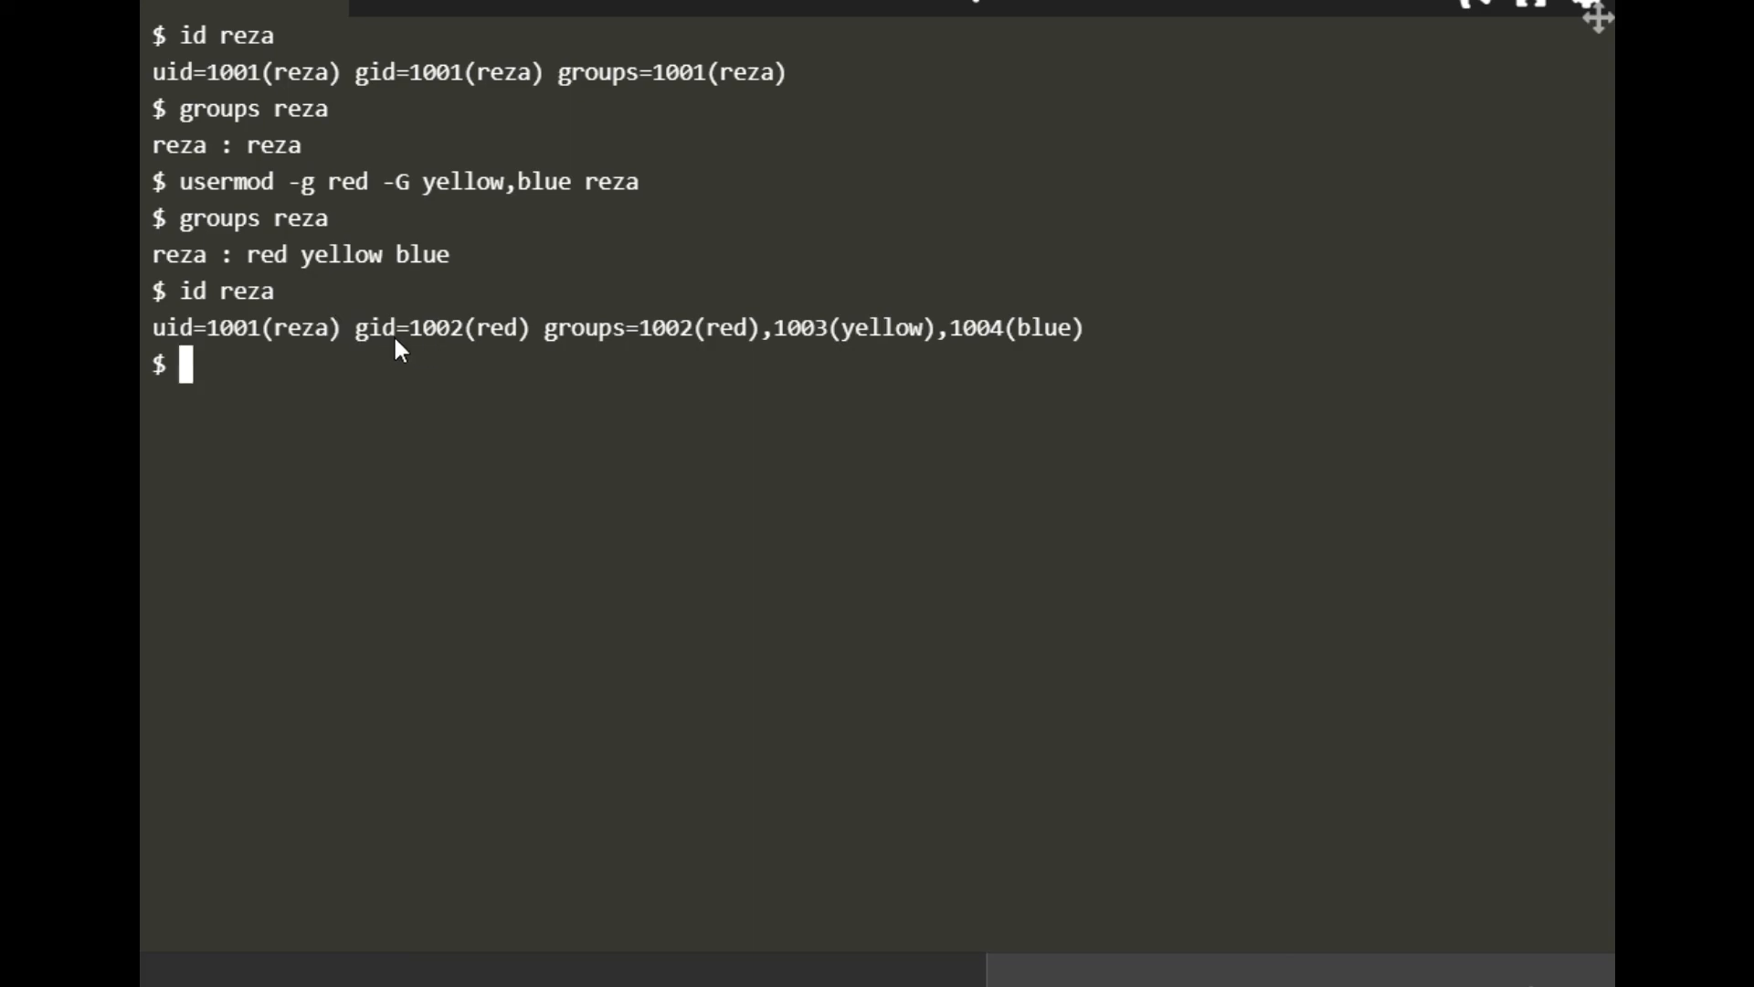
pyautogui.moveTo(433, 344)
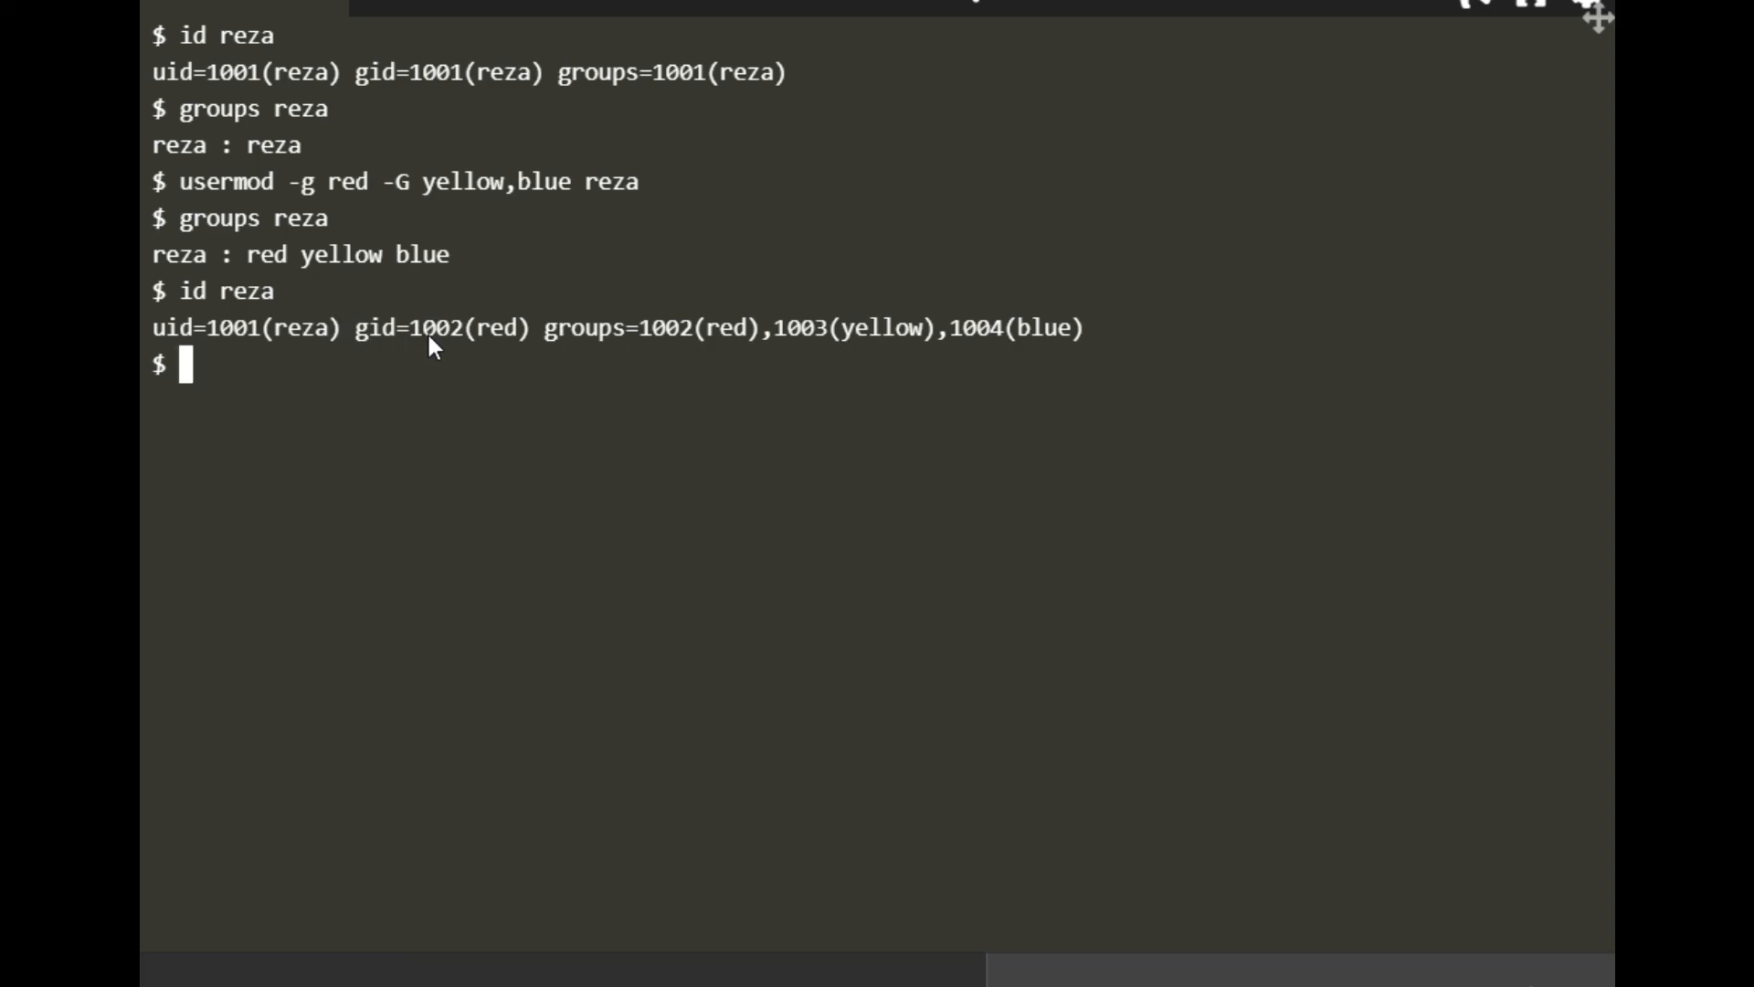
pyautogui.moveTo(540, 360)
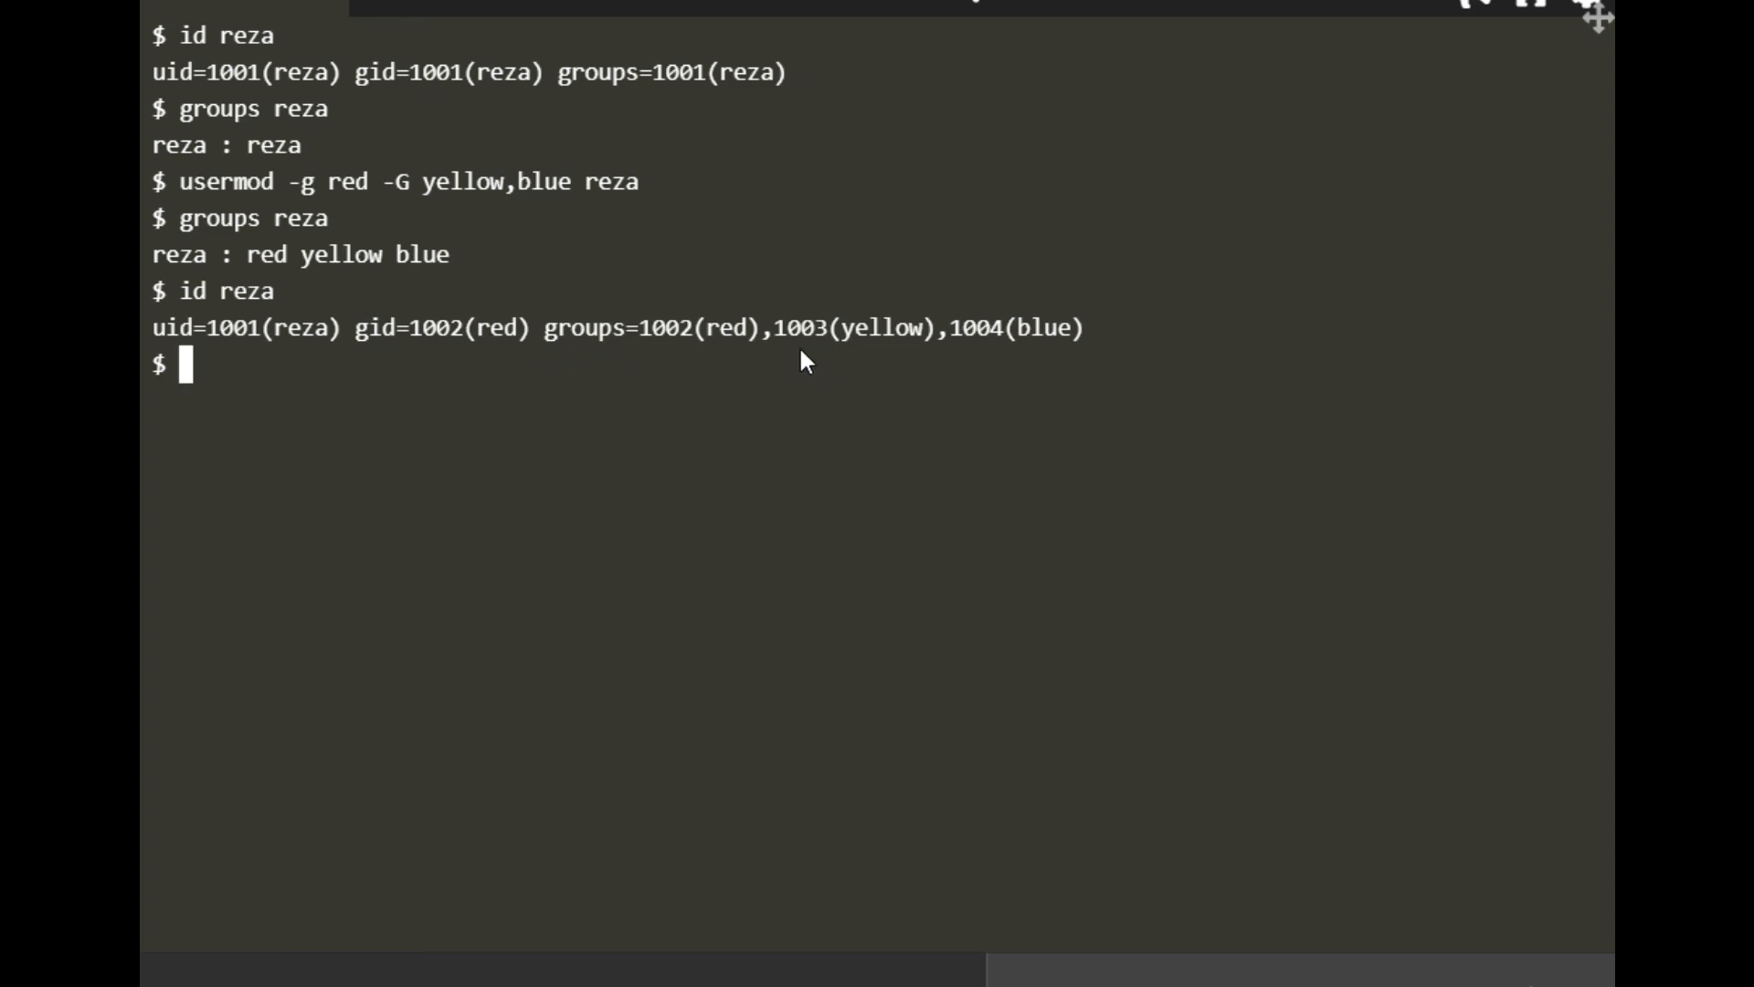
pyautogui.moveTo(859, 348)
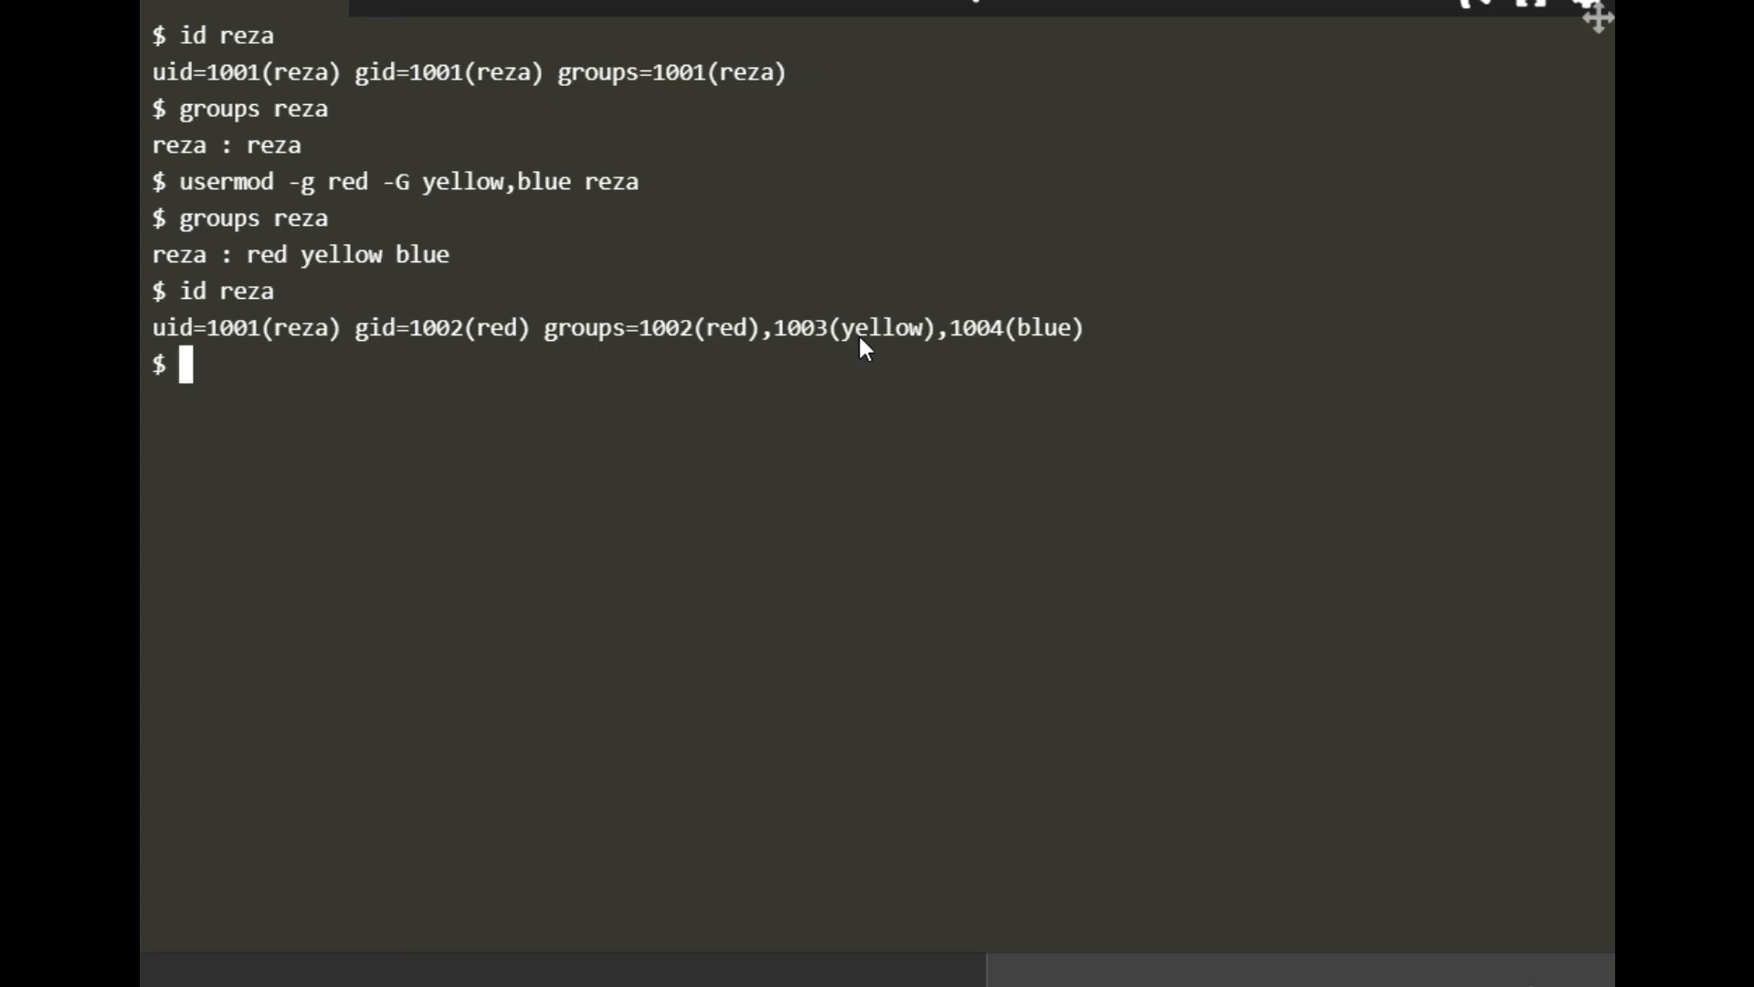
pyautogui.moveTo(671, 344)
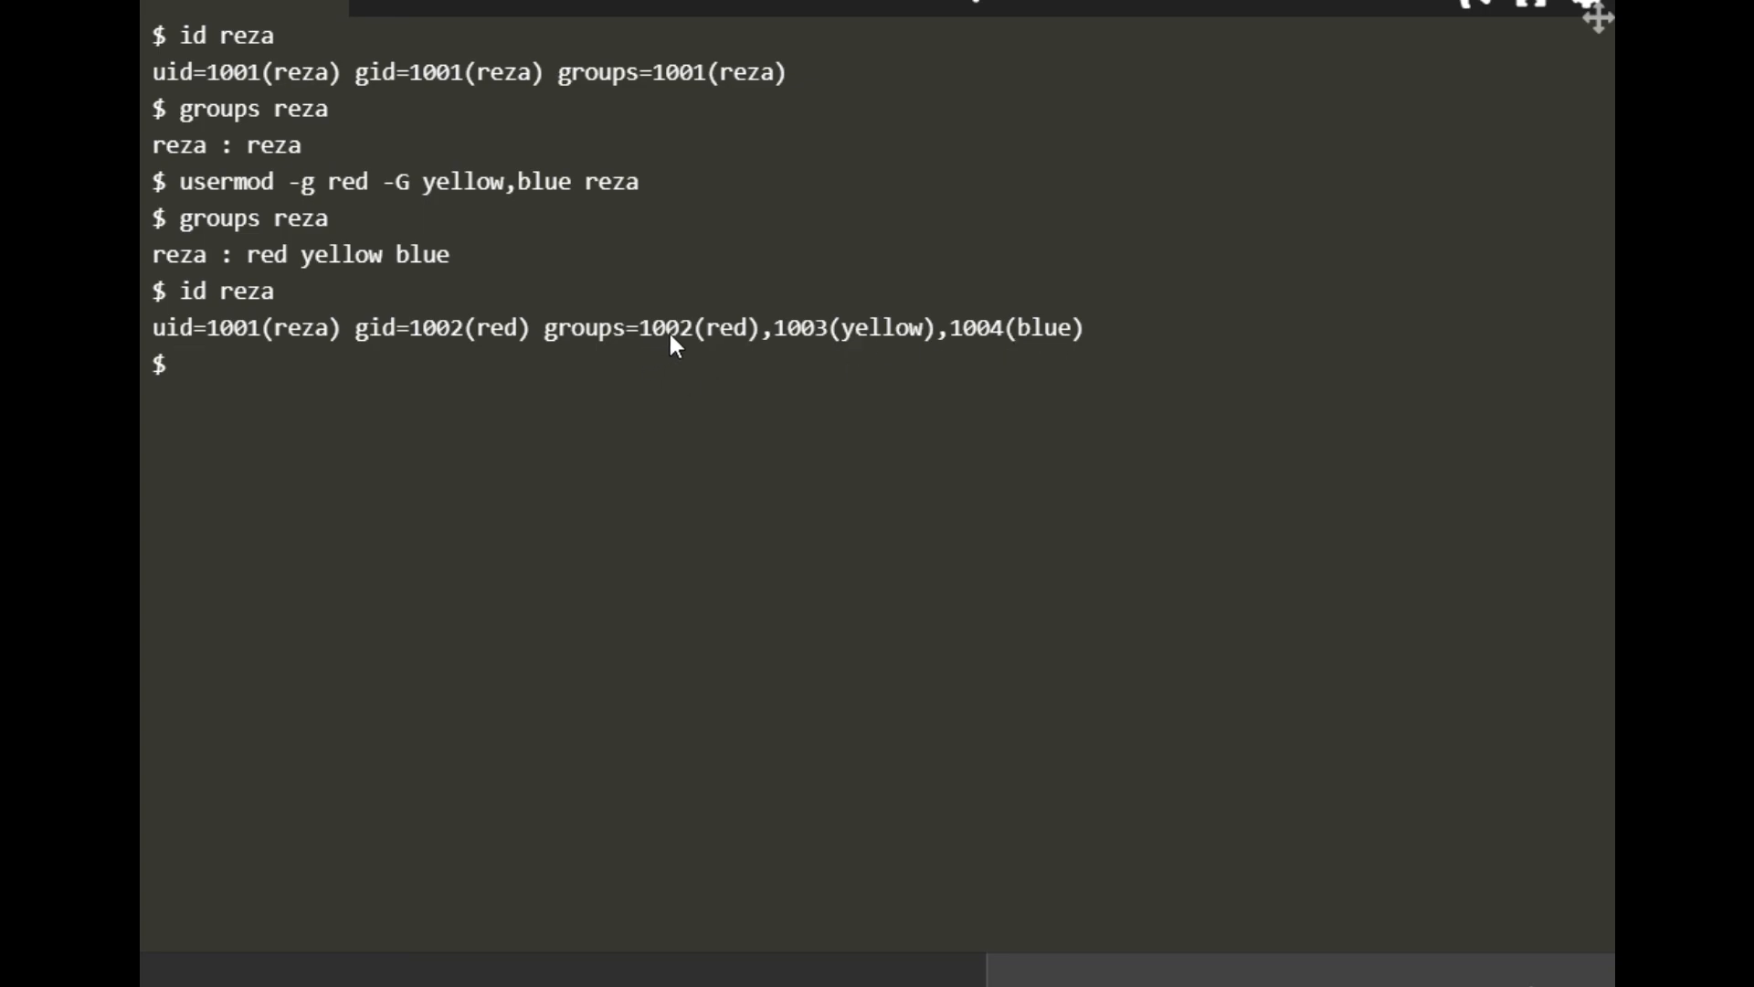
pyautogui.moveTo(877, 345)
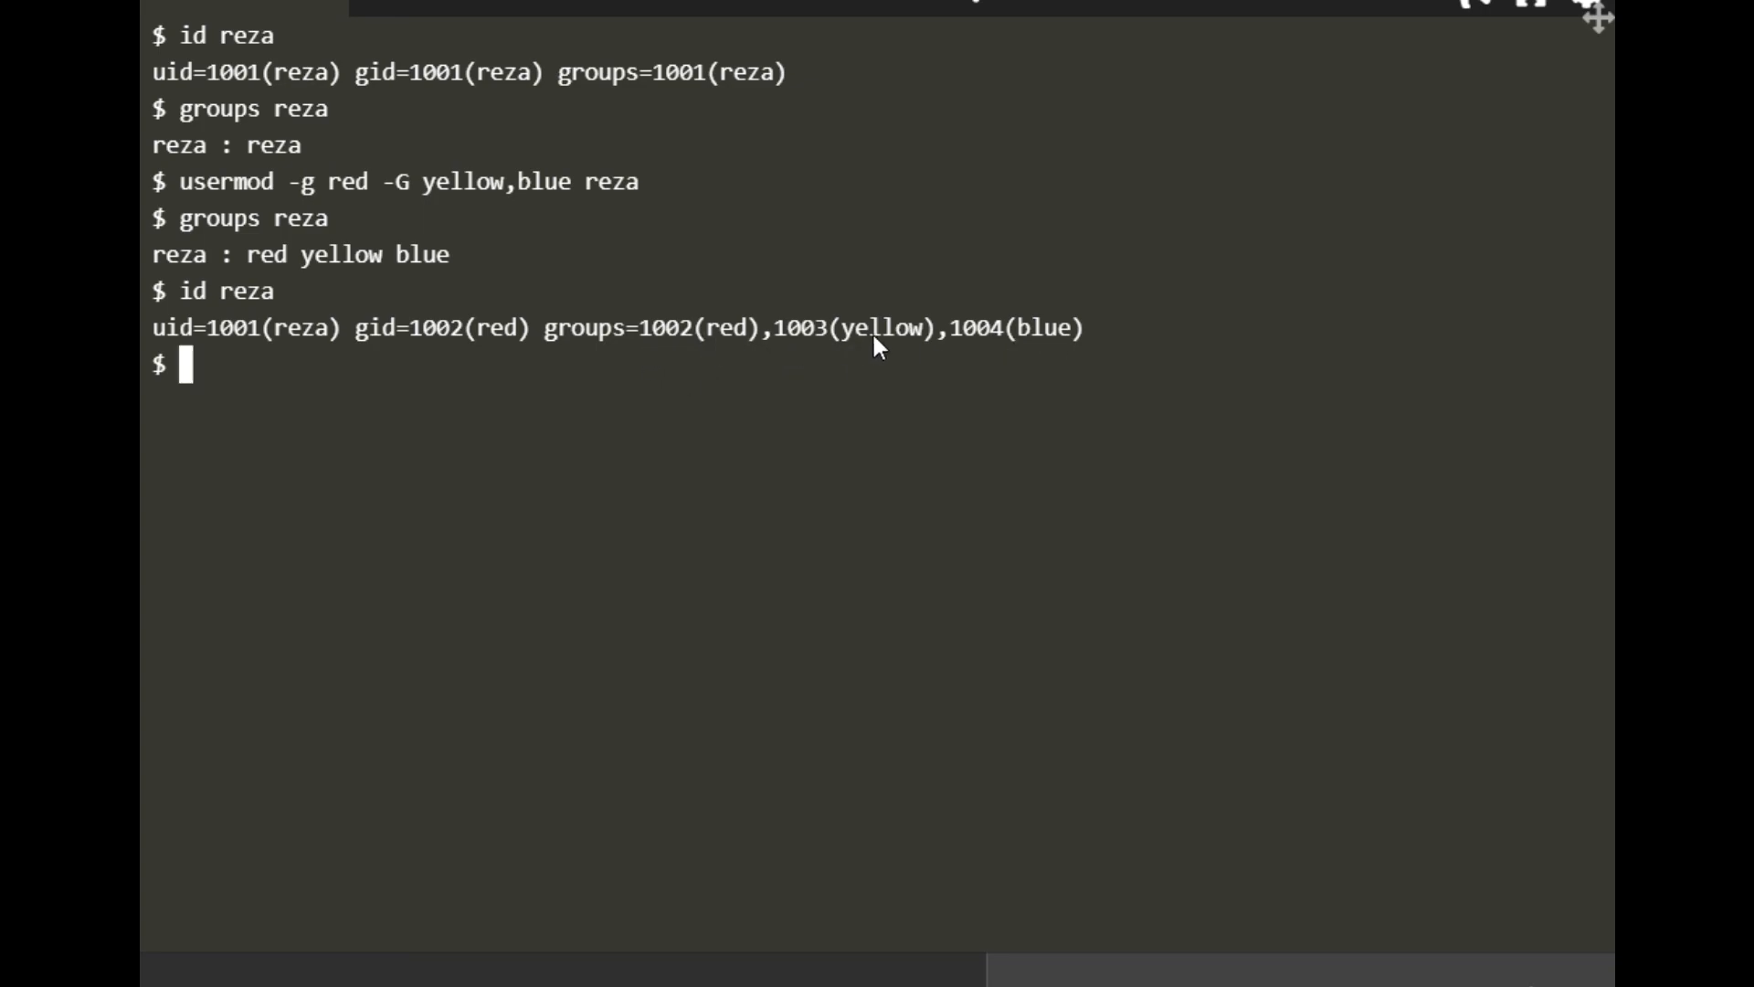
pyautogui.moveTo(1083, 345)
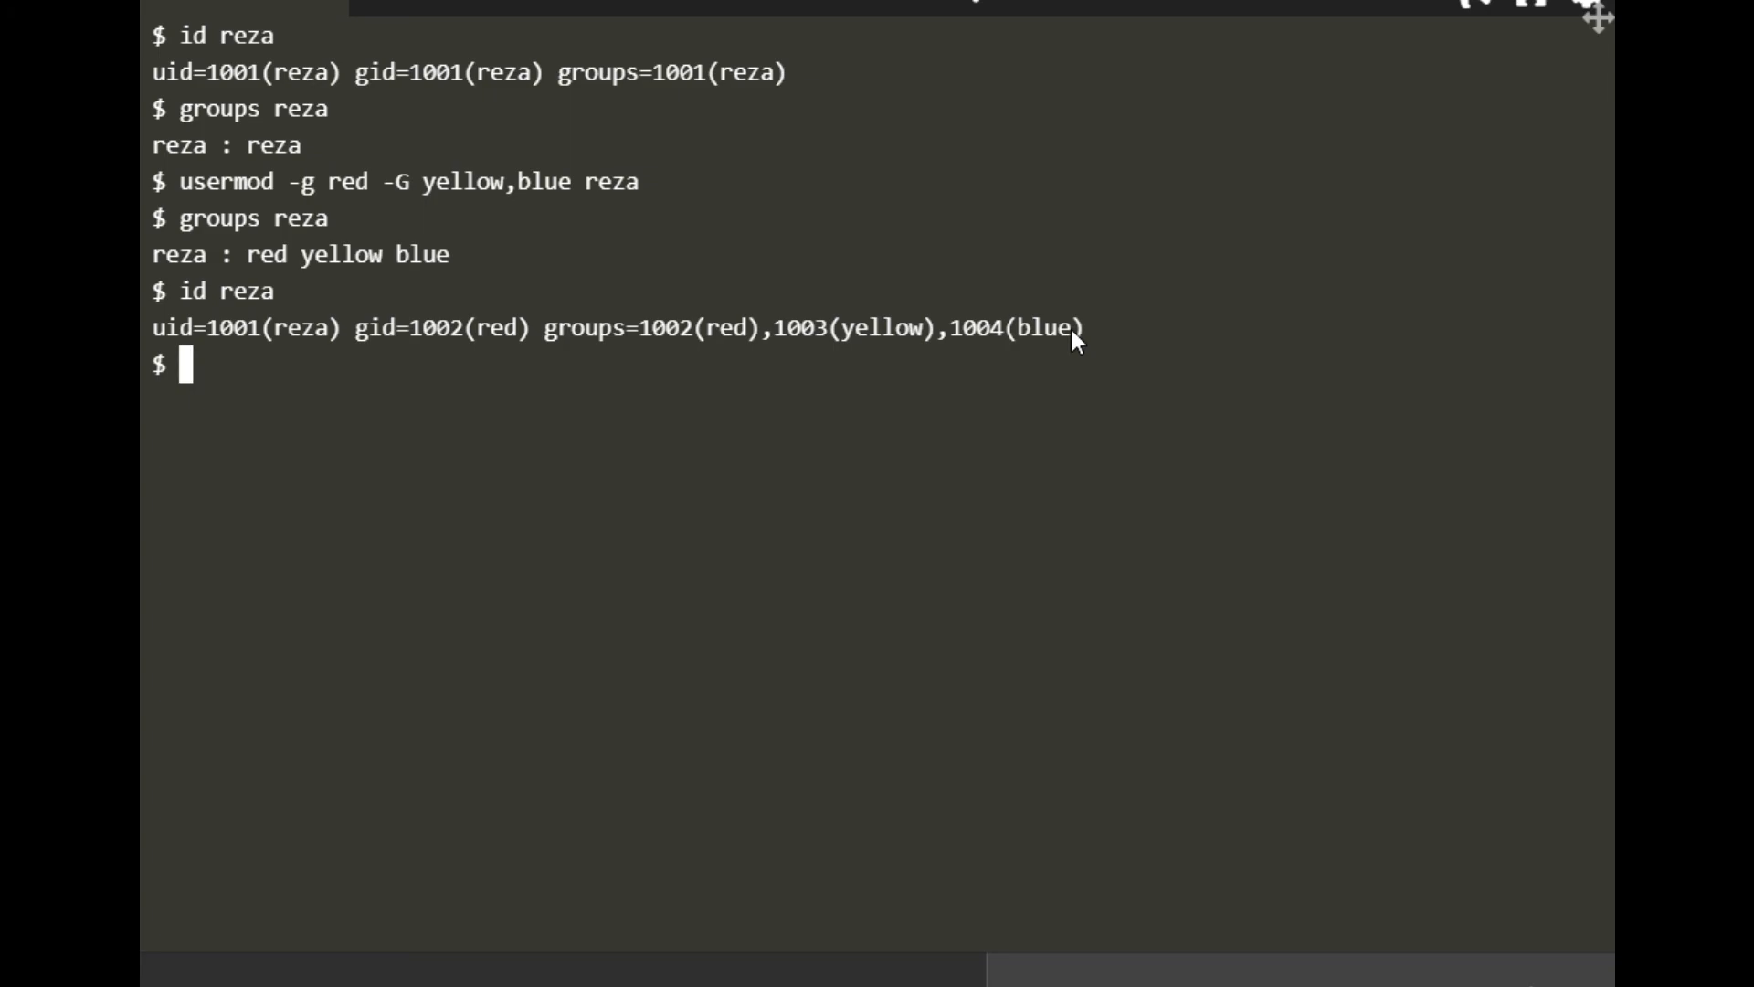
pyautogui.moveTo(618, 428)
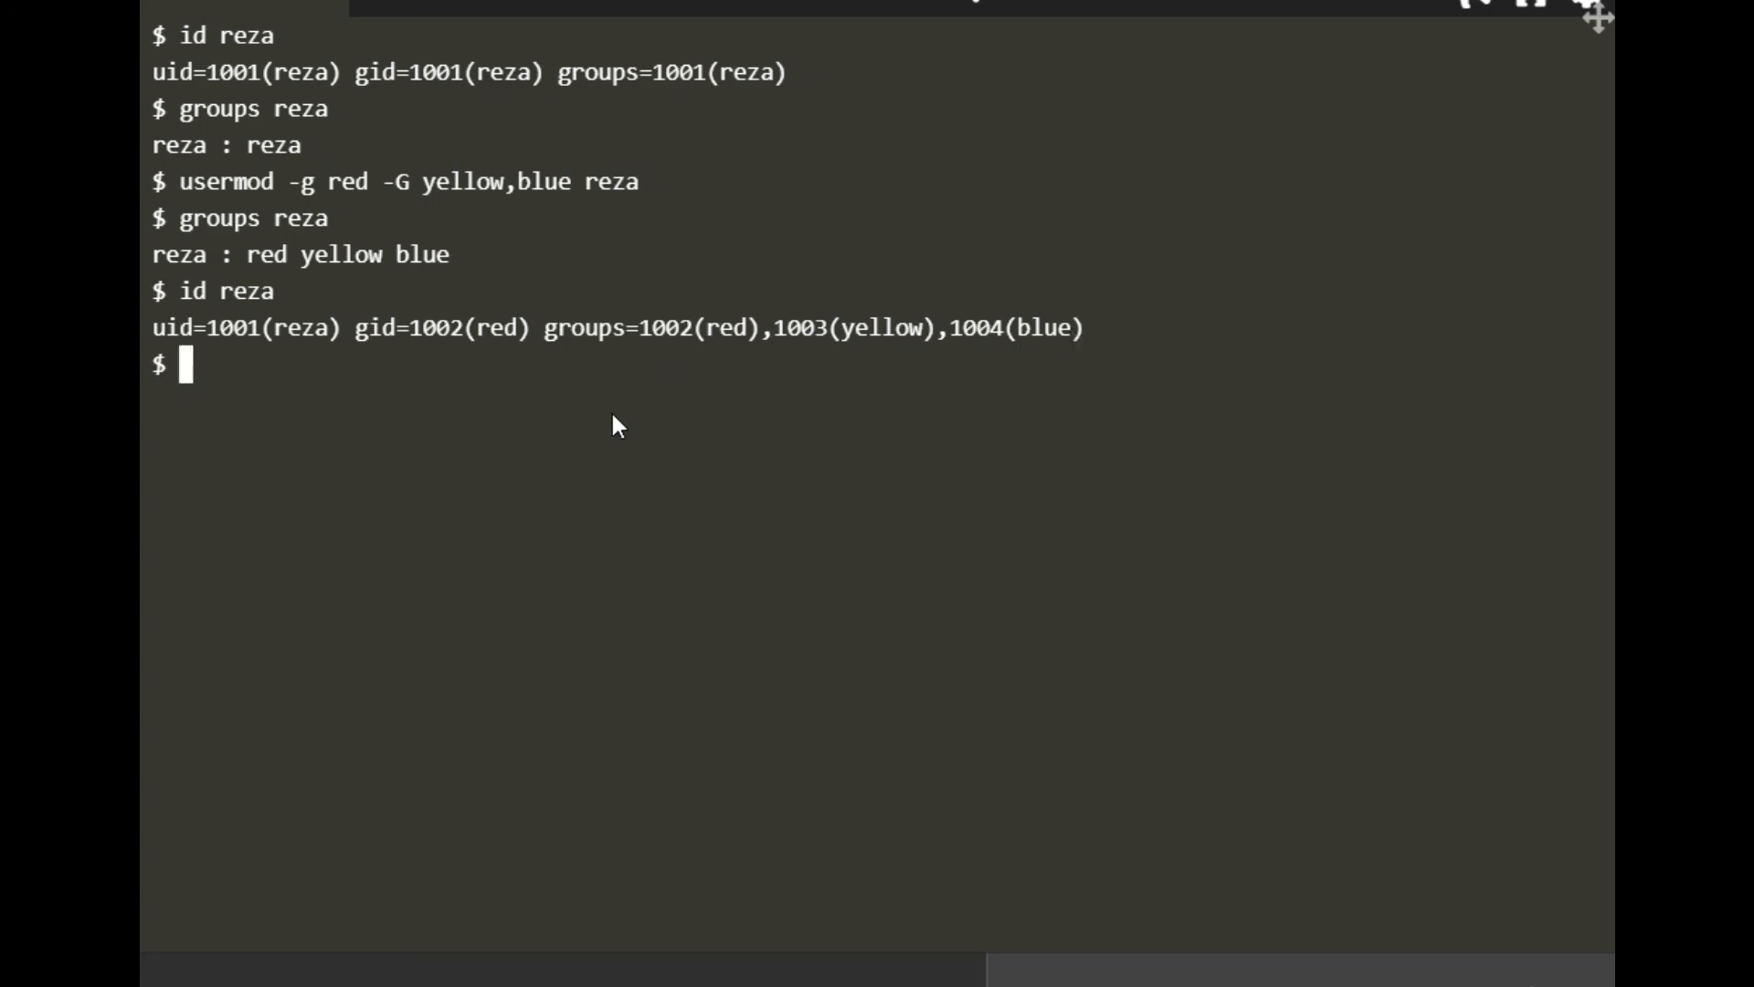